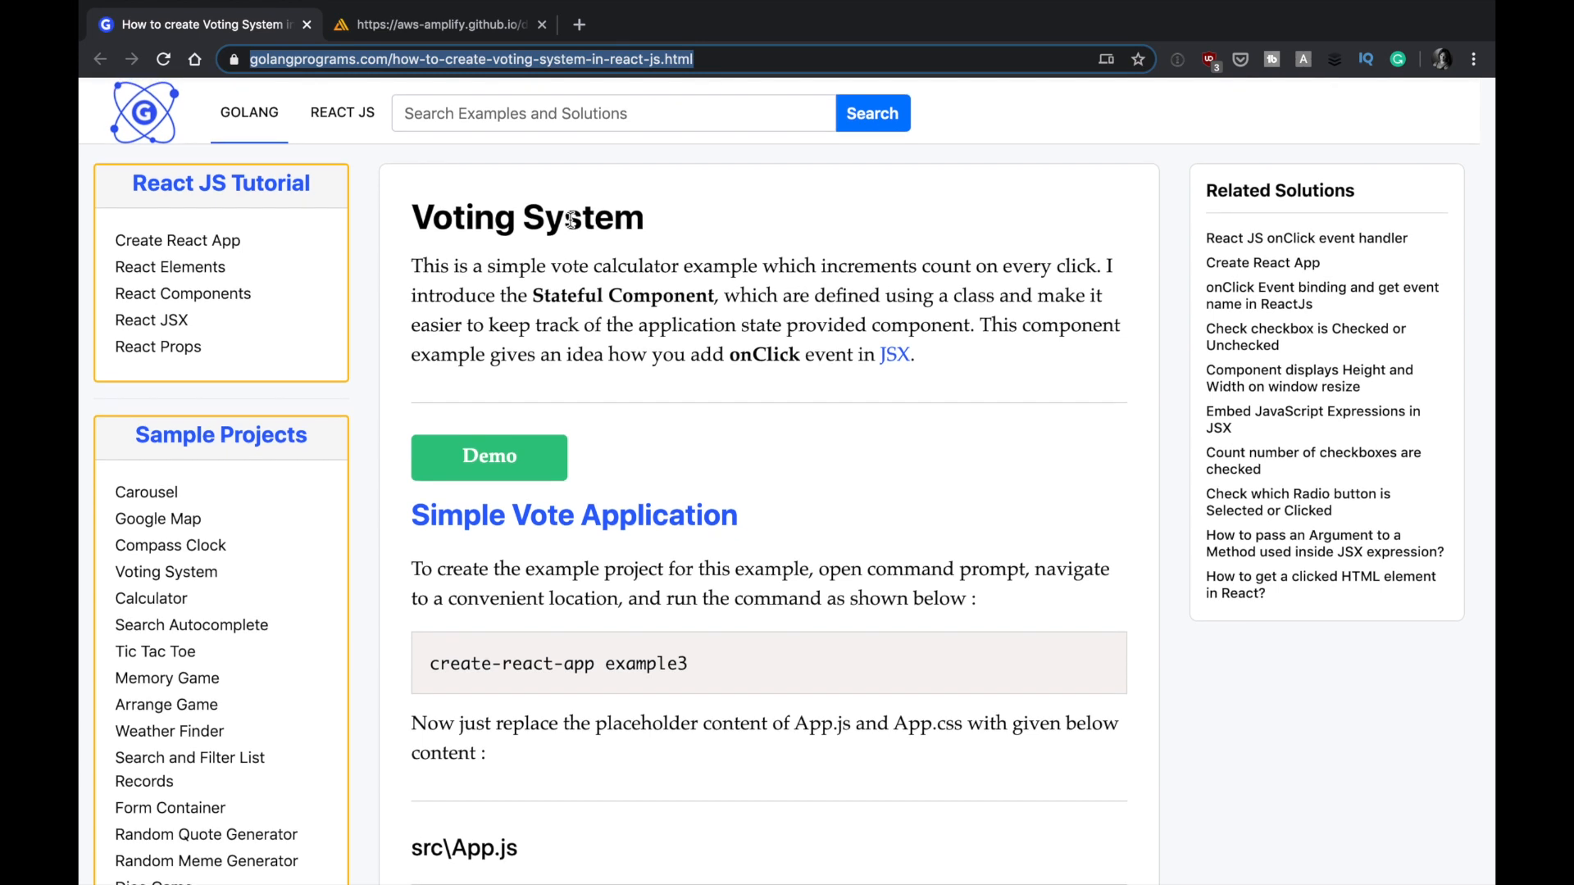
Scroll the tutorial past its App.js and App.css code to the Demo link
{"action": "scroll", "scroll_direction": "down", "scroll_amount": 3}
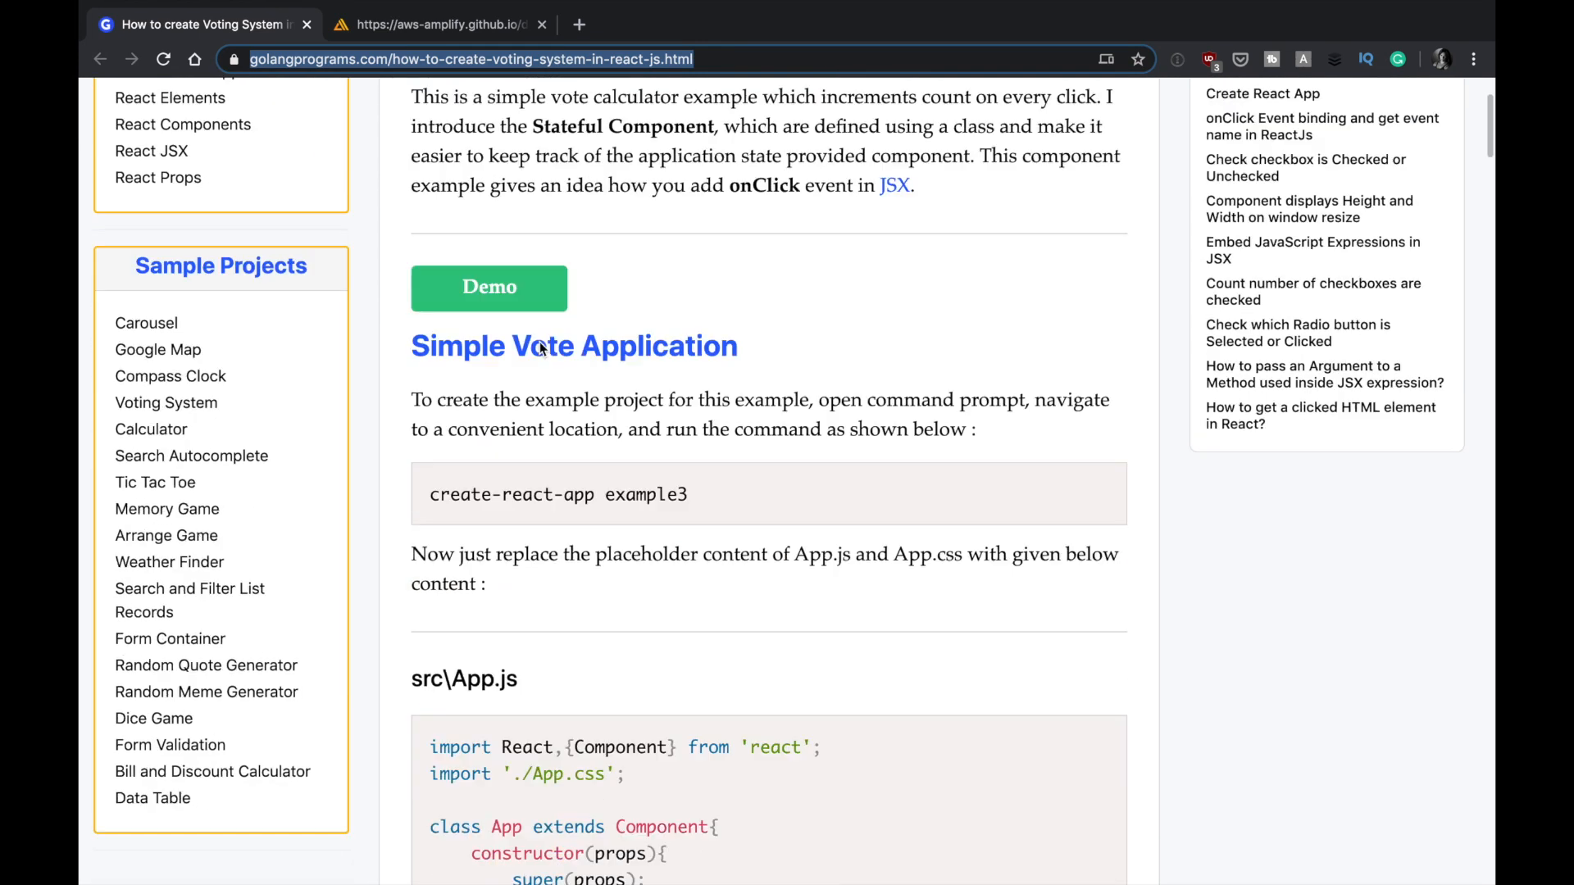
{"action": "scroll", "scroll_direction": "down", "scroll_amount": 3}
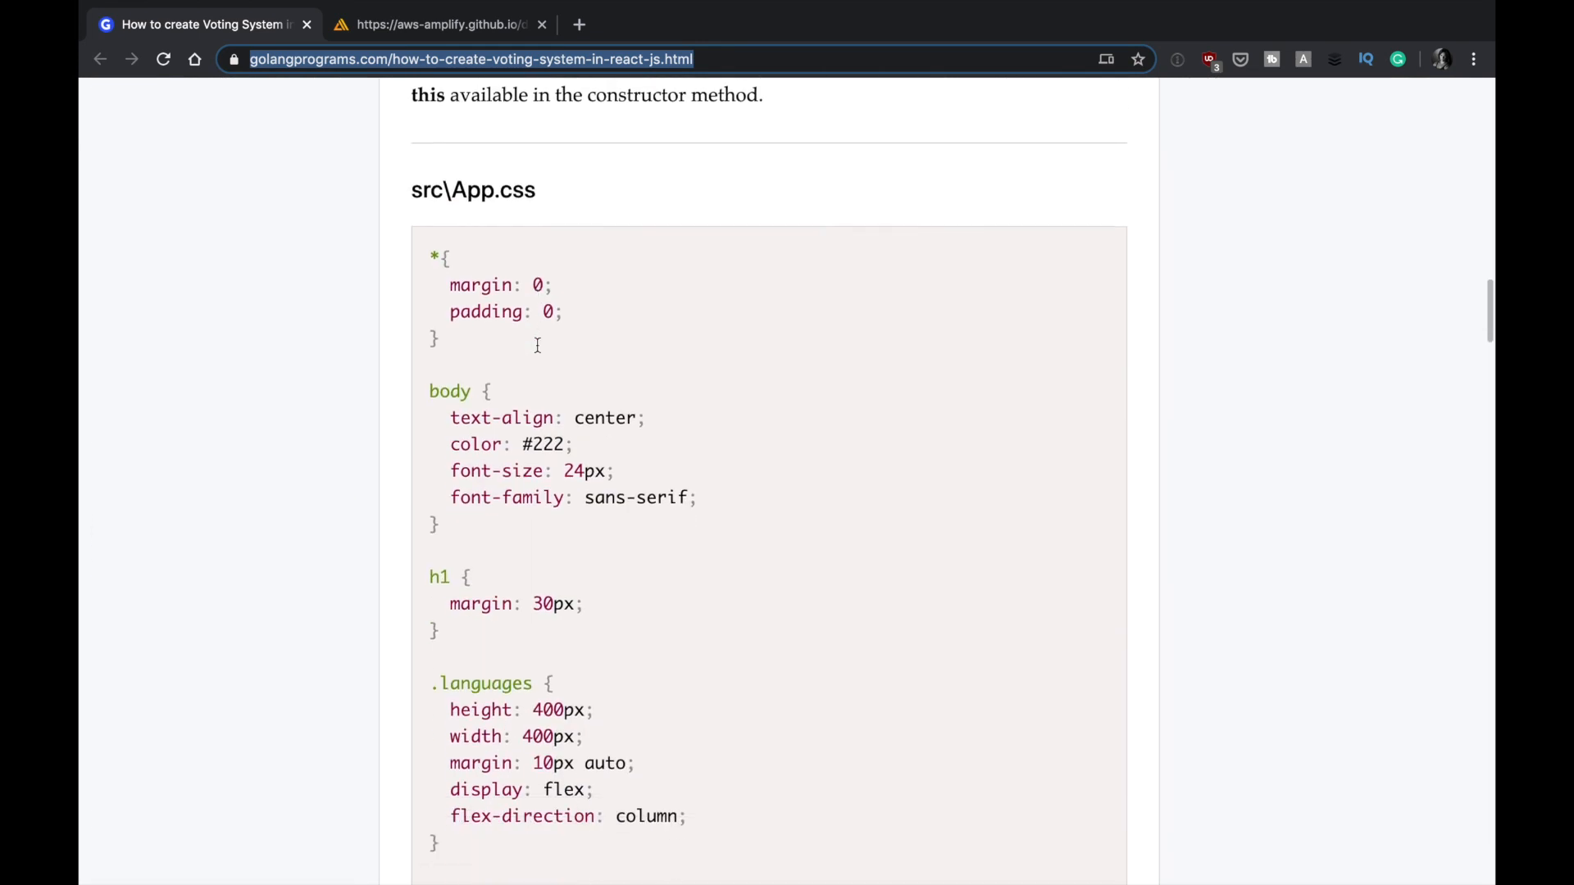
{"action": "scroll", "scroll_direction": "down", "scroll_amount": 3}
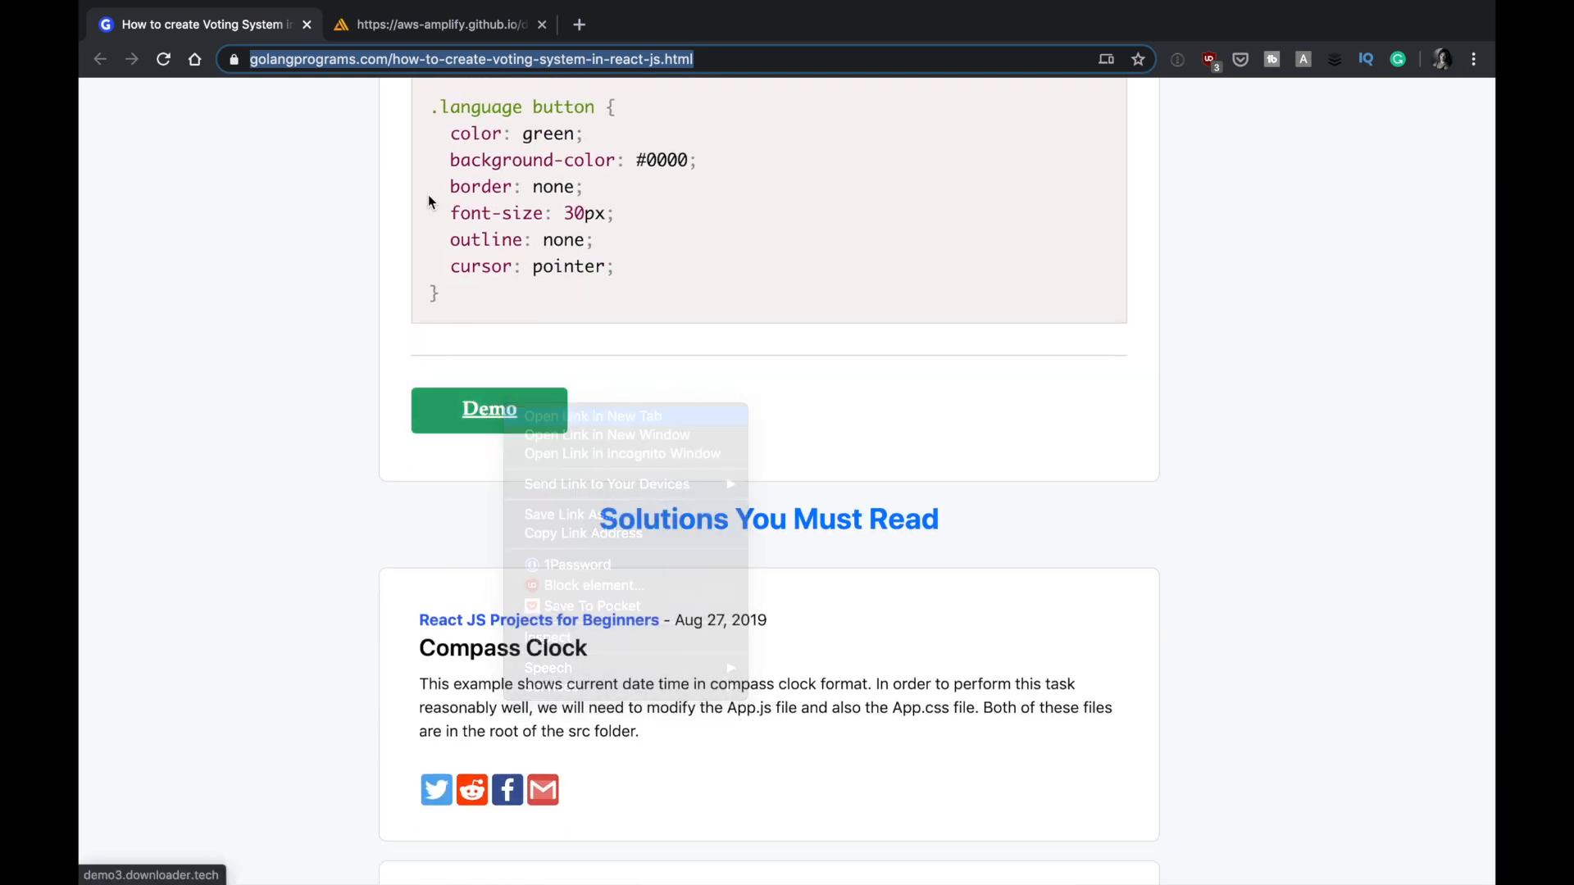
Open the Demo link in a new tab to view the four-language voting app
{"action": "left_click", "coordinate": [599, 415]}
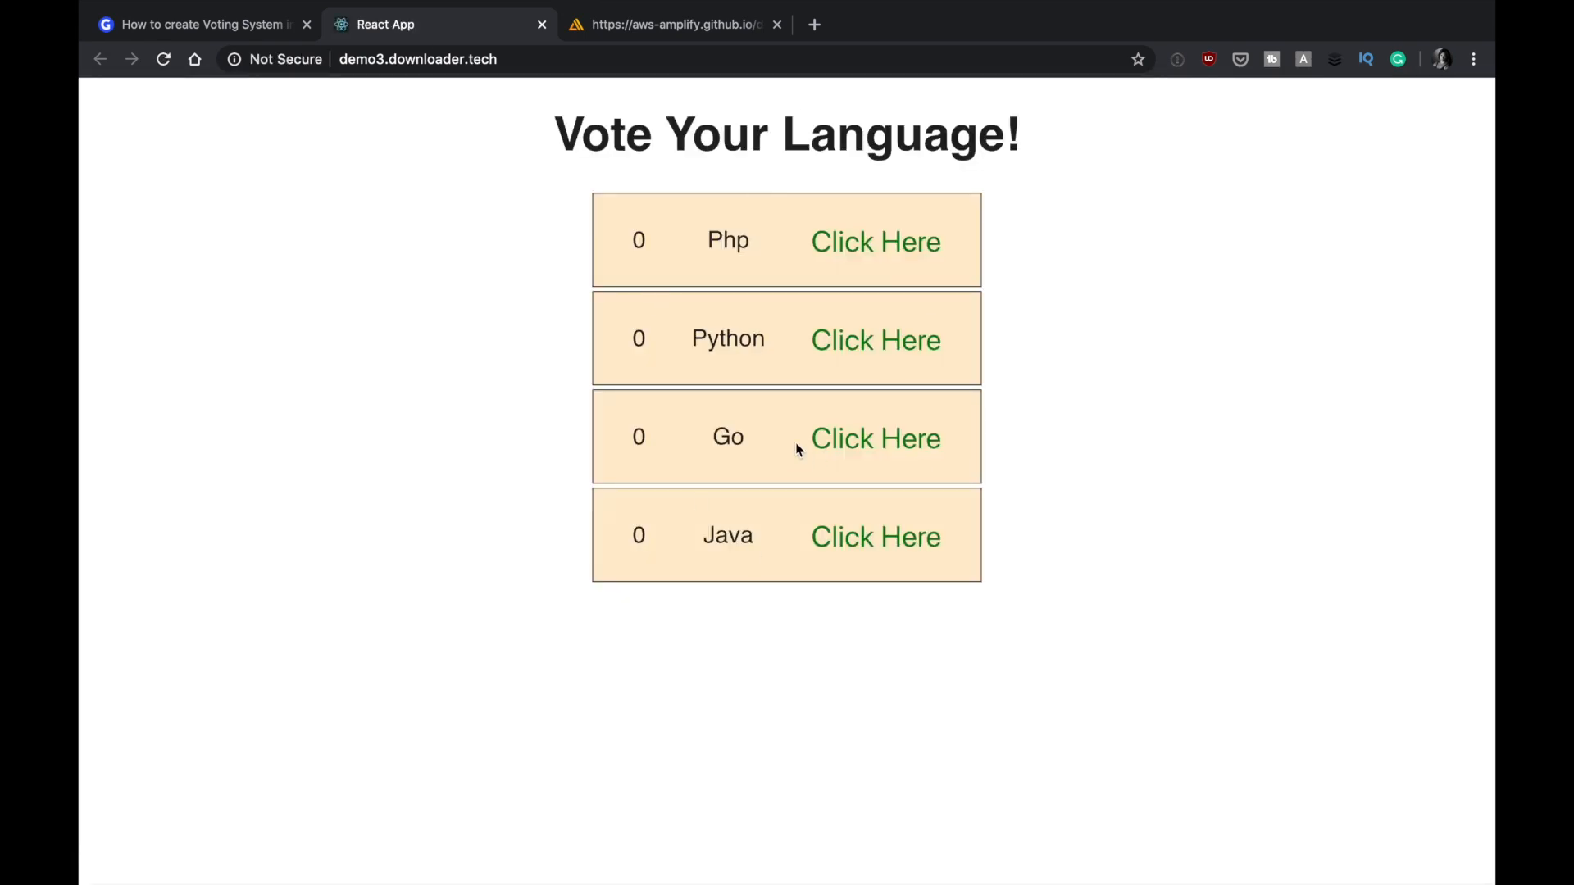
{"action": "mouse_move", "coordinate": [875, 242]}
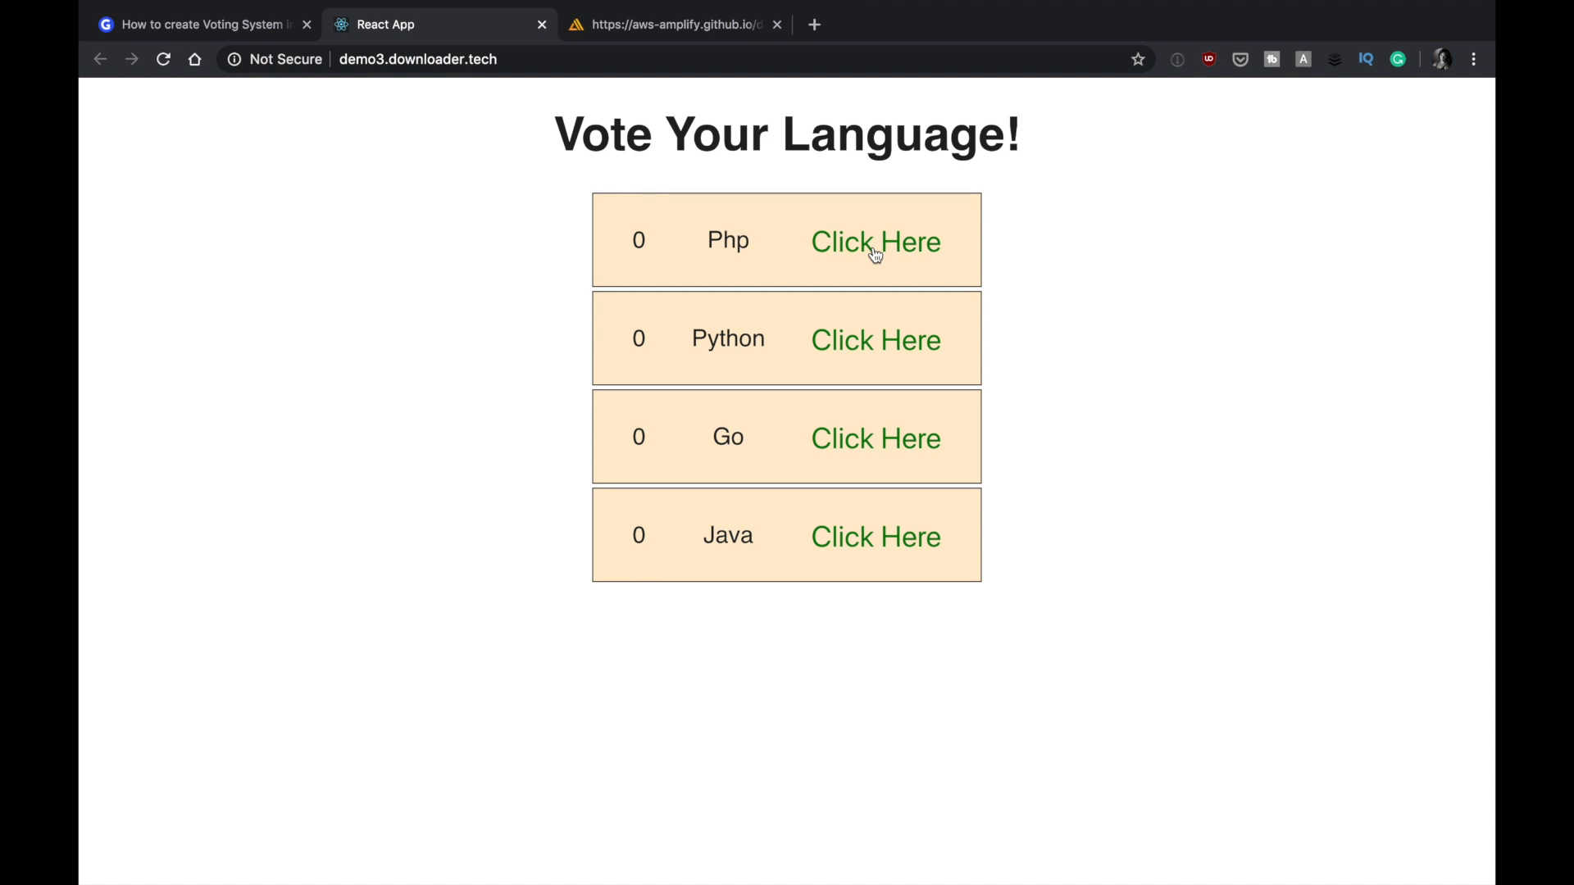
{"action": "mouse_move", "coordinate": [866, 259]}
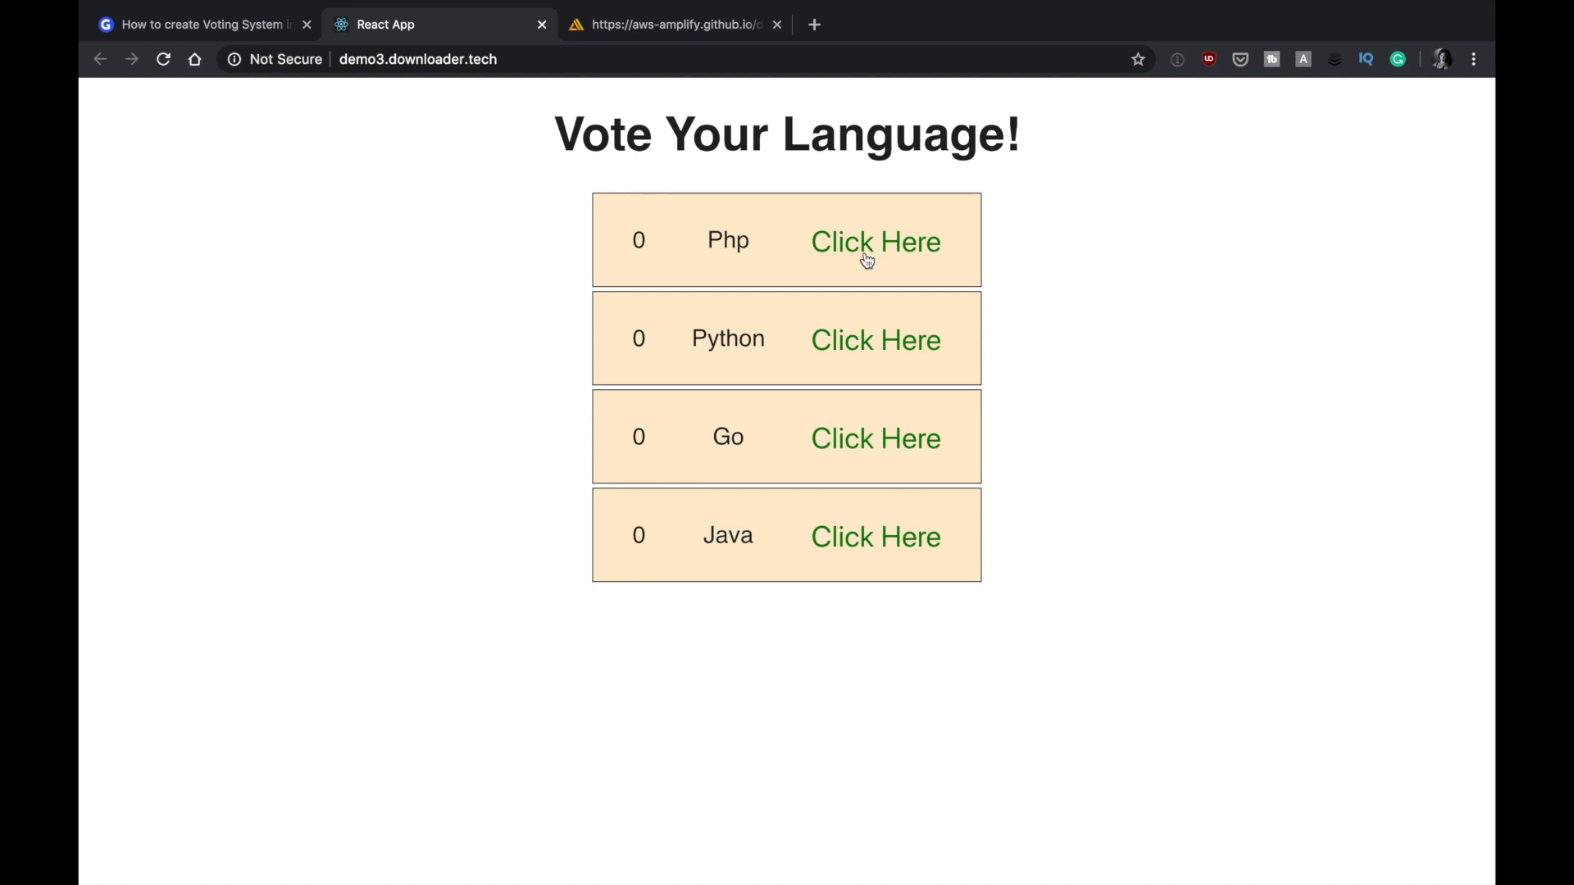
{"action": "mouse_move", "coordinate": [647, 135]}
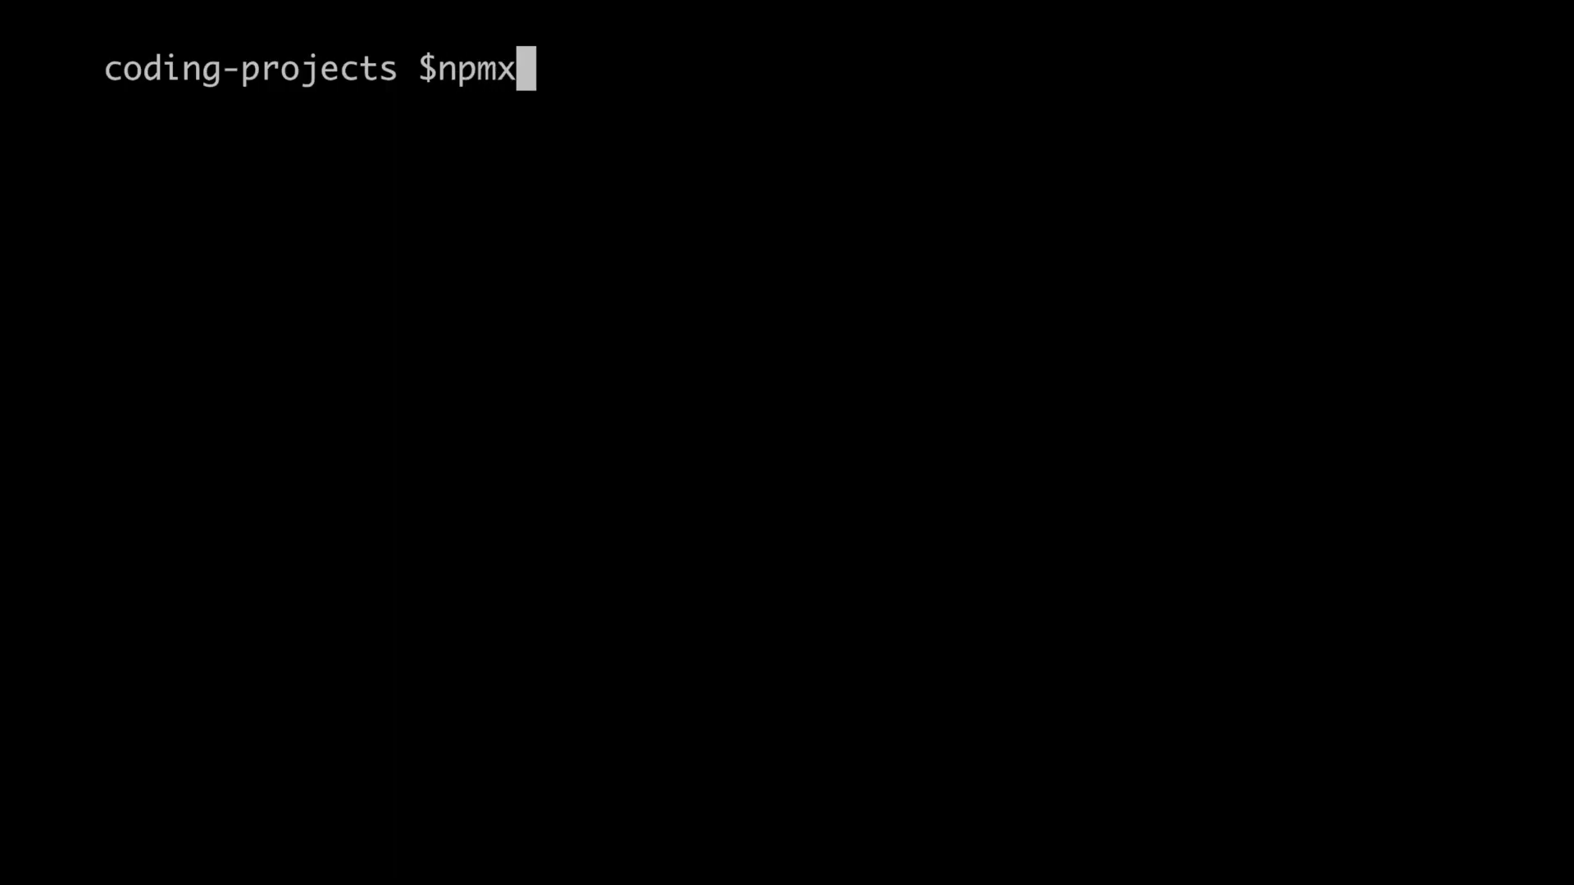
Run create-react-app voting-app, cd into voting-app, and run 'code .'
{"action": "type", "text": "create-react-app voting-app"}
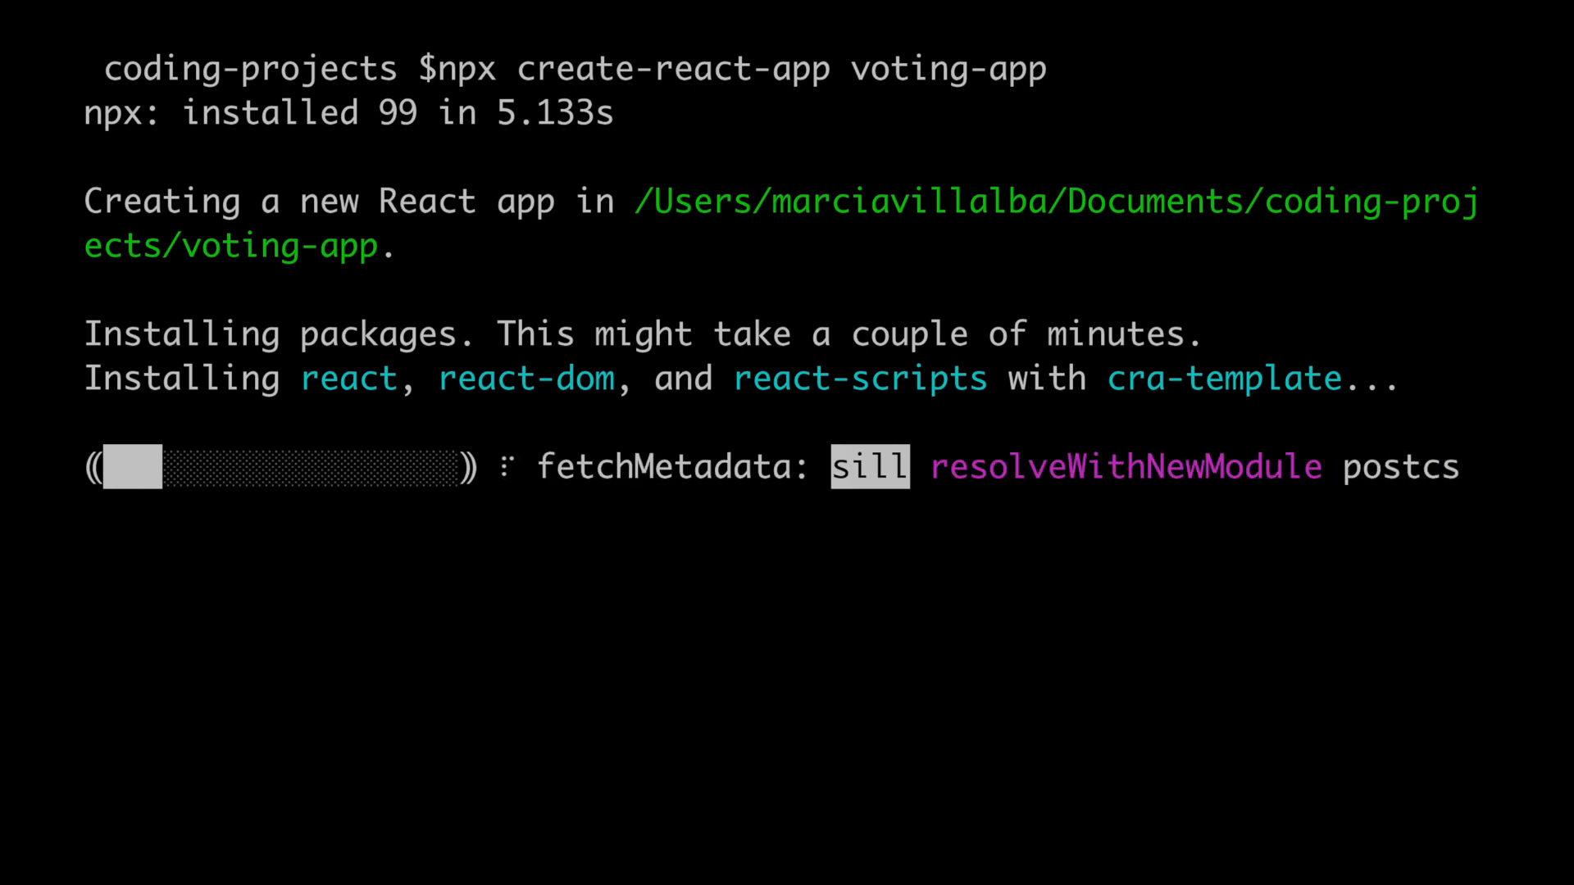
{"action": "type", "text": "cd voi"}
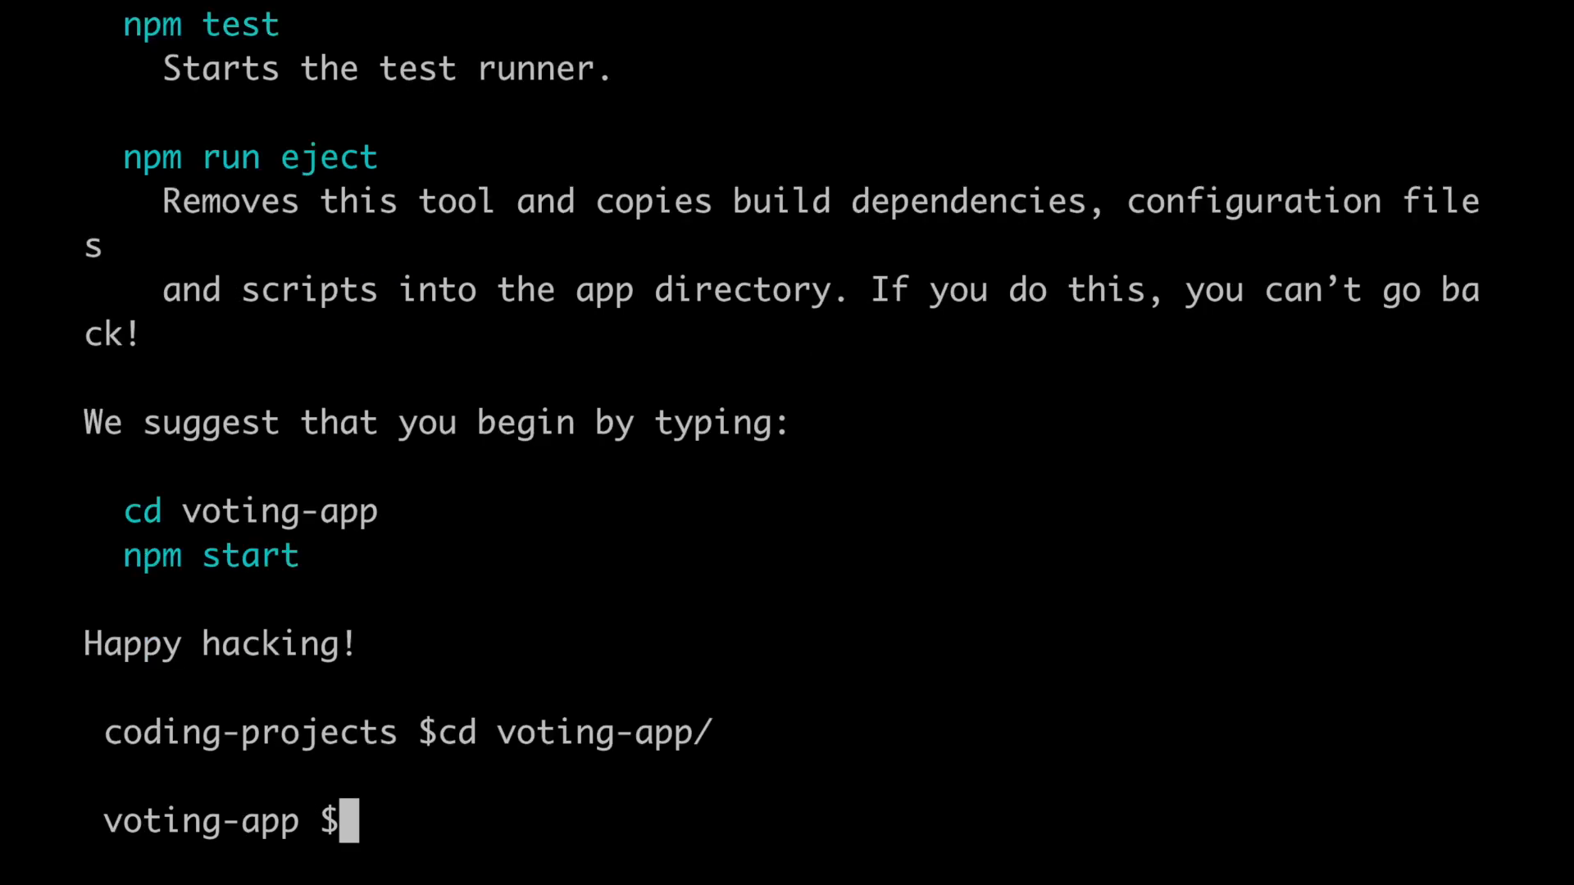
{"action": "type", "text": "code ."}
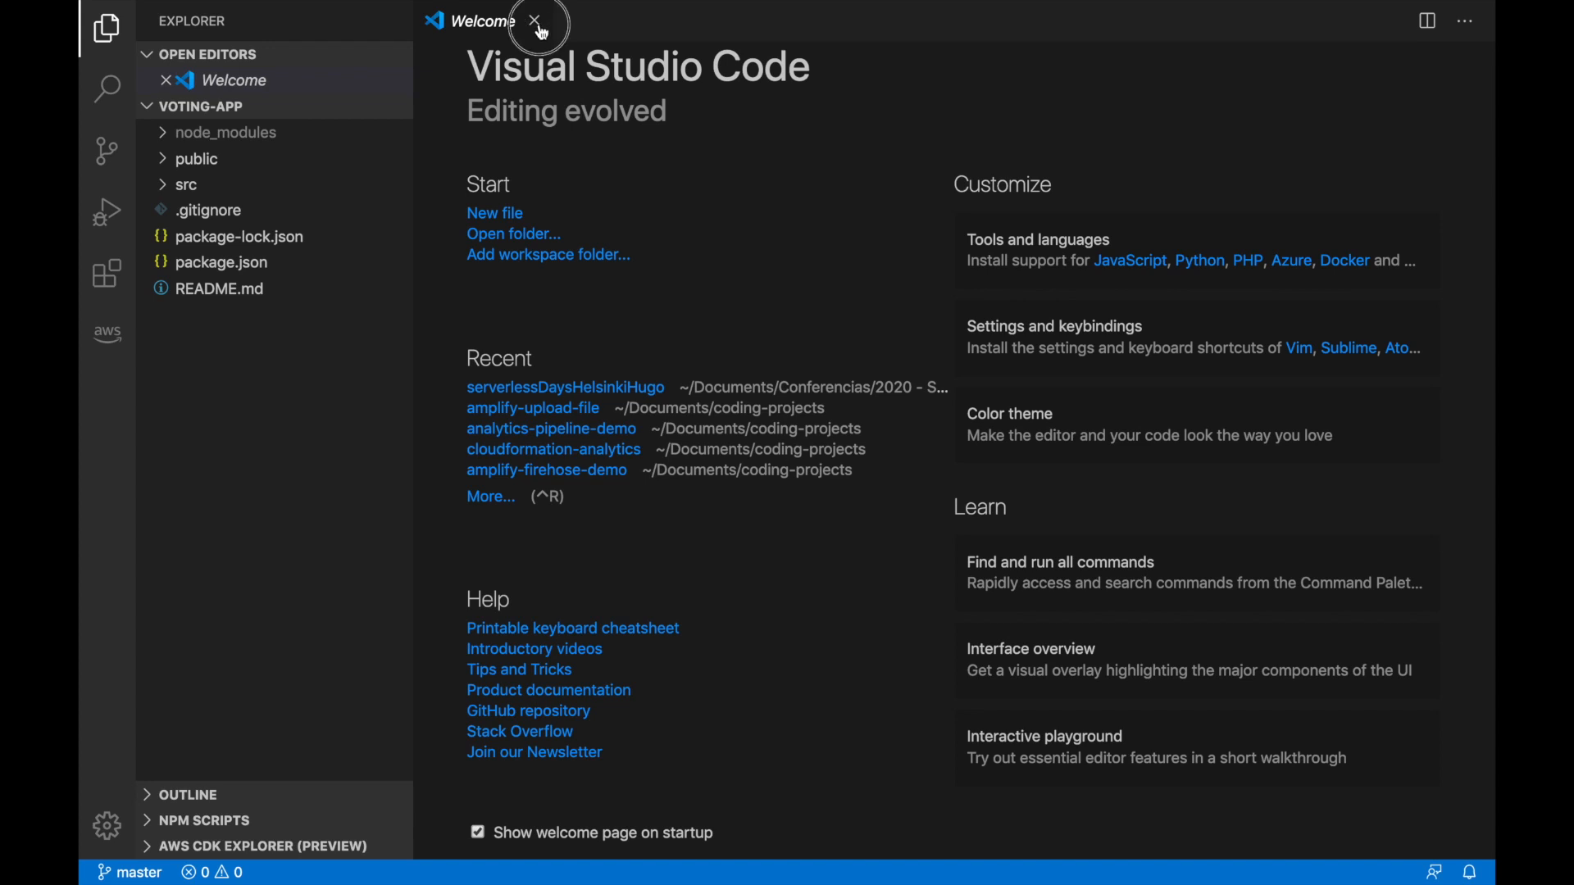
Close the Welcome tab and expand the src folder in the Explorer
{"action": "left_click", "coordinate": [537, 21]}
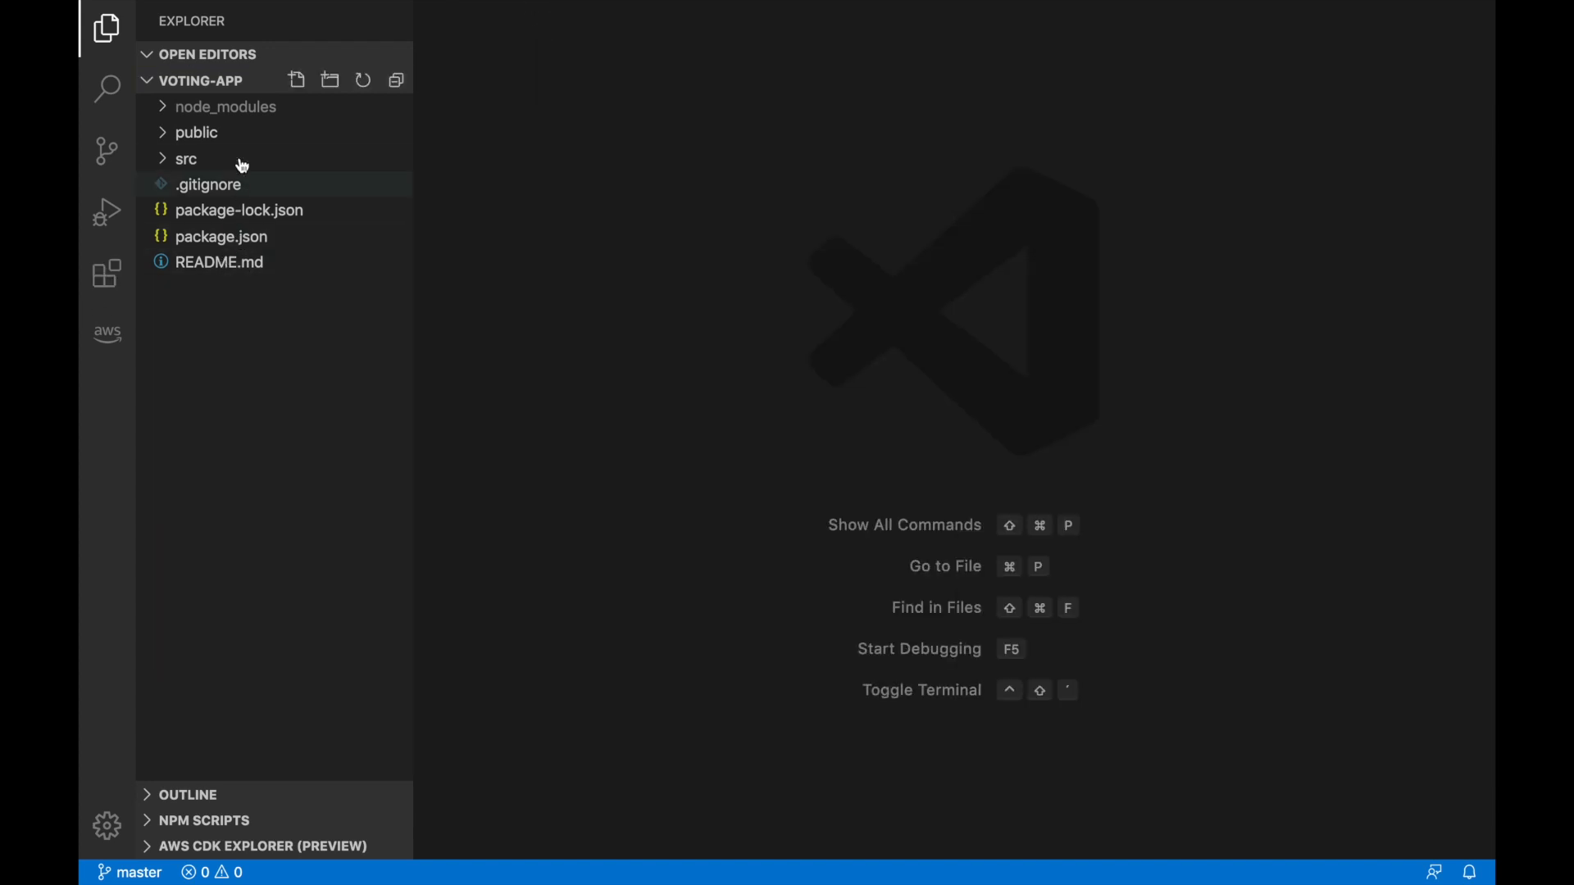
{"action": "left_click", "coordinate": [196, 131]}
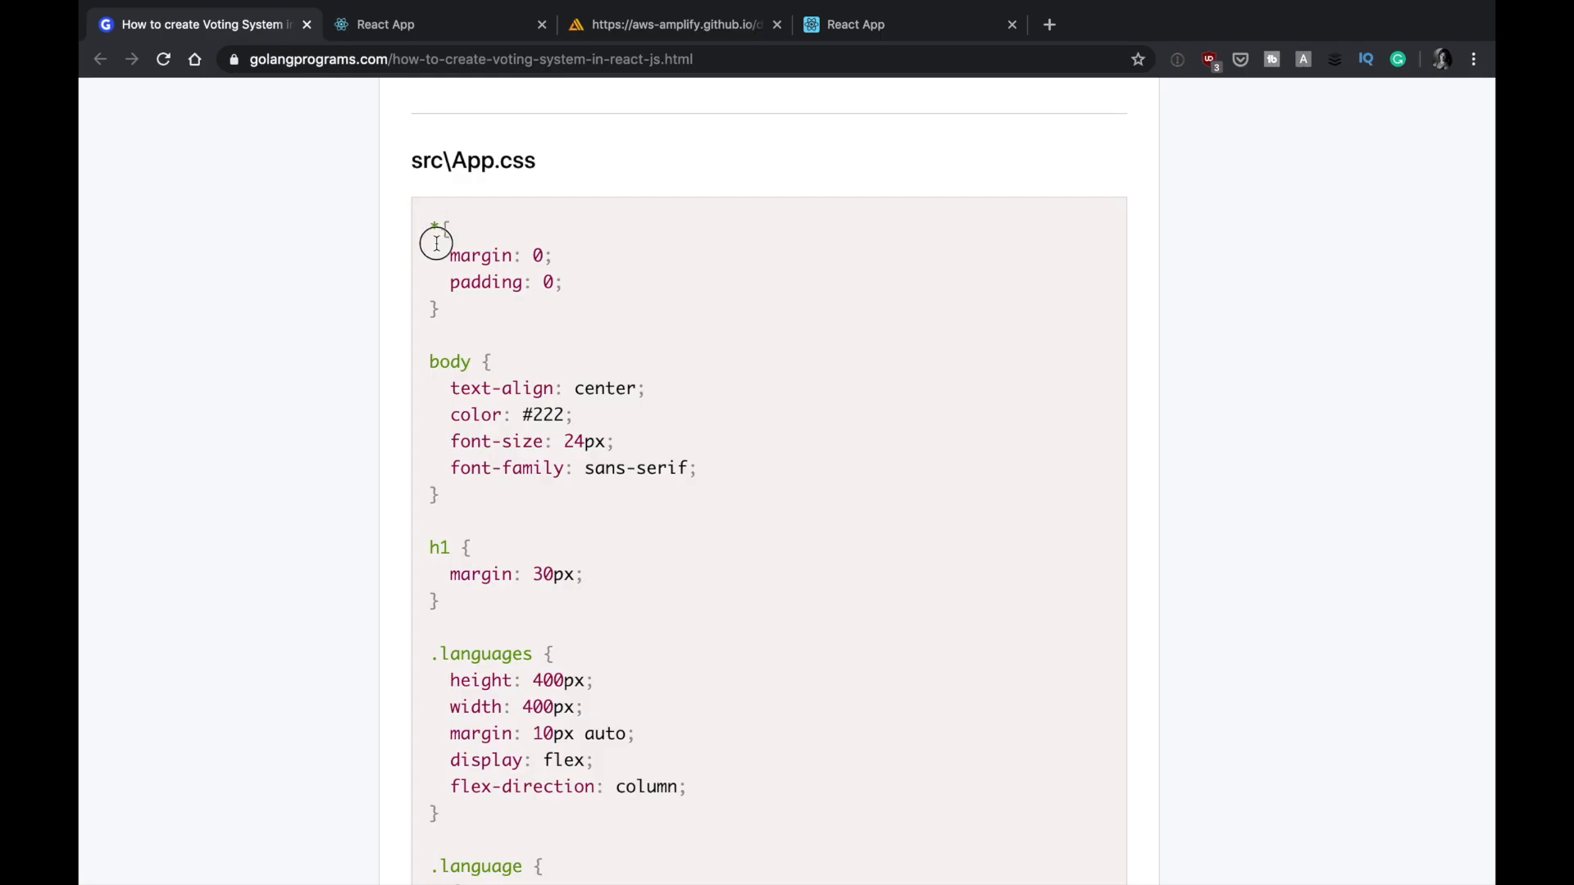
Check the localhost:3000 app in Chrome, then return to VS Code
{"action": "scroll", "scroll_direction": "down", "scroll_amount": 3}
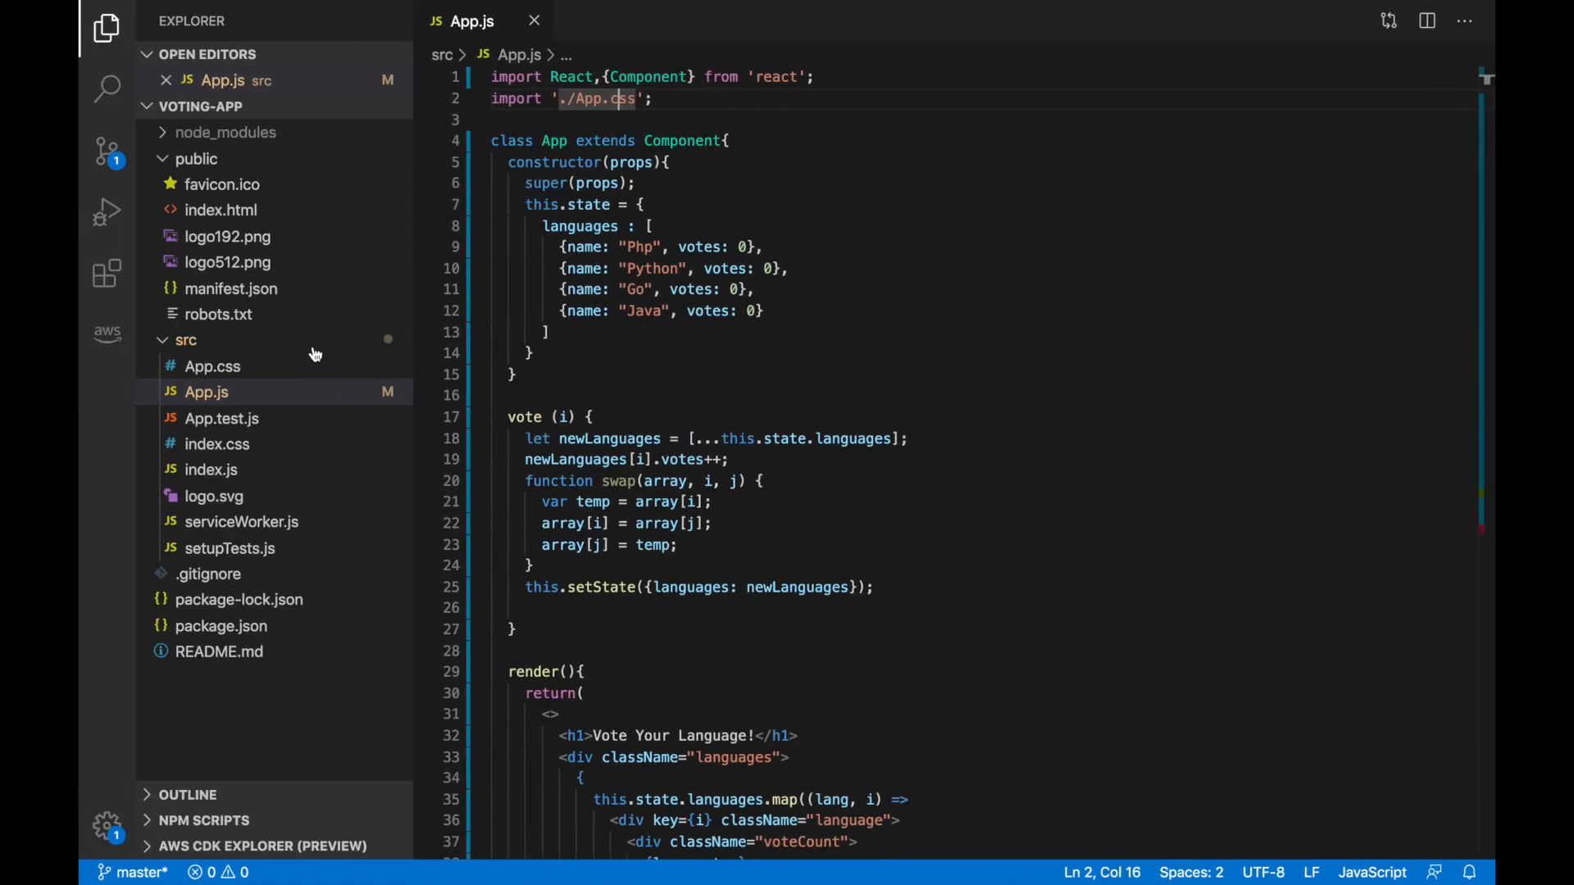
{"action": "left_click", "coordinate": [212, 366]}
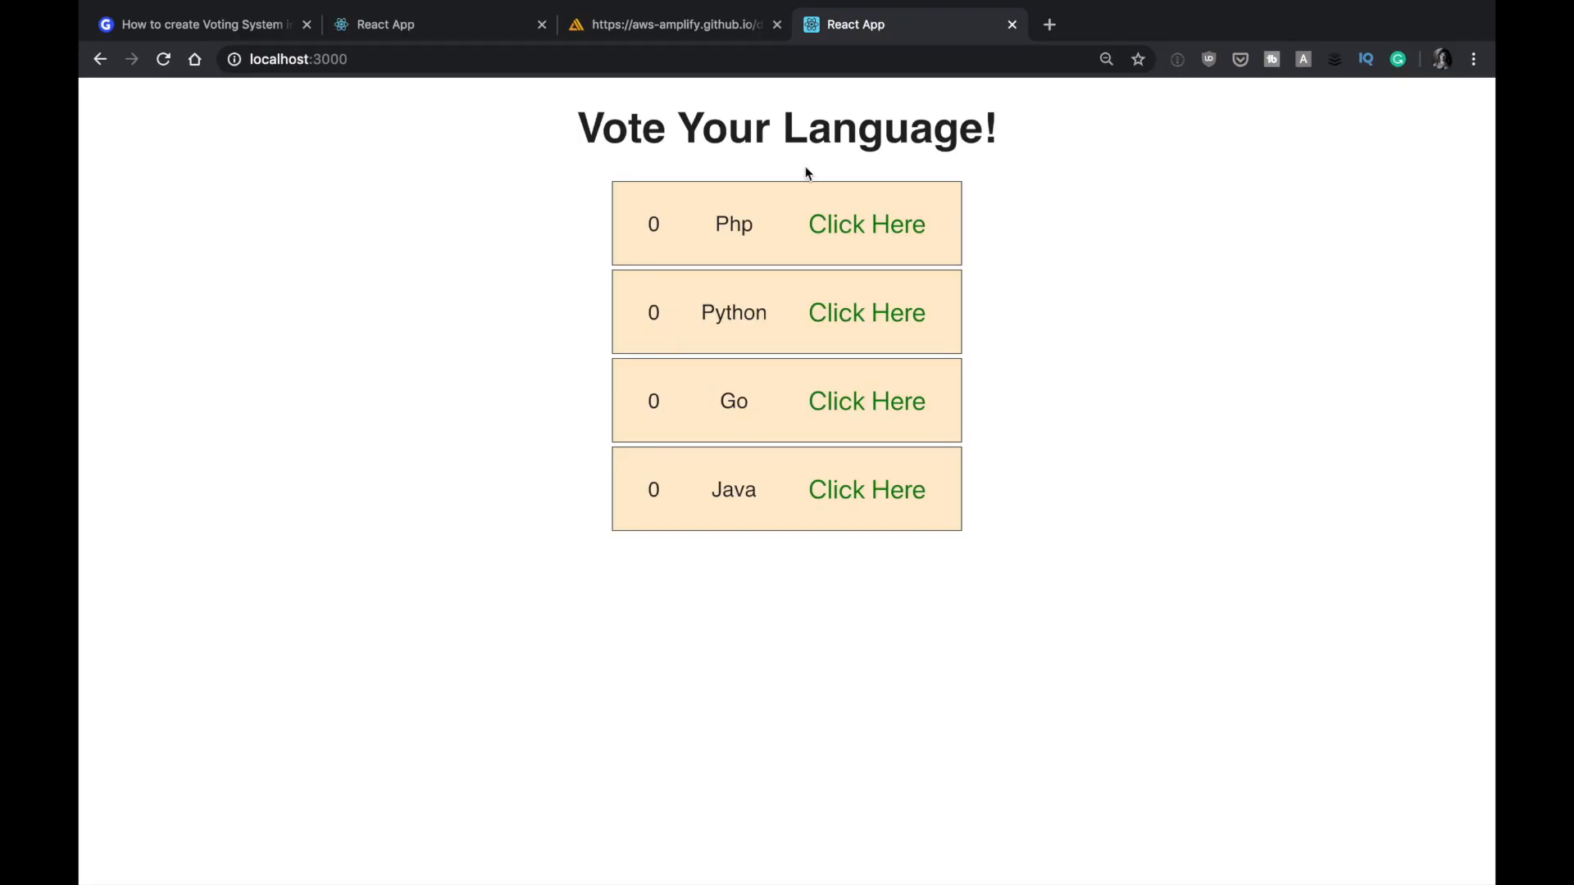
{"action": "left_click", "coordinate": [866, 224]}
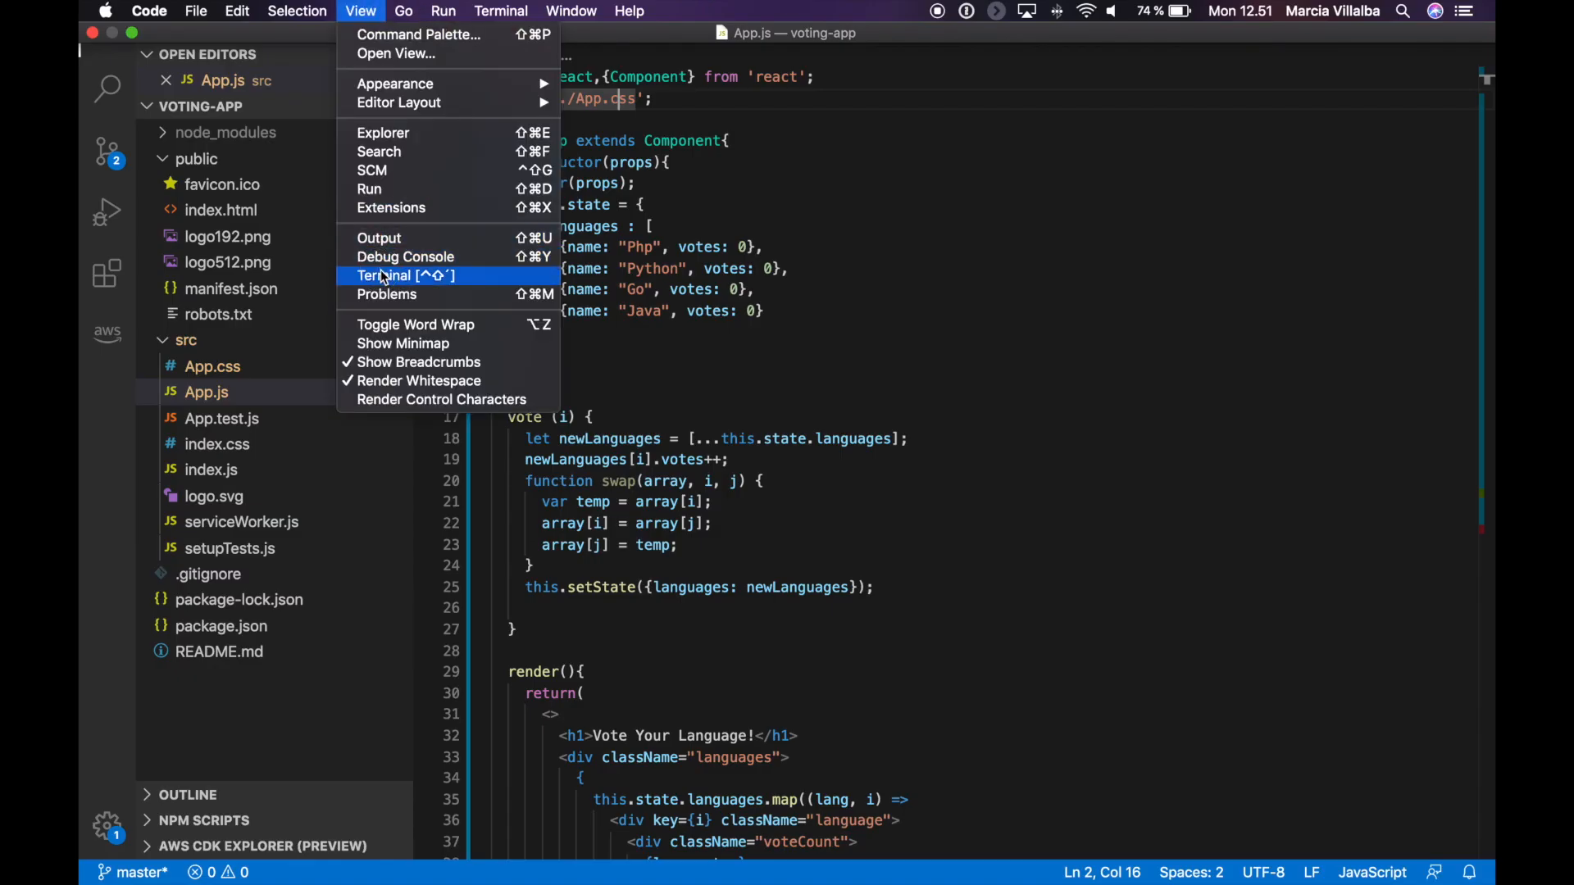
Open the integrated terminal and view package.json's dependencies
{"action": "left_click", "coordinate": [385, 275]}
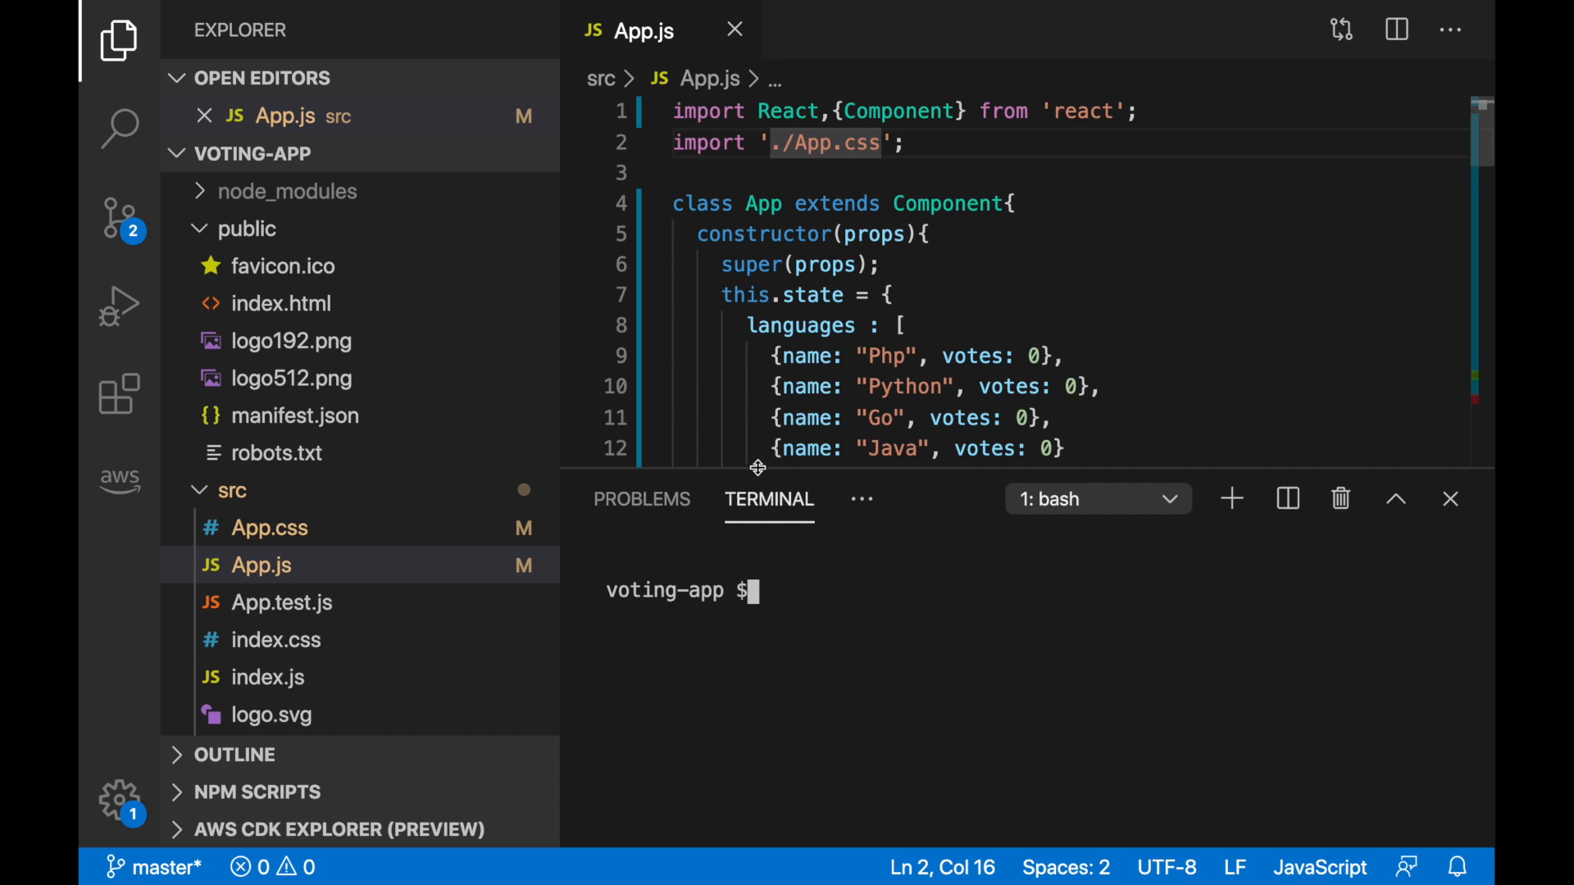
{"action": "left_click", "coordinate": [246, 227]}
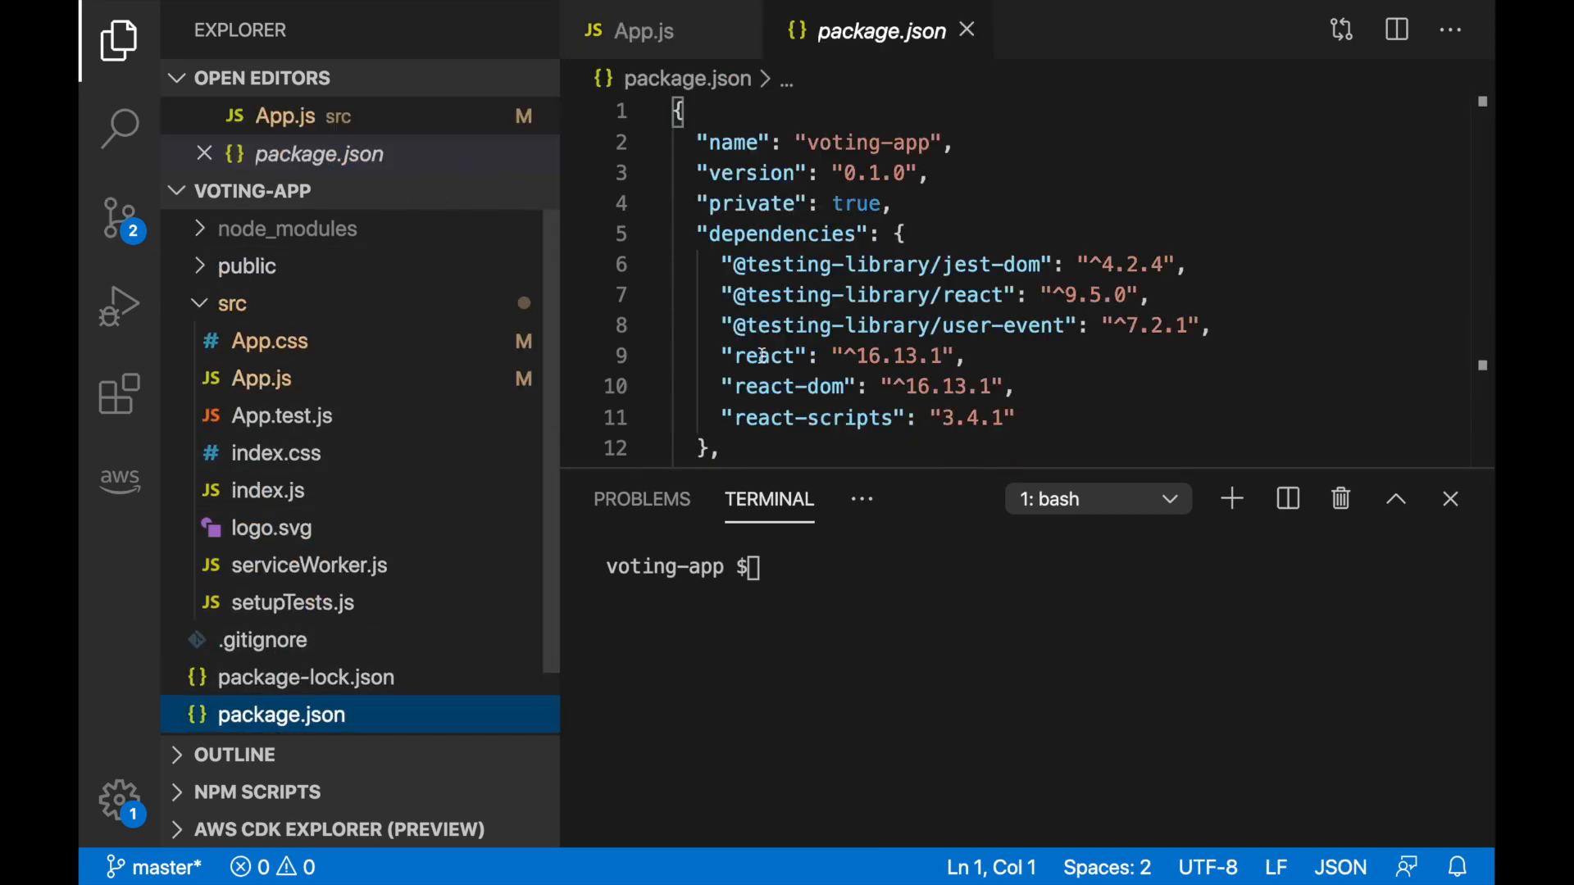
{"action": "scroll", "scroll_direction": "down", "scroll_amount": 3}
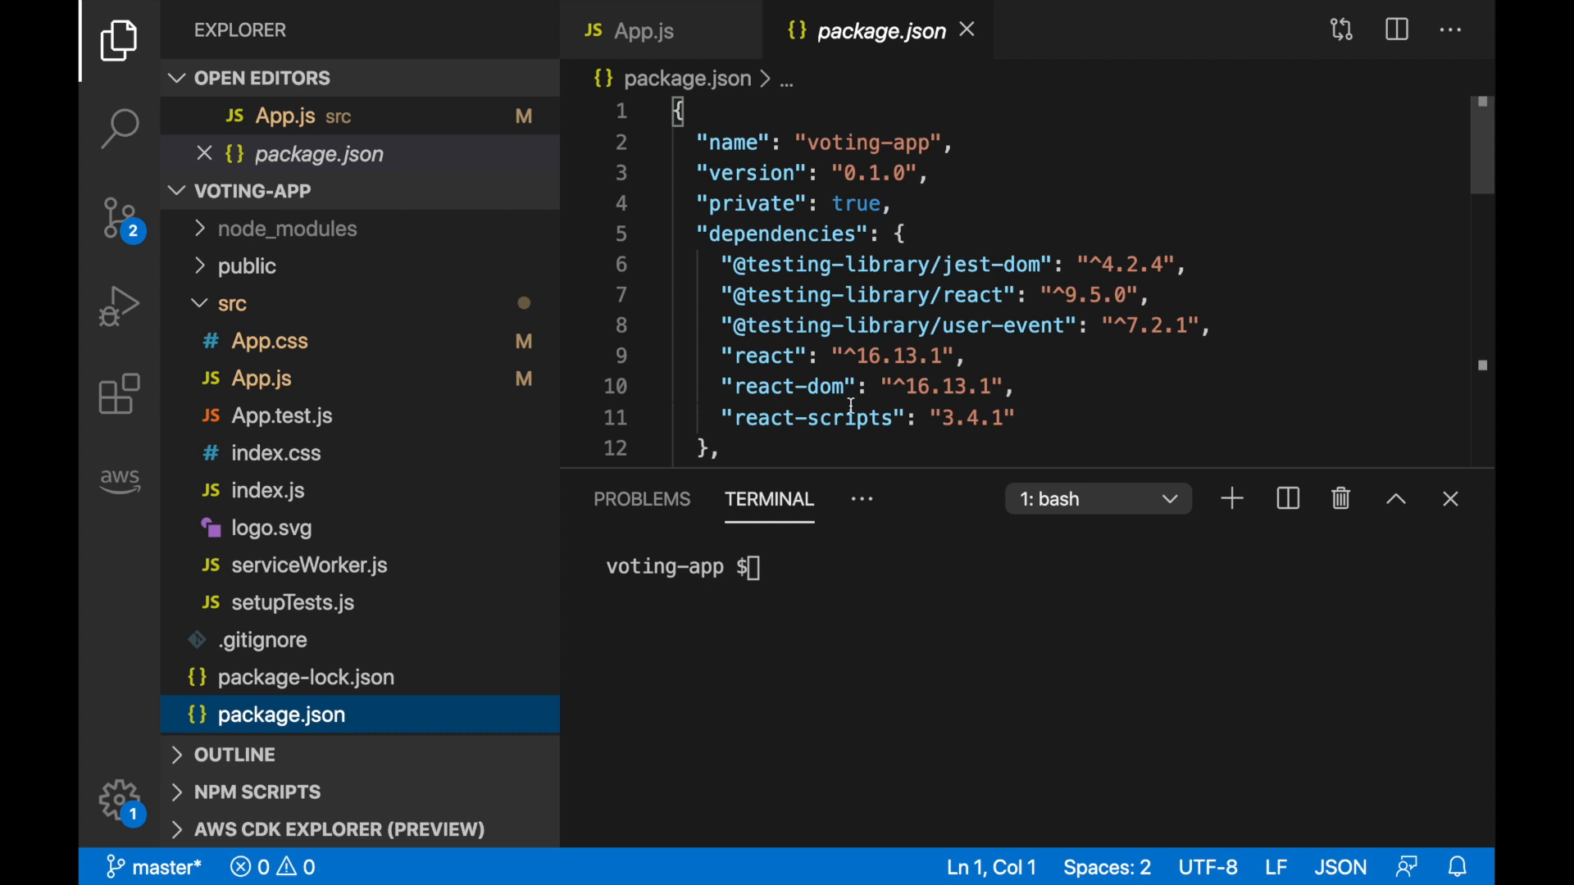
Install aws-amplify and aws-amplify-react --save, then close the package.json tab
{"action": "type", "text": "n"}
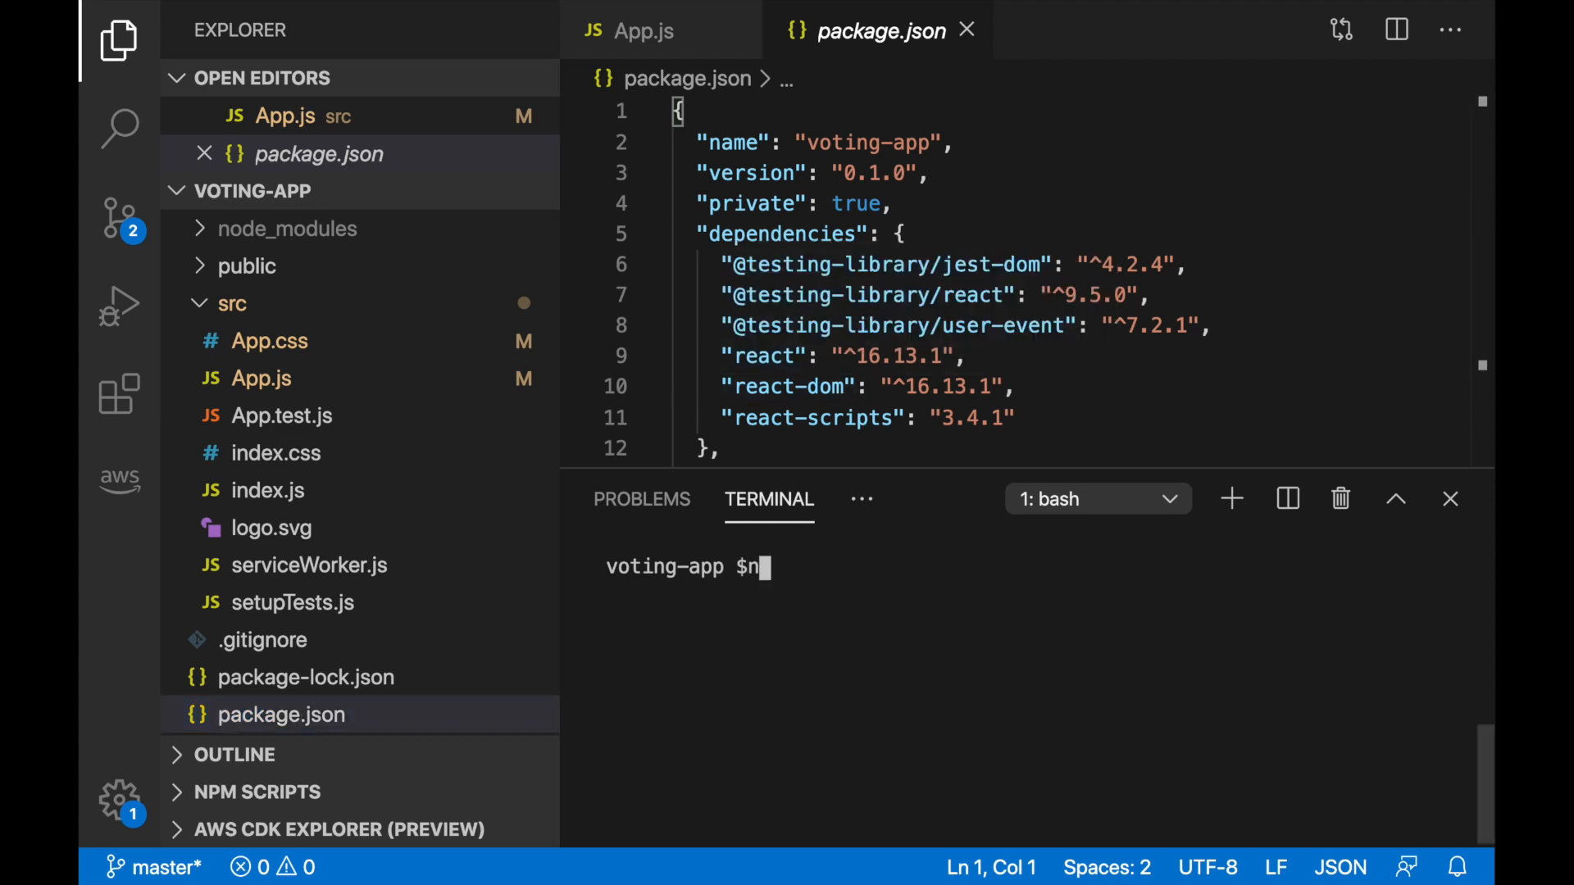
{"action": "type", "text": "pm install aws"}
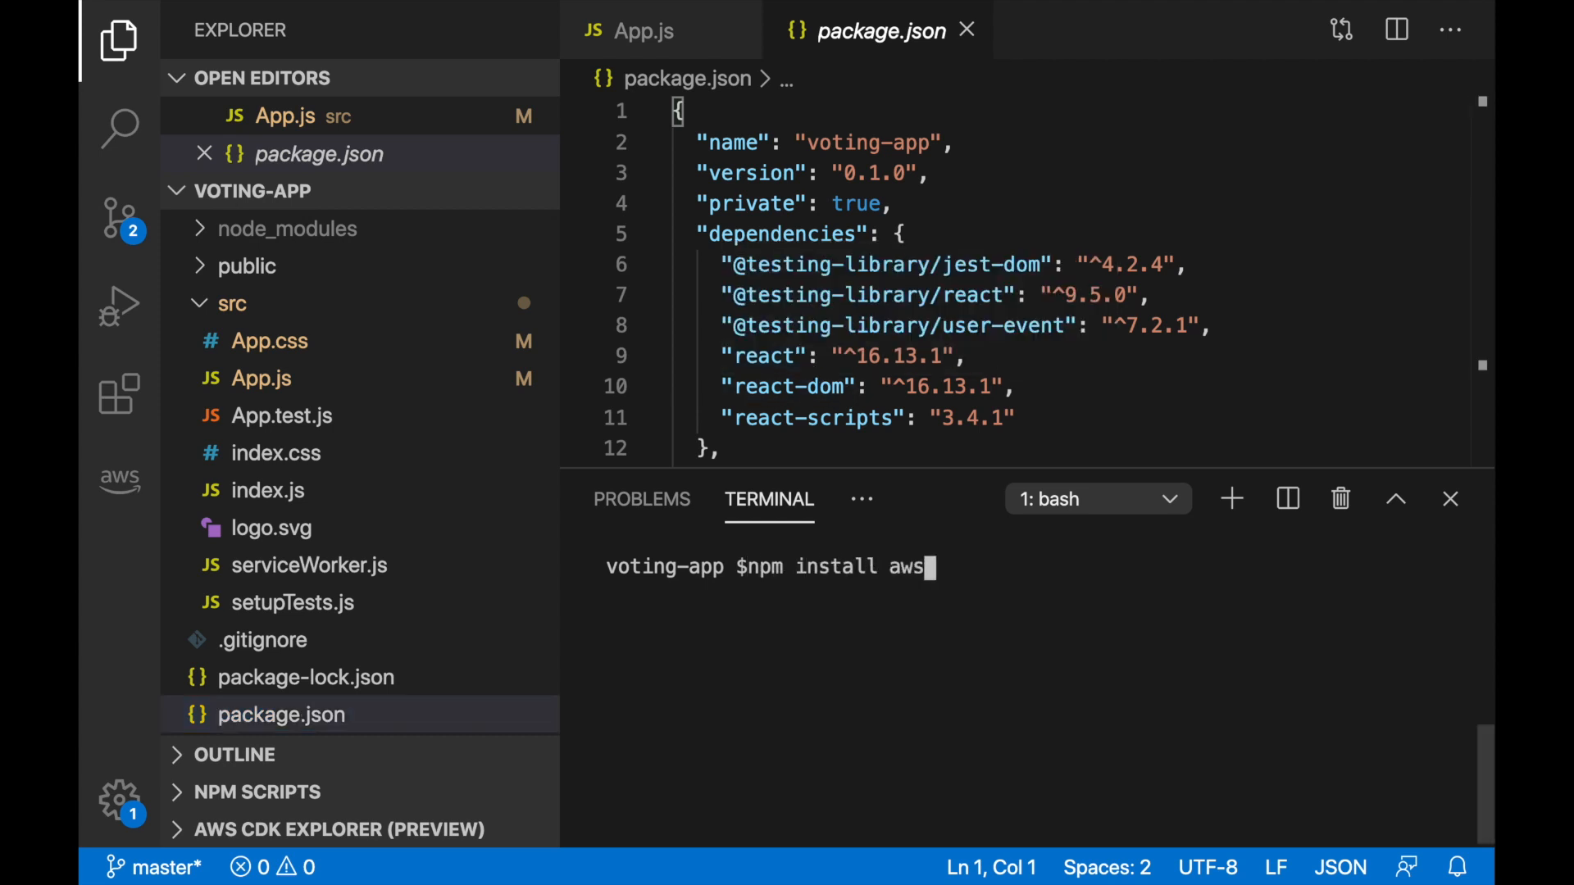
{"action": "type", "text": "-amplify -"}
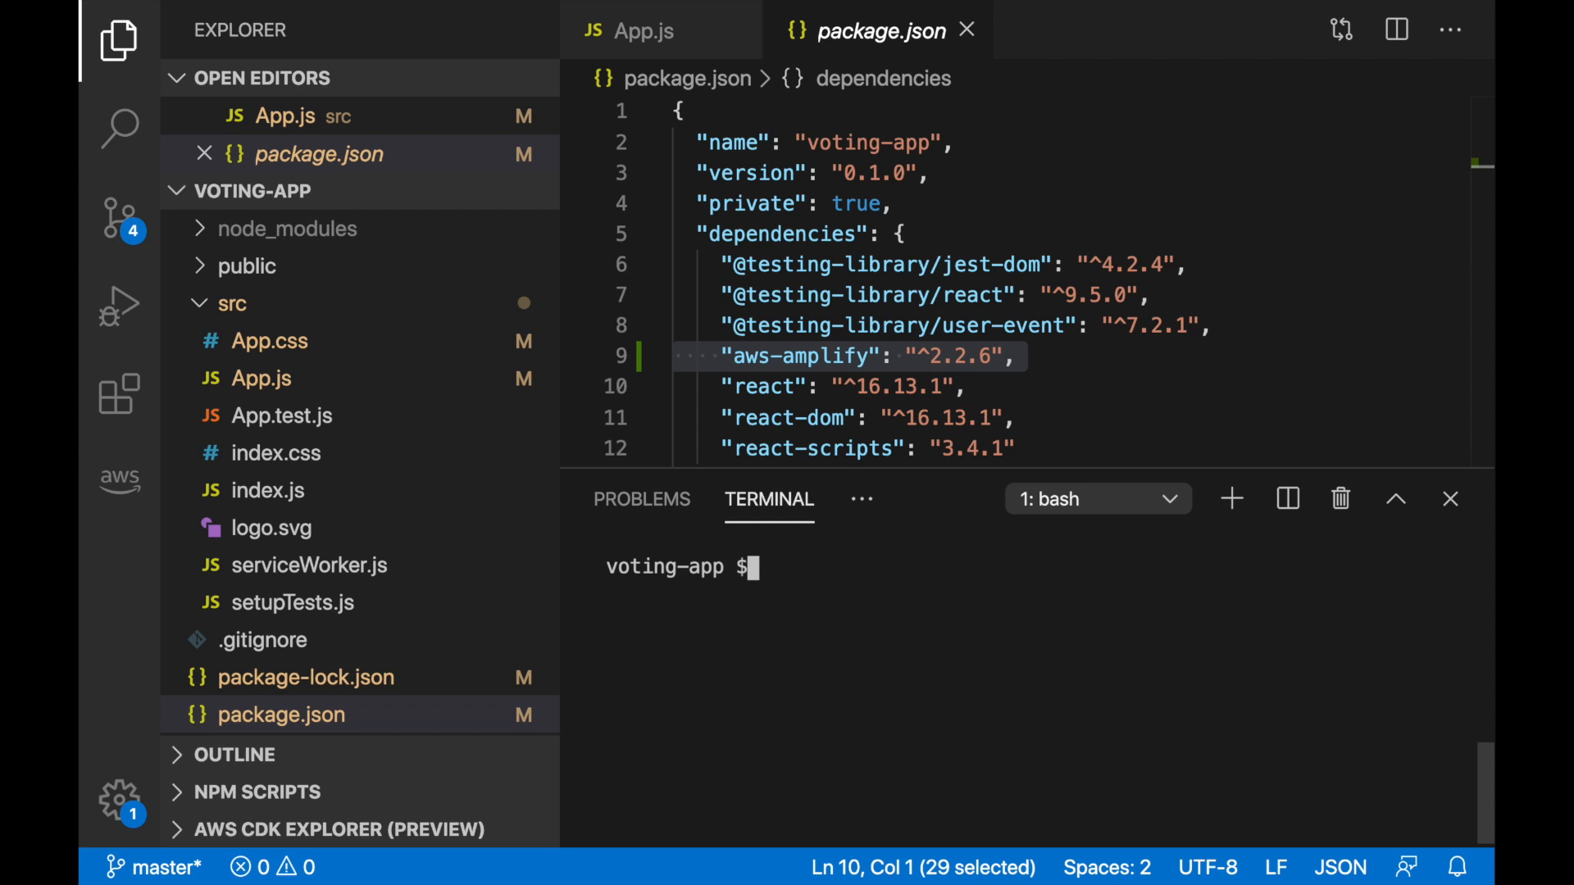
{"action": "type", "text": "npm"}
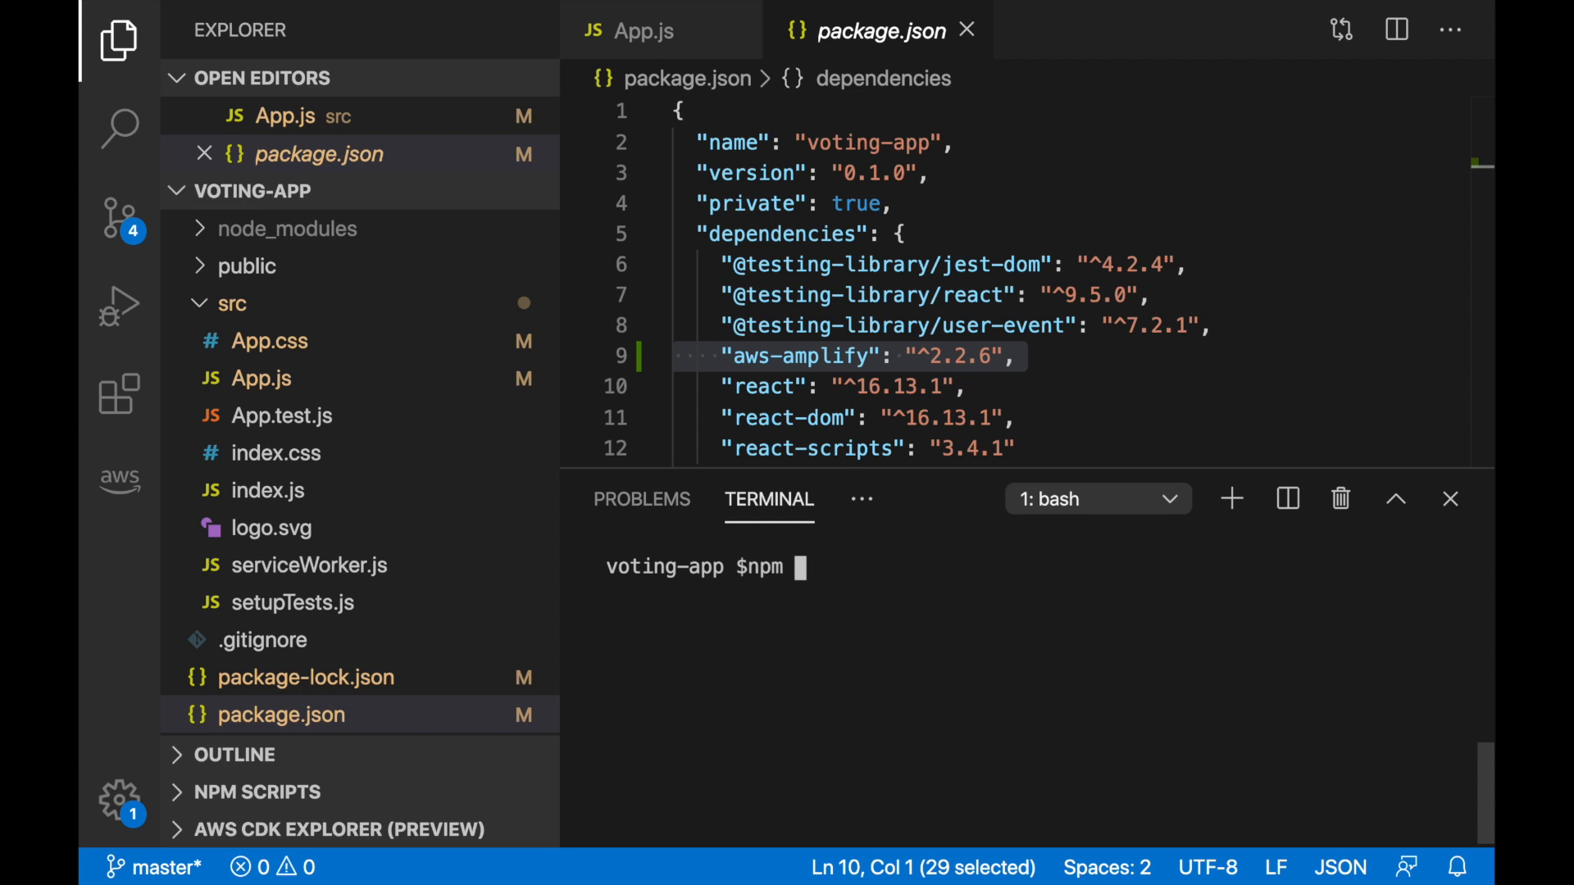
{"action": "type", "text": "install aws-amplify-react"}
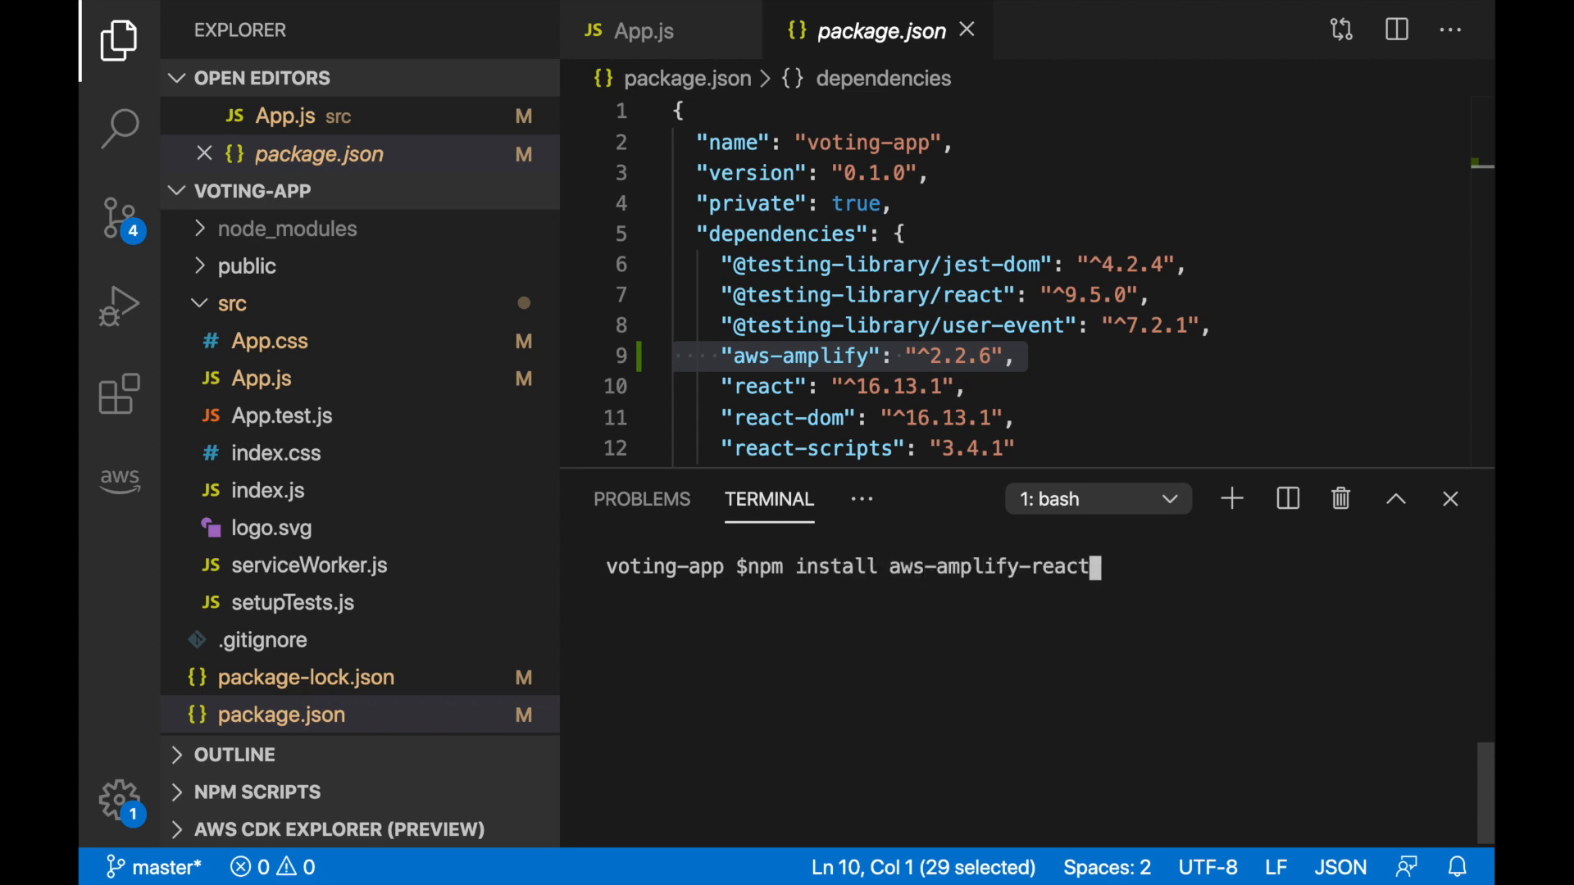
{"action": "type", "text": "--save"}
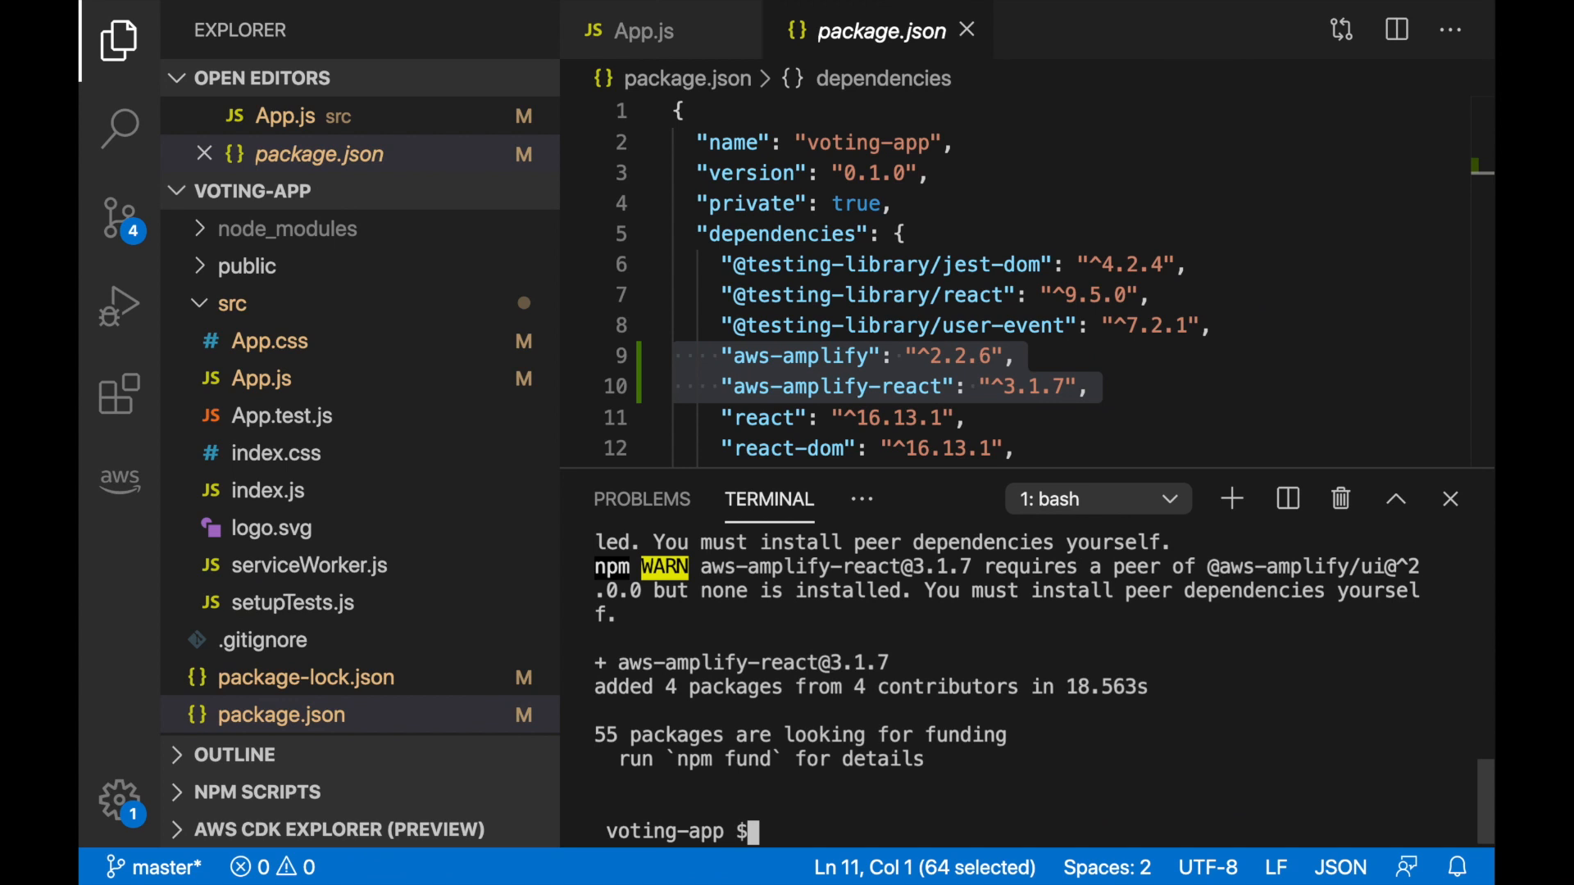
{"action": "type", "text": "f"}
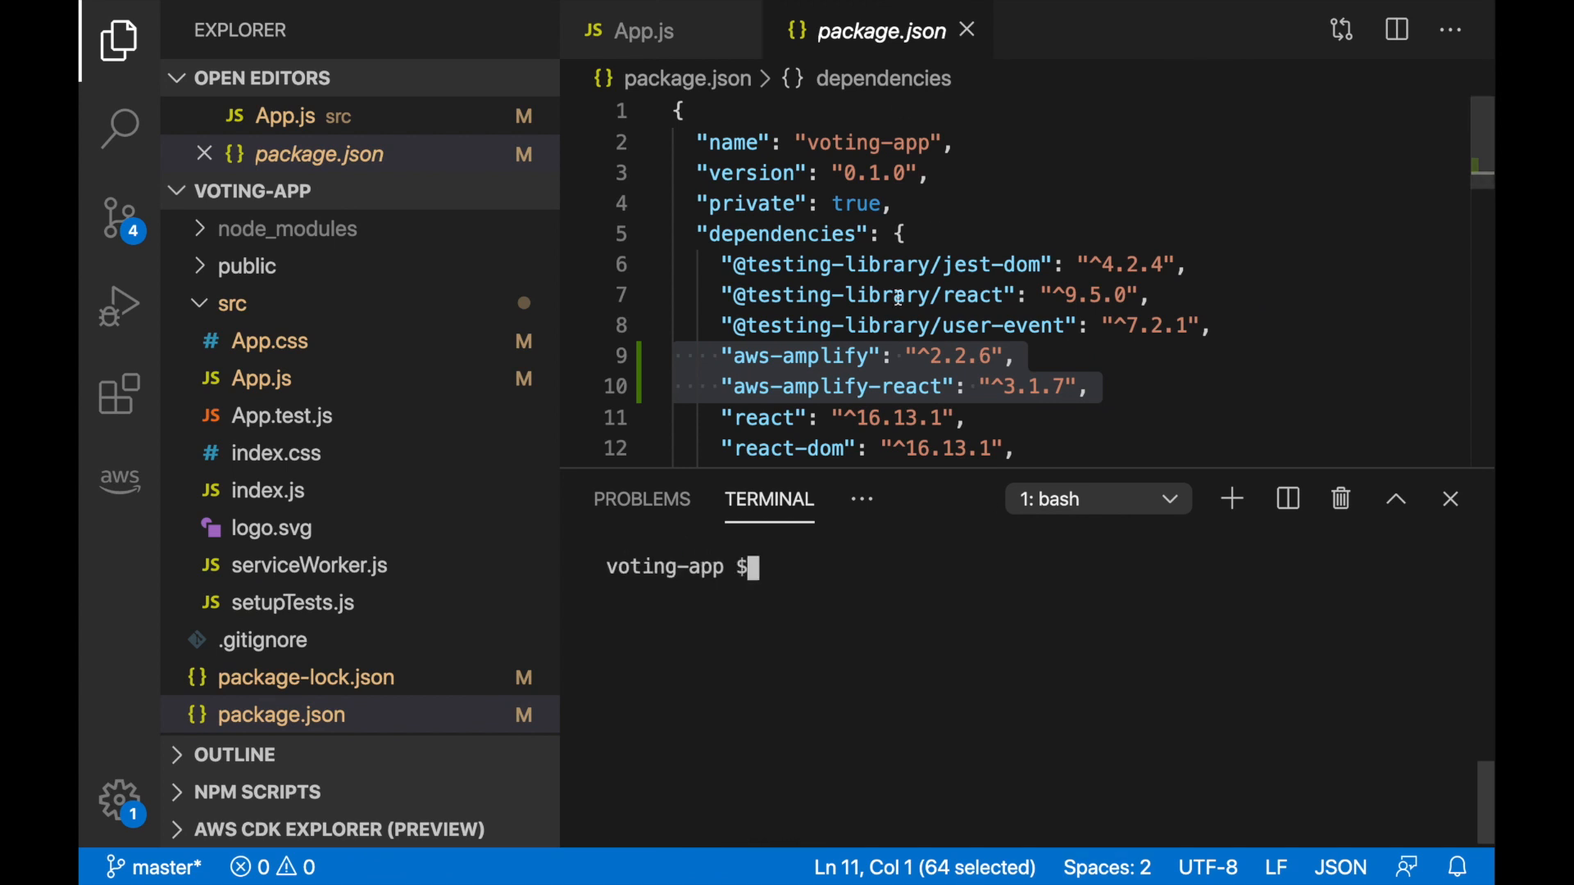
{"action": "left_click", "coordinate": [640, 30]}
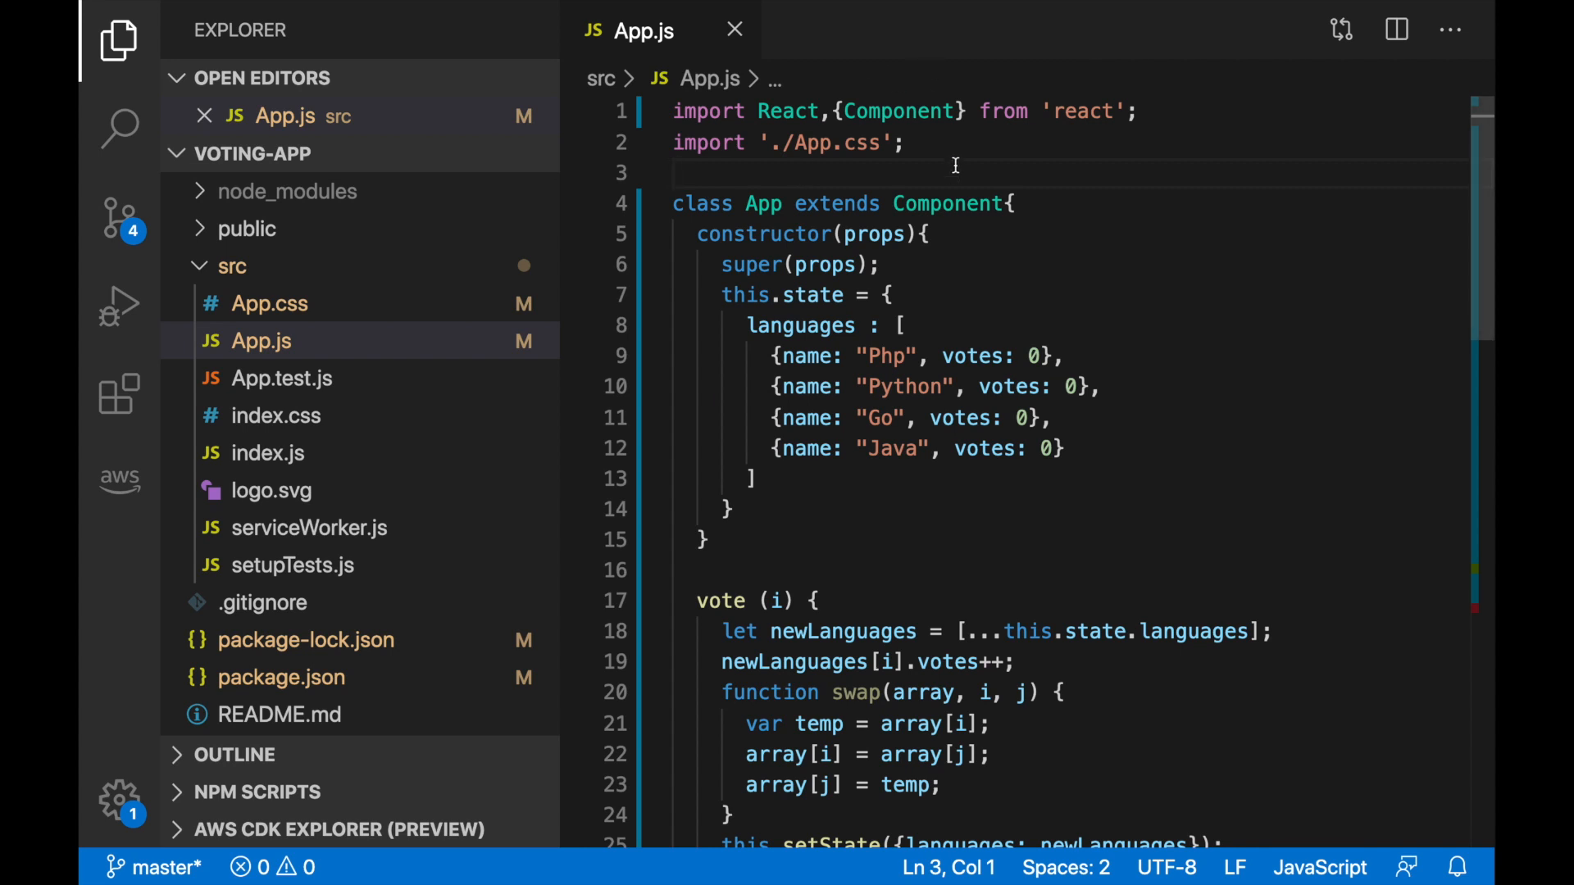
Import Amplify, { Analytics, AWSKinesisFirehoseProvider } from 'aws-amplify' in App.js
{"action": "type", "text": "import"}
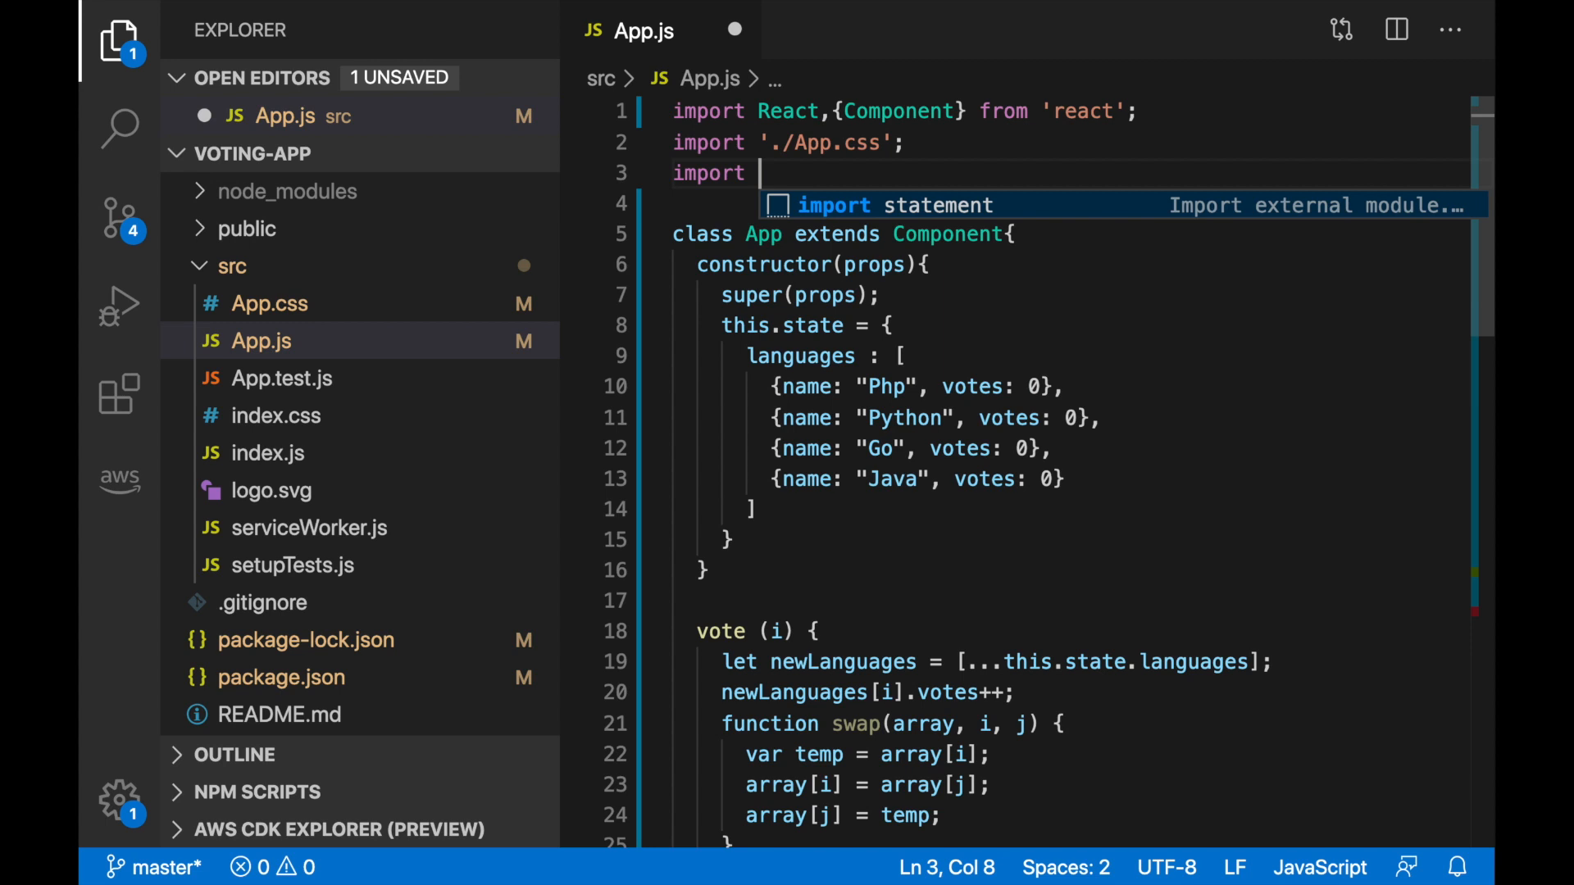
{"action": "type", "text": "Amplify"}
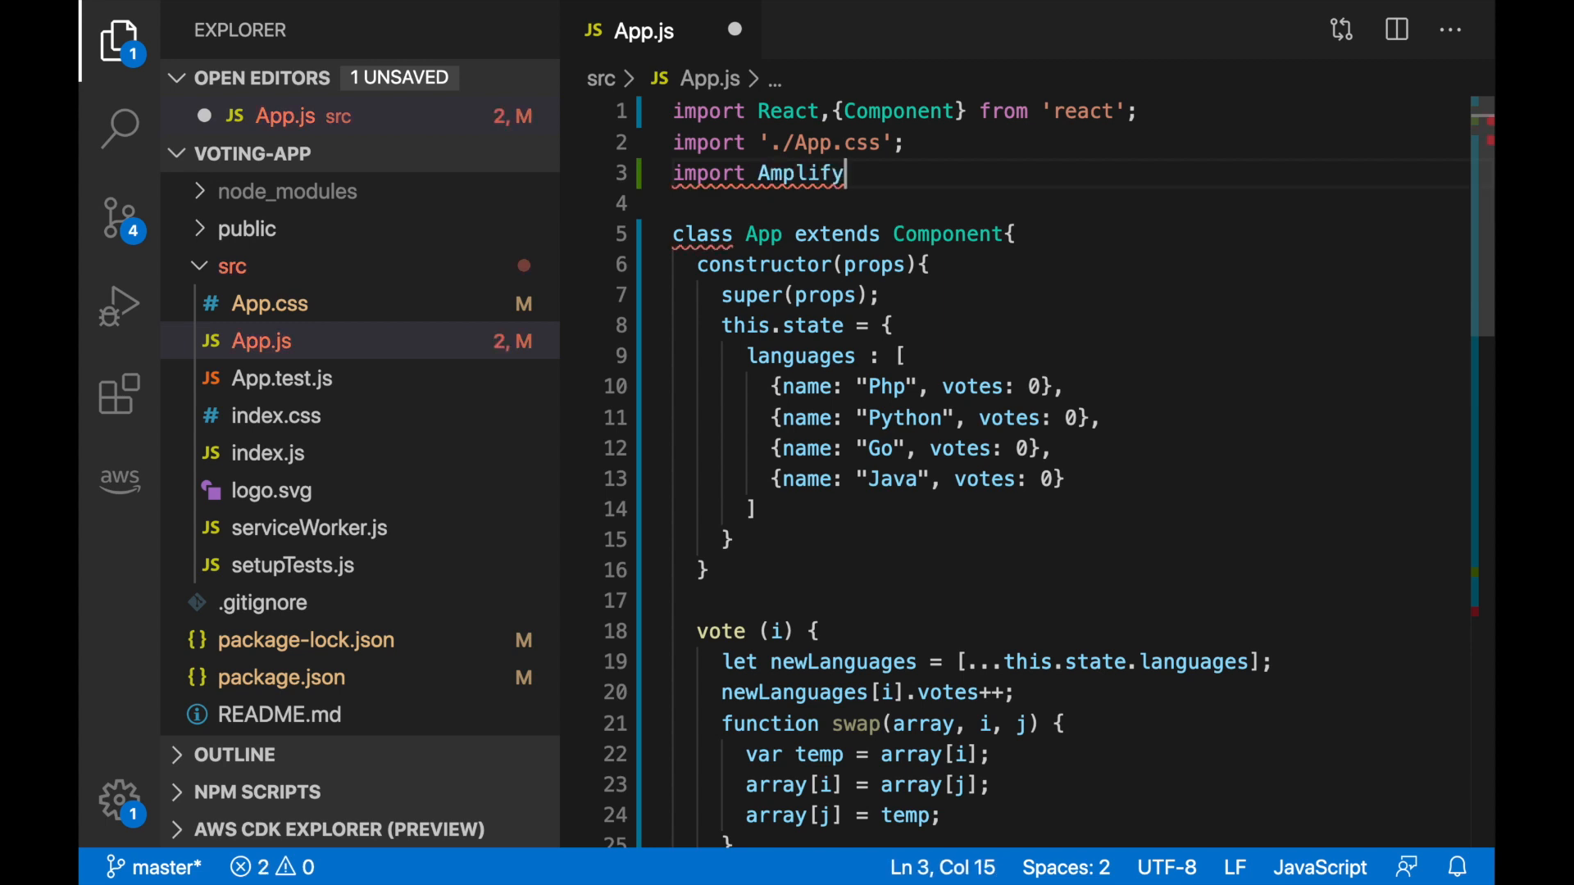
{"action": "type", "text": ", {Analytics,"}
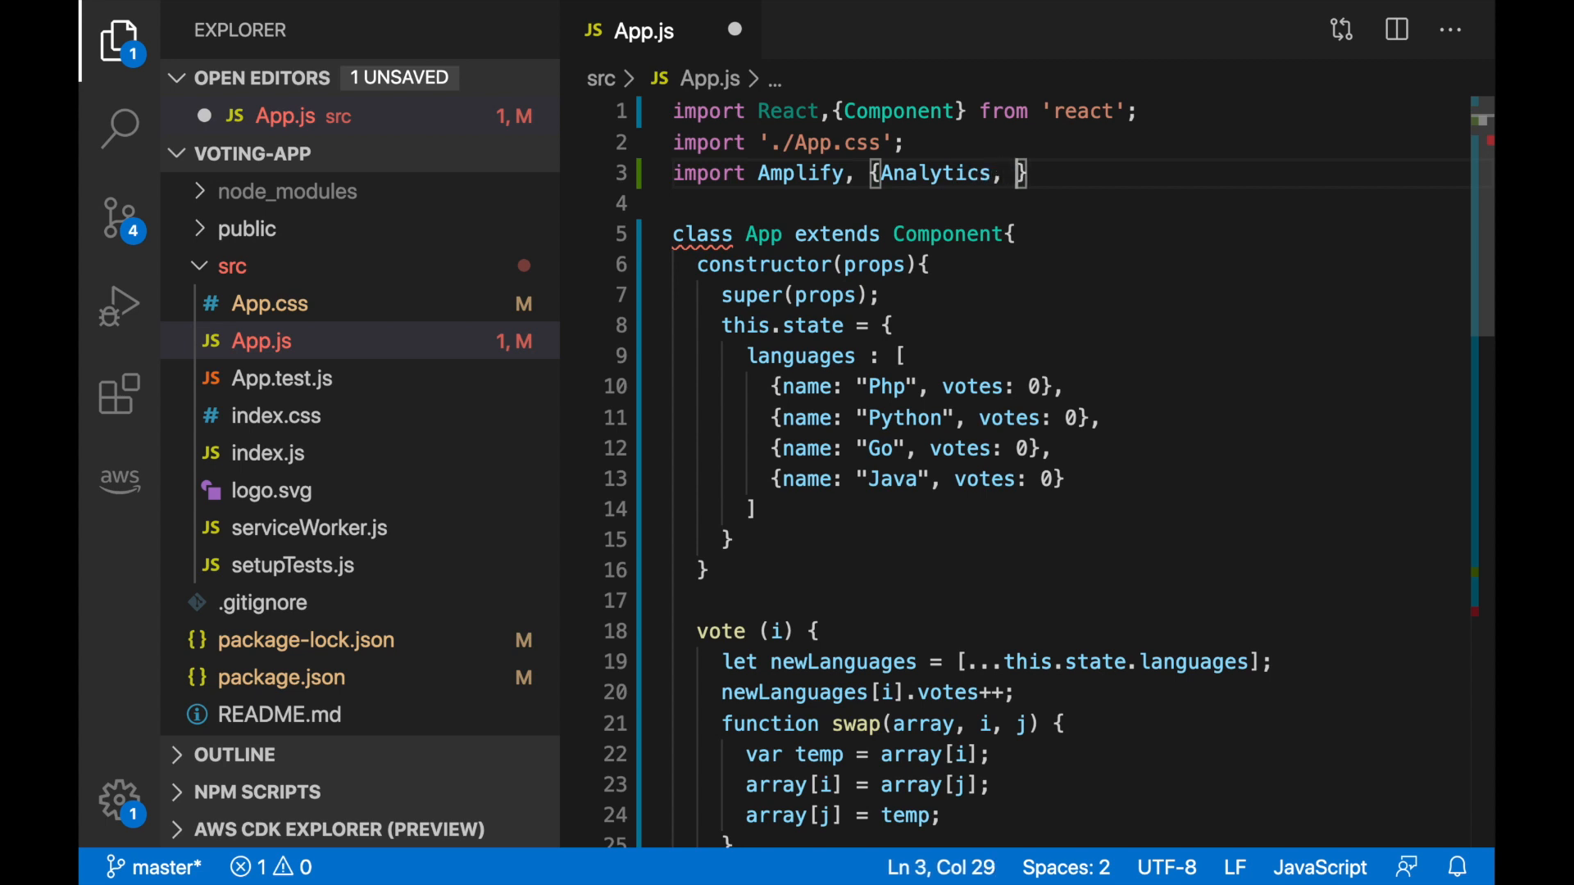
{"action": "type", "text": "AWSKinese"}
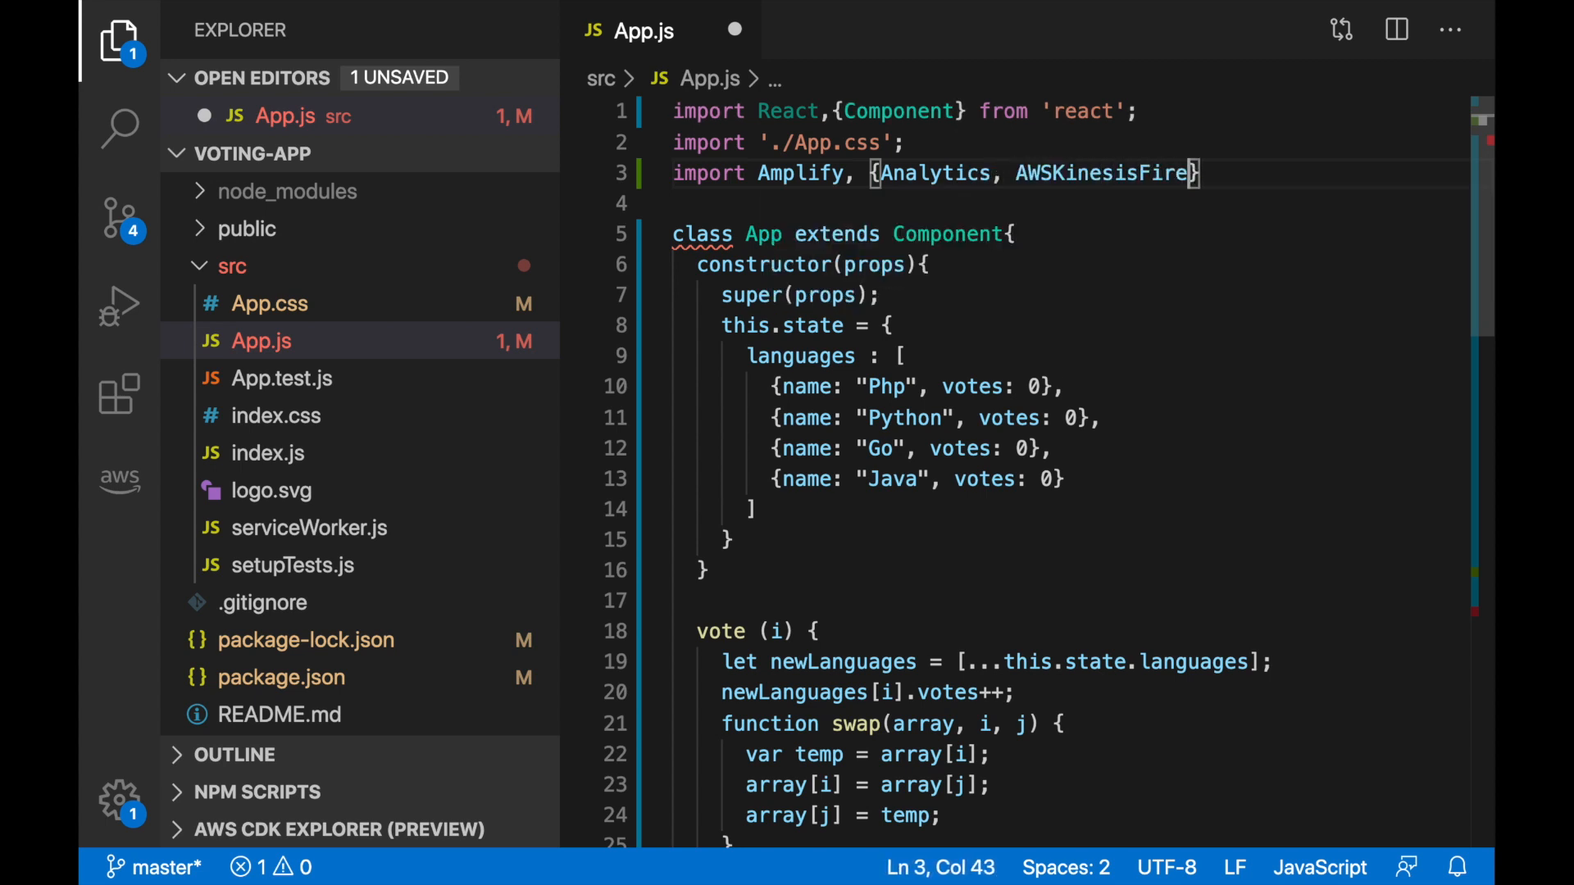
{"action": "type", "text": "hoseProvi"}
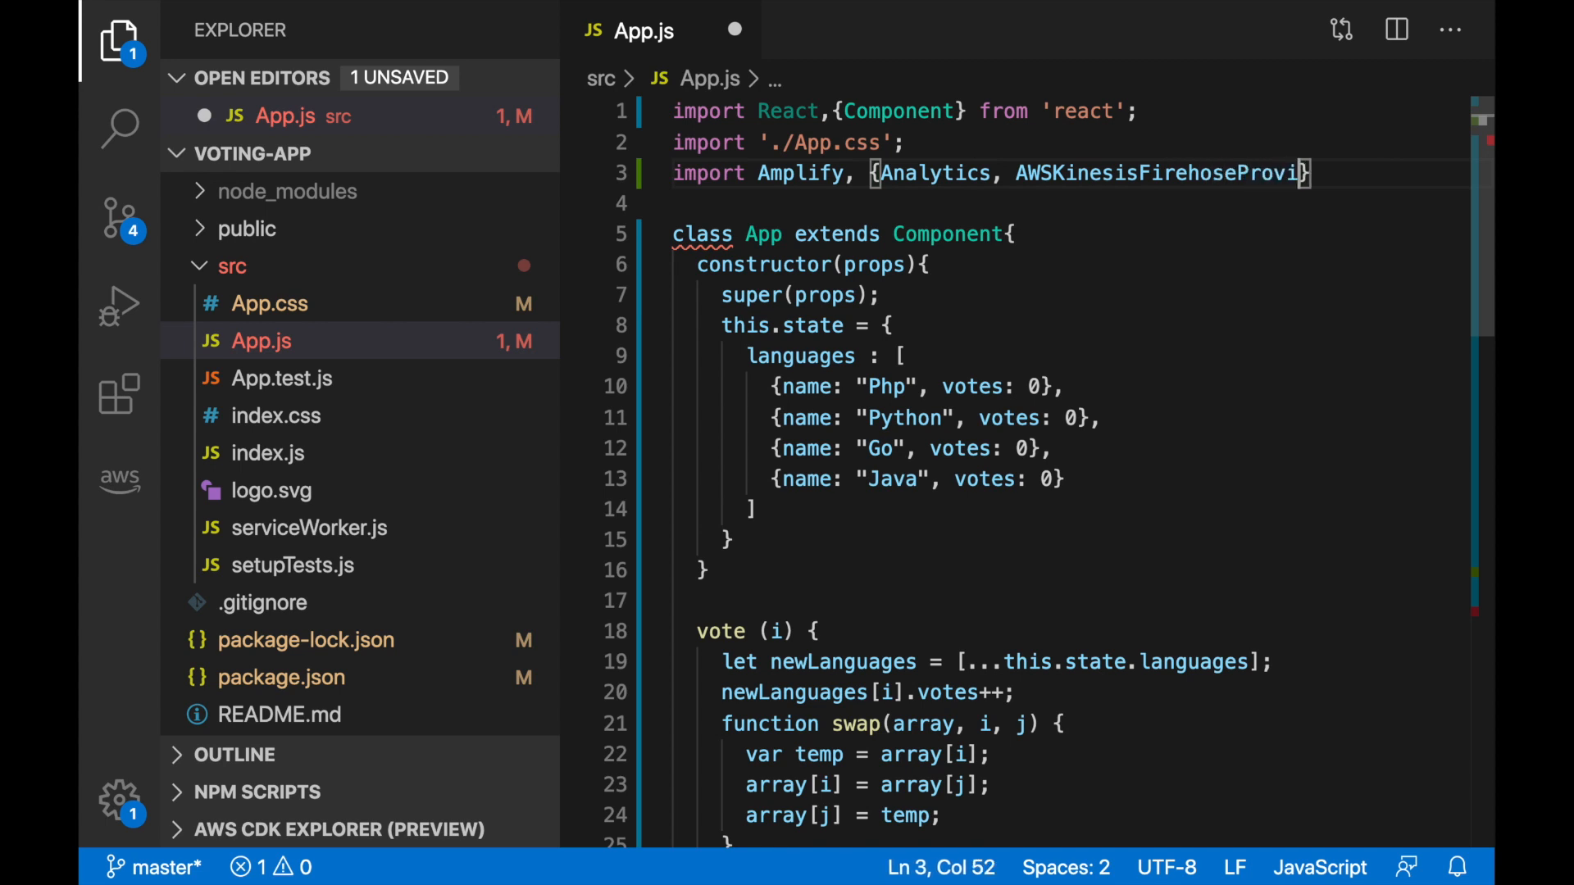
{"action": "type", "text": "der }f"}
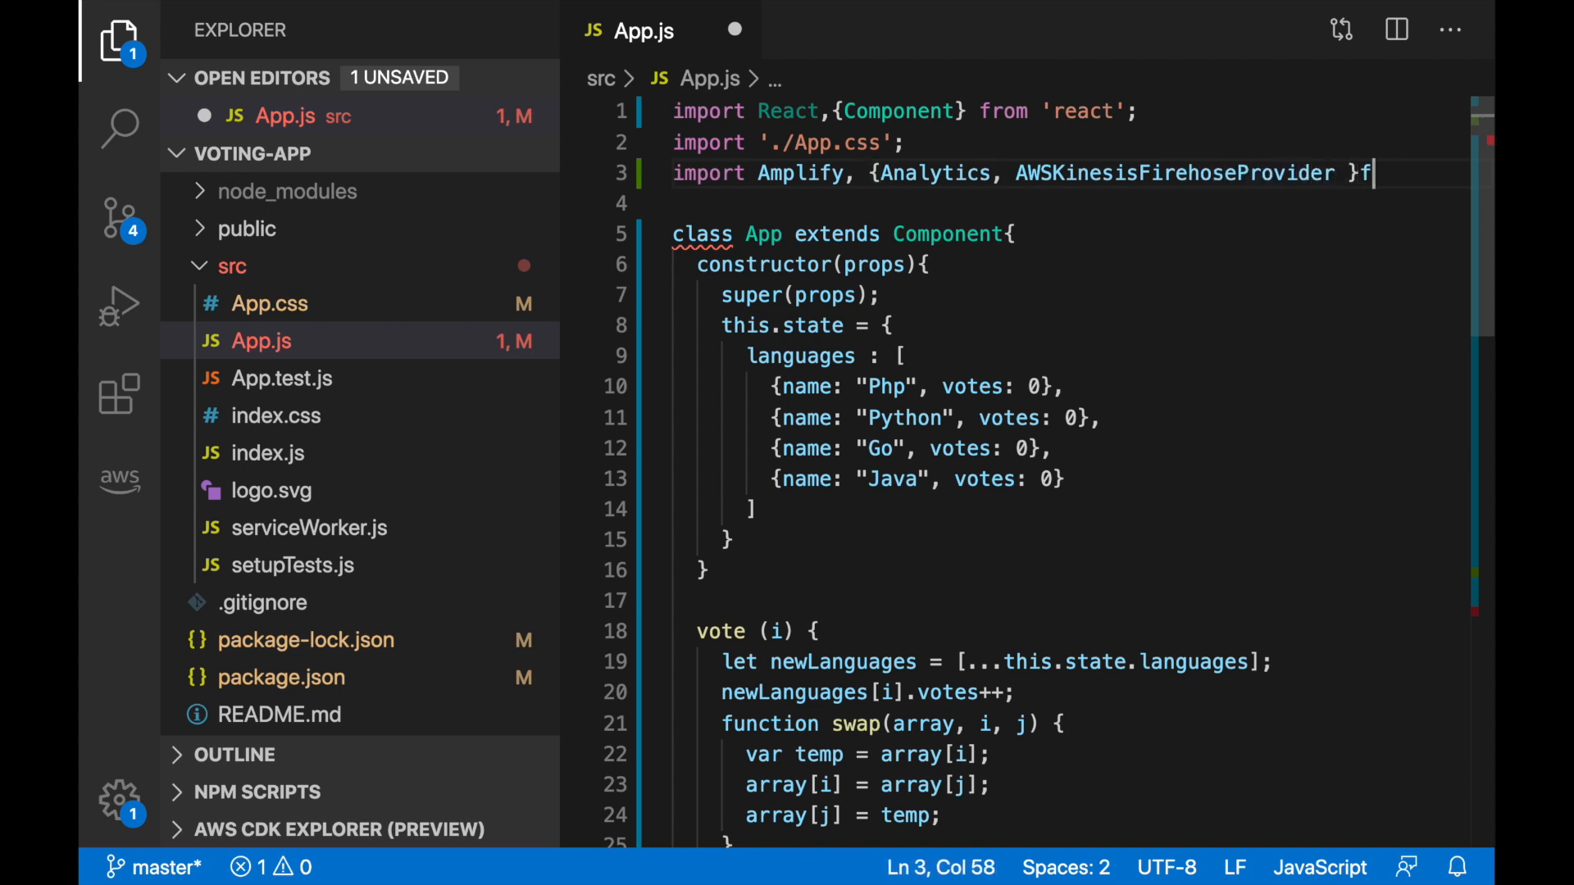
{"action": "type", "text": "from 'aws-amplify"}
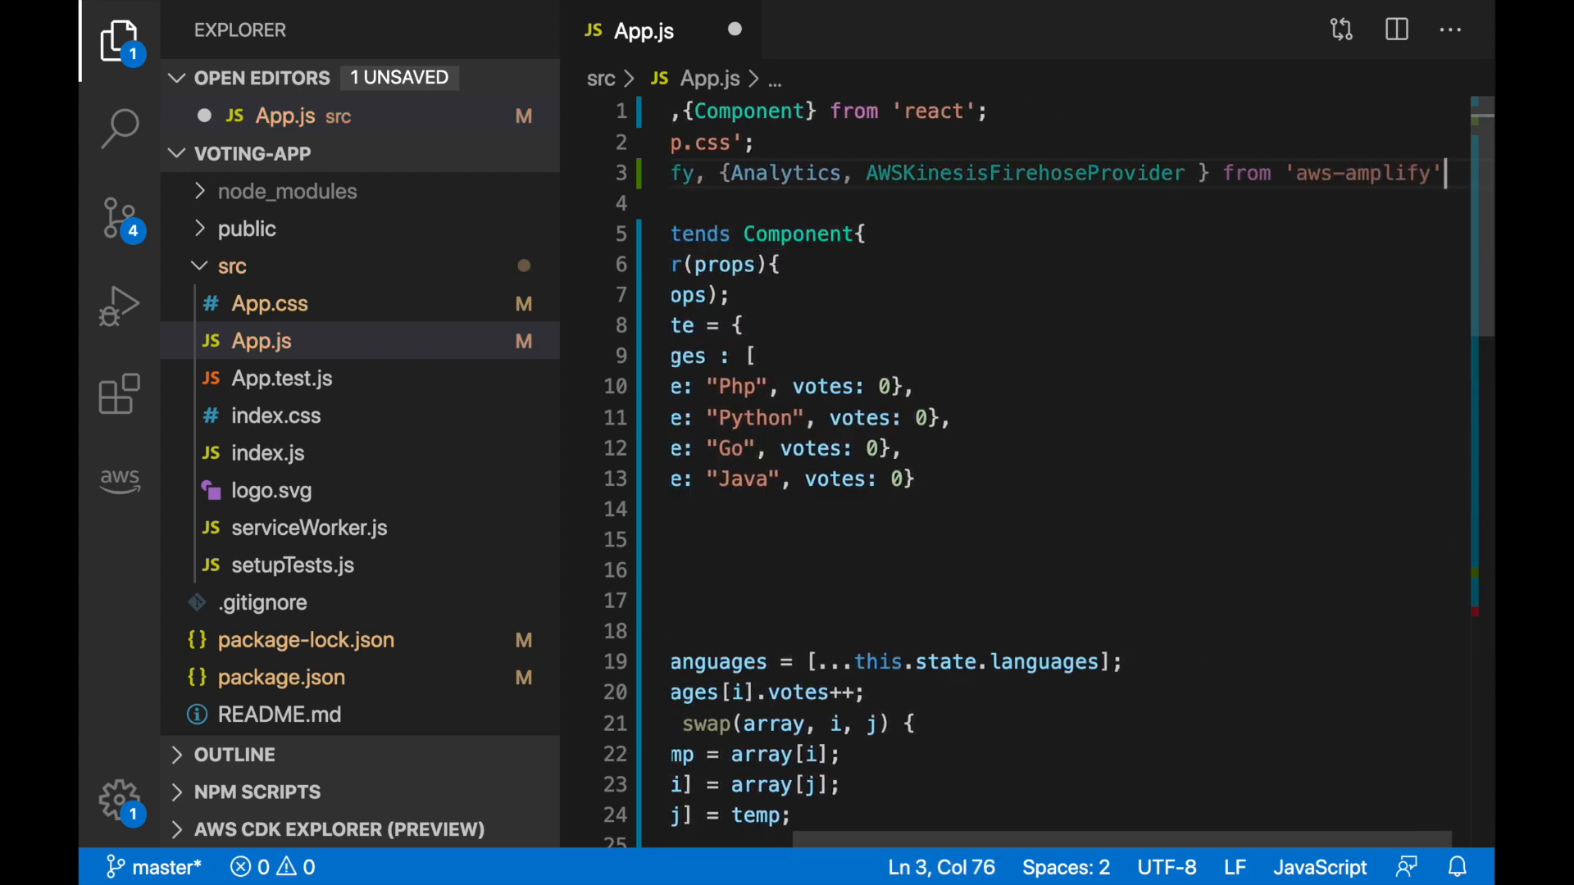
{"action": "type", "text": ";"}
{"action": "left_click", "coordinate": [1051, 203]}
{"action": "type", "text": "import"}
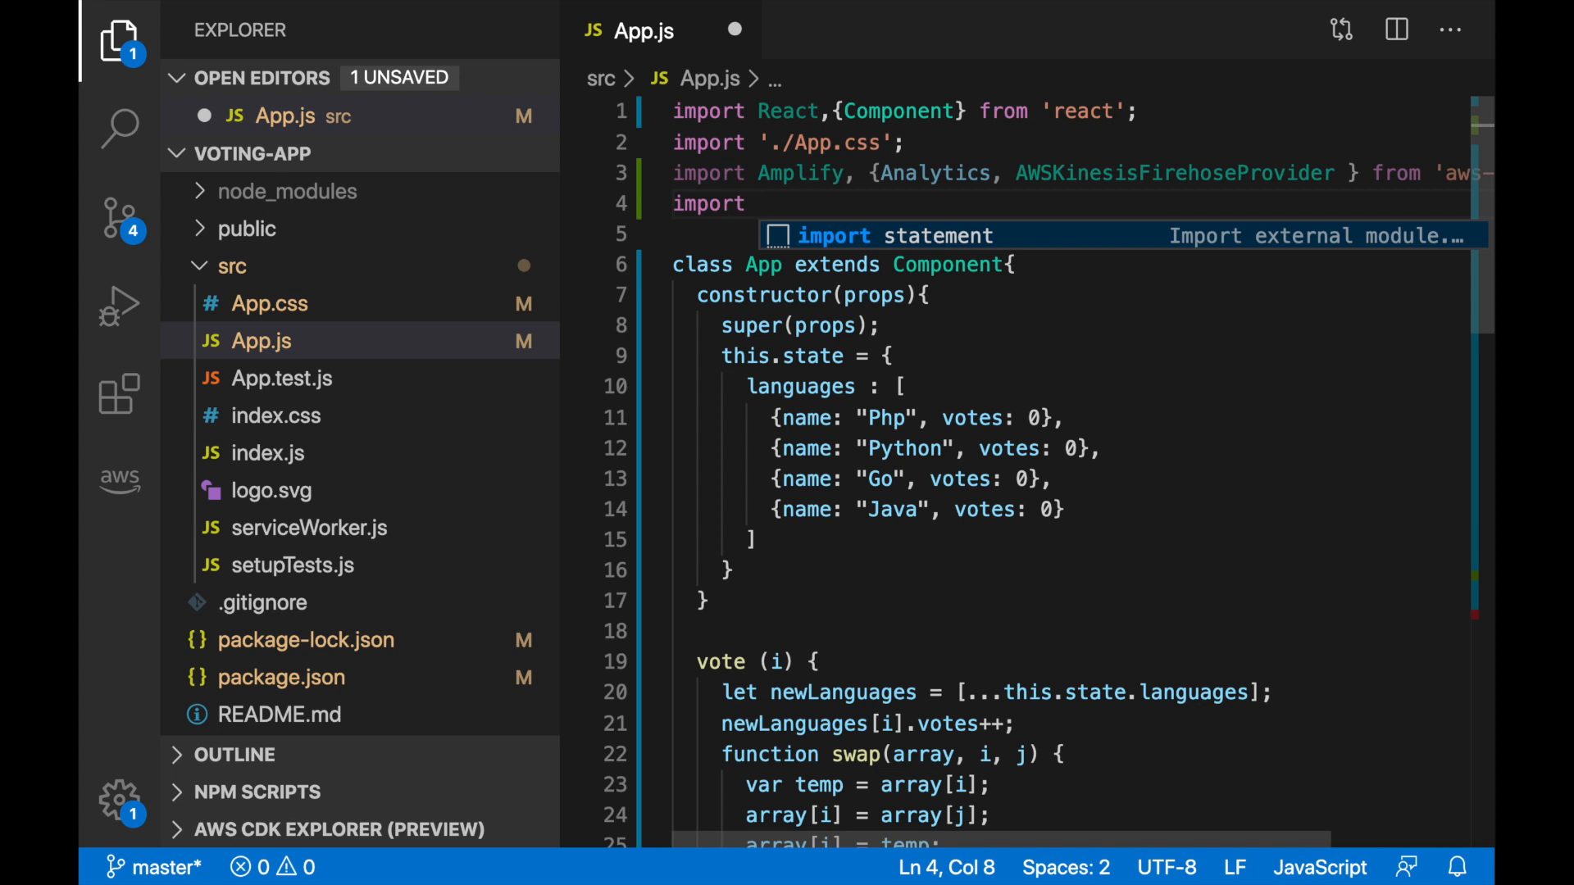
Add an import of config from './aws-exports'
{"action": "type", "text": "config from './aws'"}
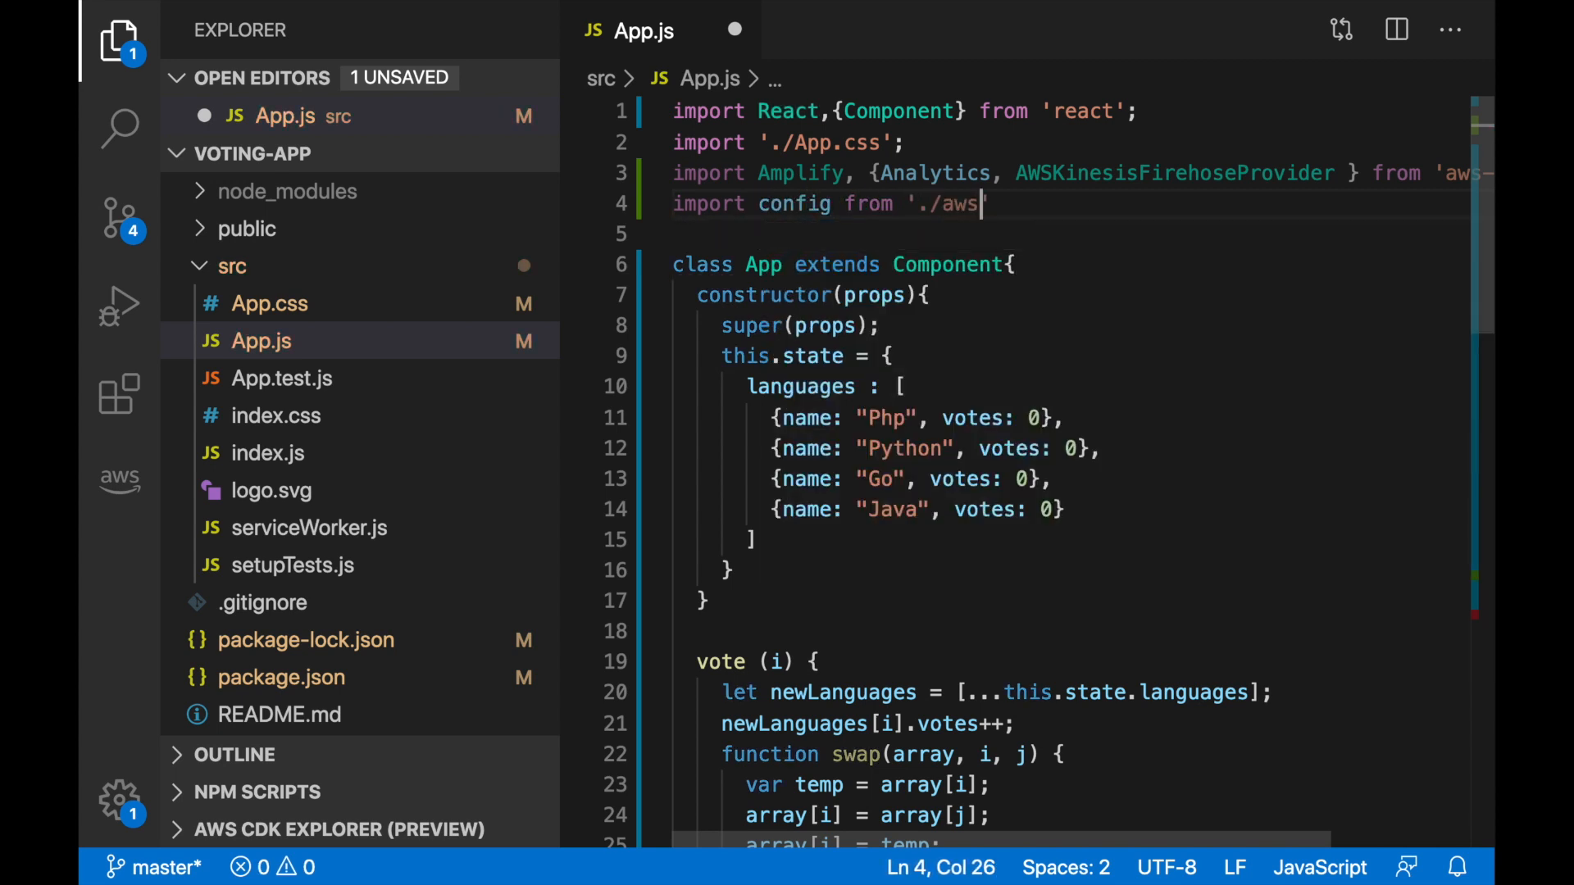
{"action": "type", "text": "-exports'"}
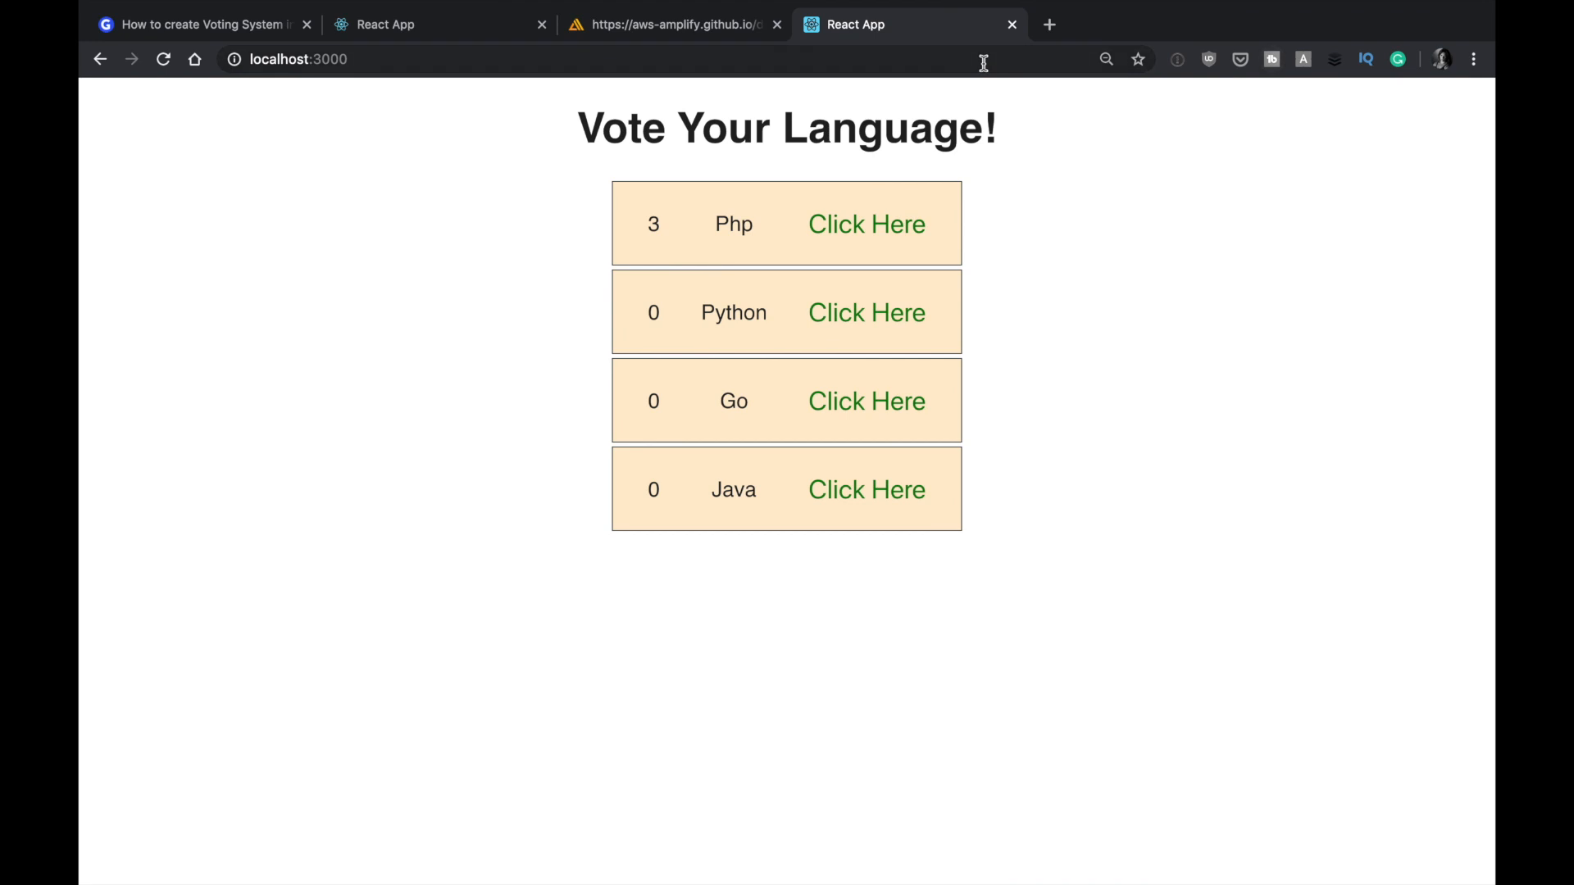
Open the Amplify JavaScript documentation in Chrome
{"action": "left_click", "coordinate": [670, 24]}
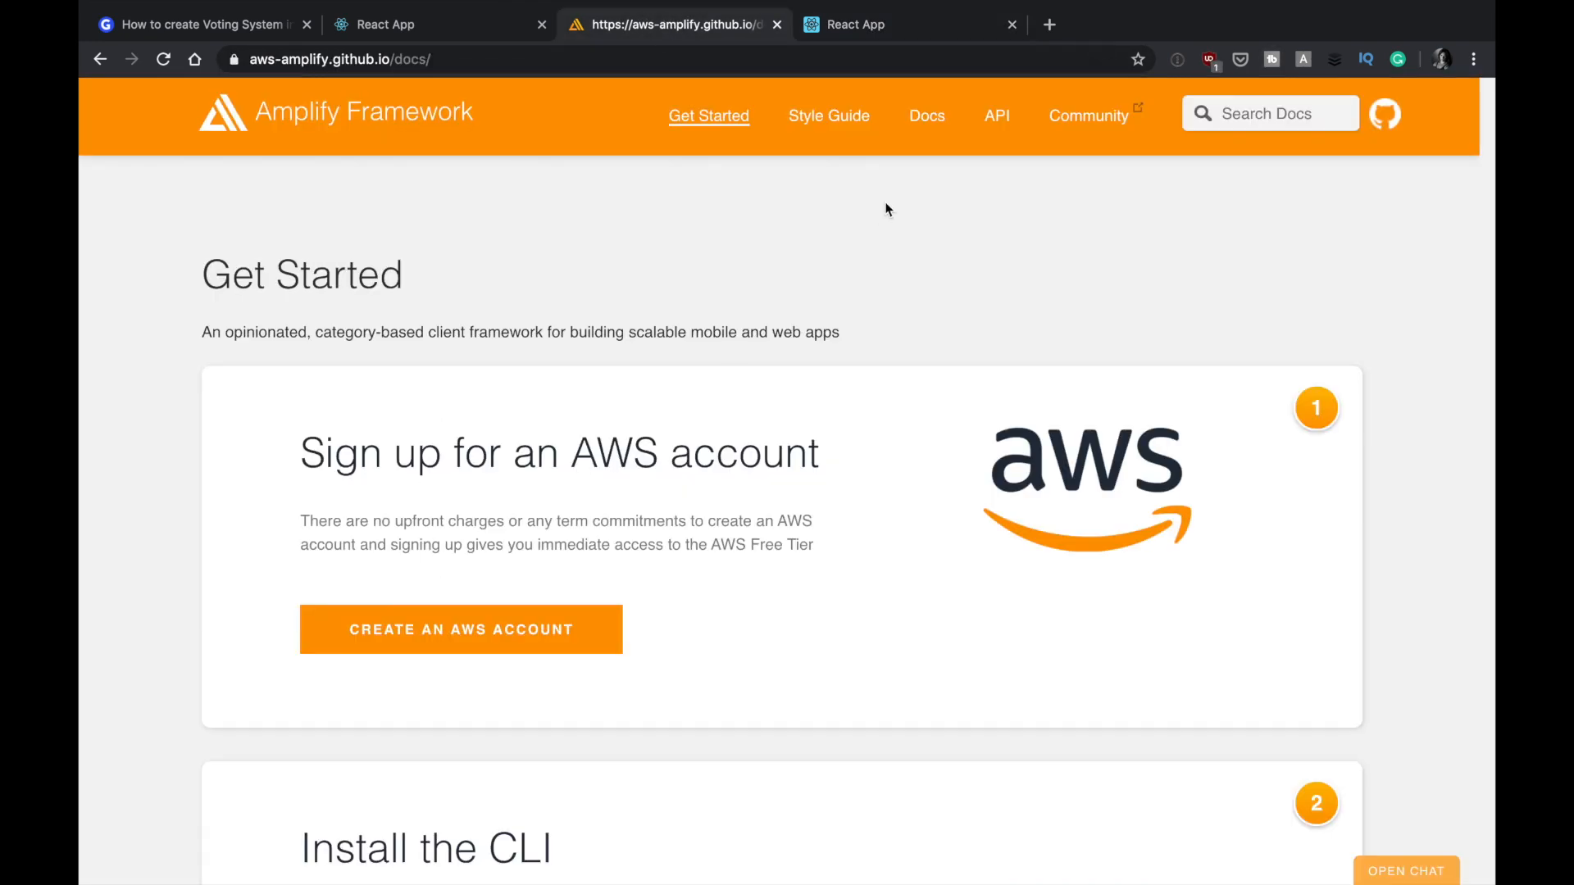
{"action": "left_click", "coordinate": [925, 115]}
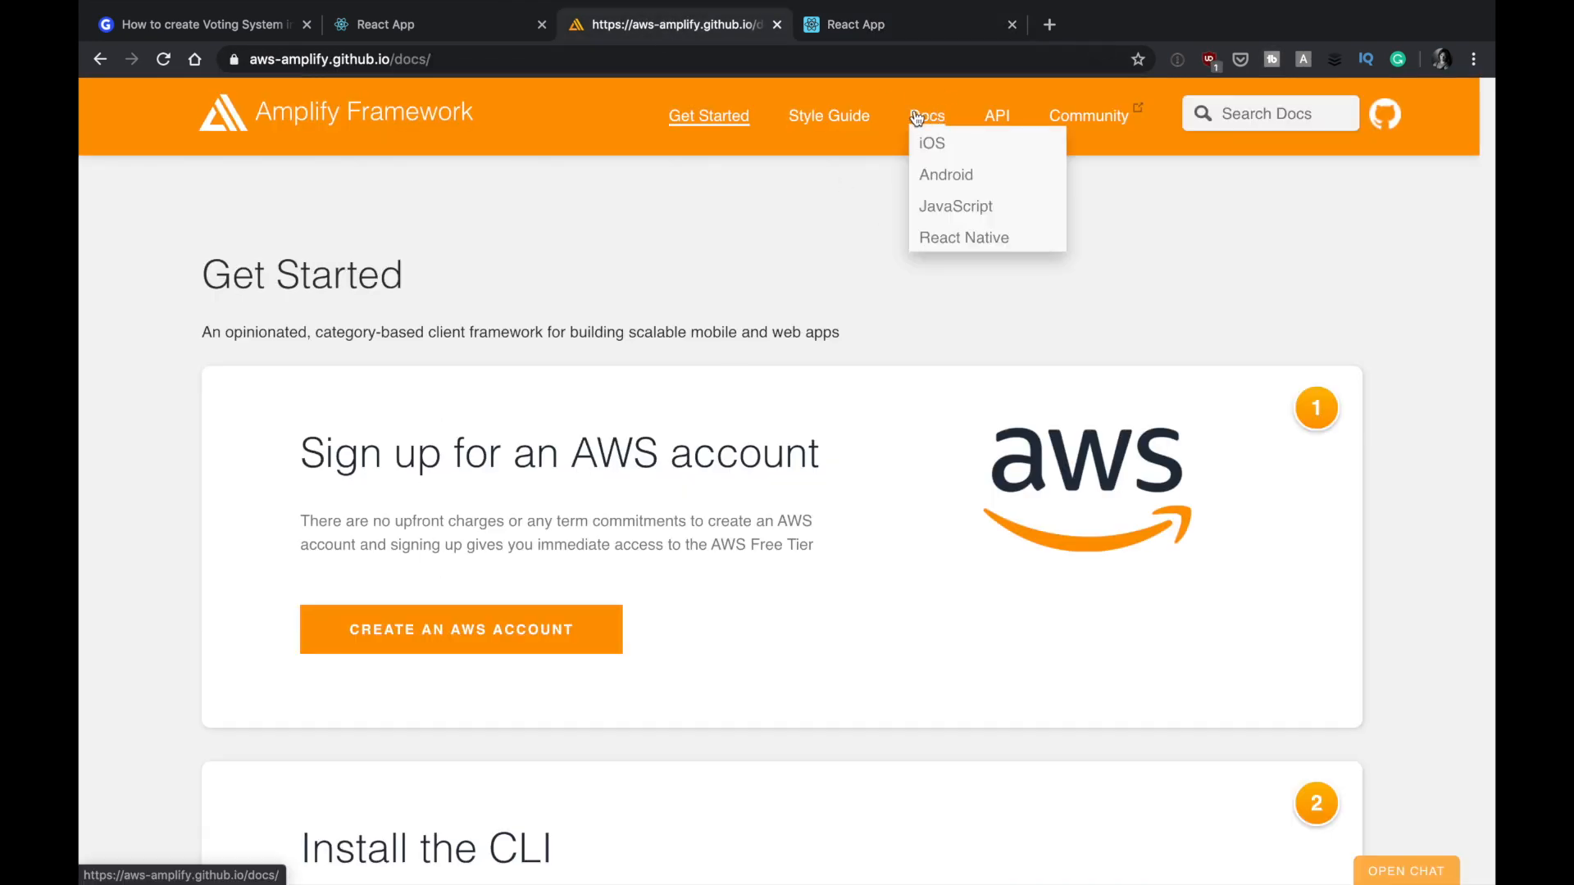
{"action": "left_click", "coordinate": [954, 206]}
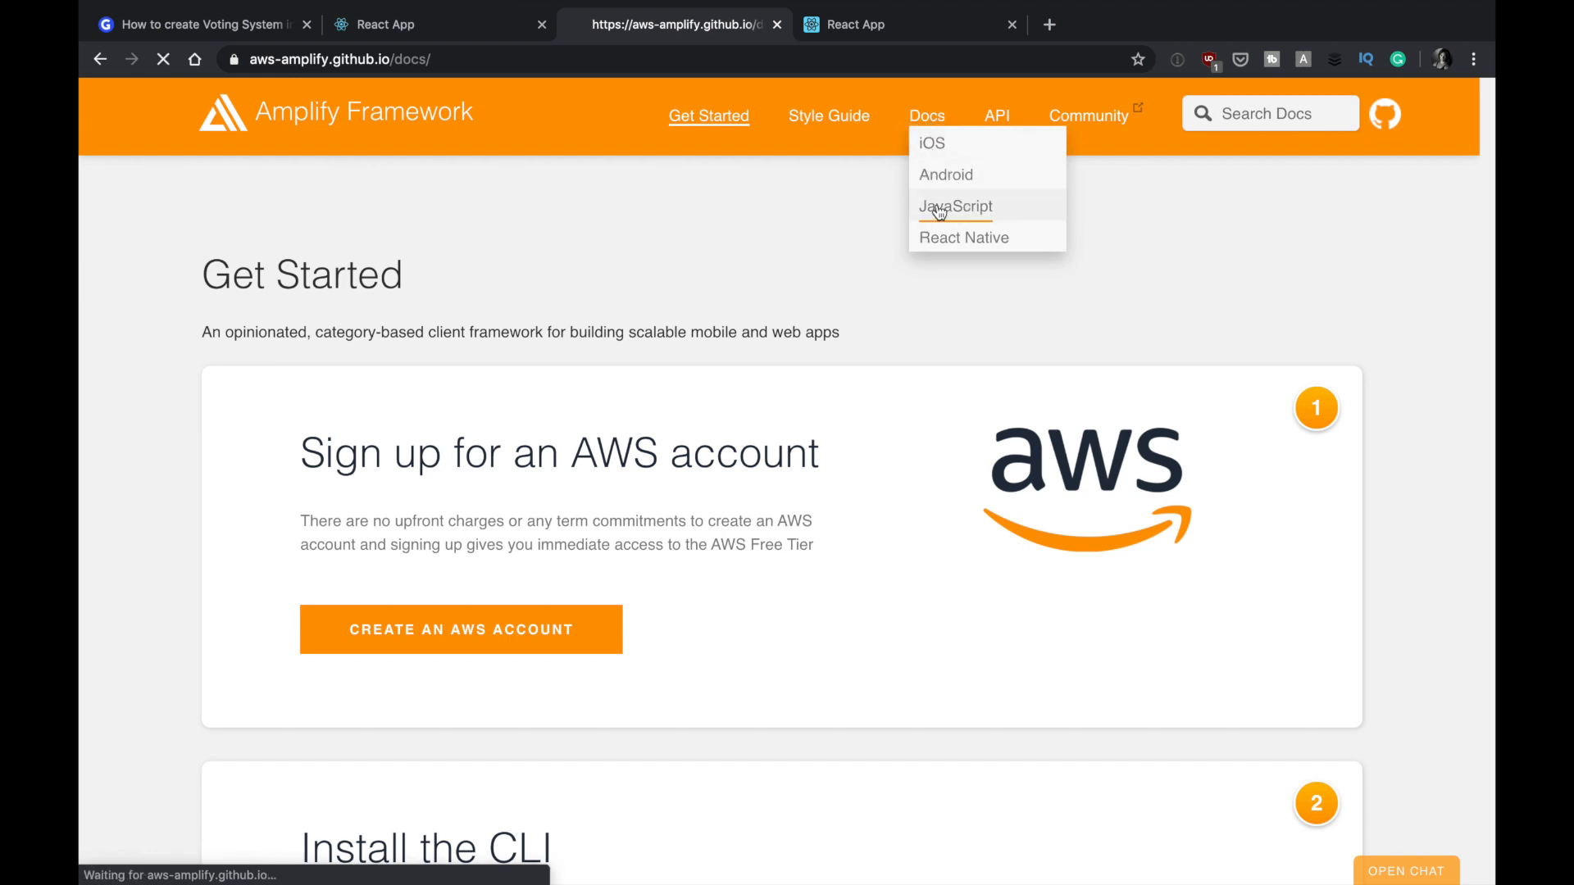
{"action": "left_click", "coordinate": [954, 206]}
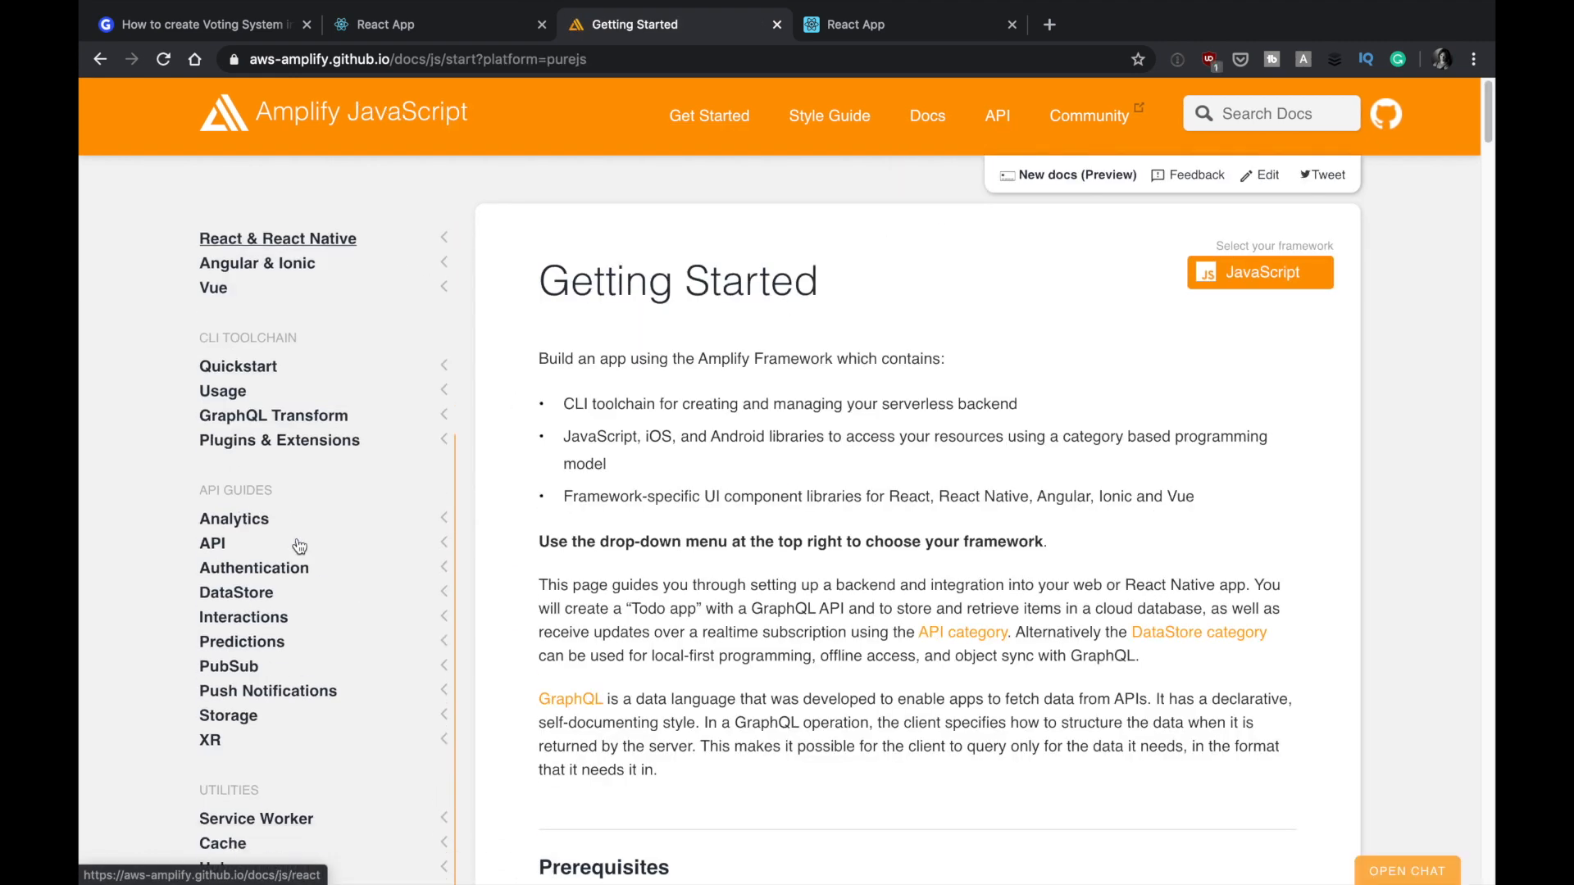
Go to the Analytics guide and select the Kinesis Firehose provider code sample
{"action": "left_click", "coordinate": [233, 518]}
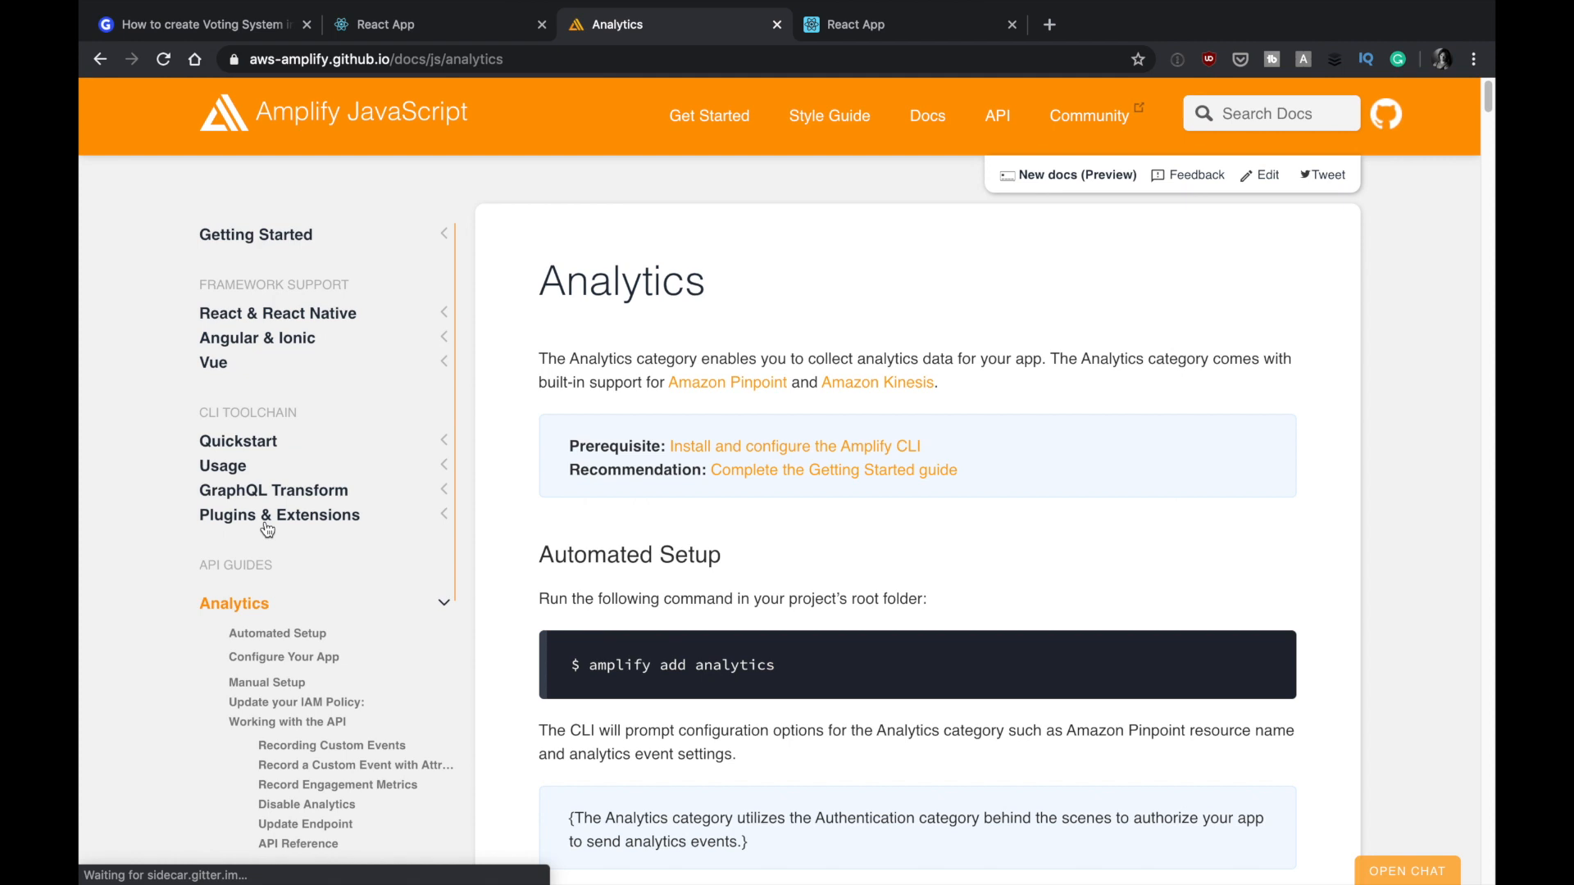
{"action": "scroll", "scroll_direction": "down", "scroll_amount": 3}
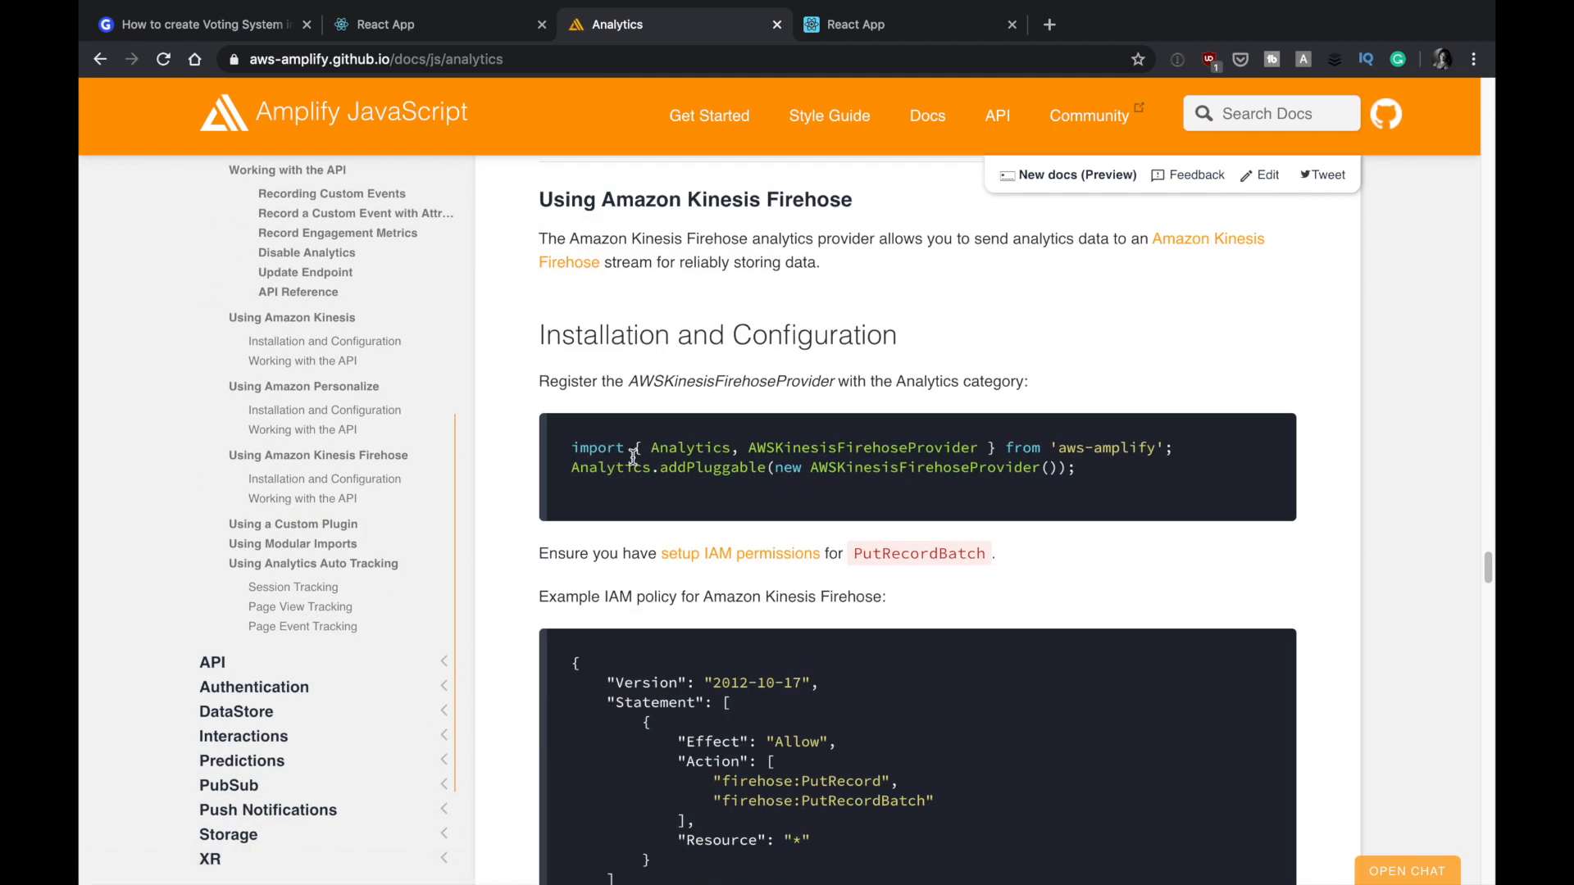
{"action": "triple_click", "coordinate": [863, 447]}
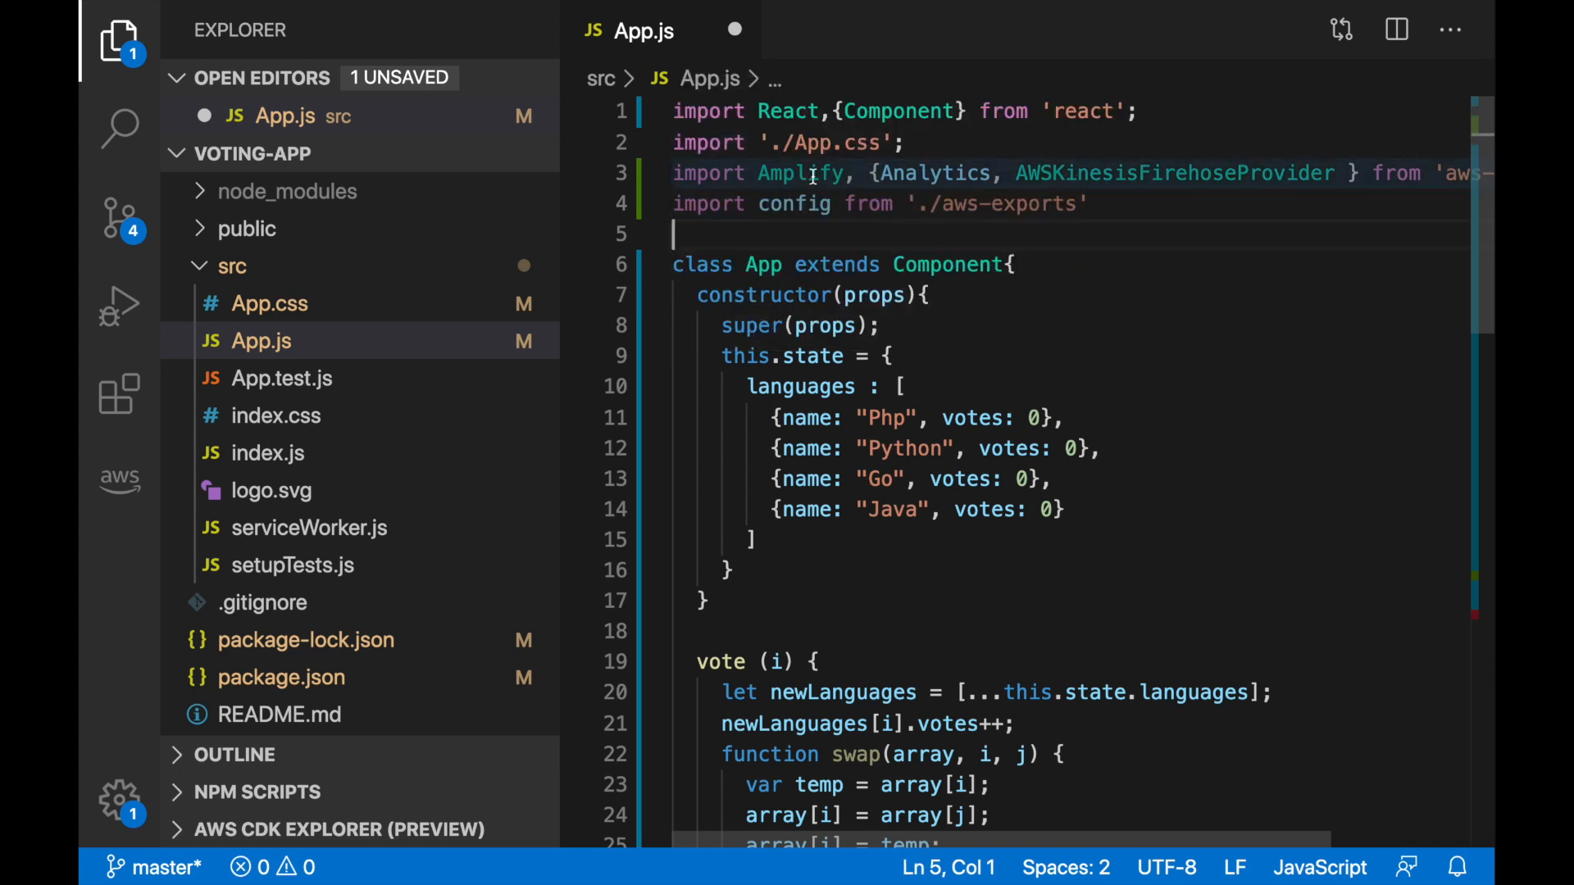
{"action": "mouse_move", "coordinate": [800, 385]}
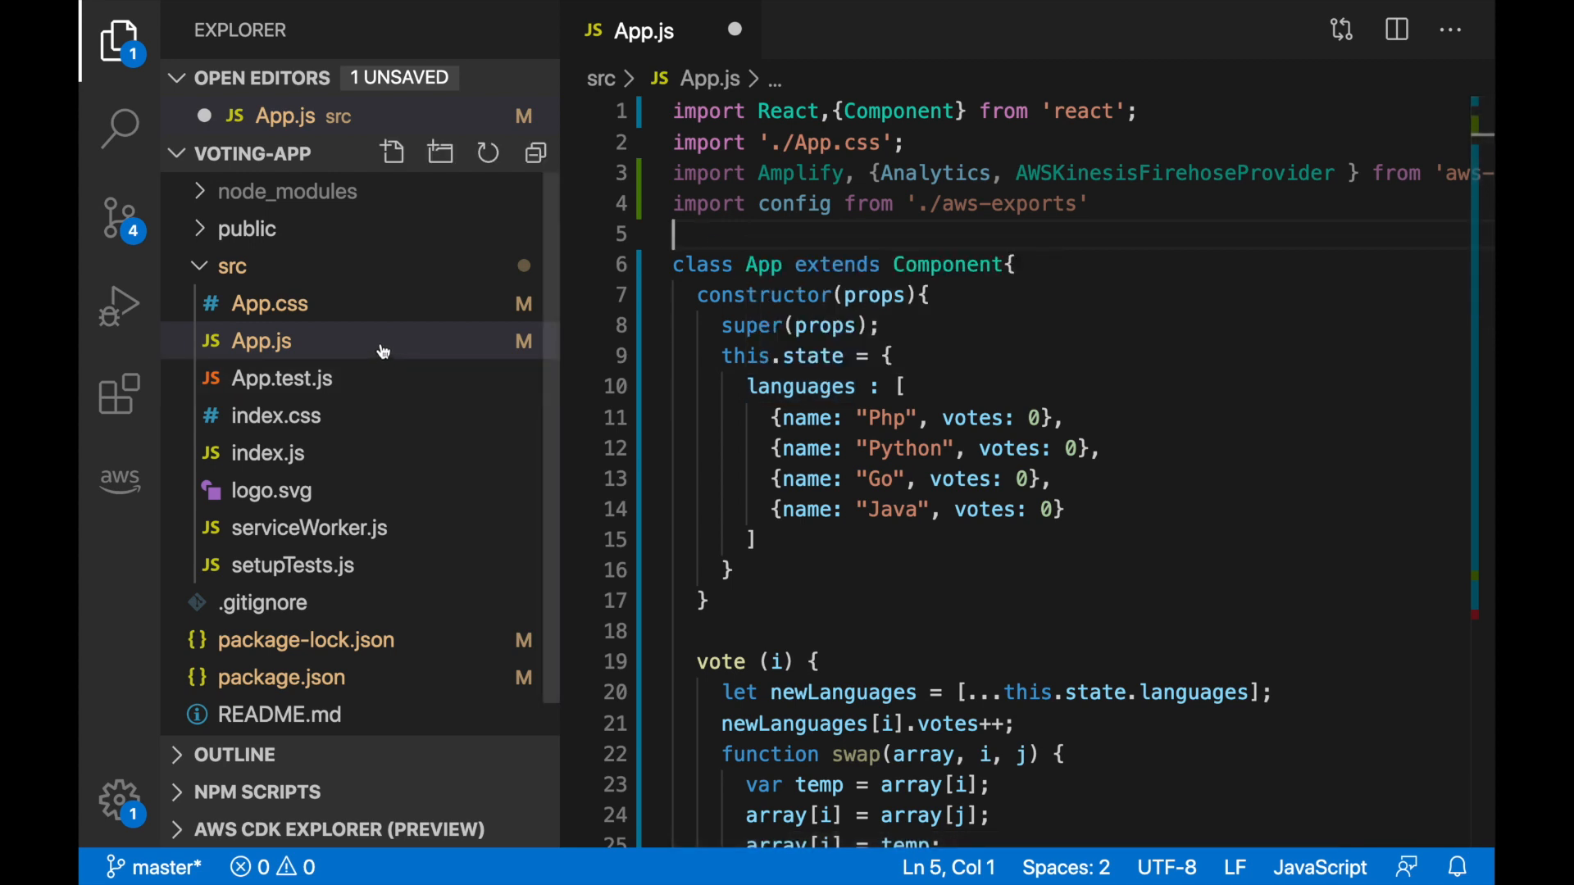
Add a new aws-exports.js file inside src
{"action": "right_click", "coordinate": [232, 265]}
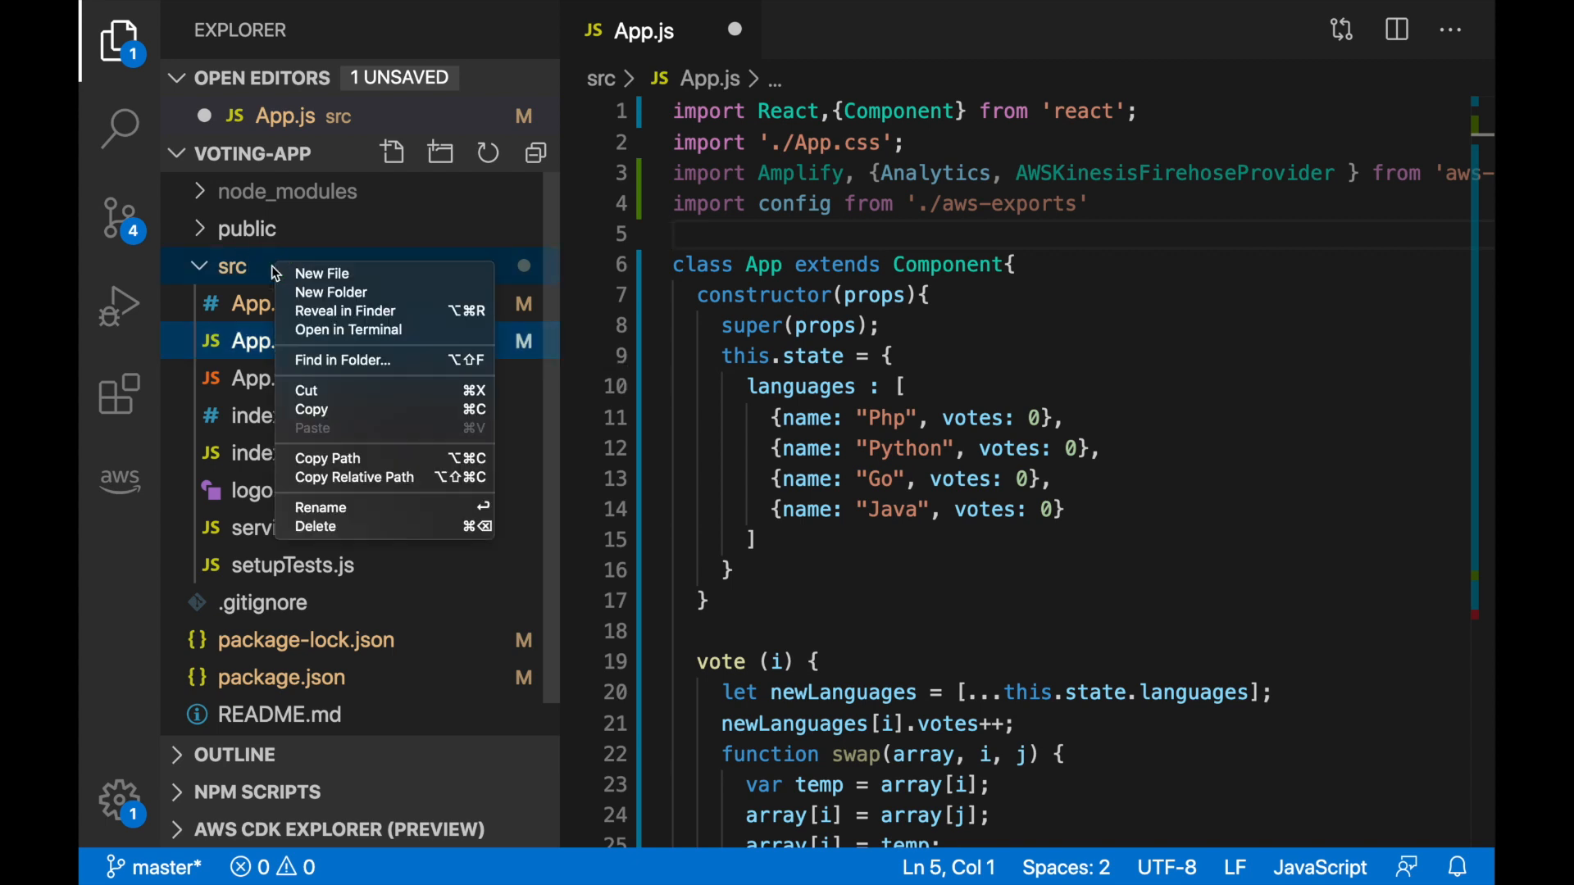
{"action": "mouse_move", "coordinate": [322, 273]}
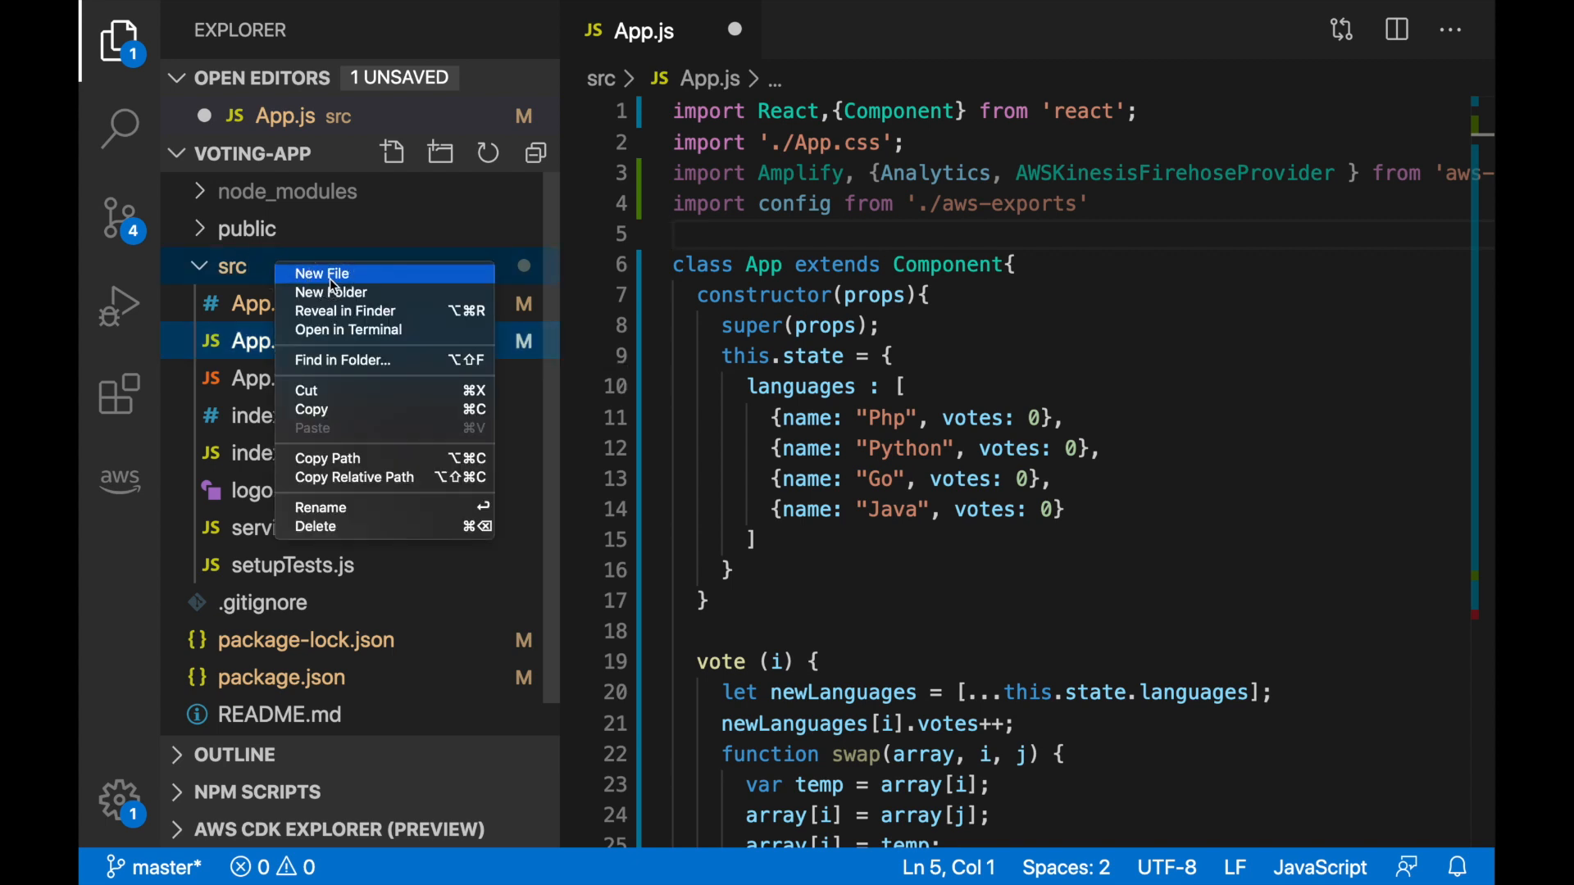
{"action": "left_click", "coordinate": [321, 273]}
{"action": "type", "text": "aws-exports."}
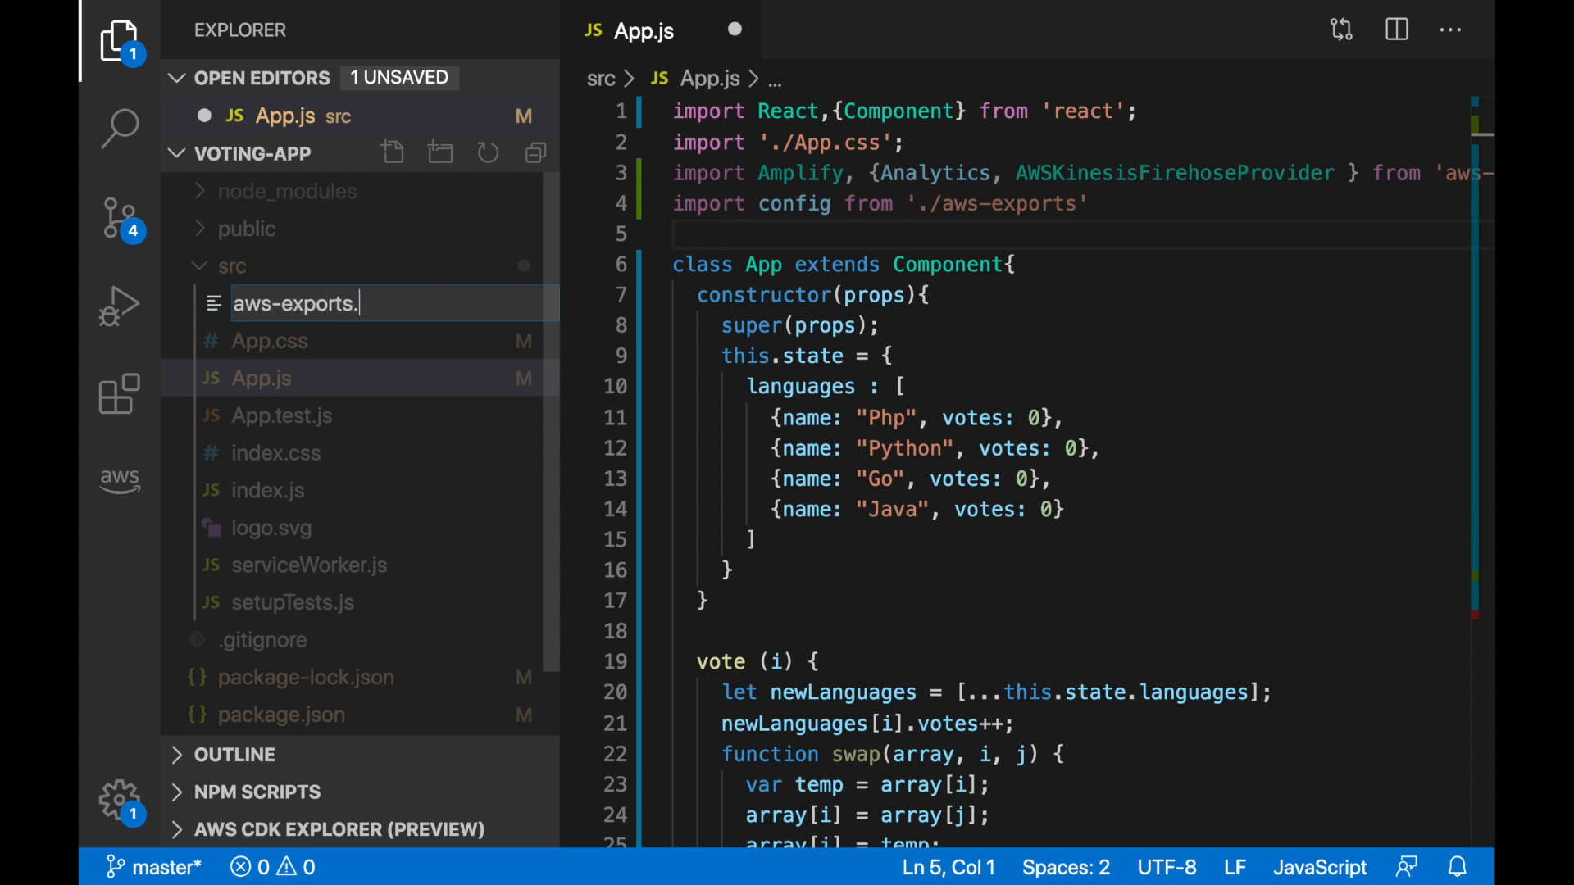
{"action": "type", "text": "js"}
{"action": "key", "text": "Enter"}
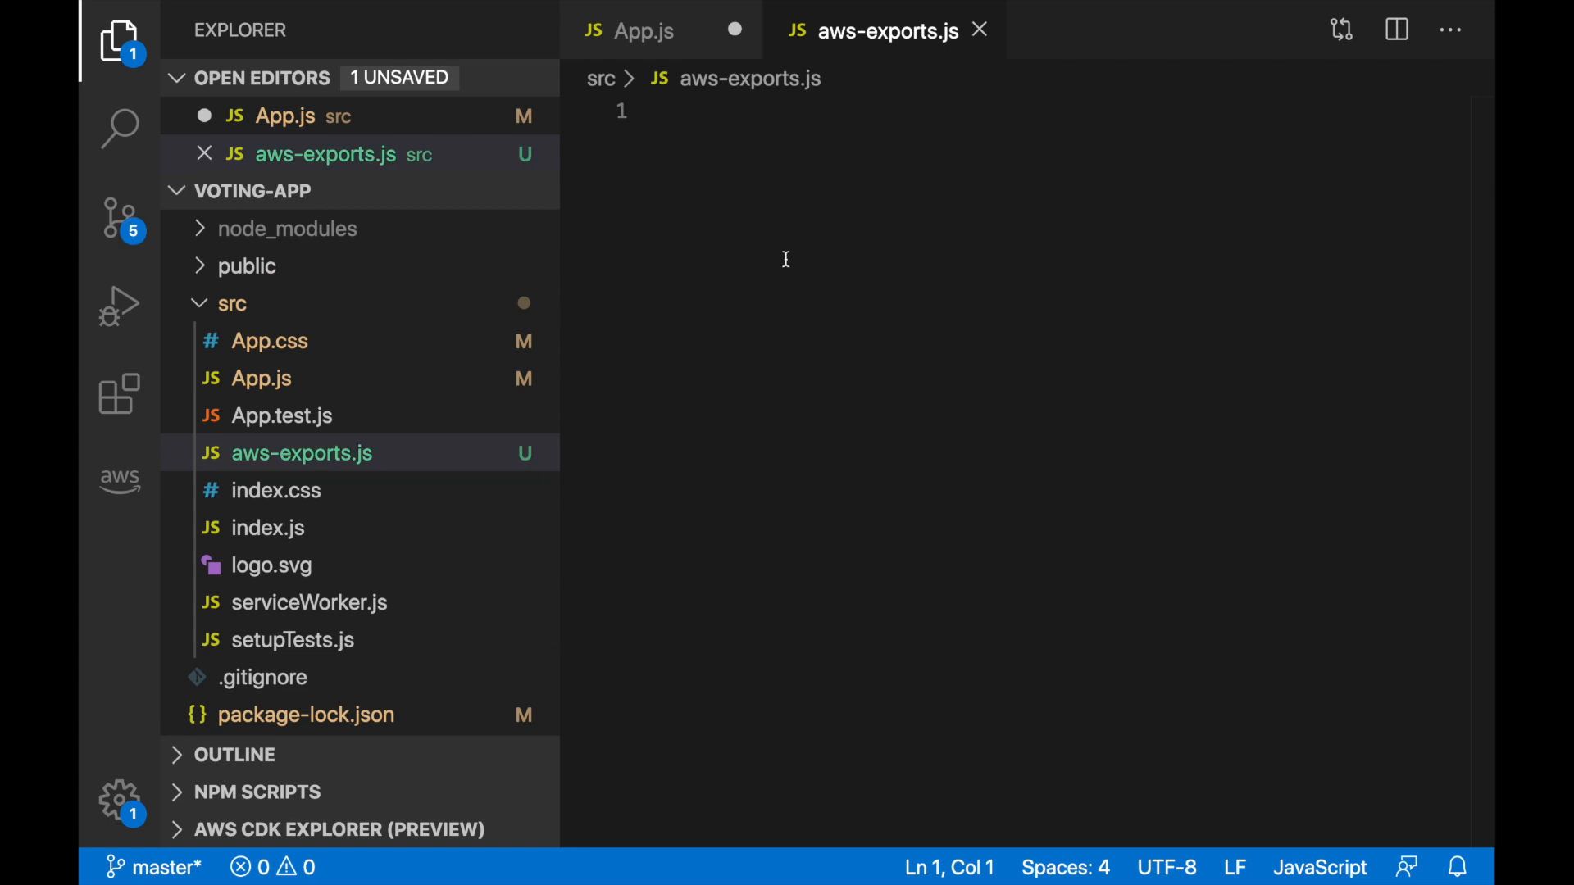
Write a config object with empty region, identity pool id and aws_firehose_name entries
{"action": "type", "text": "const config = {"}
{"action": "type", "text": "'aws_project_"}
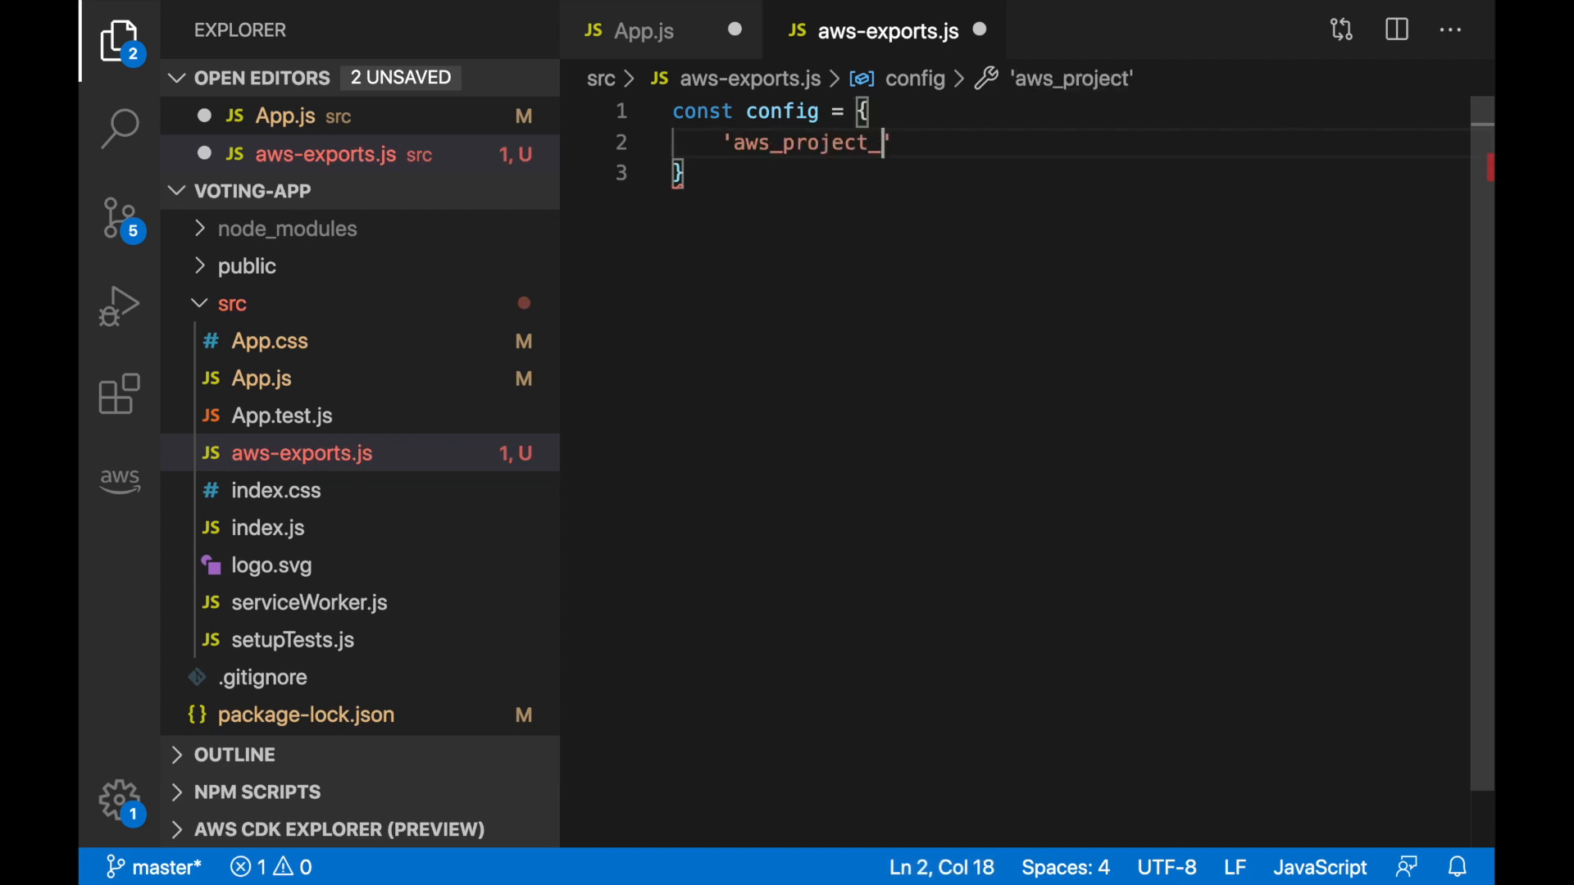
{"action": "type", "text": "region': '',"}
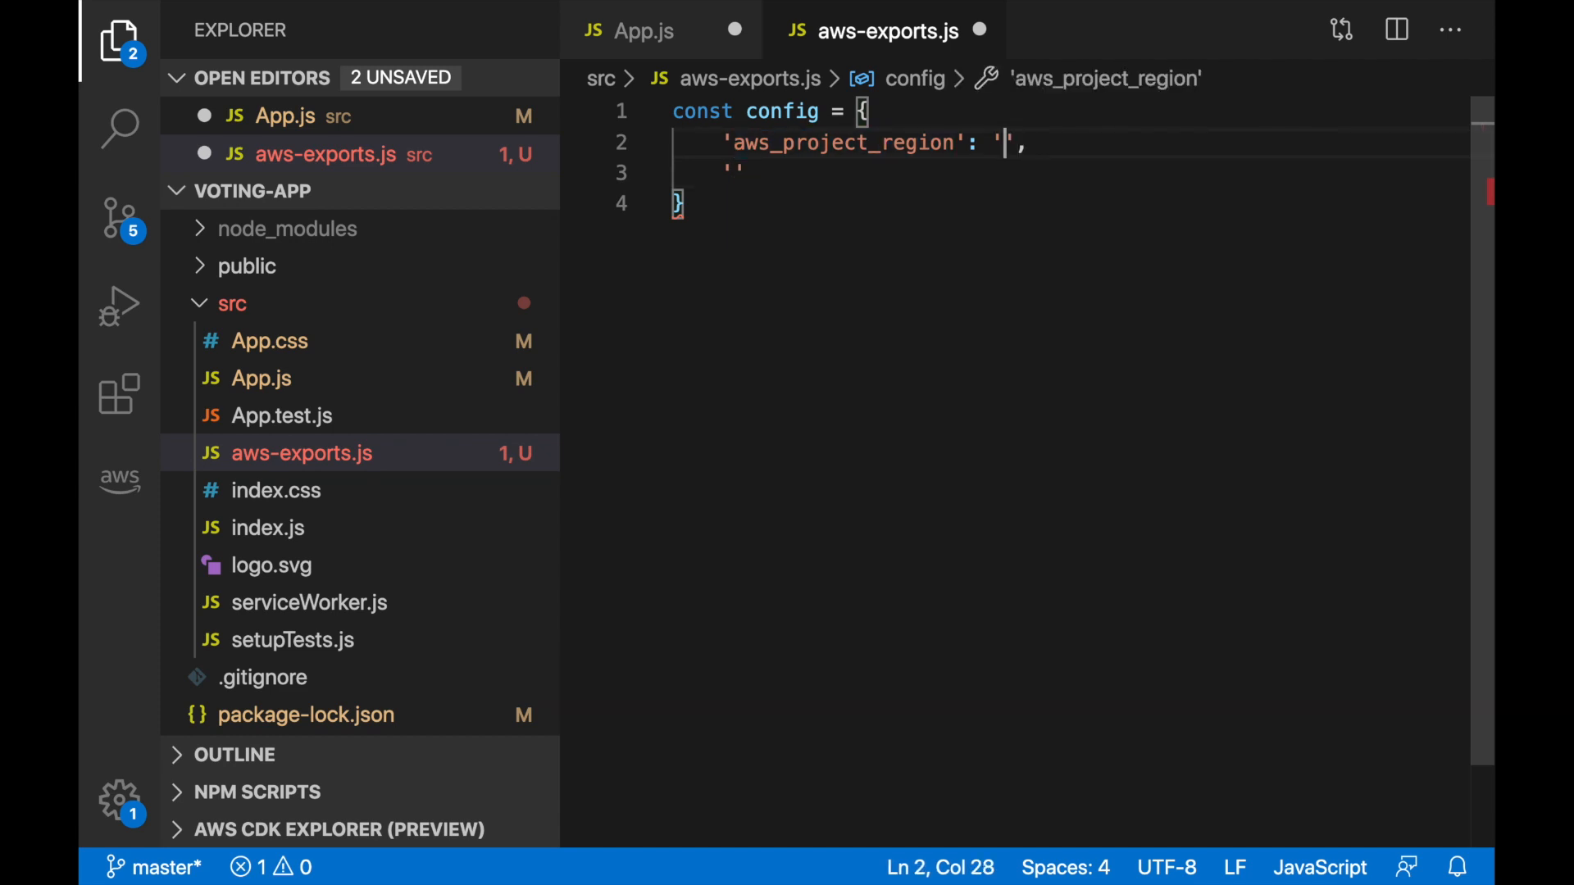
{"action": "type", "text": "eu"}
{"action": "left_click", "coordinate": [1071, 173]}
{"action": "type", "text": "'aws_cognito_identity_pool_id': "}
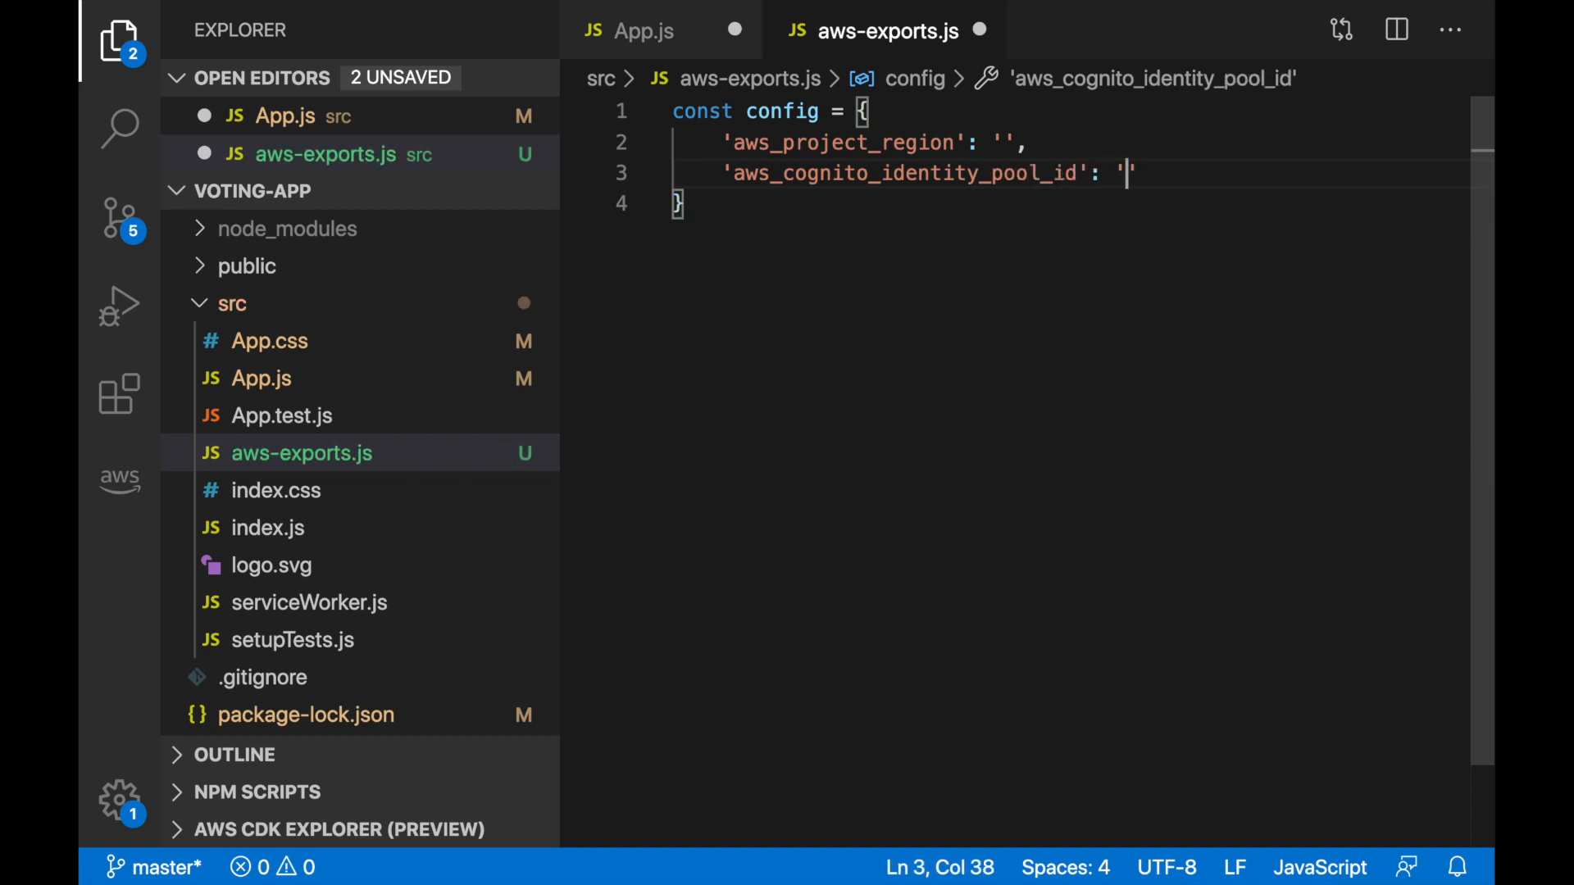
{"action": "type", "text": "'"}
{"action": "type", "text": ","}
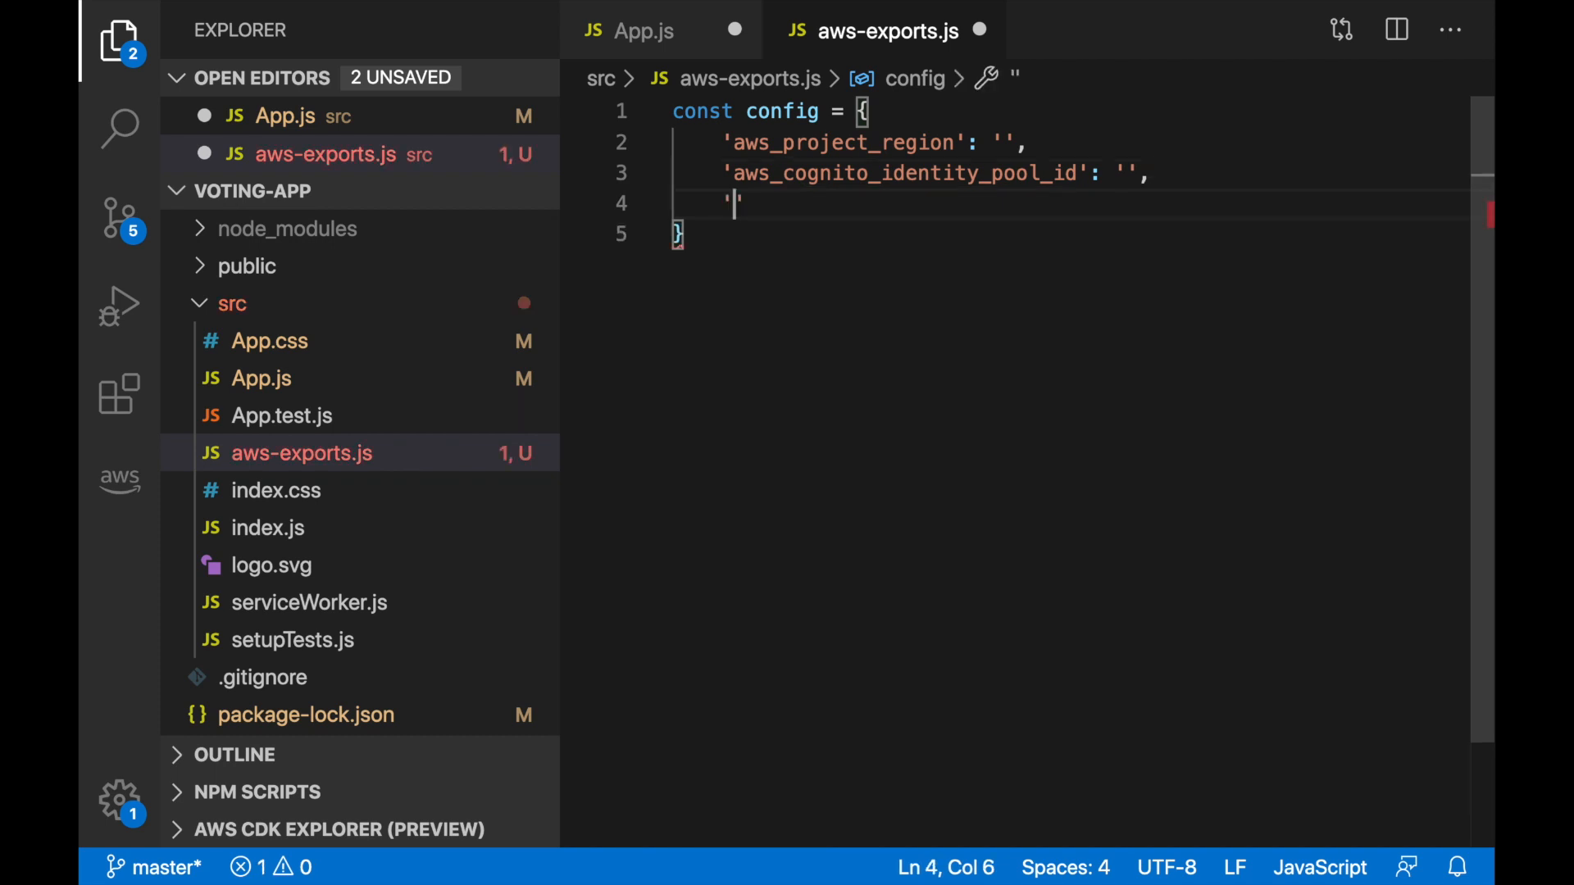
{"action": "type", "text": "aws_"}
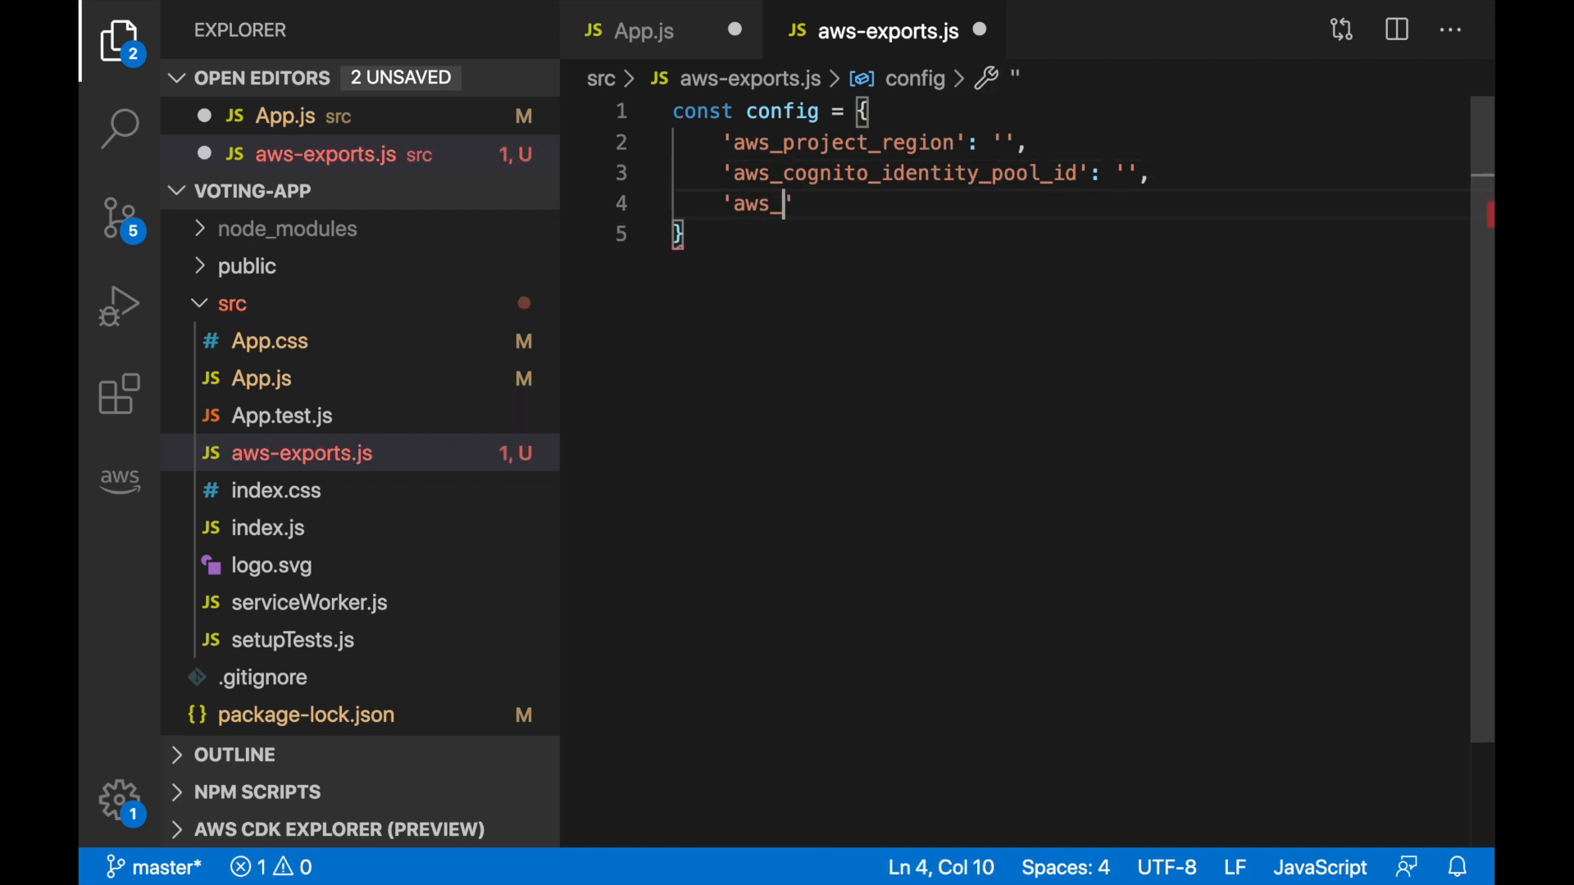
{"action": "type", "text": "firehose_"}
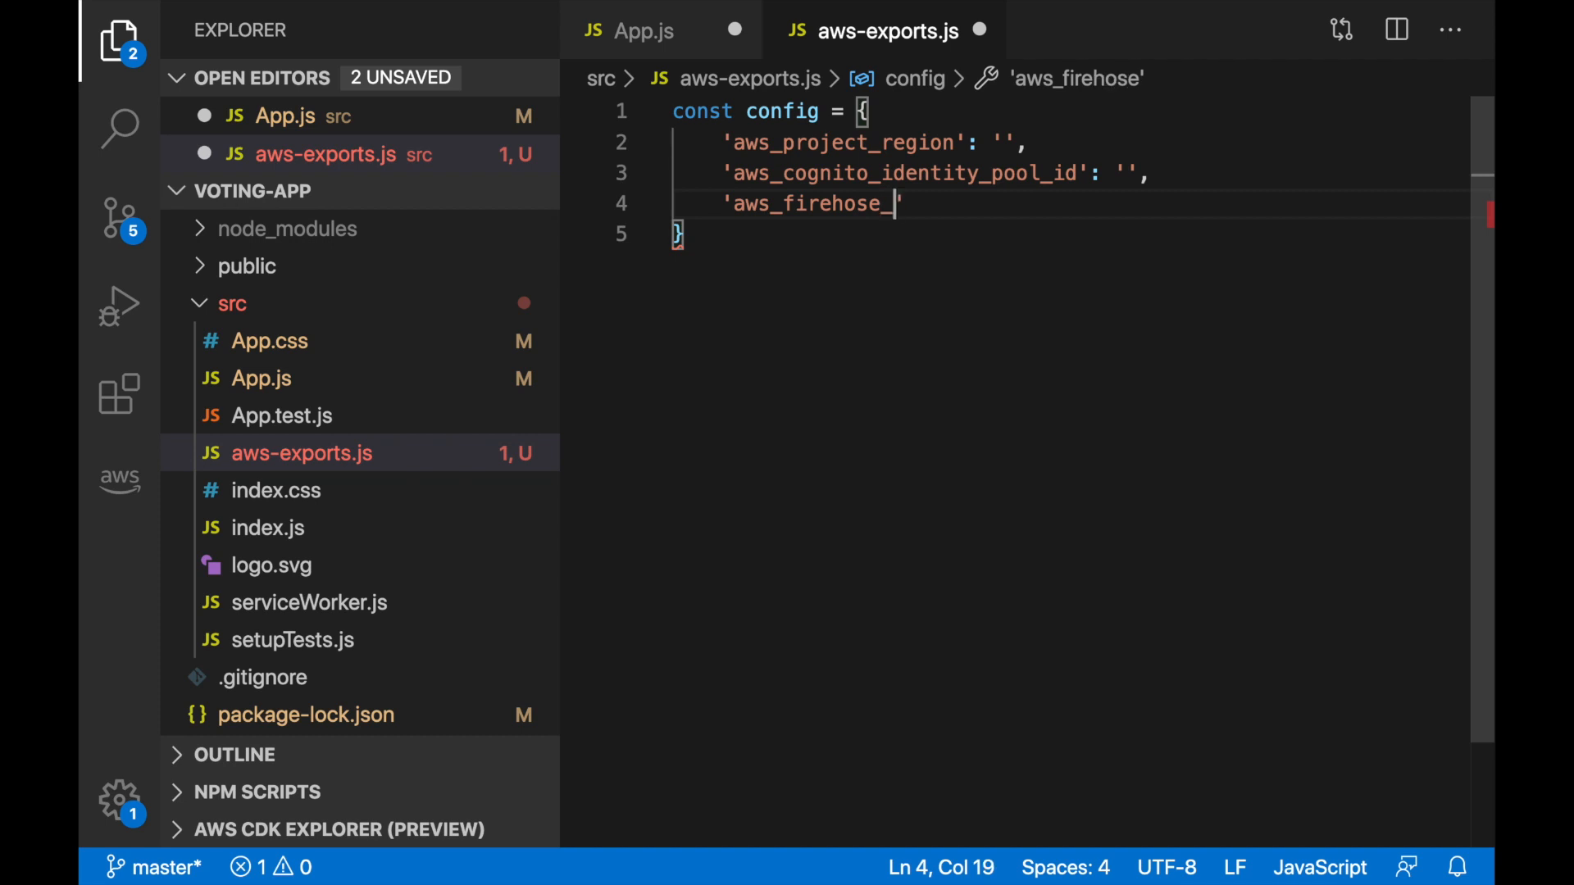
{"action": "type", "text": "name':"}
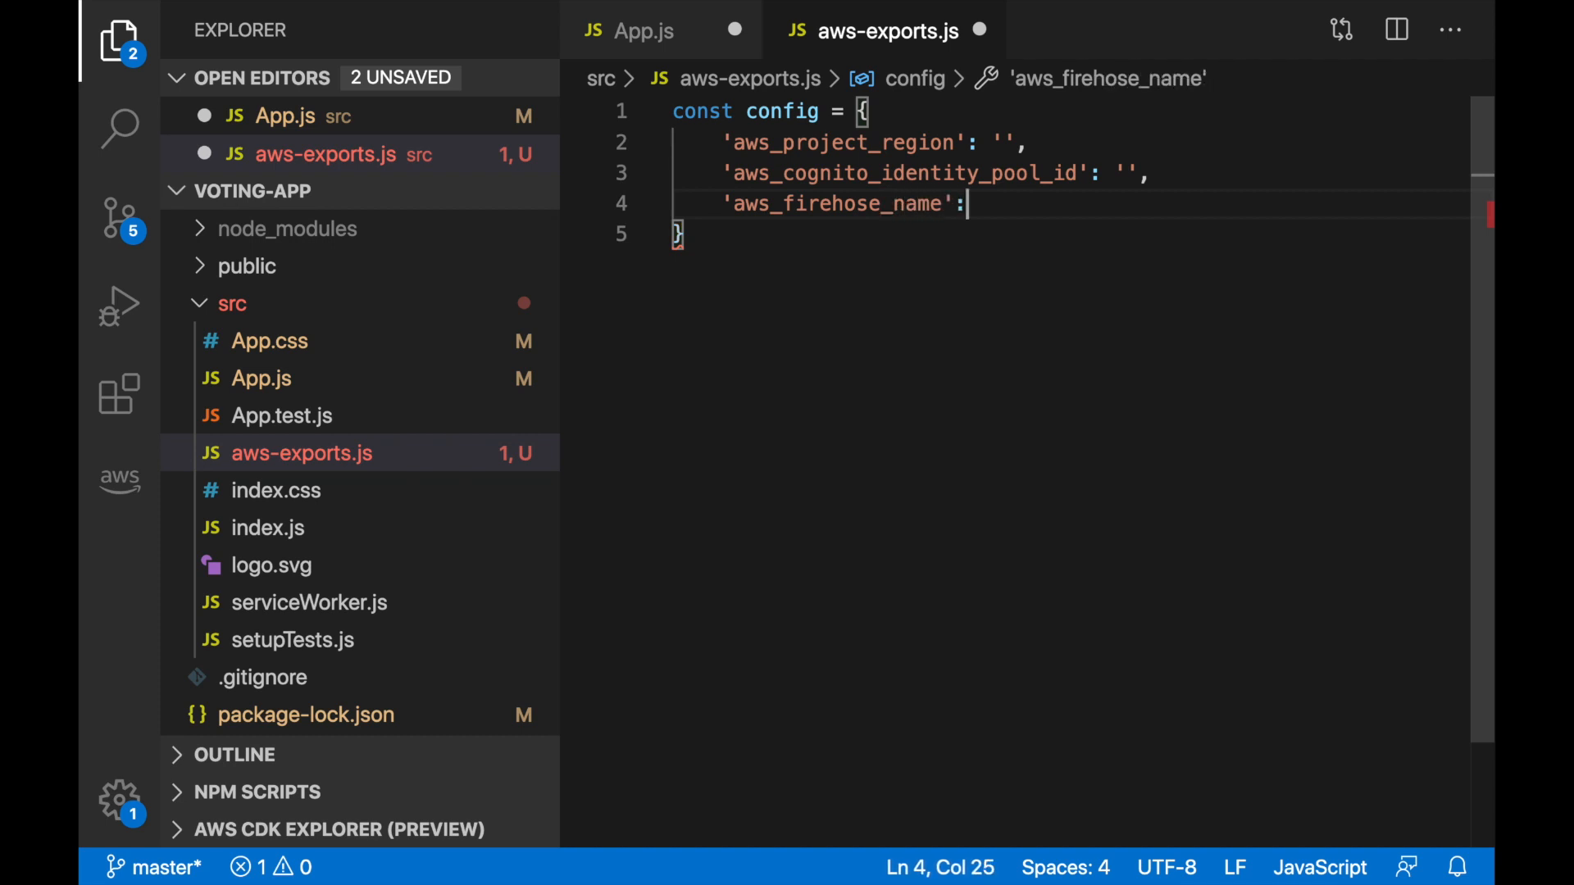
{"action": "type", "text": "''"}
{"action": "left_click", "coordinate": [1066, 235]}
{"action": "type", "text": ";"}
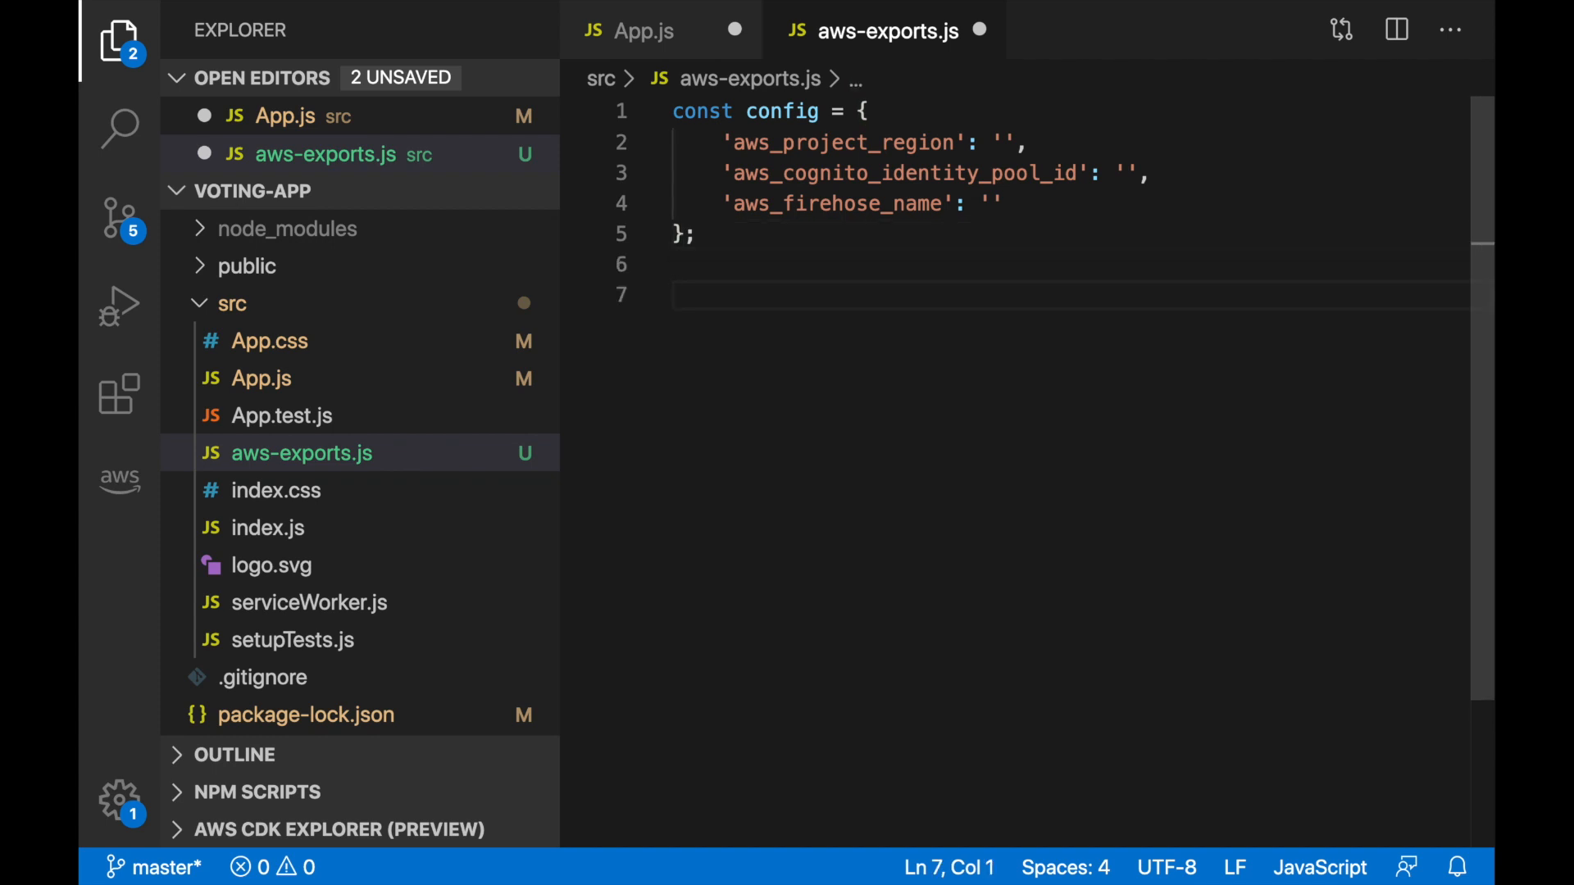
Add 'export default config;' to aws-exports.js and save it
{"action": "type", "text": "export d"}
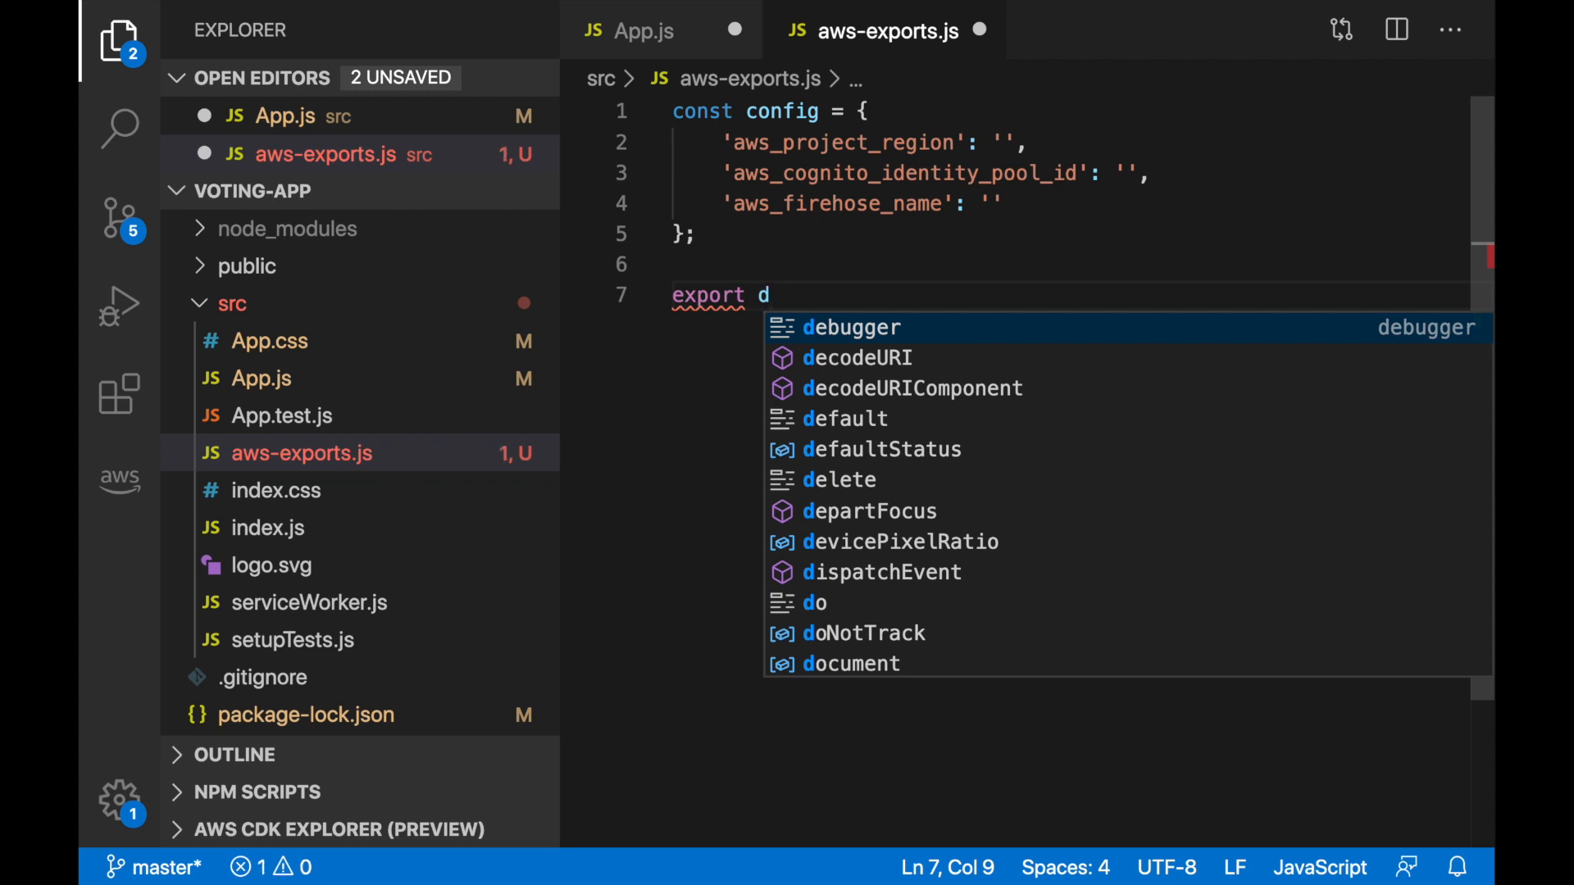
{"action": "type", "text": "efault config"}
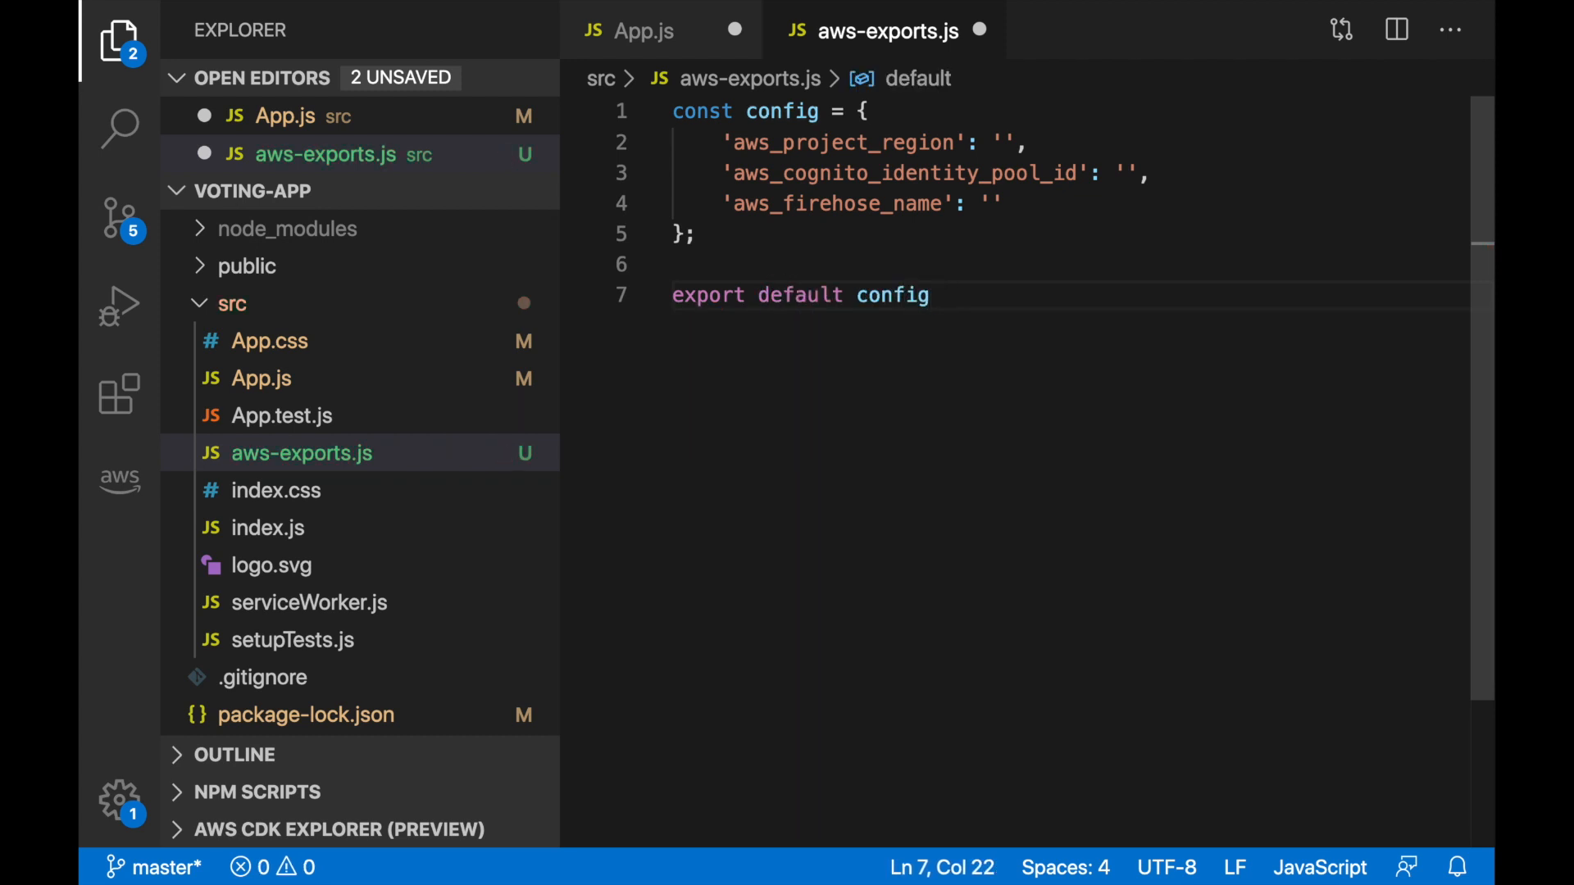
{"action": "type", "text": ";"}
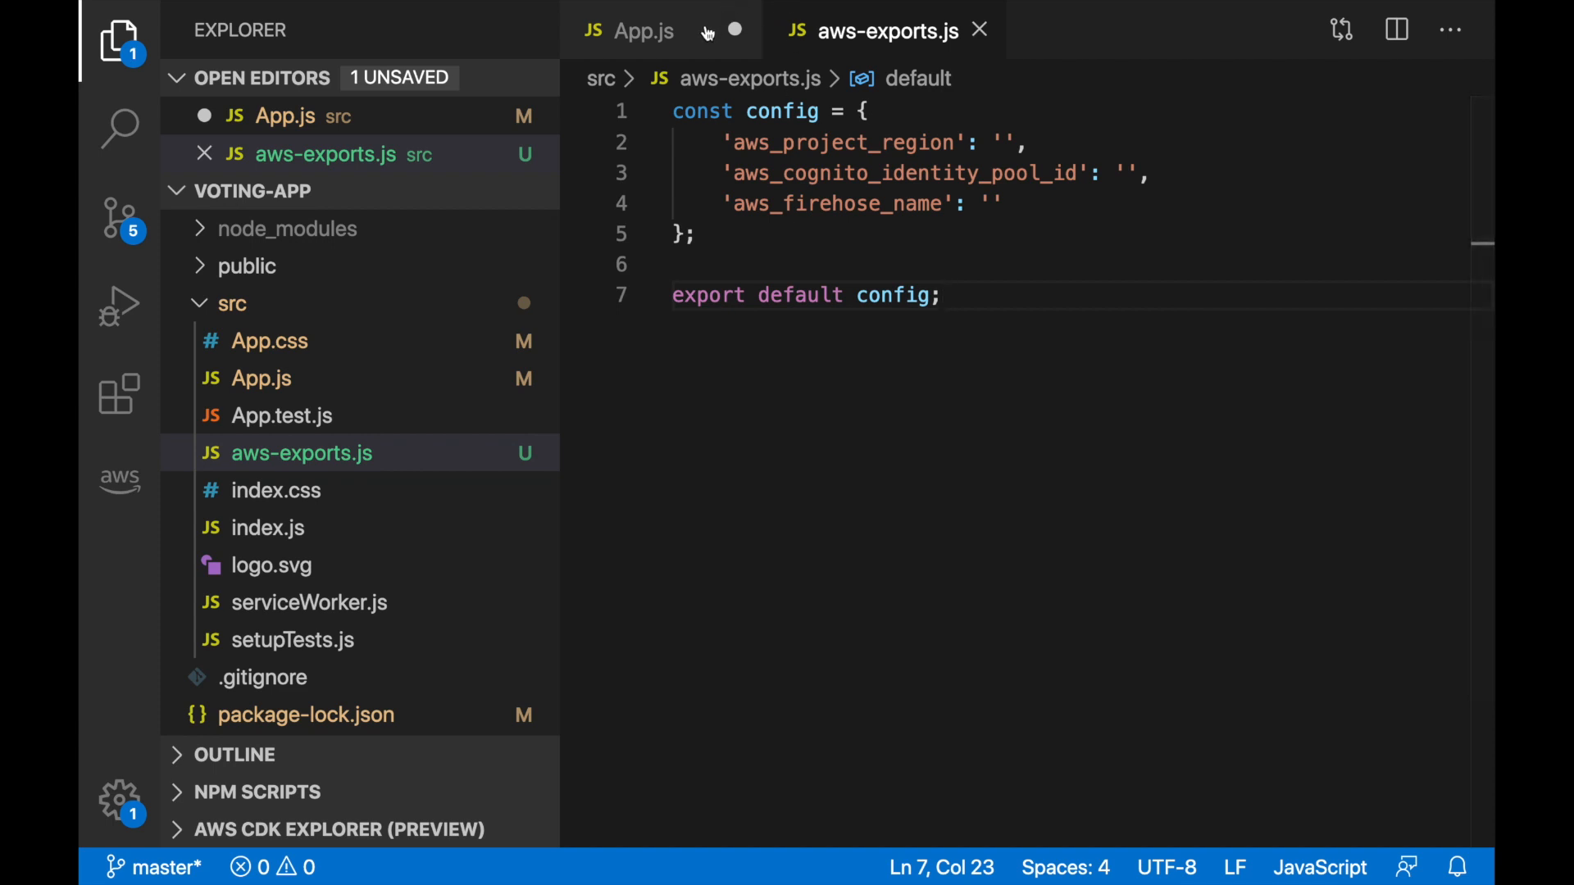
{"action": "left_click", "coordinate": [642, 30]}
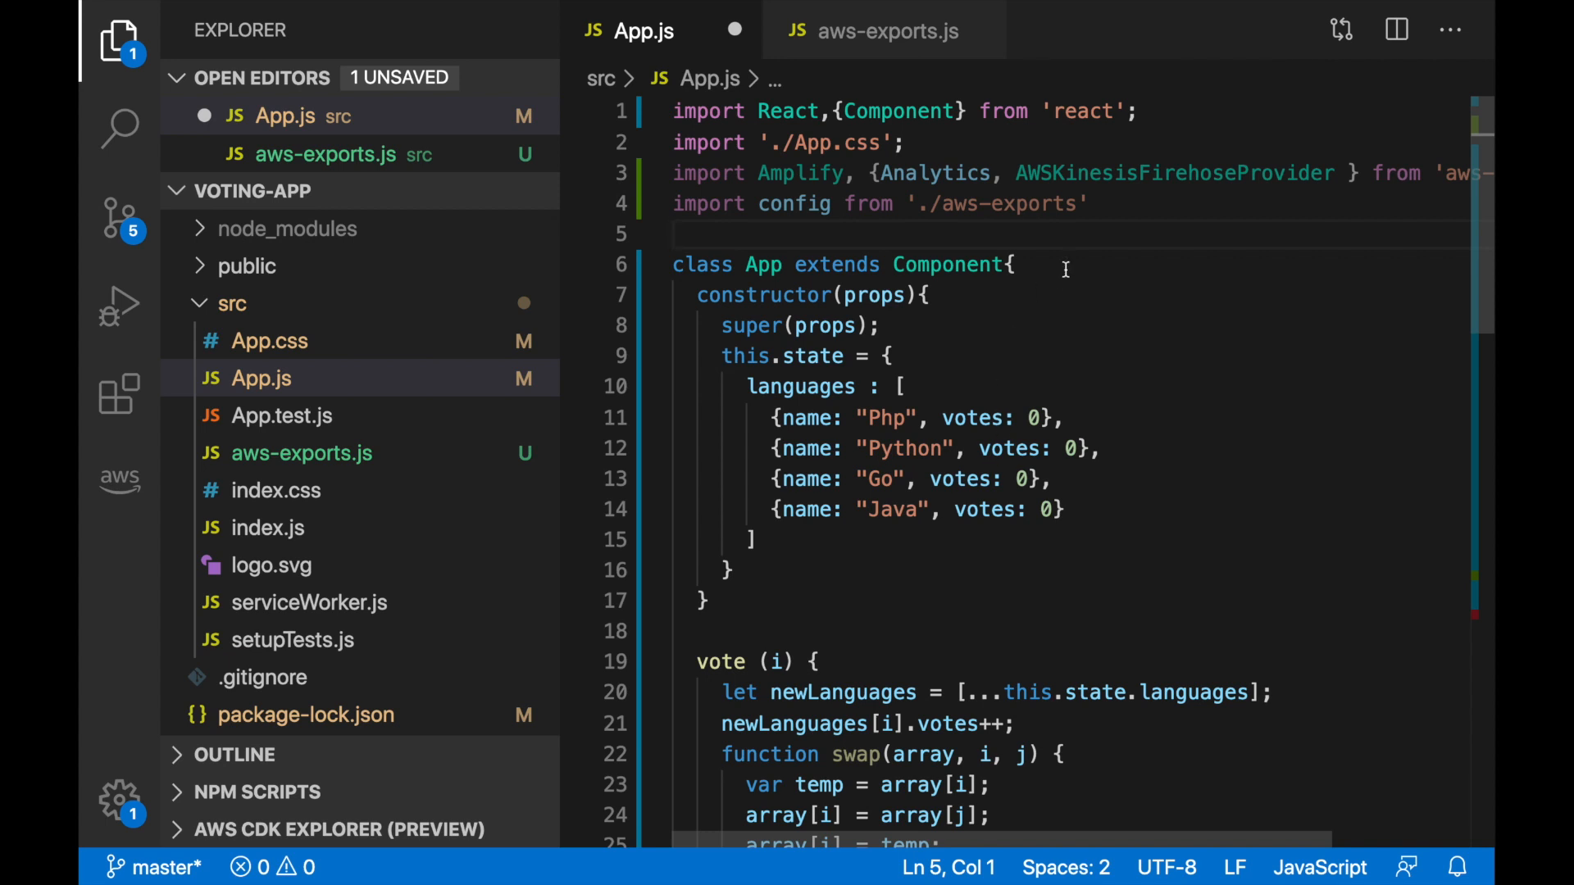
Below the imports, start Amplify.configure with an Auth identityPoolId from config
{"action": "key", "text": "enter"}
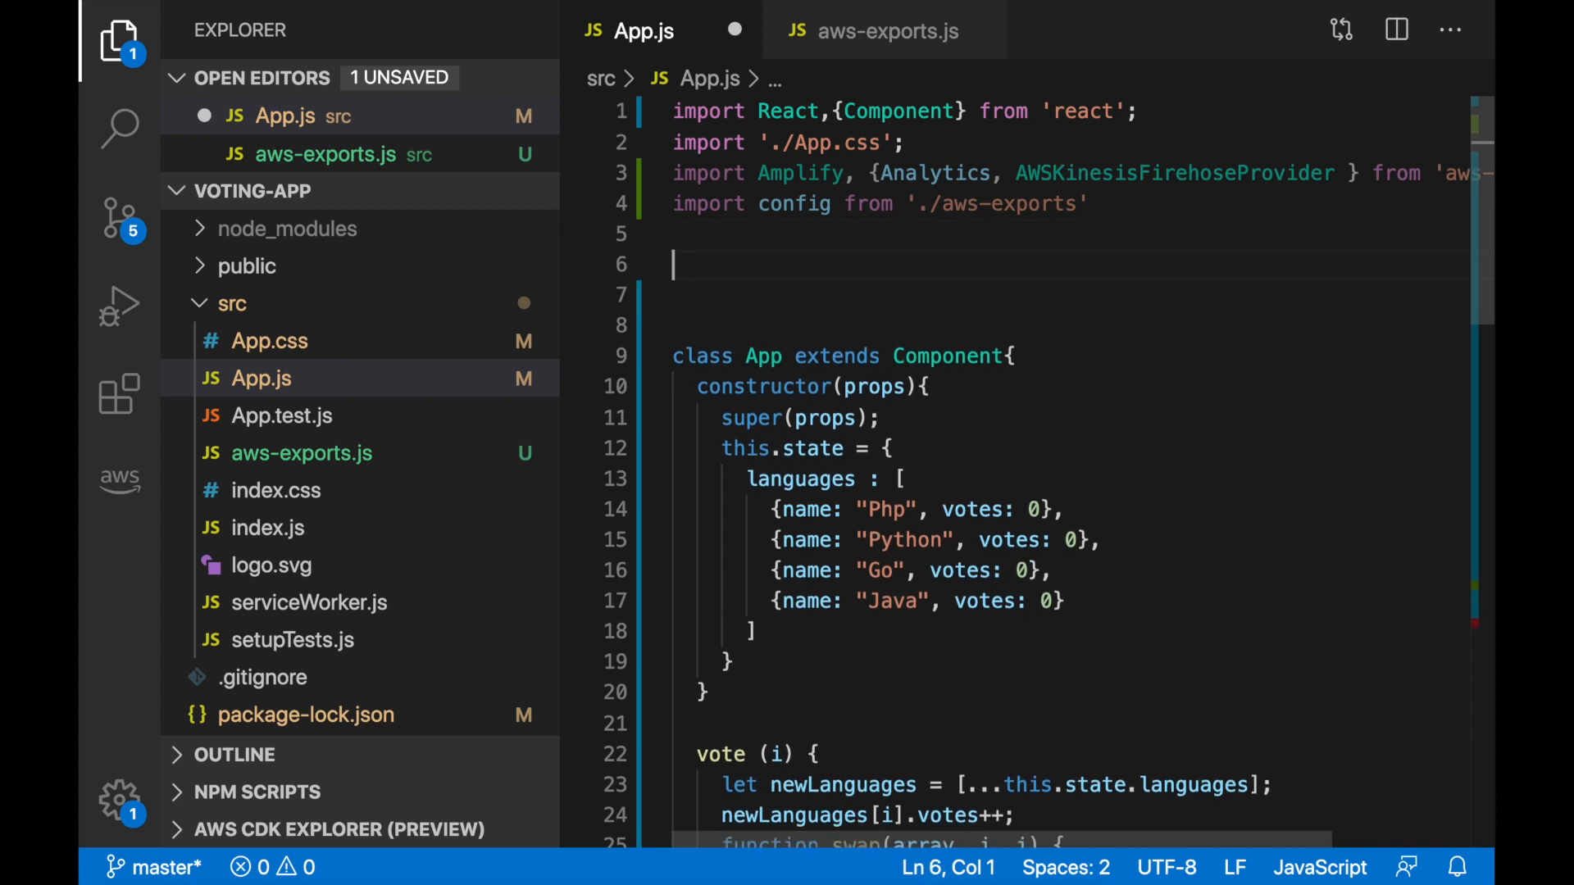
{"action": "type", "text": "Amplify."}
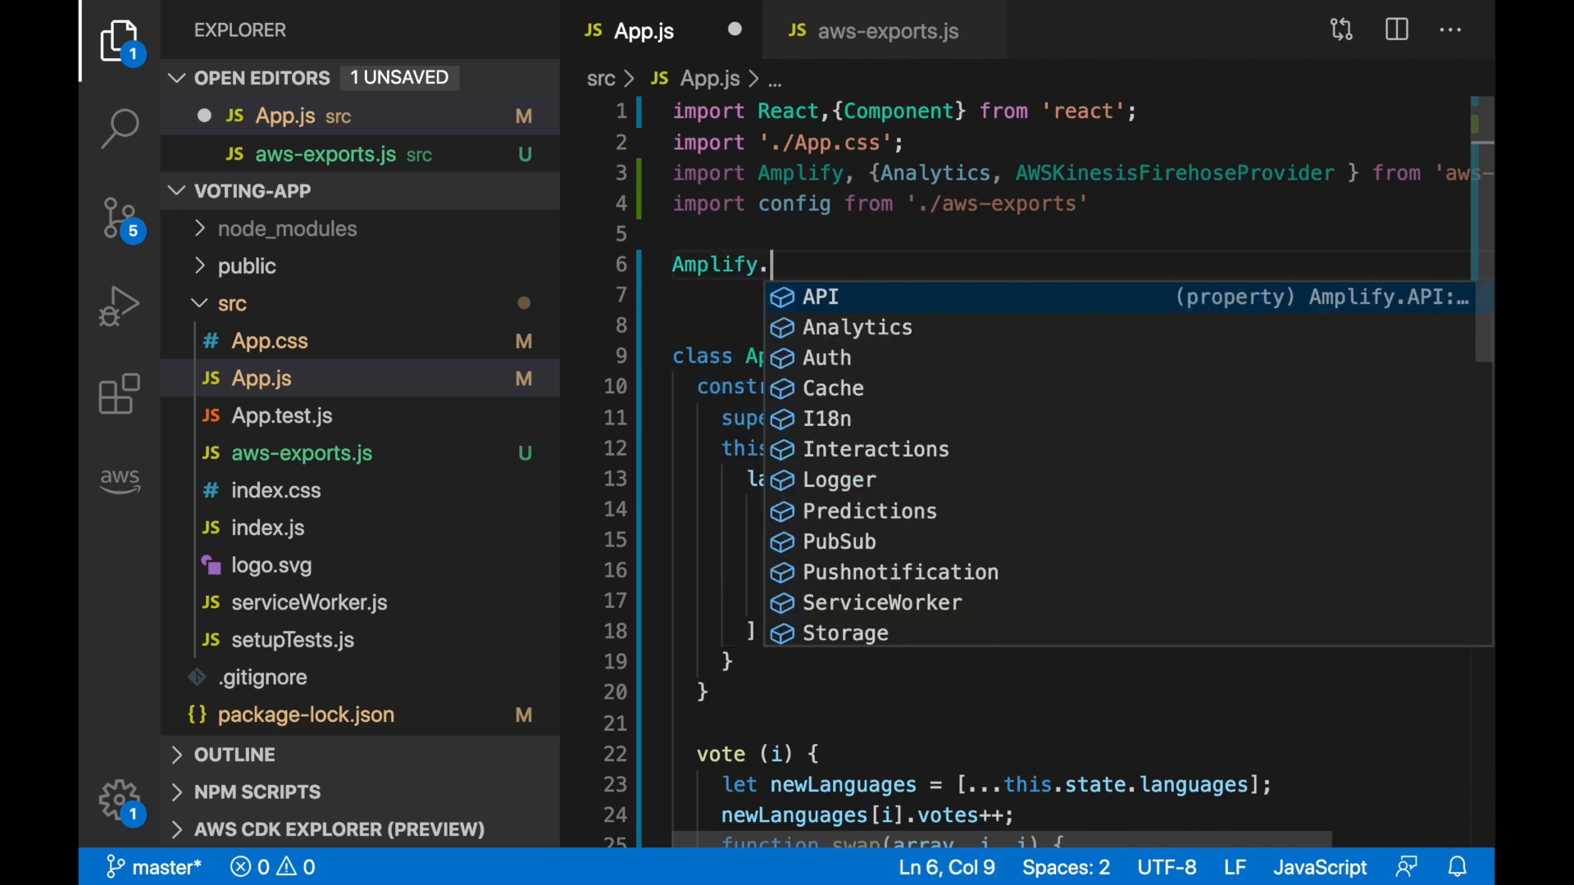
{"action": "type", "text": "configure"}
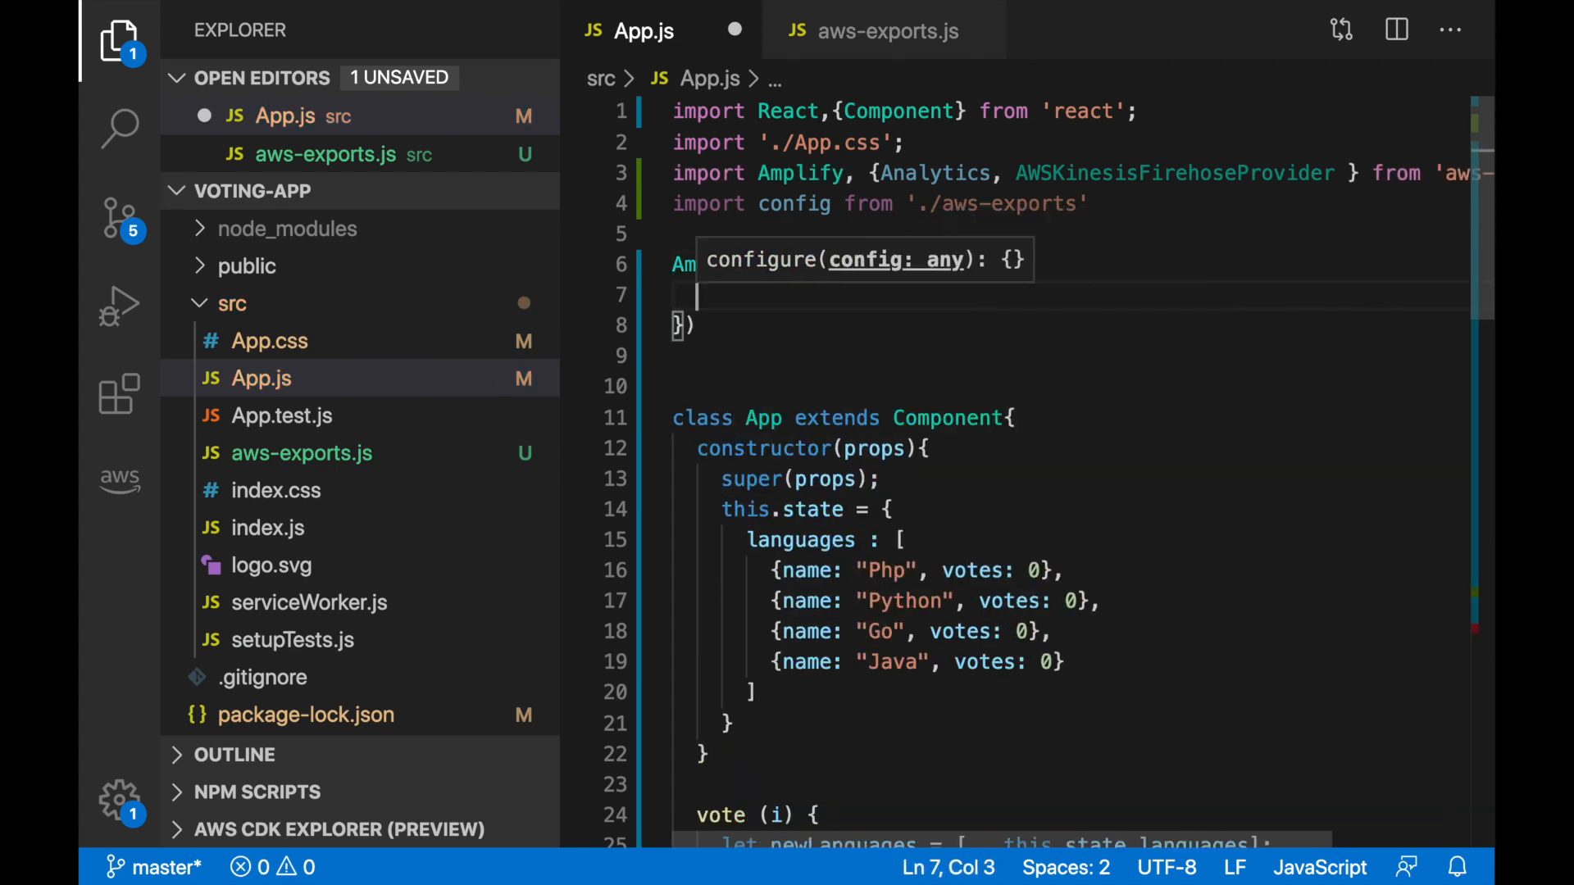
{"action": "type", "text": "Auut"}
{"action": "type", "text": "identityPoolId: config"}
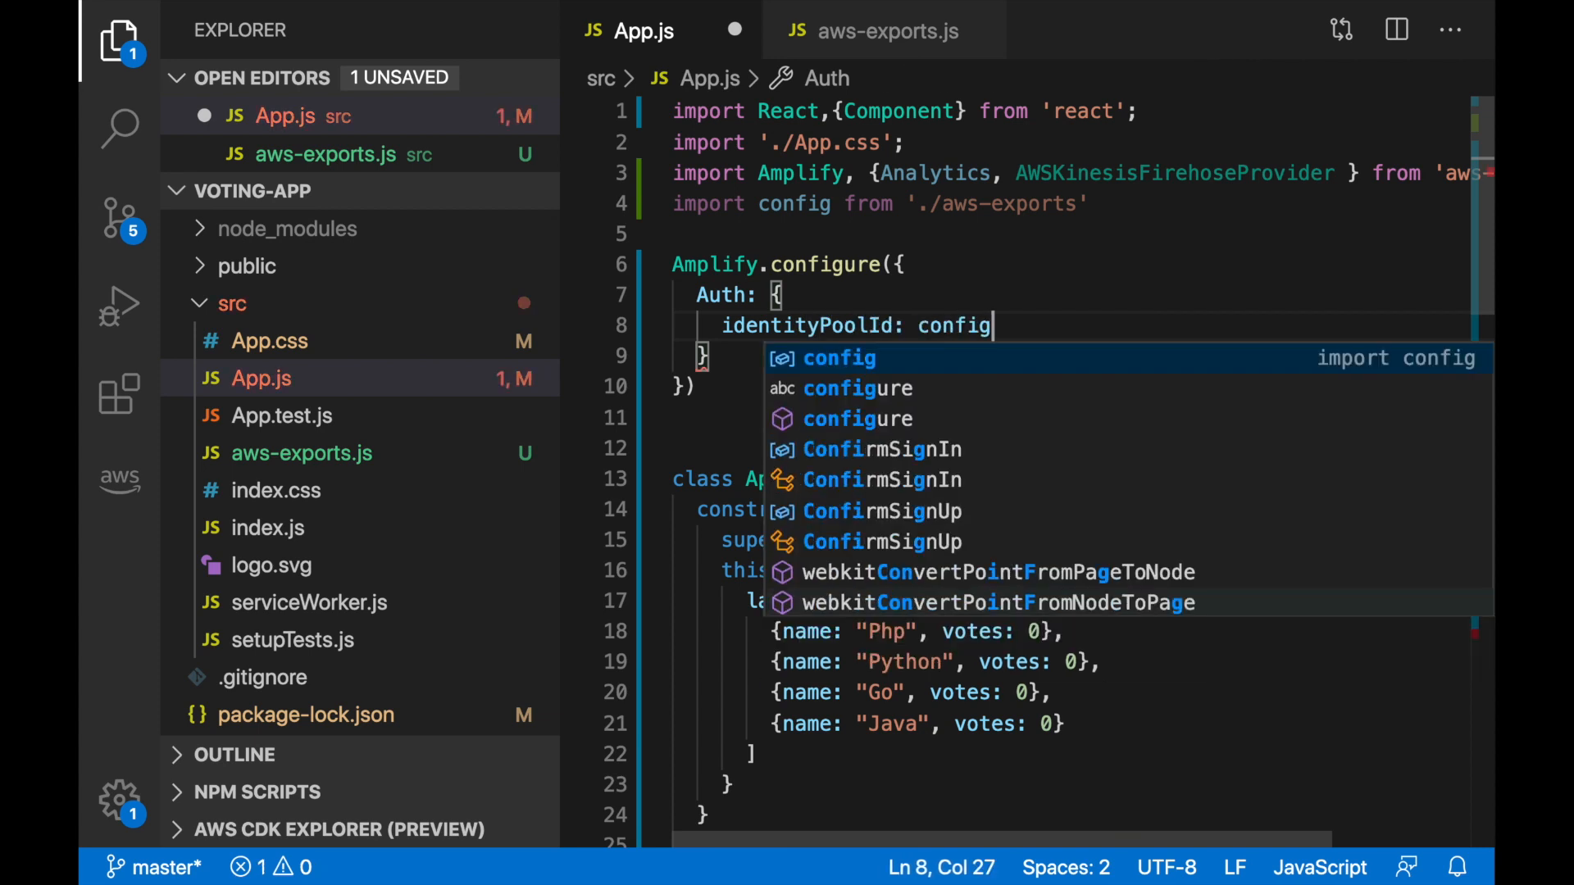
{"action": "type", "text": ".aws"}
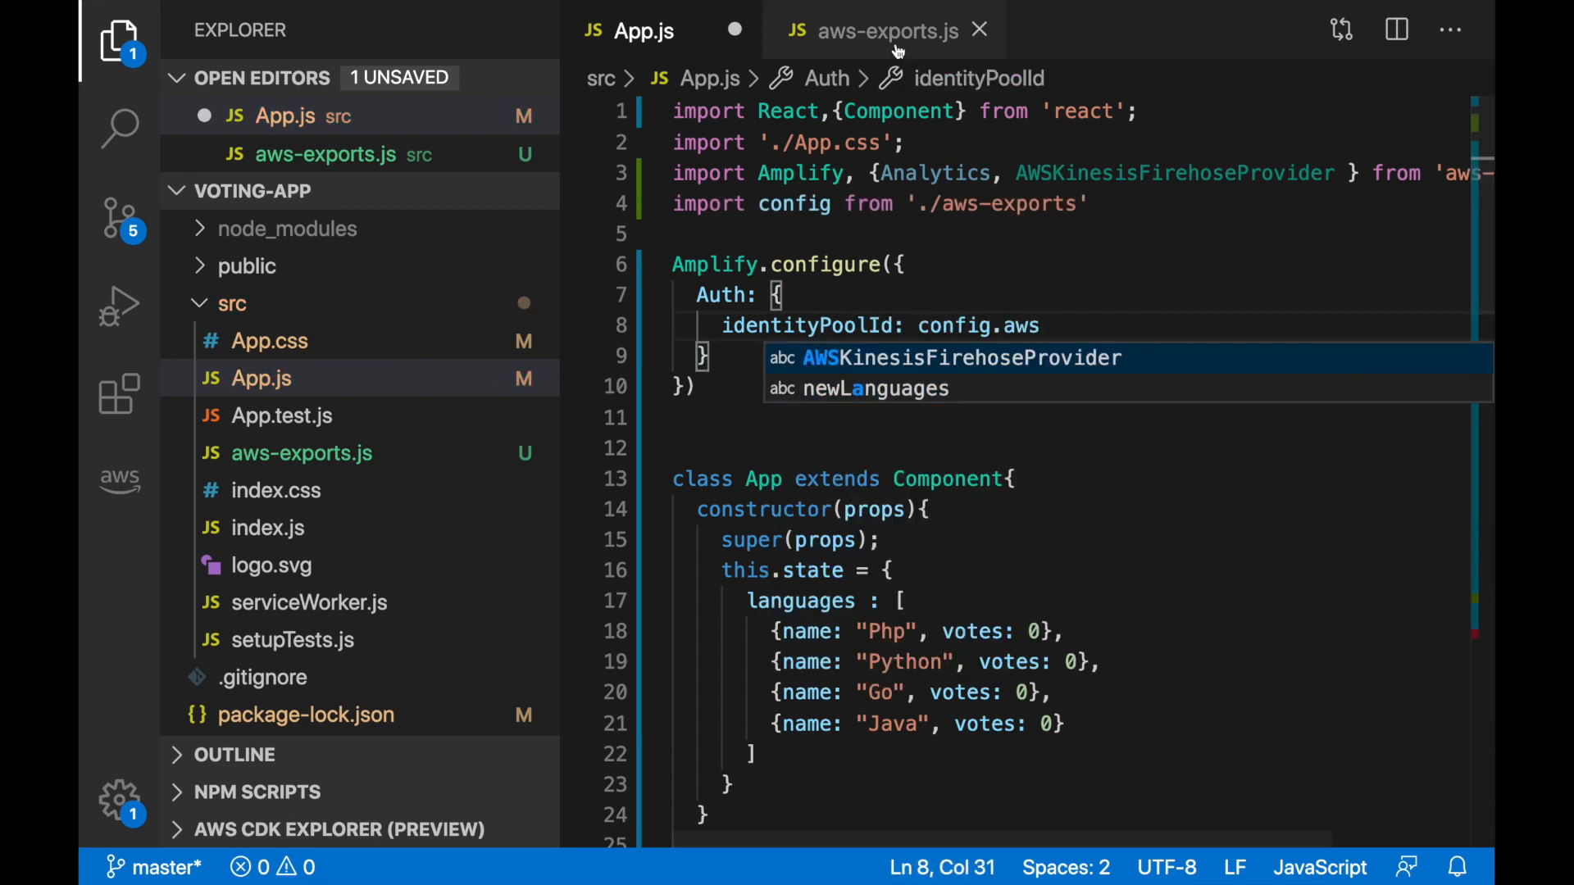
{"action": "left_click", "coordinate": [872, 31]}
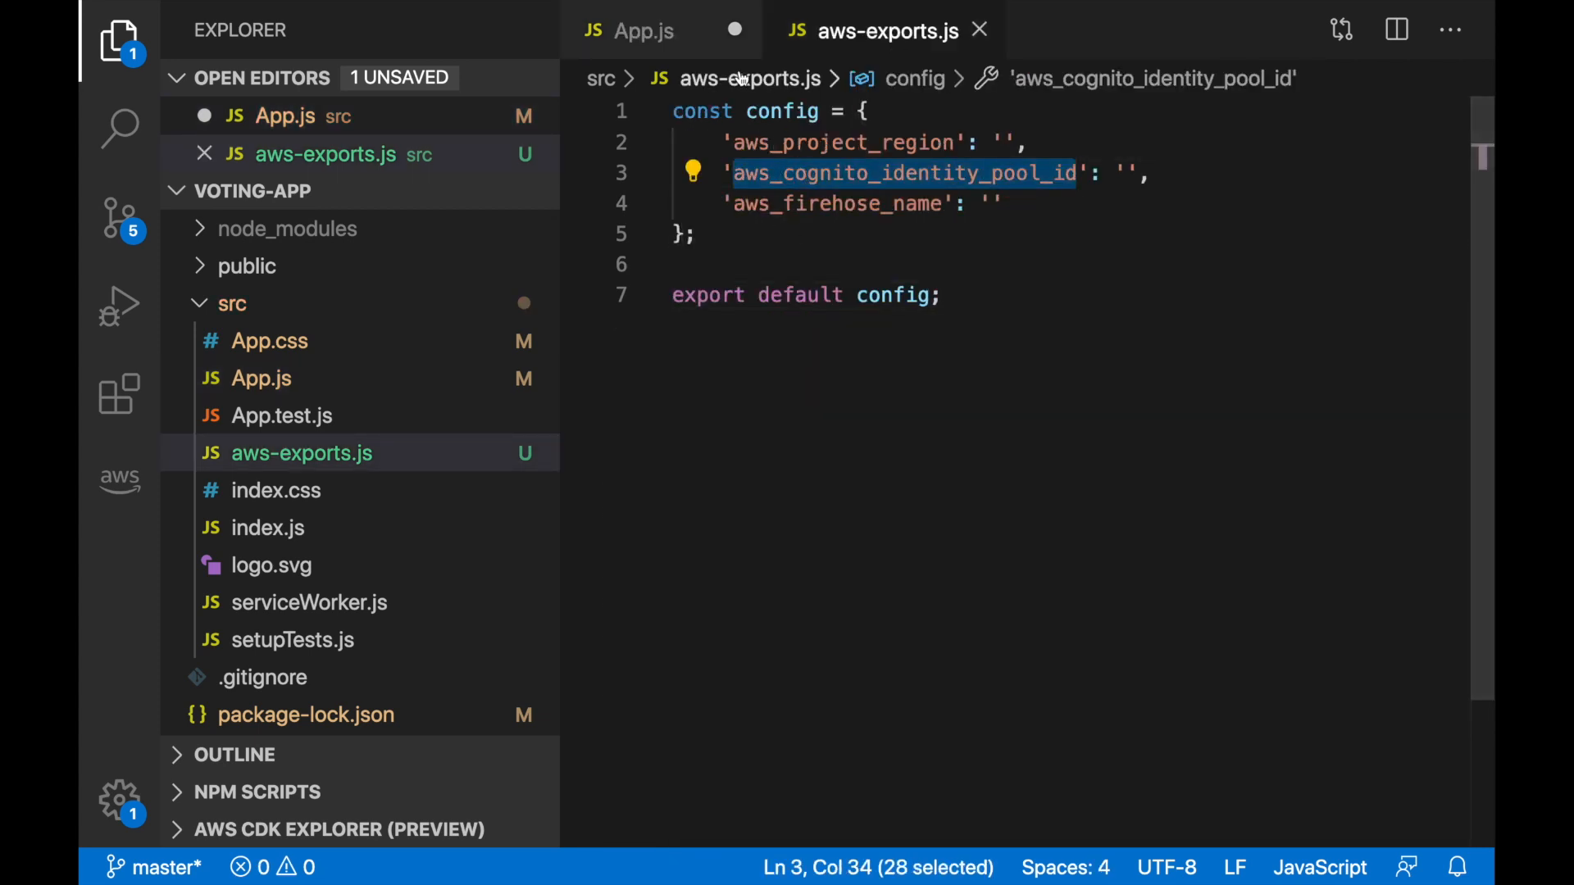
{"action": "left_click", "coordinate": [643, 30]}
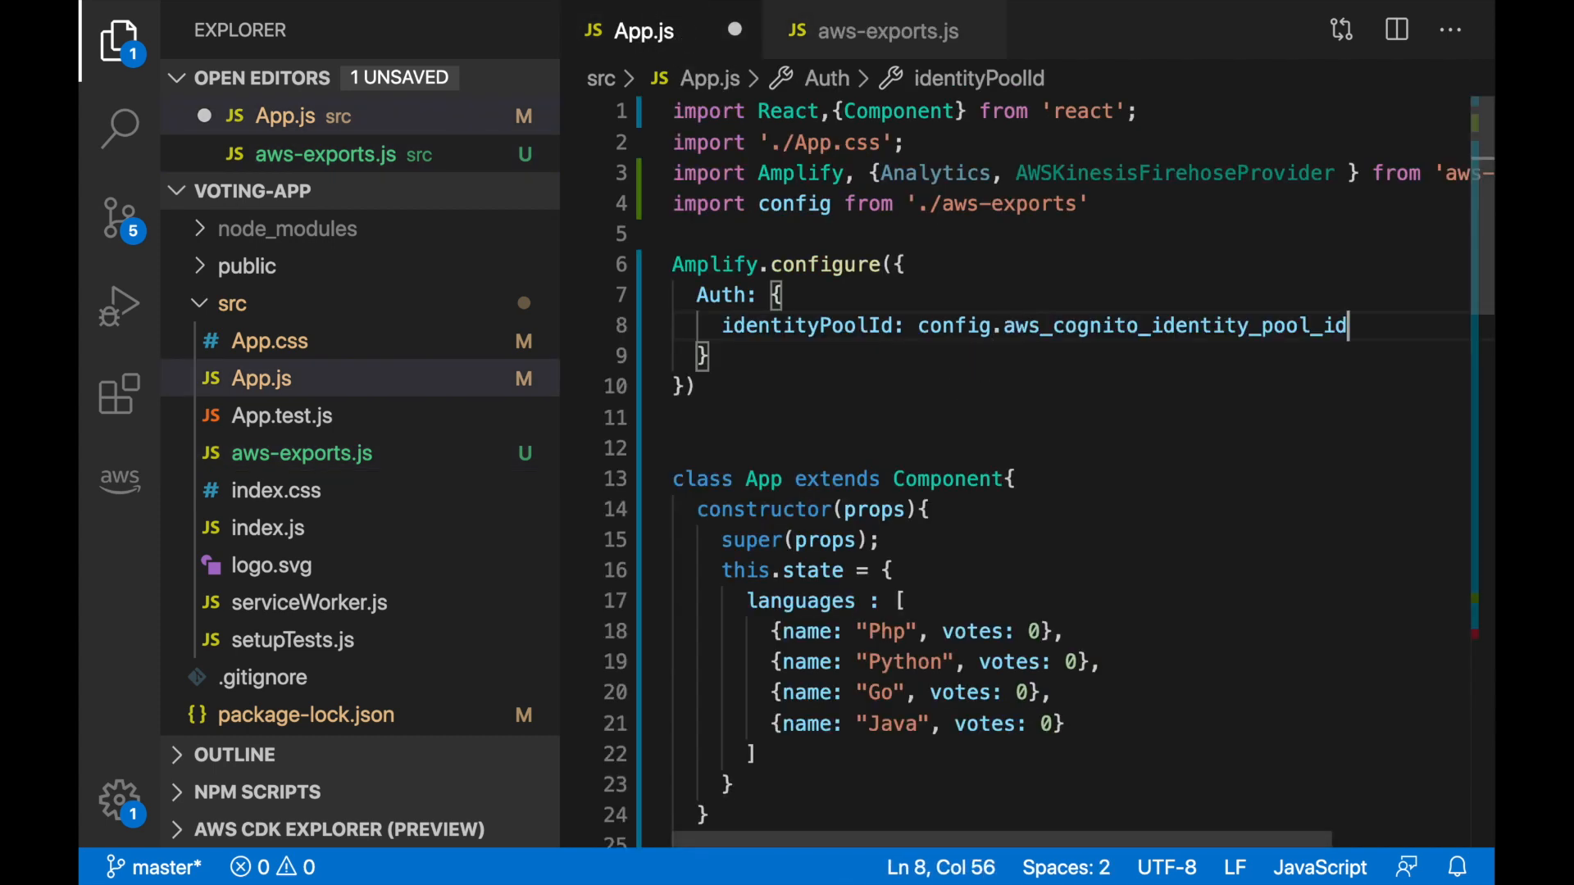
Add the Auth region setting from config.aws_project_region
{"action": "key", "text": "Enter"}
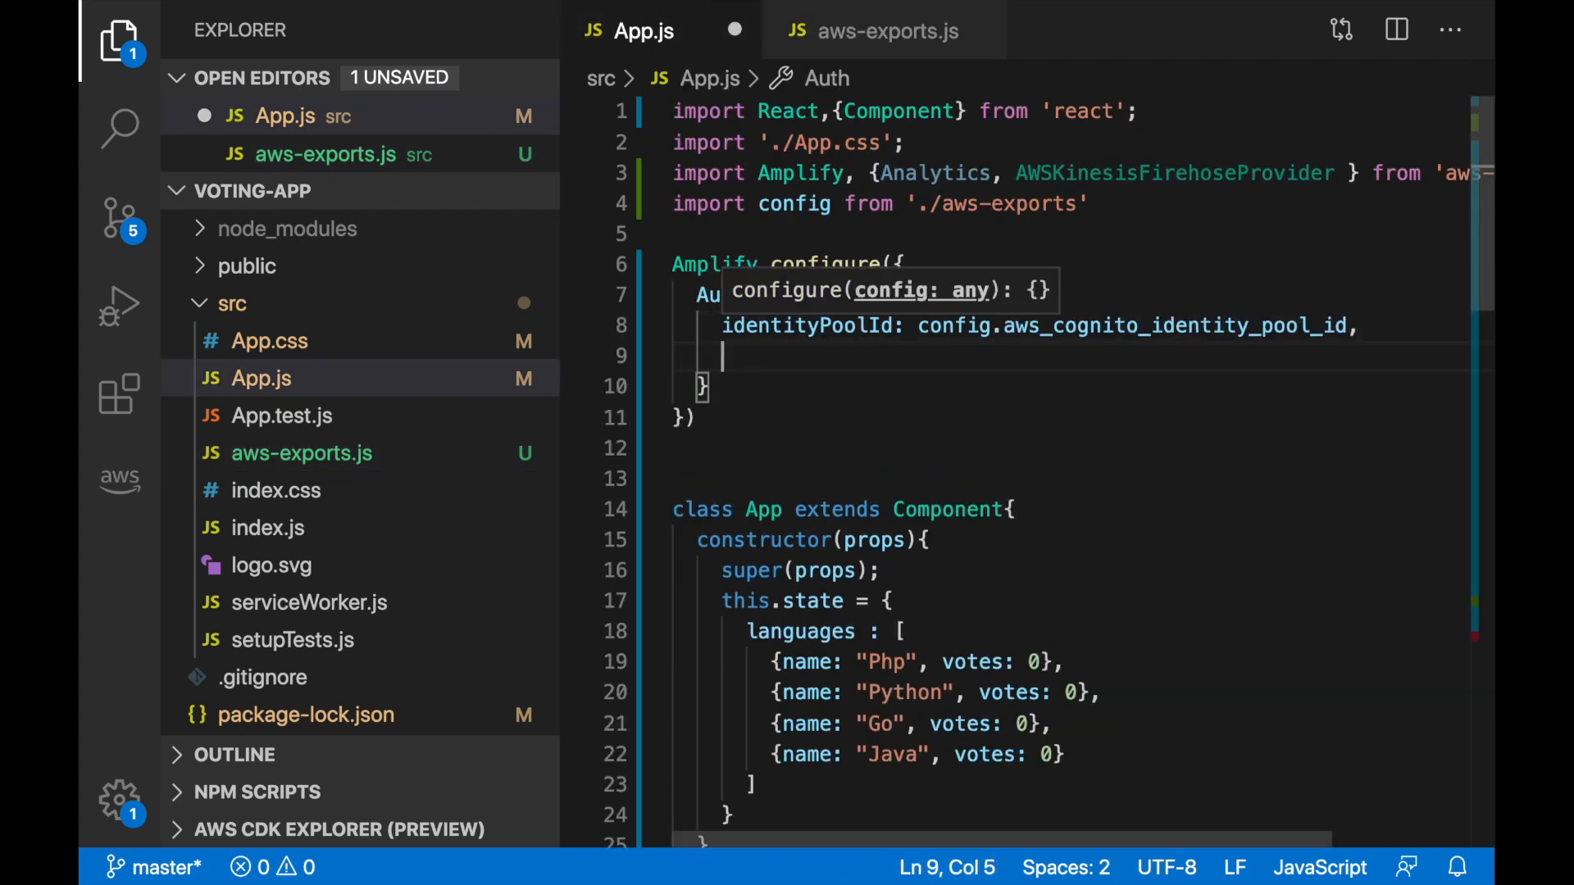
{"action": "type", "text": "region: conf"}
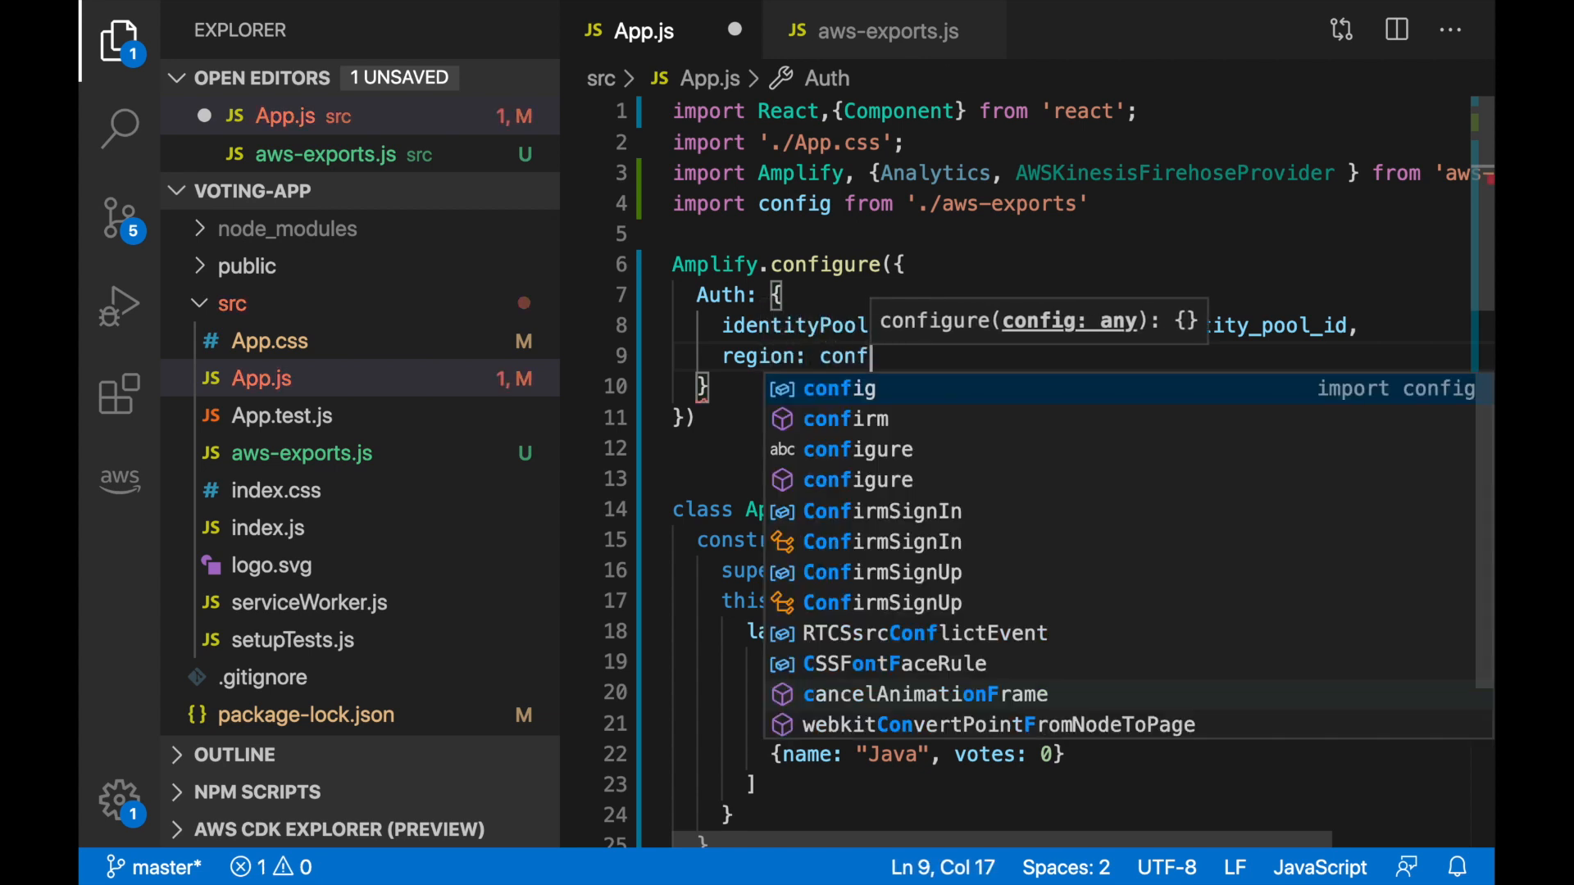
{"action": "left_click", "coordinate": [886, 30]}
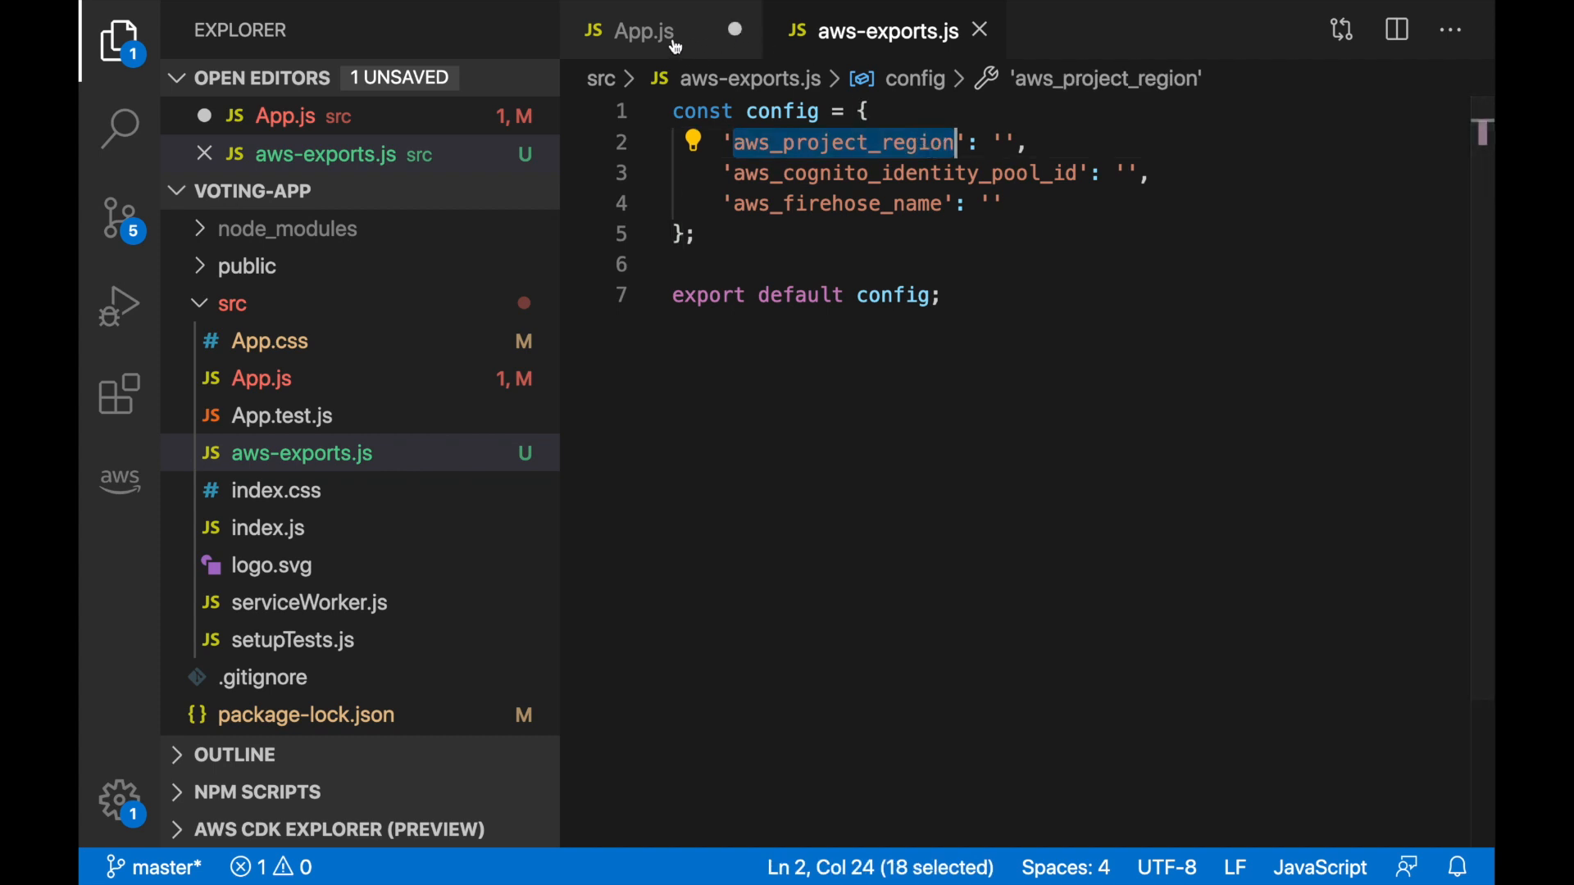
{"action": "left_click", "coordinate": [643, 30]}
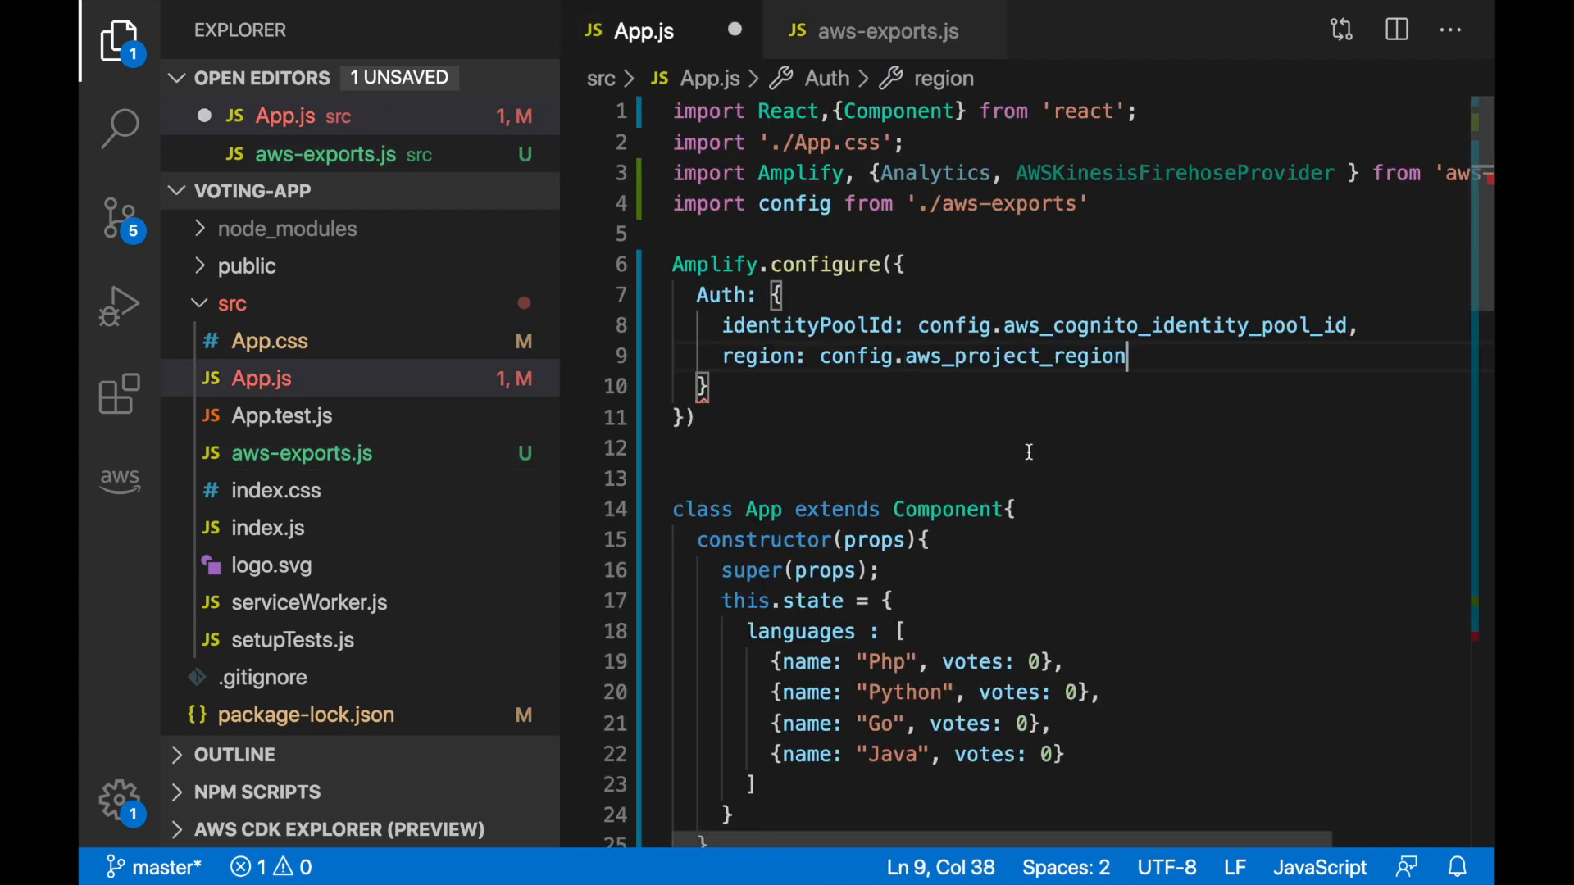
{"action": "key", "text": "Enter"}
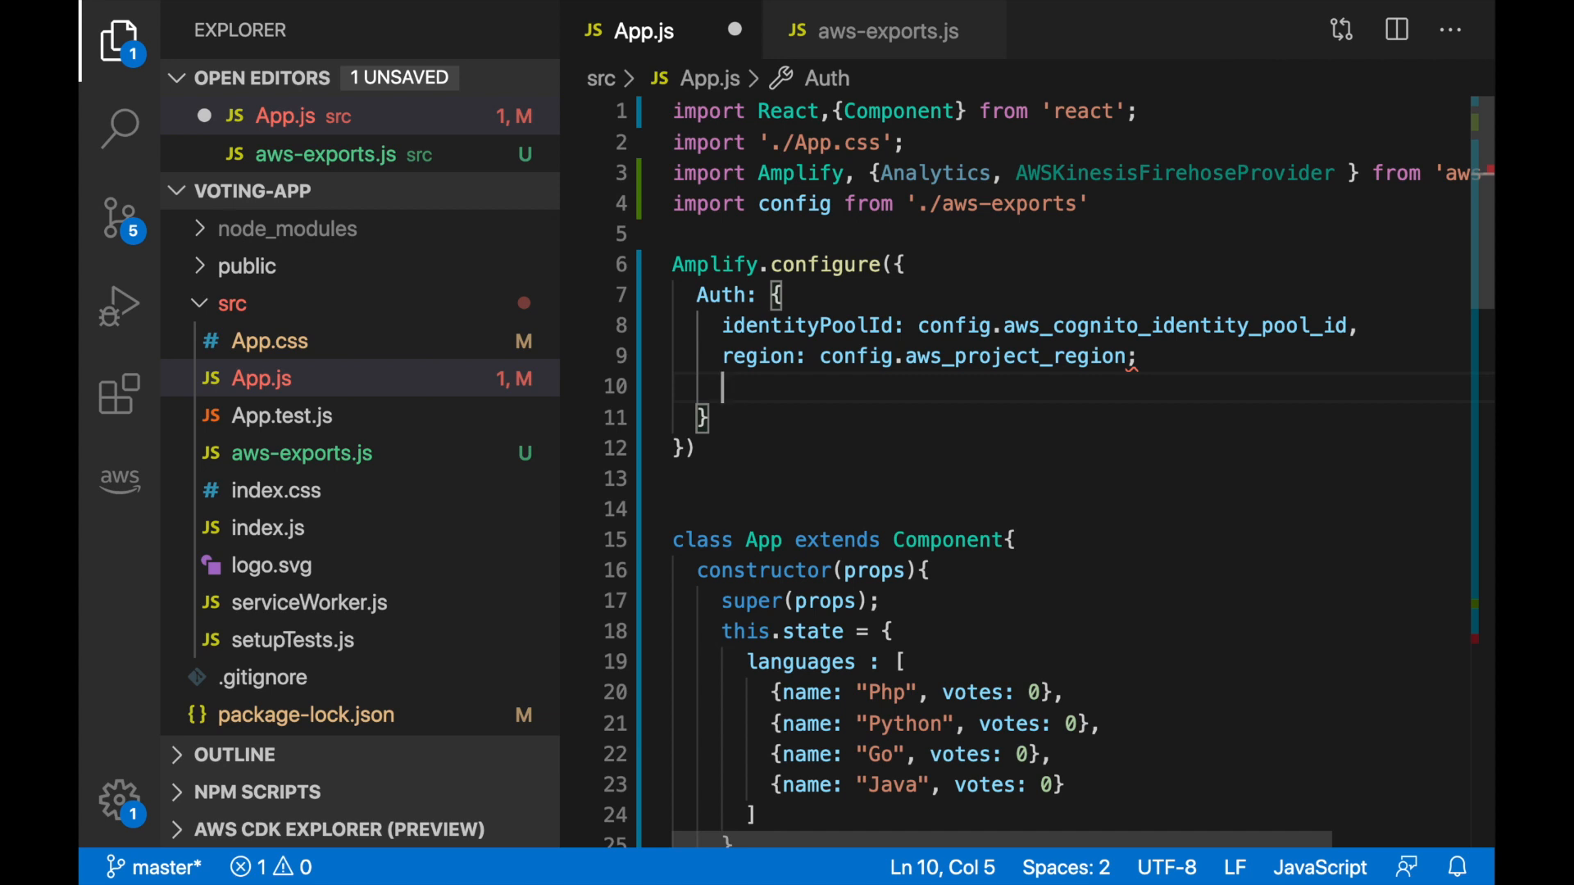
{"action": "key", "text": "BackSpace"}
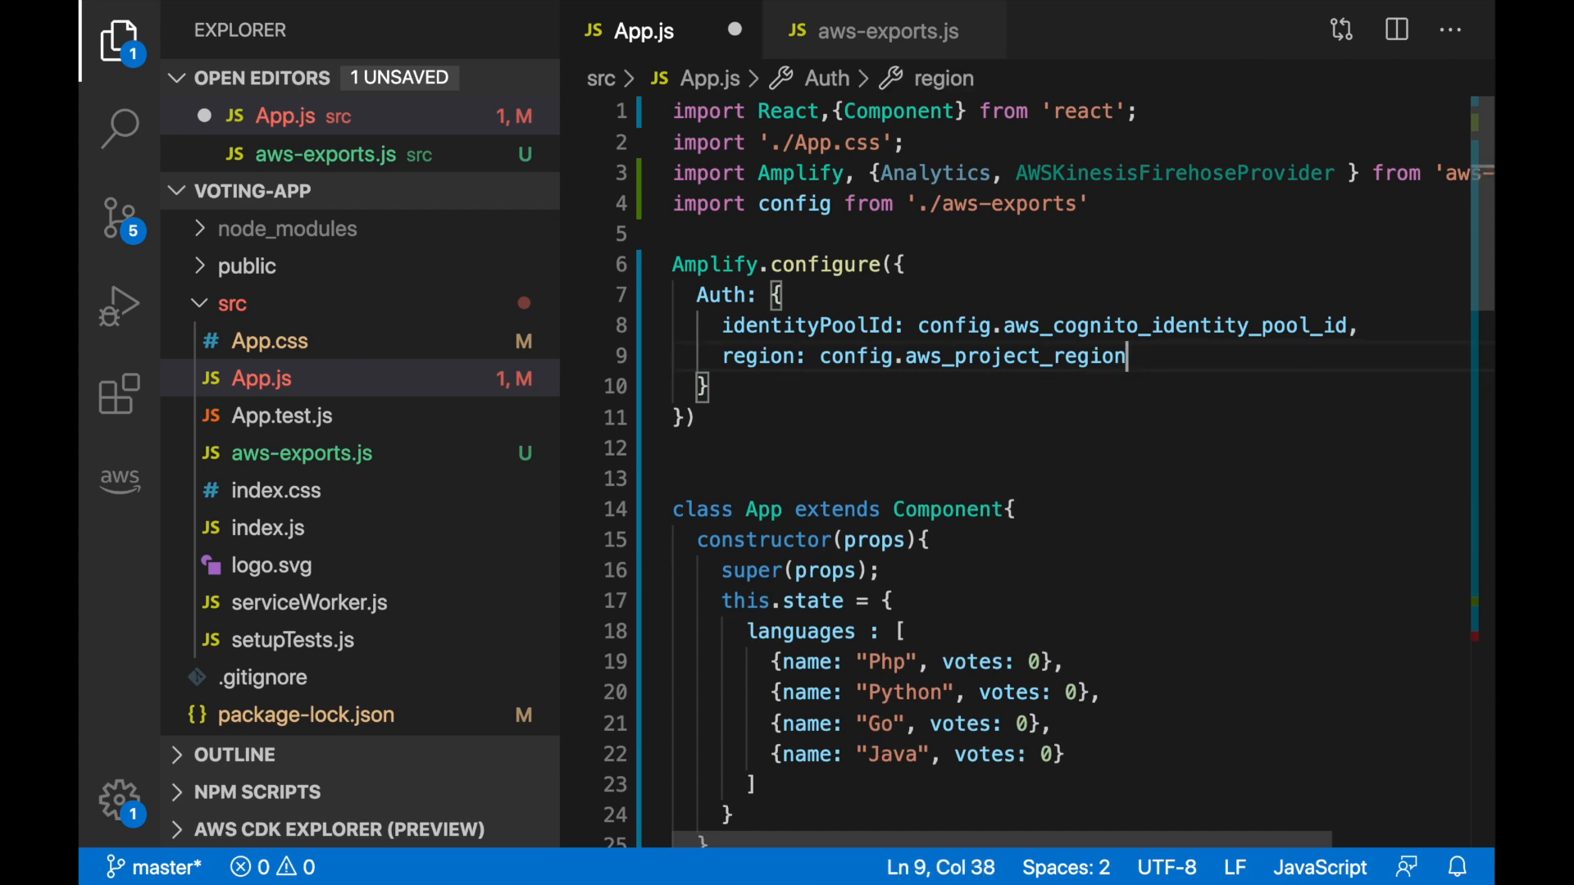
{"action": "type", "text": "A"}
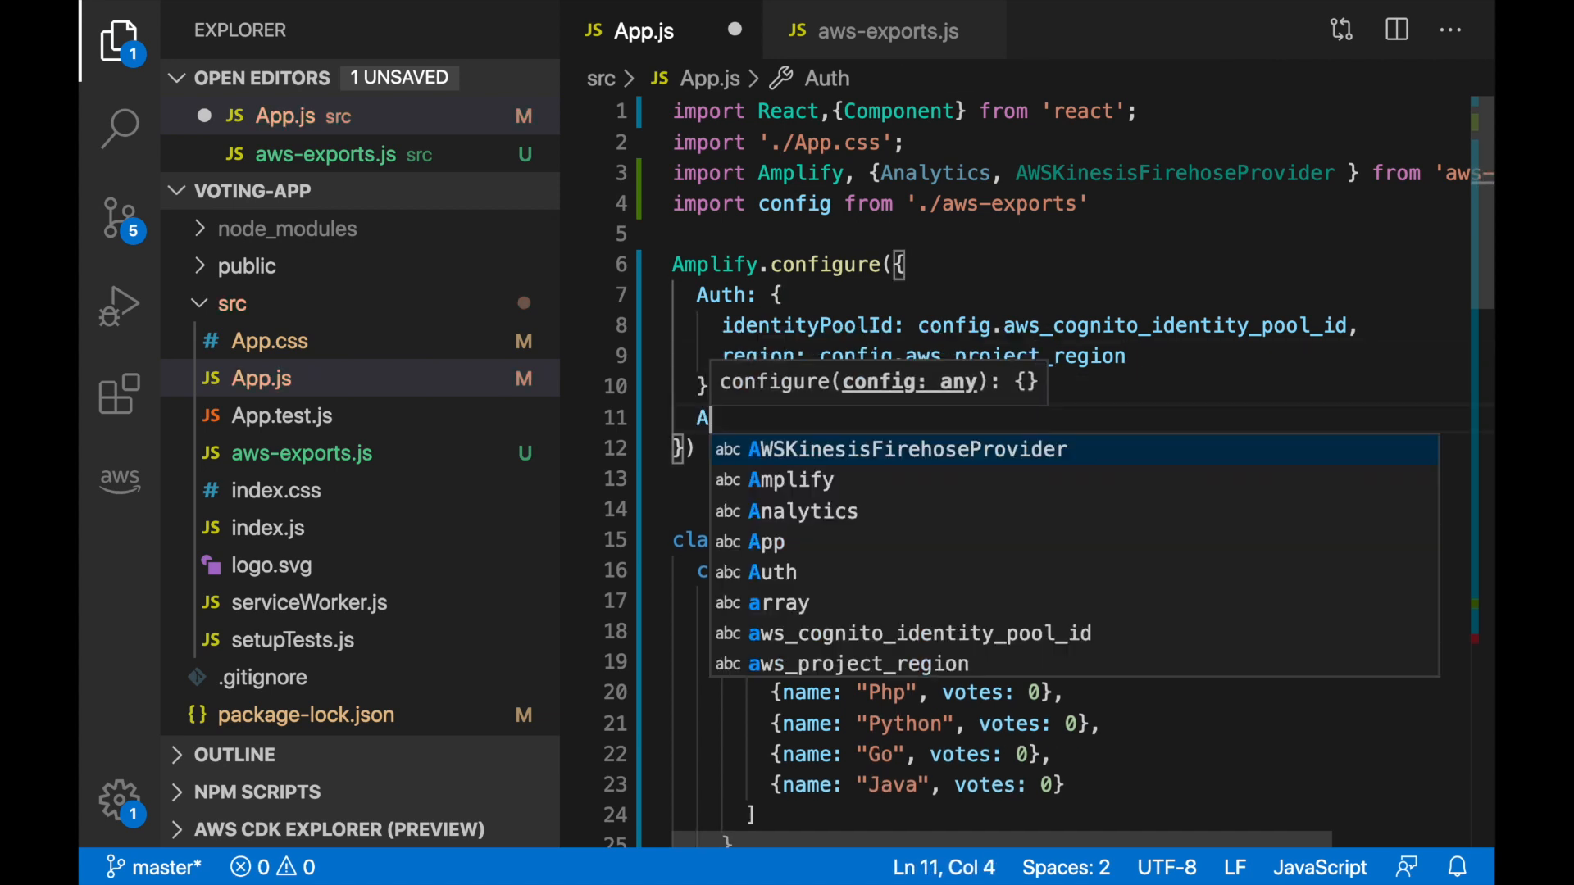
Add an Analytics block setting AWSKinesisFirehose region to config.aws_project_region
{"action": "type", "text": "nalytics"}
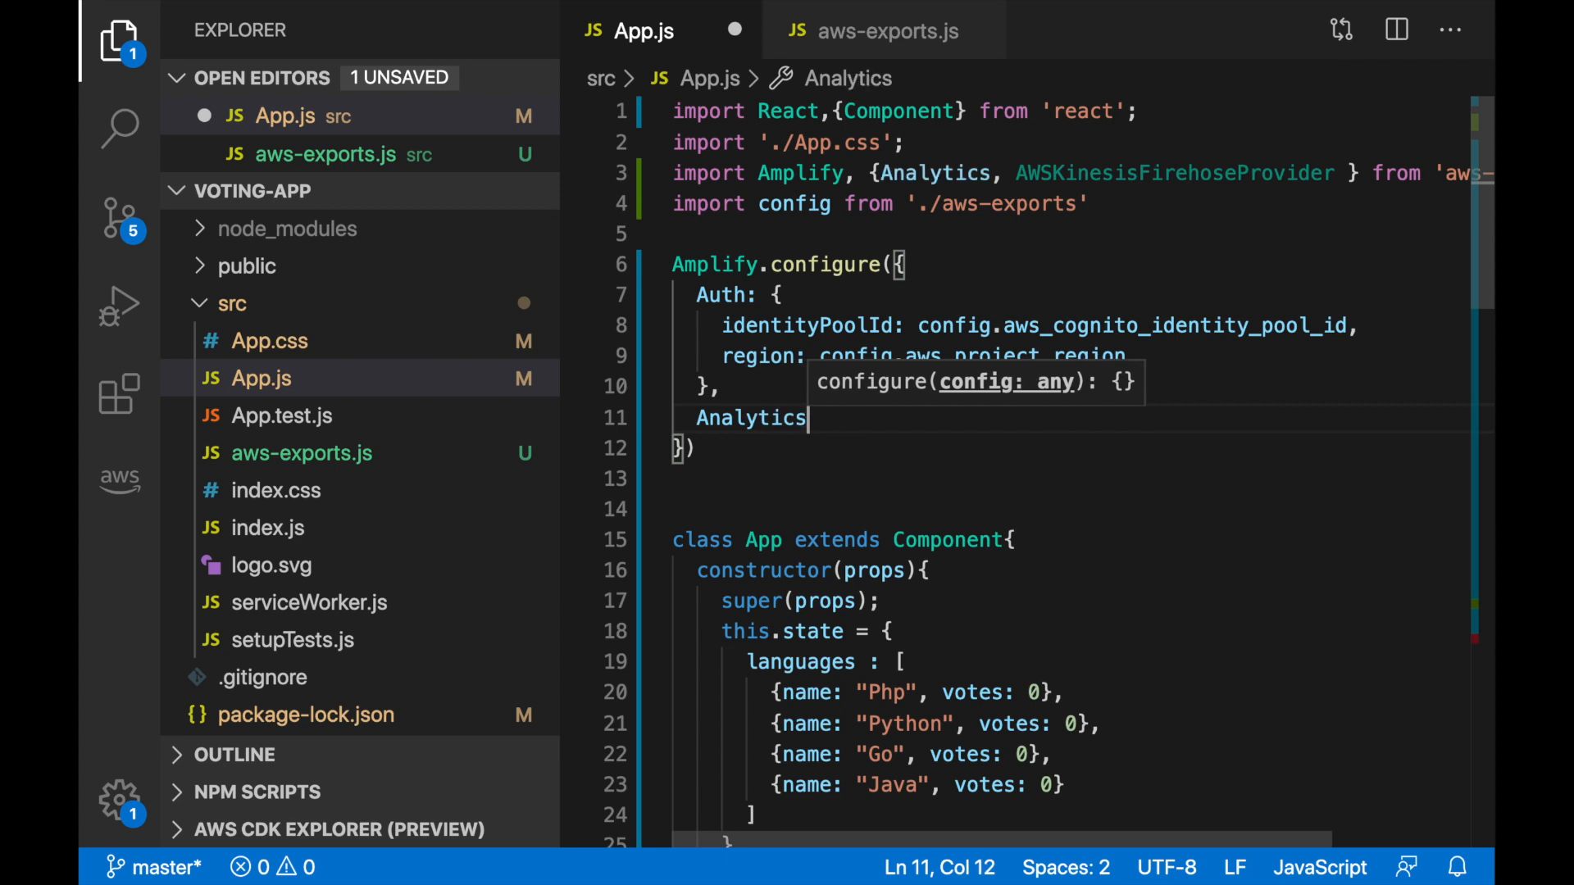
{"action": "key", "text": "Enter"}
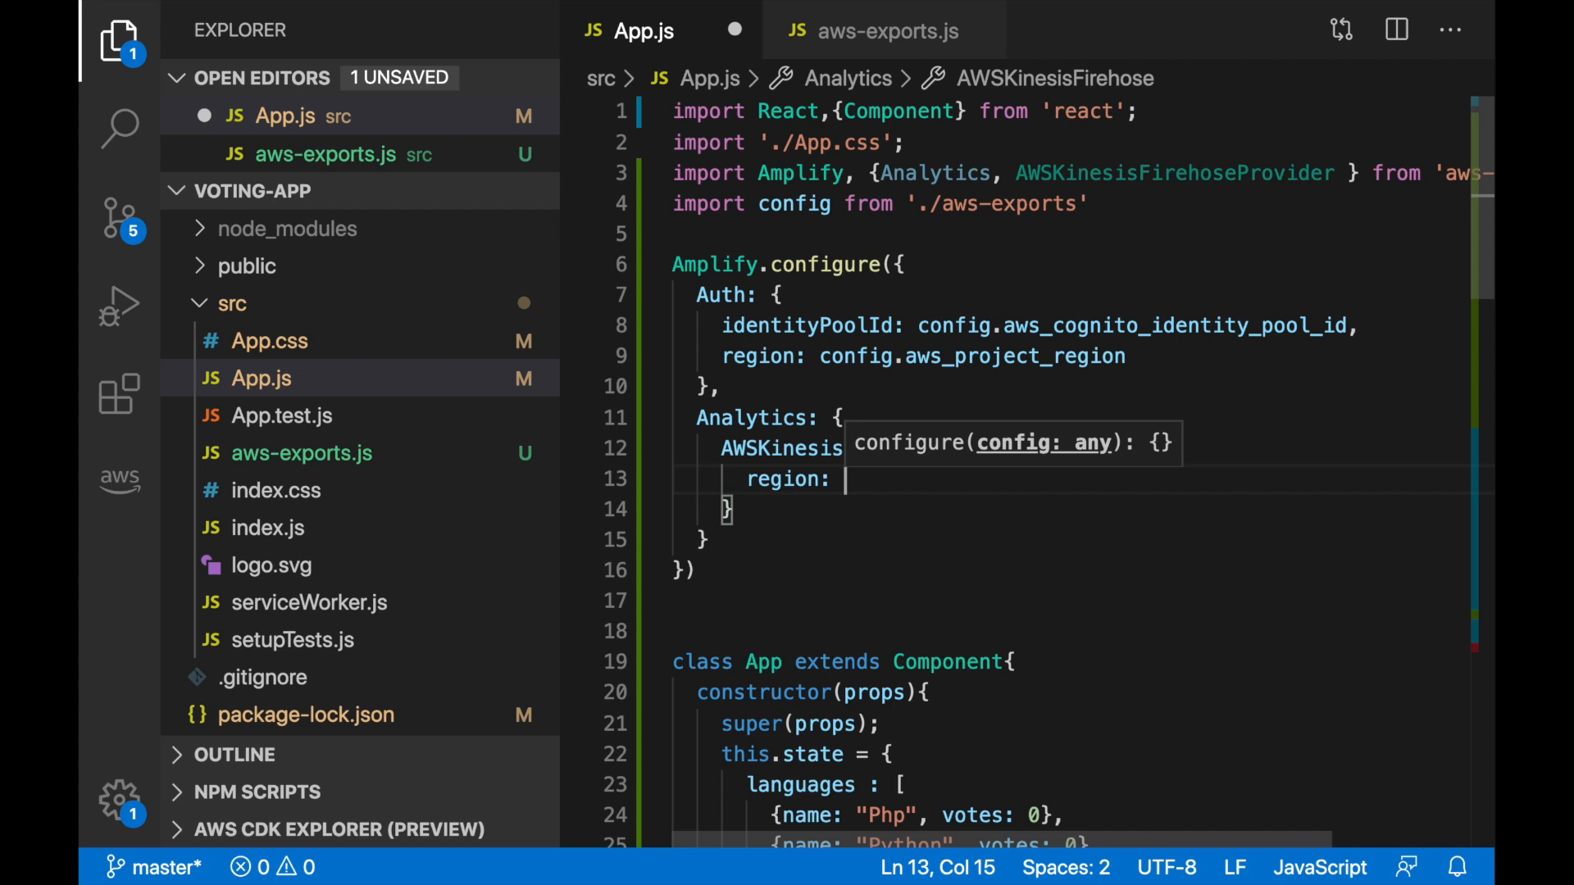
{"action": "left_click", "coordinate": [883, 31]}
{"action": "type", "text": " c"}
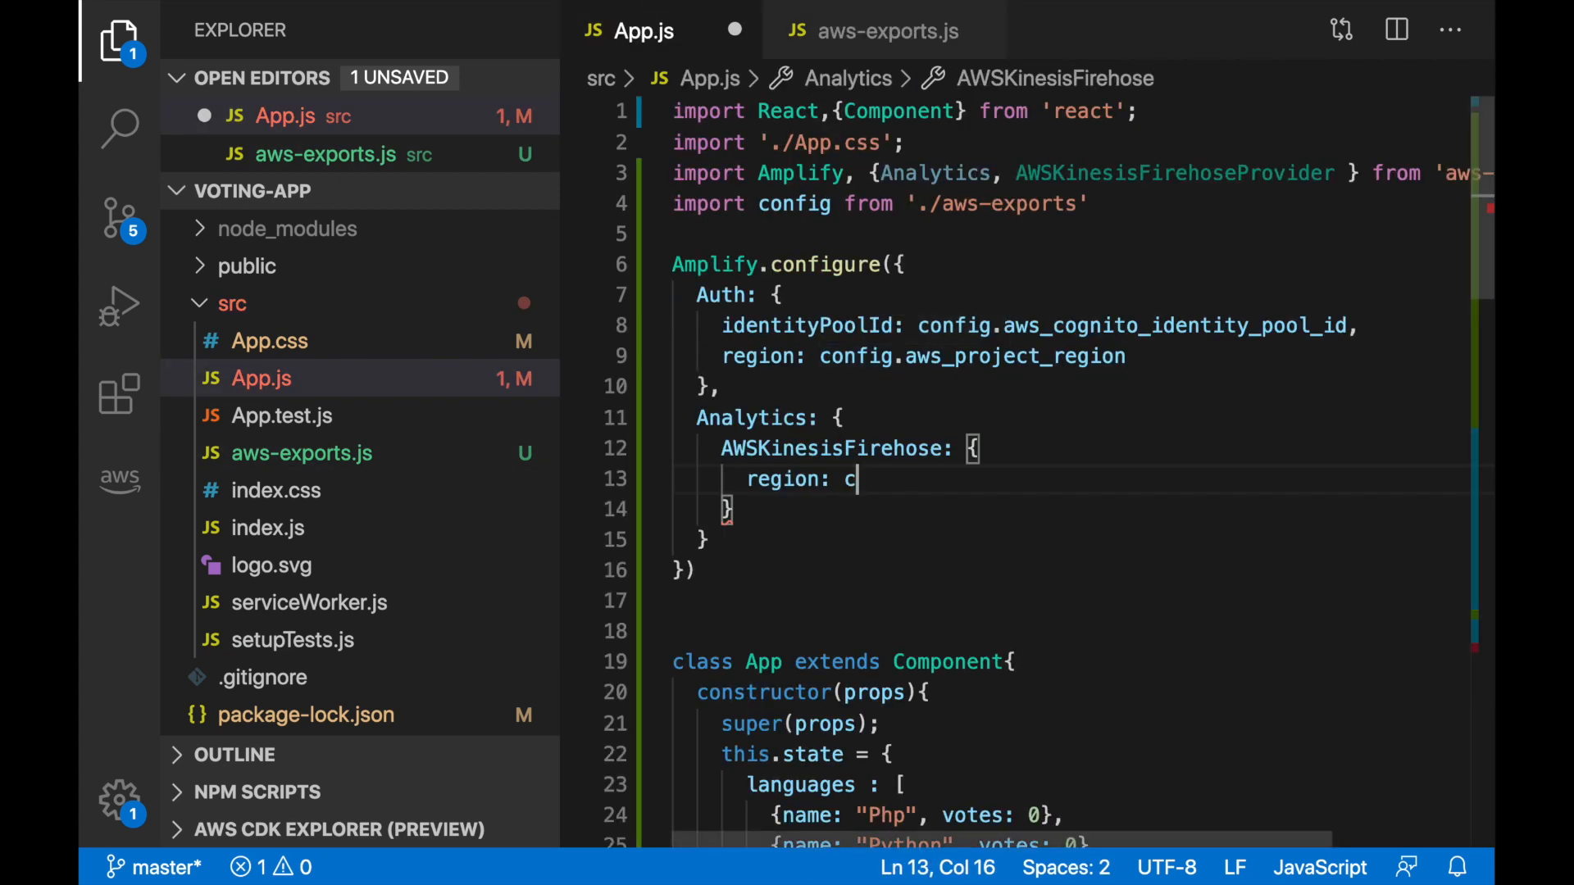
{"action": "type", "text": "onfig.aws_project_region"}
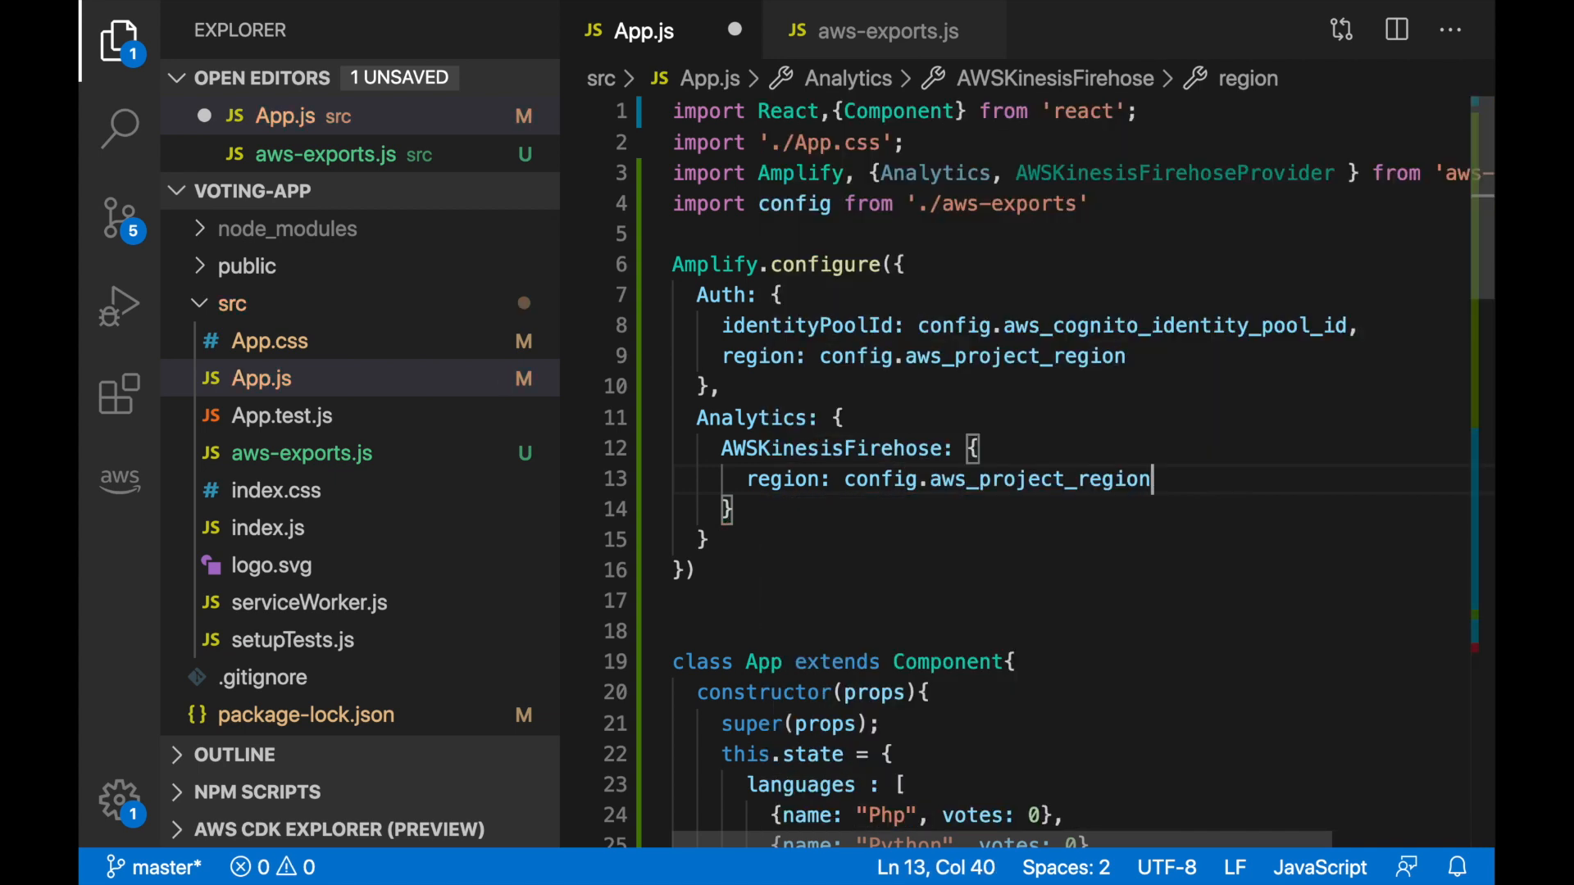
{"action": "type", "text": ";"}
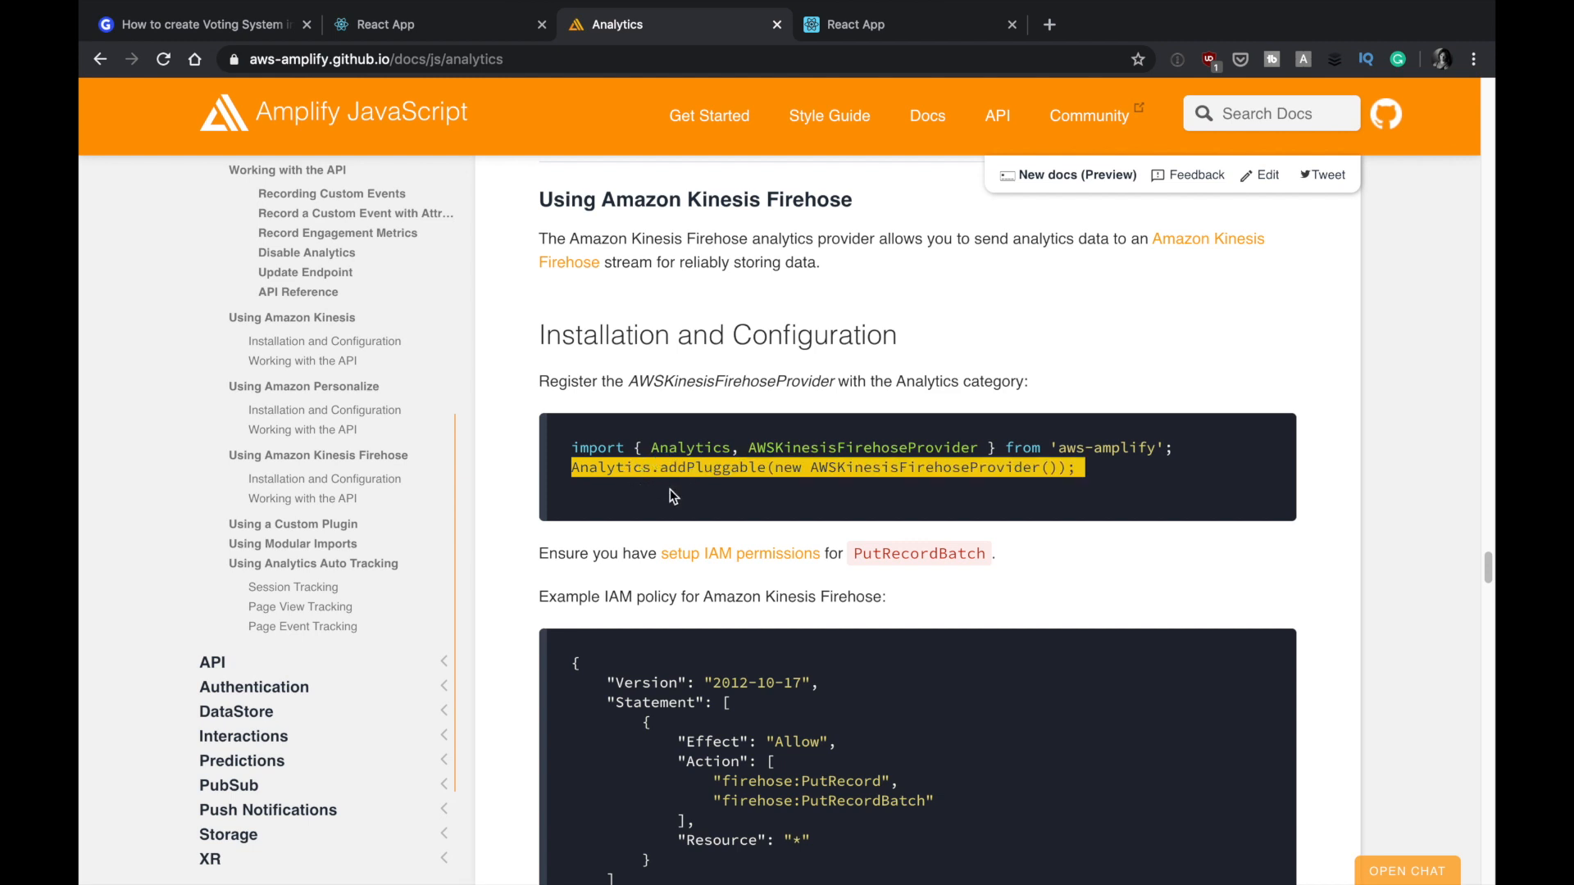
Copy 'Analytics.addPluggable(new AWSKinesisFirehoseProvider());' from the docs into App.js
{"action": "key", "text": "cmd+tab"}
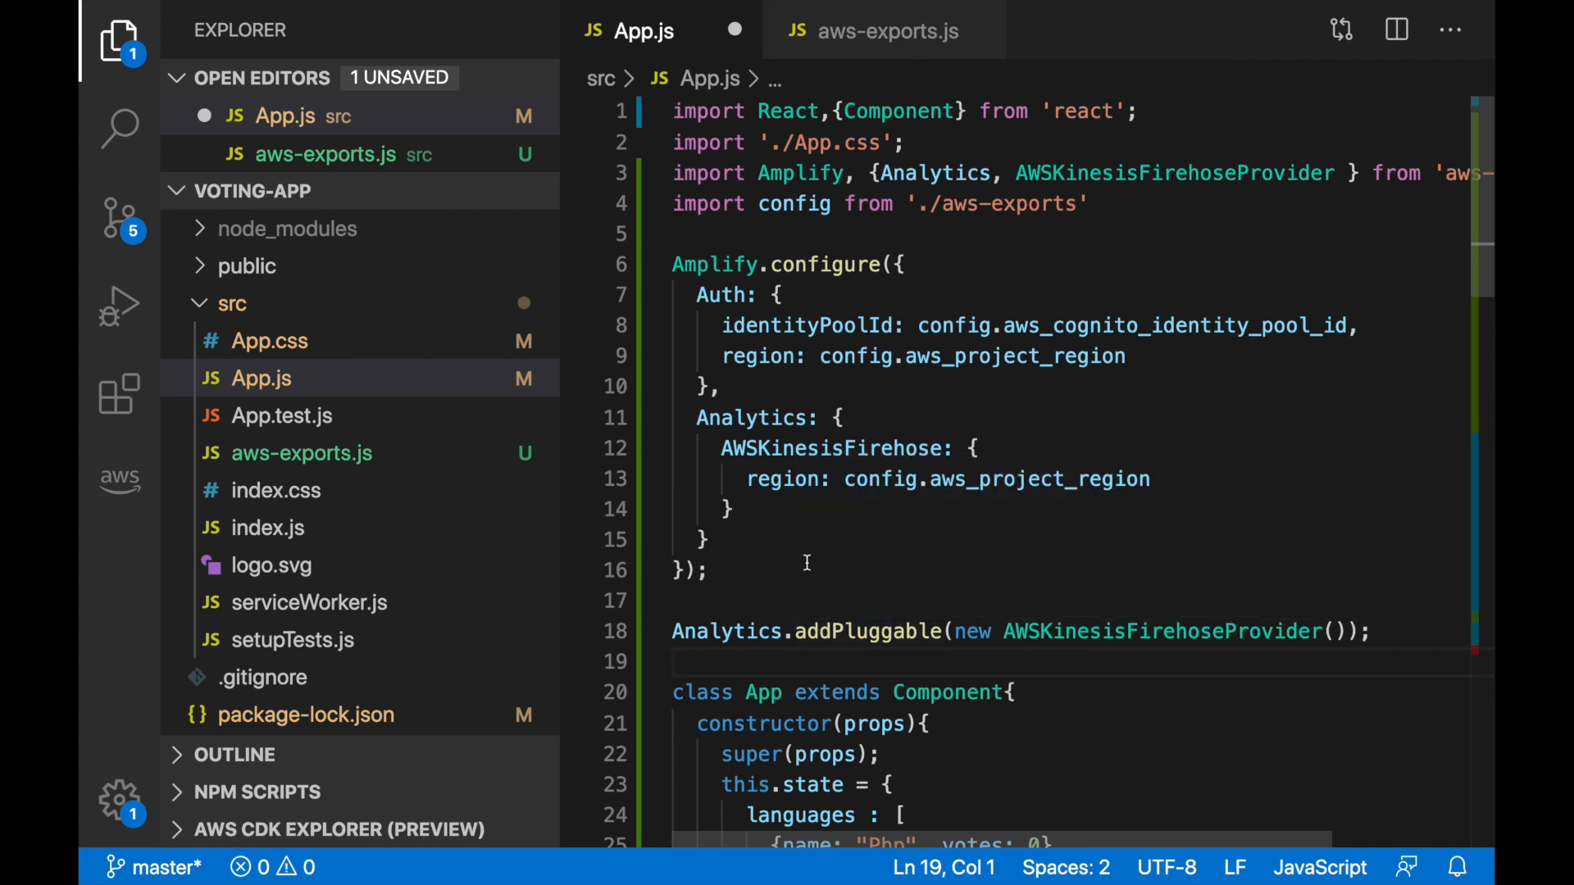
{"action": "scroll", "scroll_direction": "down", "scroll_amount": 3}
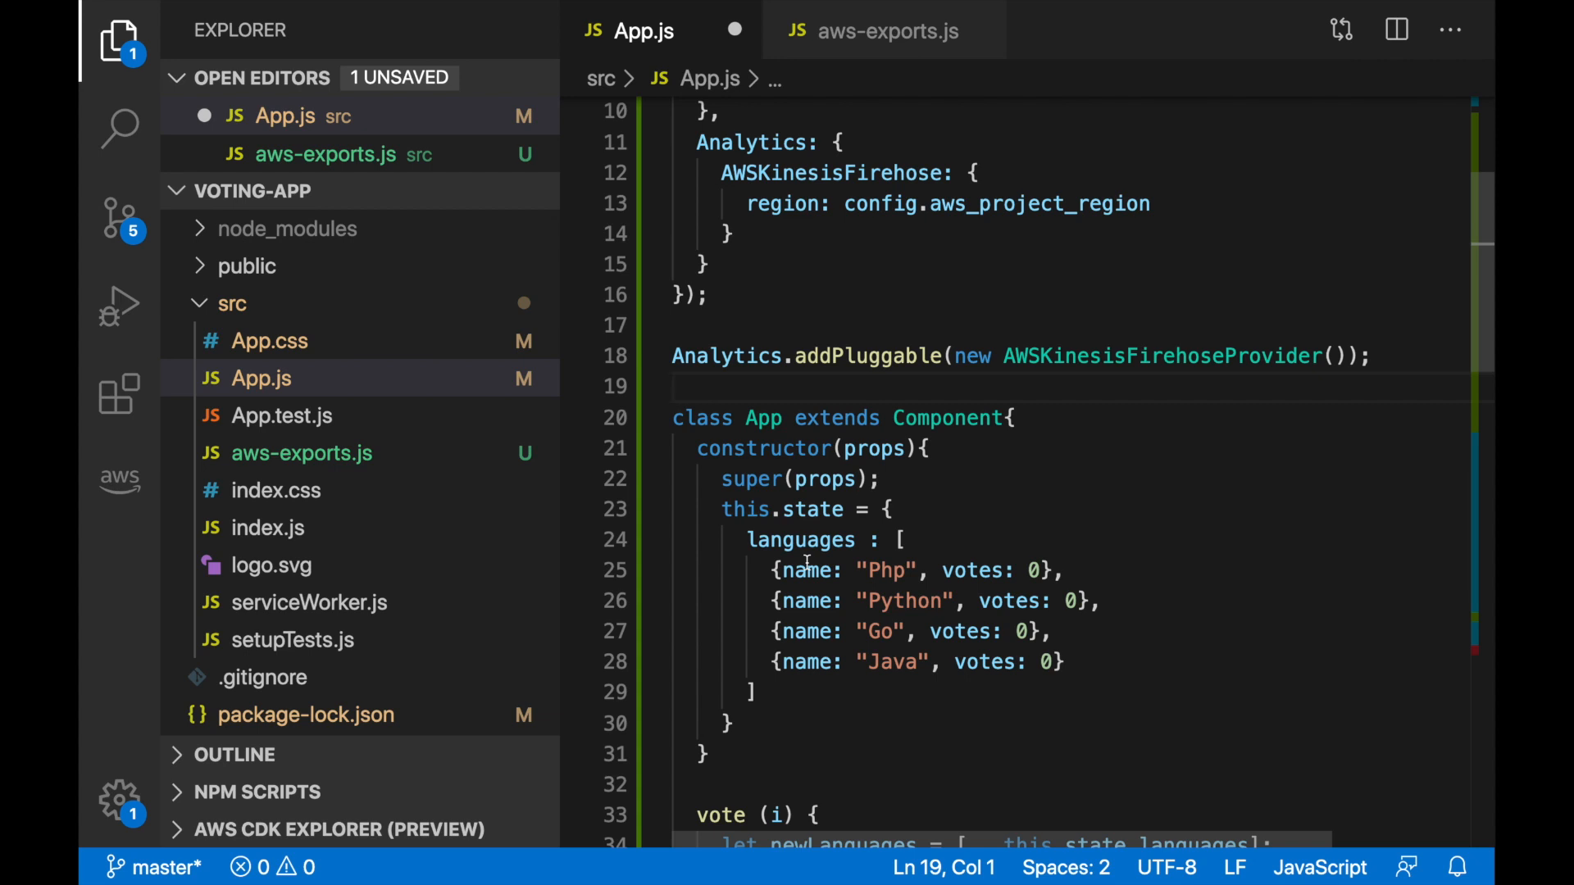
{"action": "scroll", "scroll_direction": "down", "scroll_amount": 3}
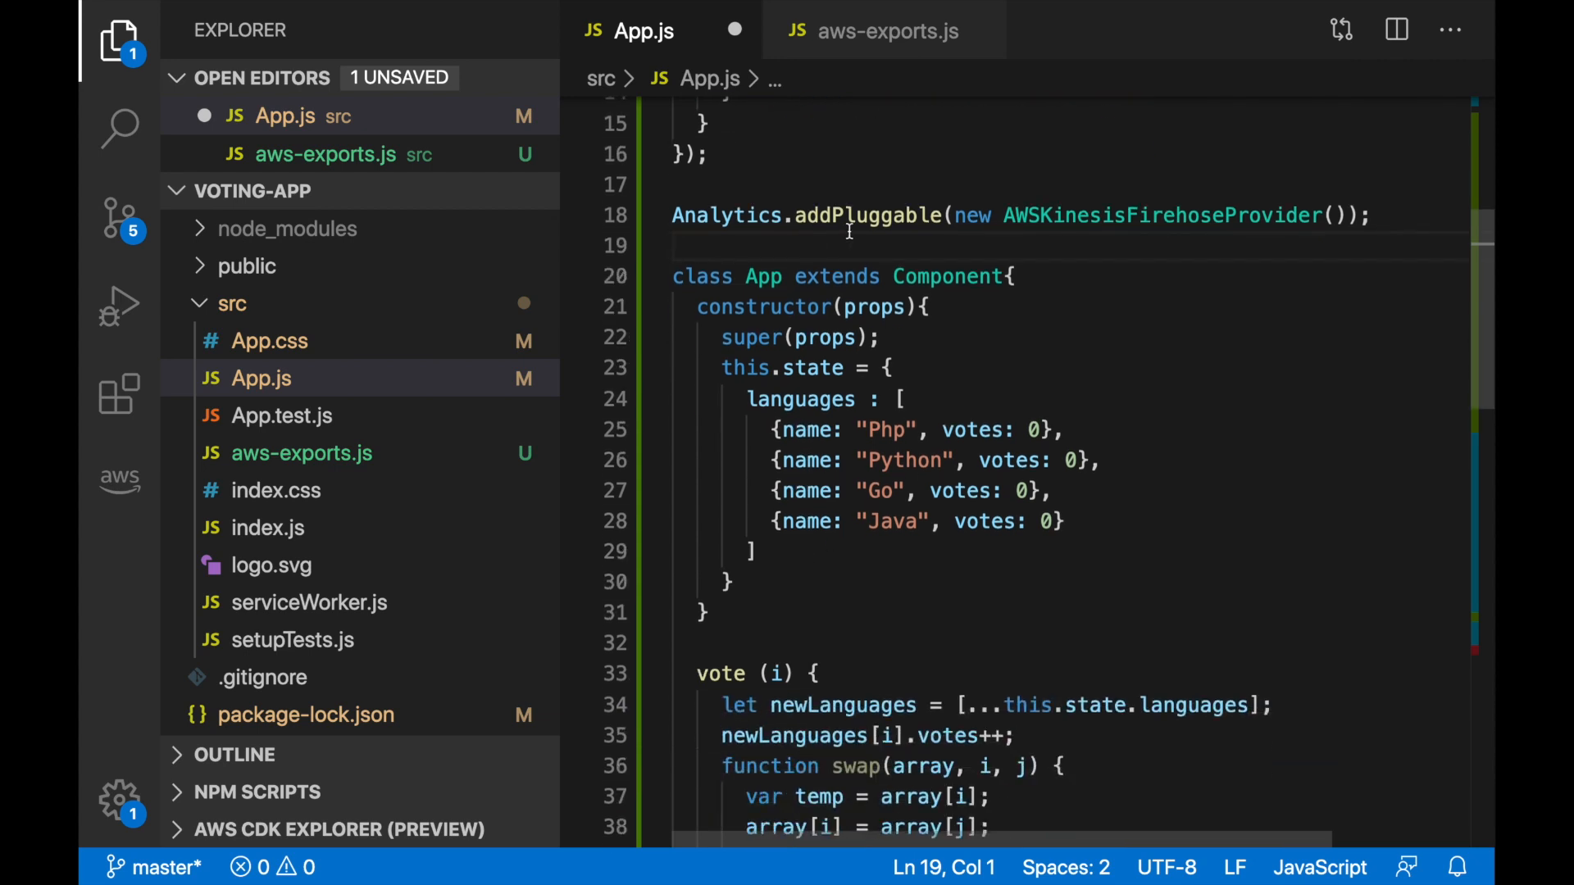
{"action": "left_click", "coordinate": [900, 399]}
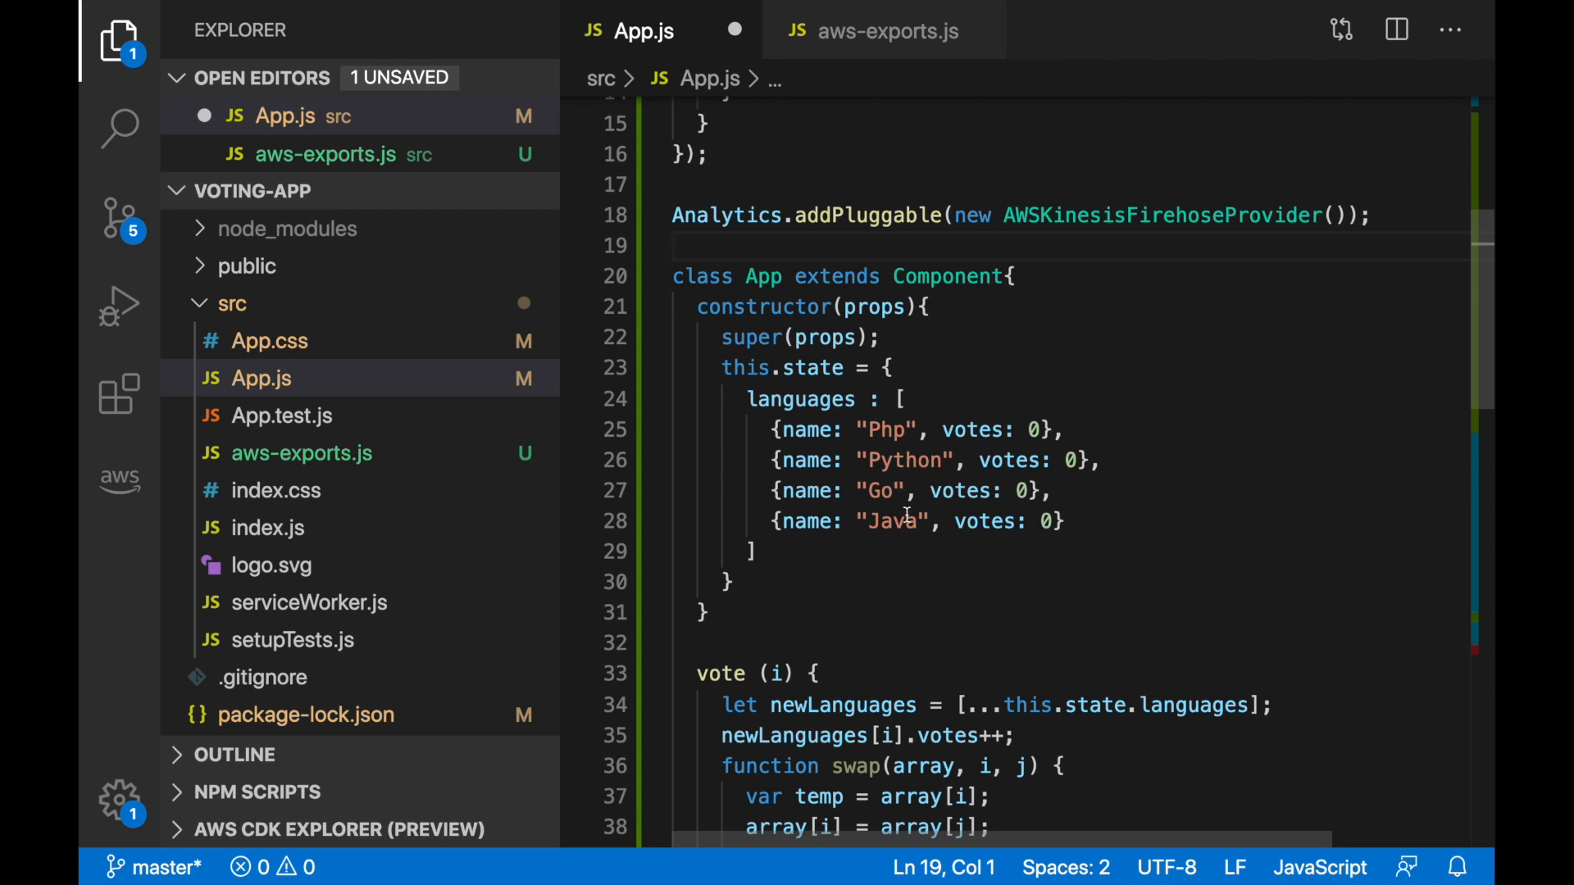
{"action": "scroll", "scroll_direction": "down", "scroll_amount": 3}
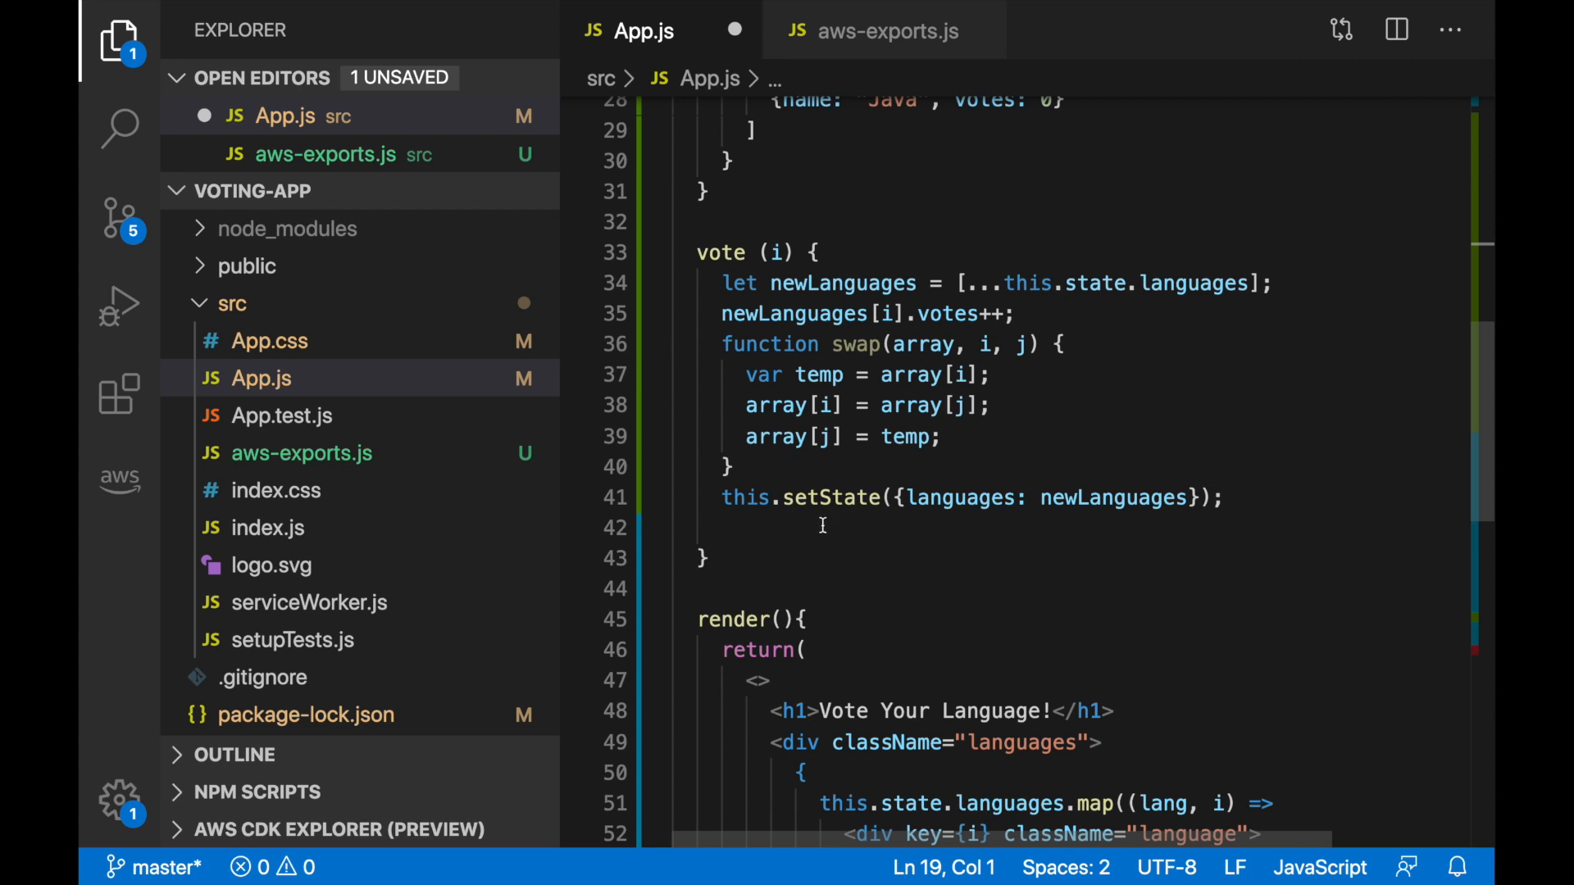
{"action": "mouse_move", "coordinate": [827, 524]}
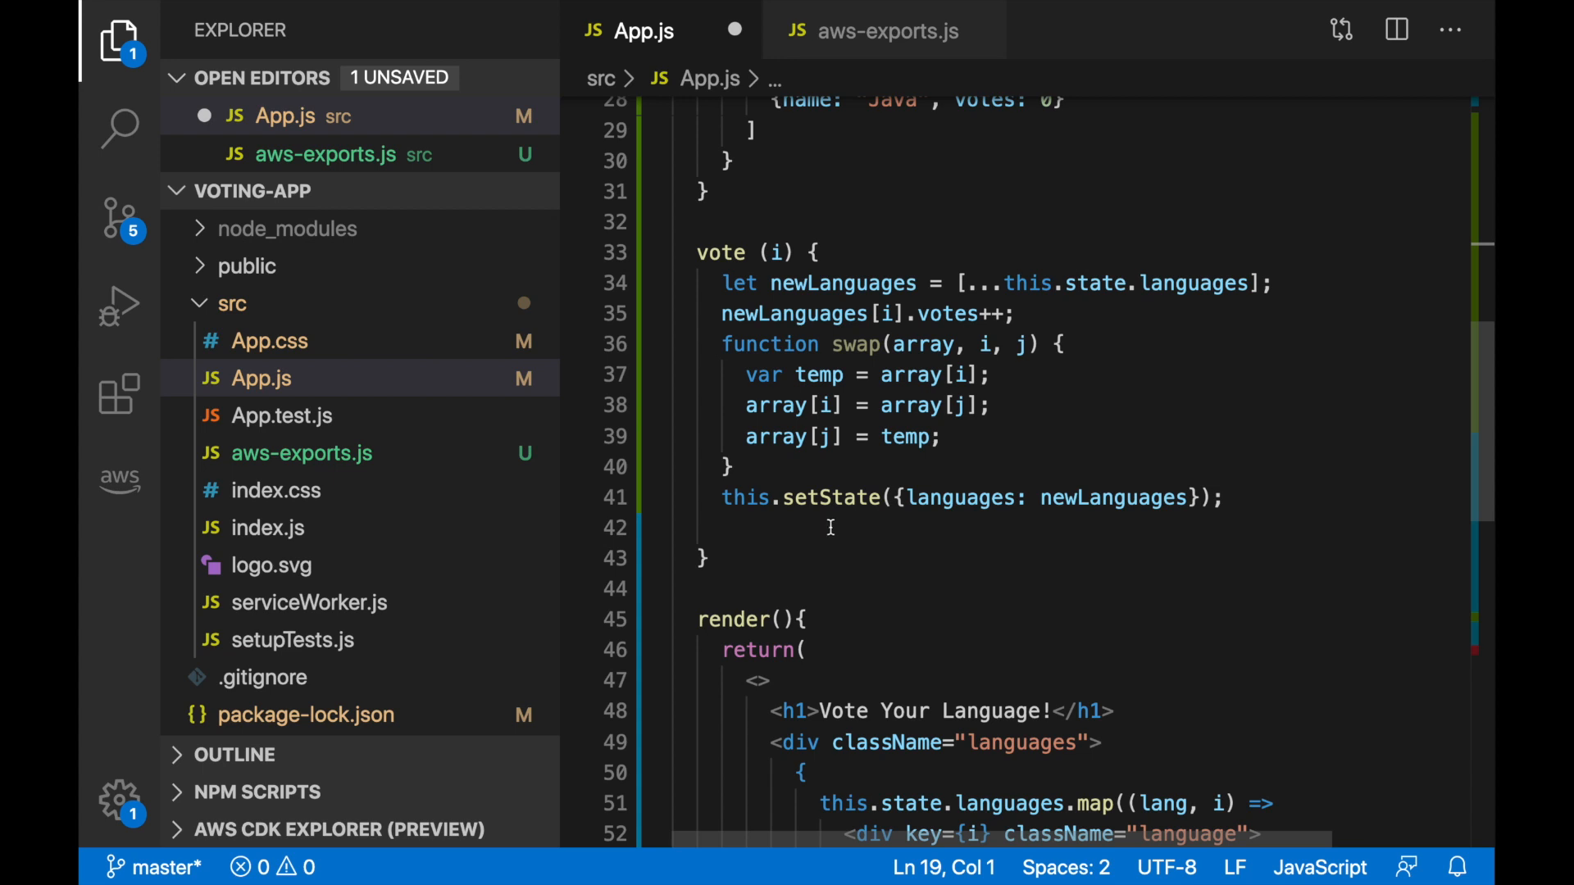
In vote(), build data with id now.getTime() and language newLanguages[i].name
{"action": "type", "text": "const now = new Date();"}
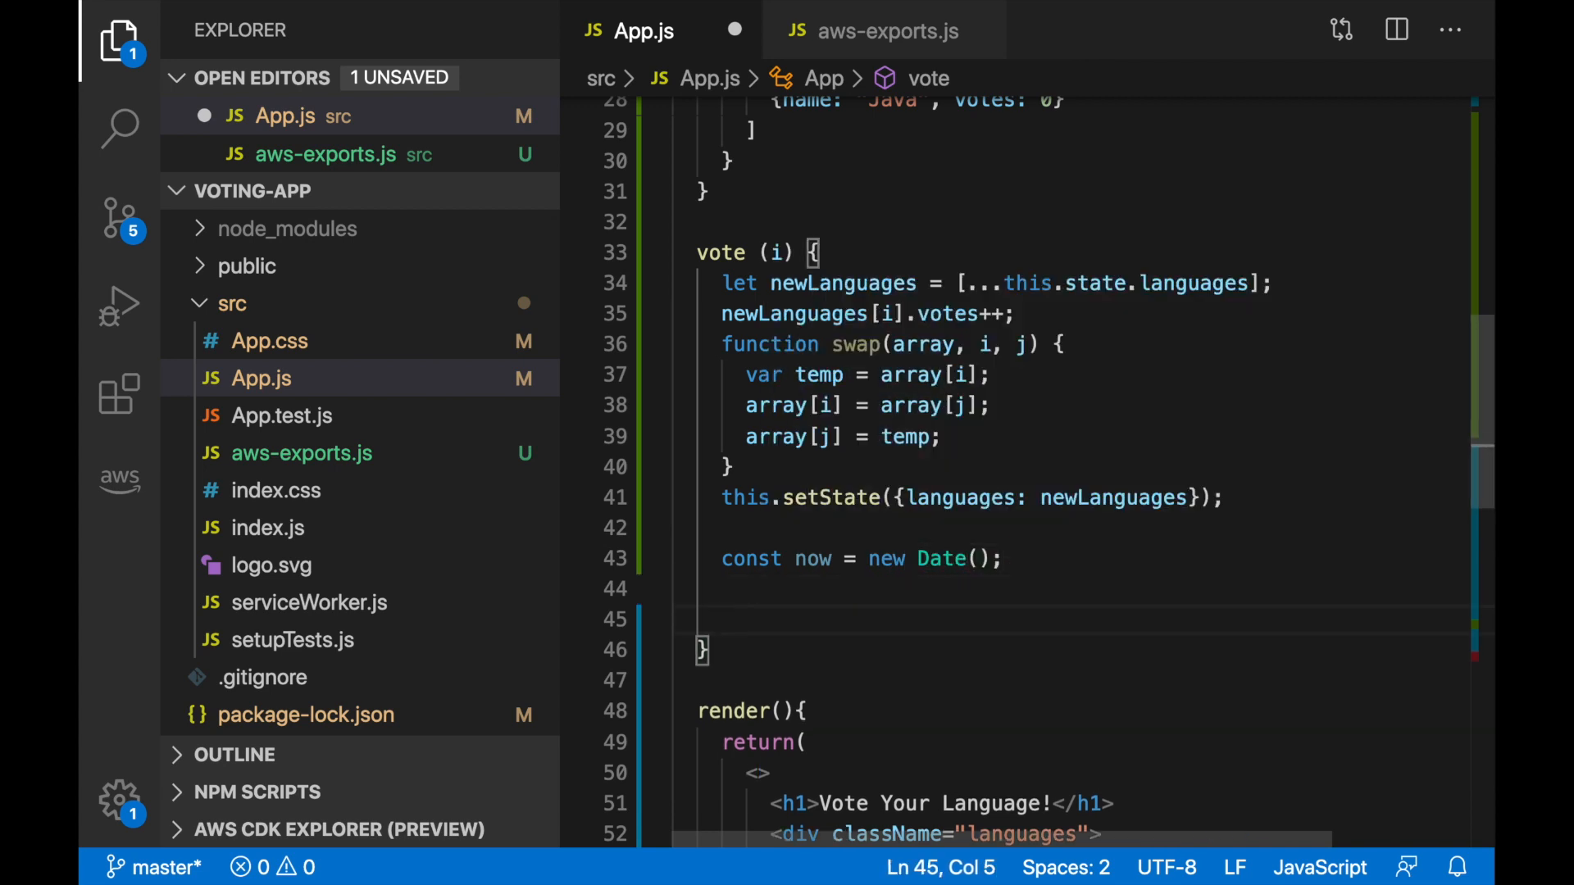
{"action": "type", "text": "let data ="}
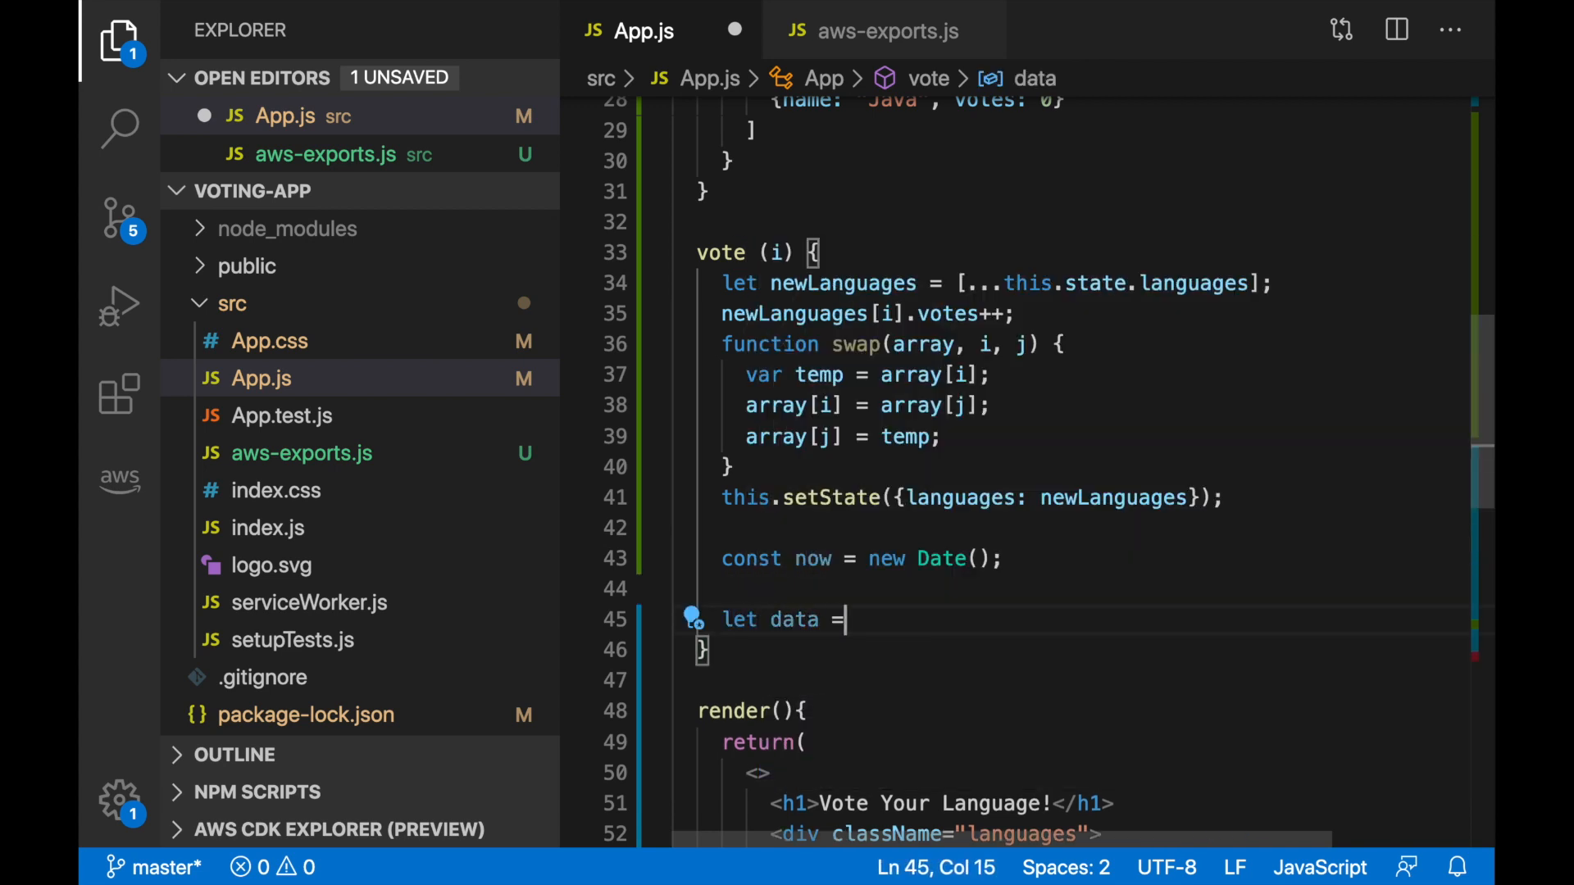
{"action": "type", "text": "{"}
{"action": "type", "text": "id: now."}
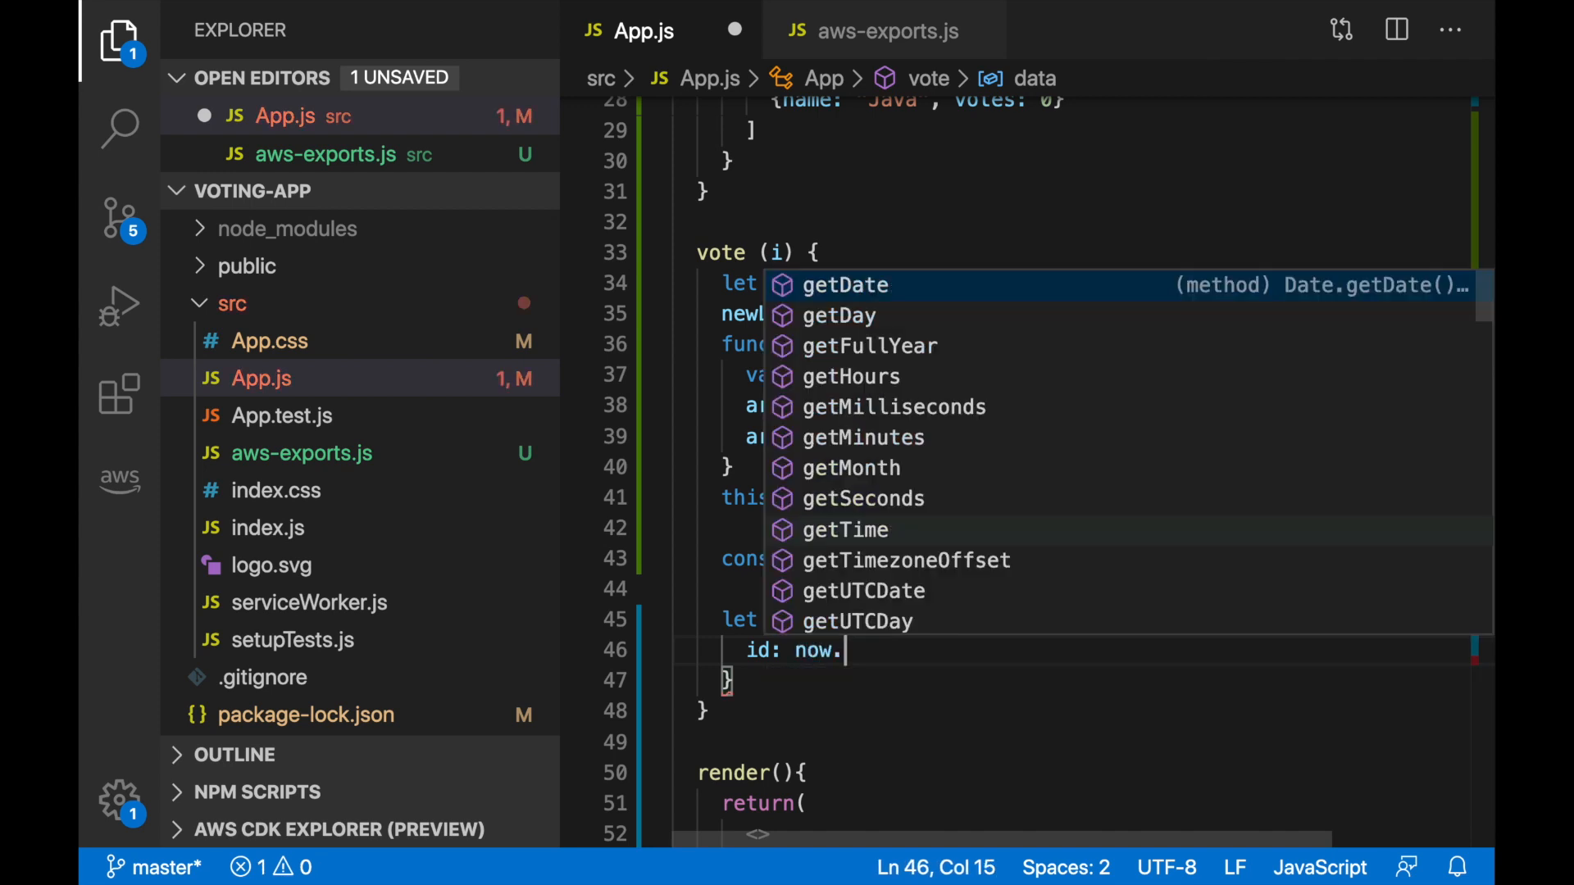
{"action": "type", "text": "getT"}
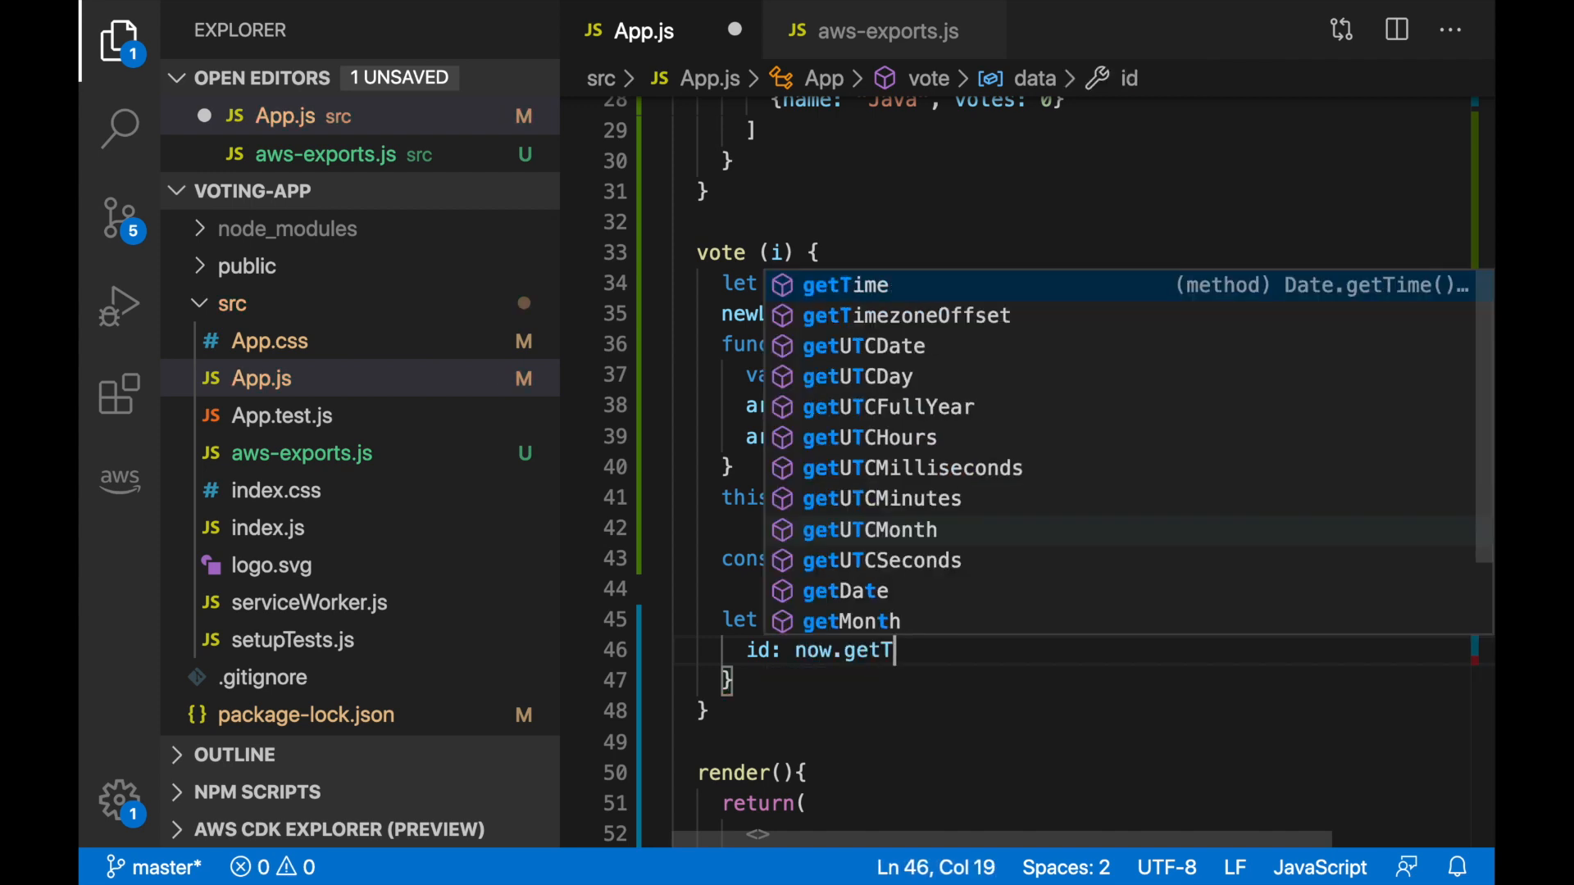
{"action": "key", "text": "Enter"}
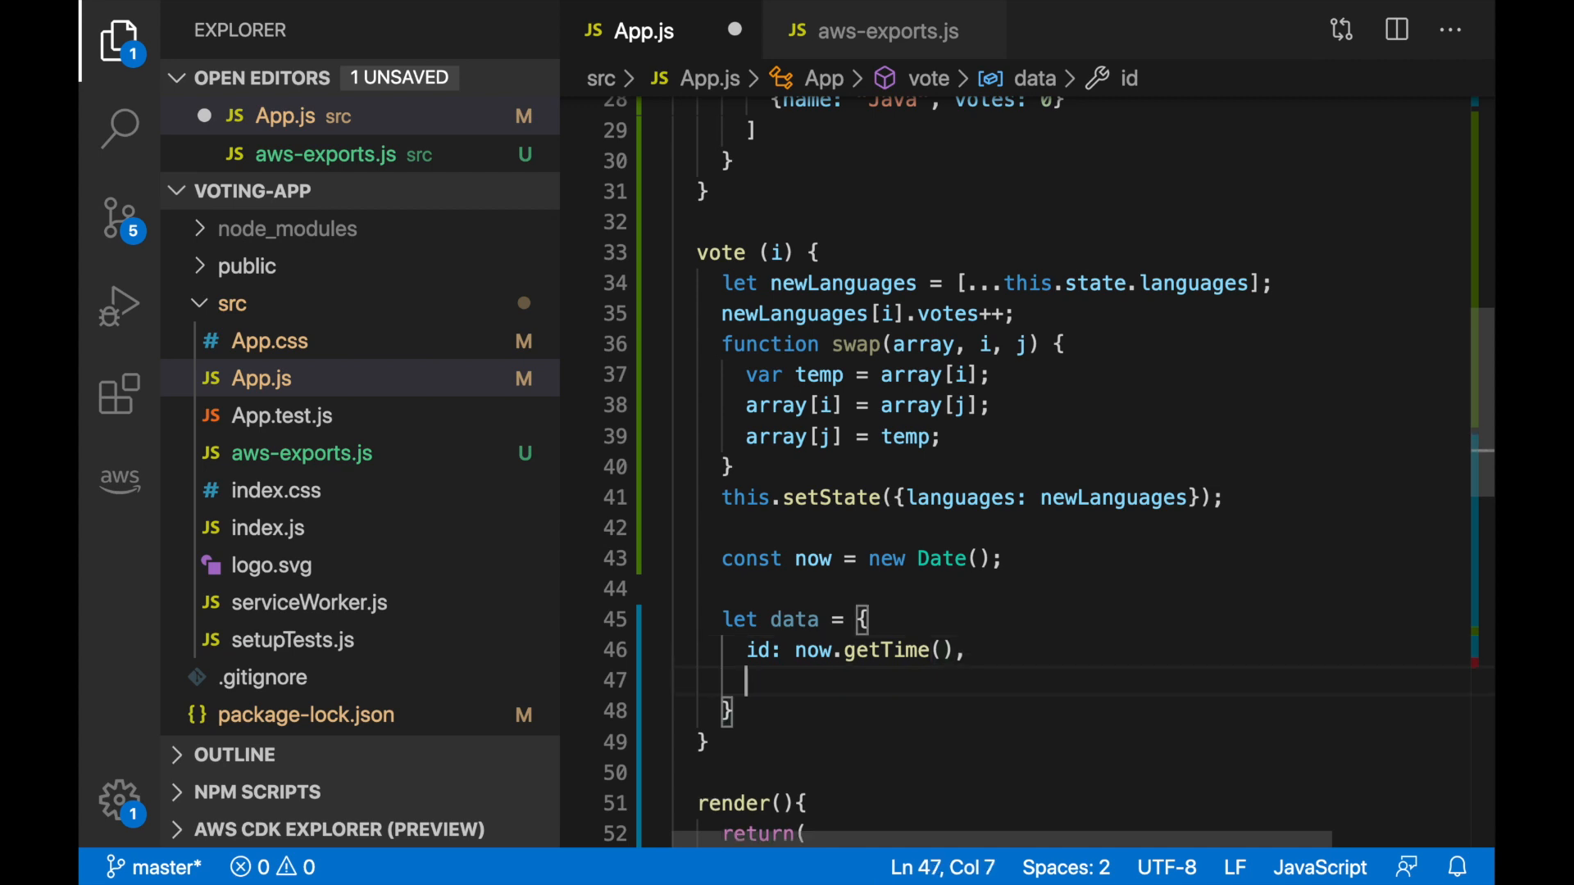
{"action": "type", "text": "language:"}
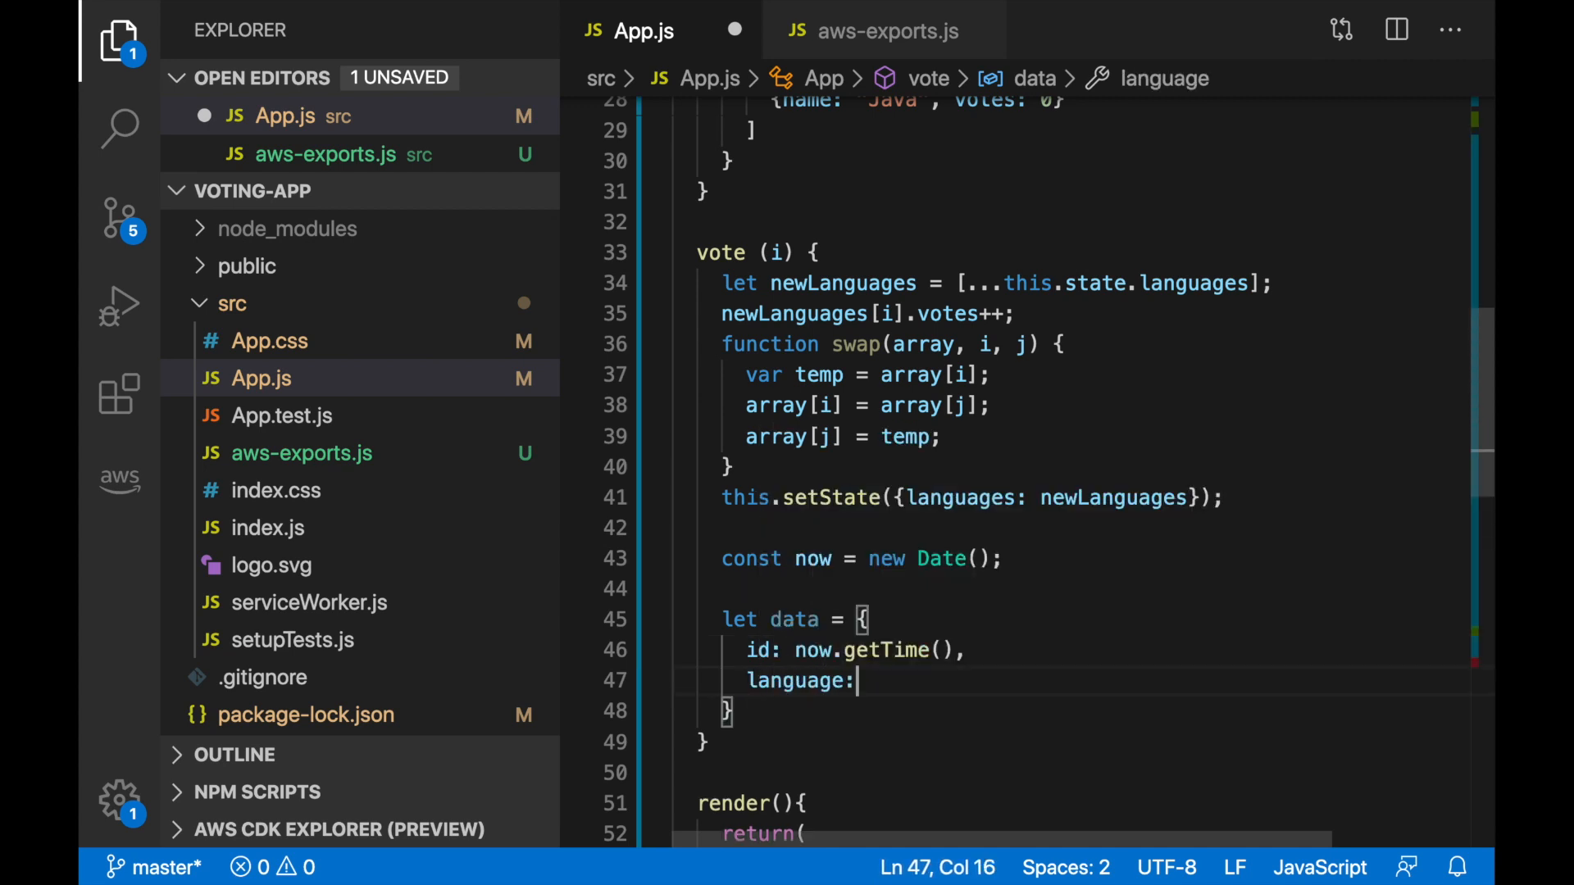
{"action": "type", "text": "newLanguages"}
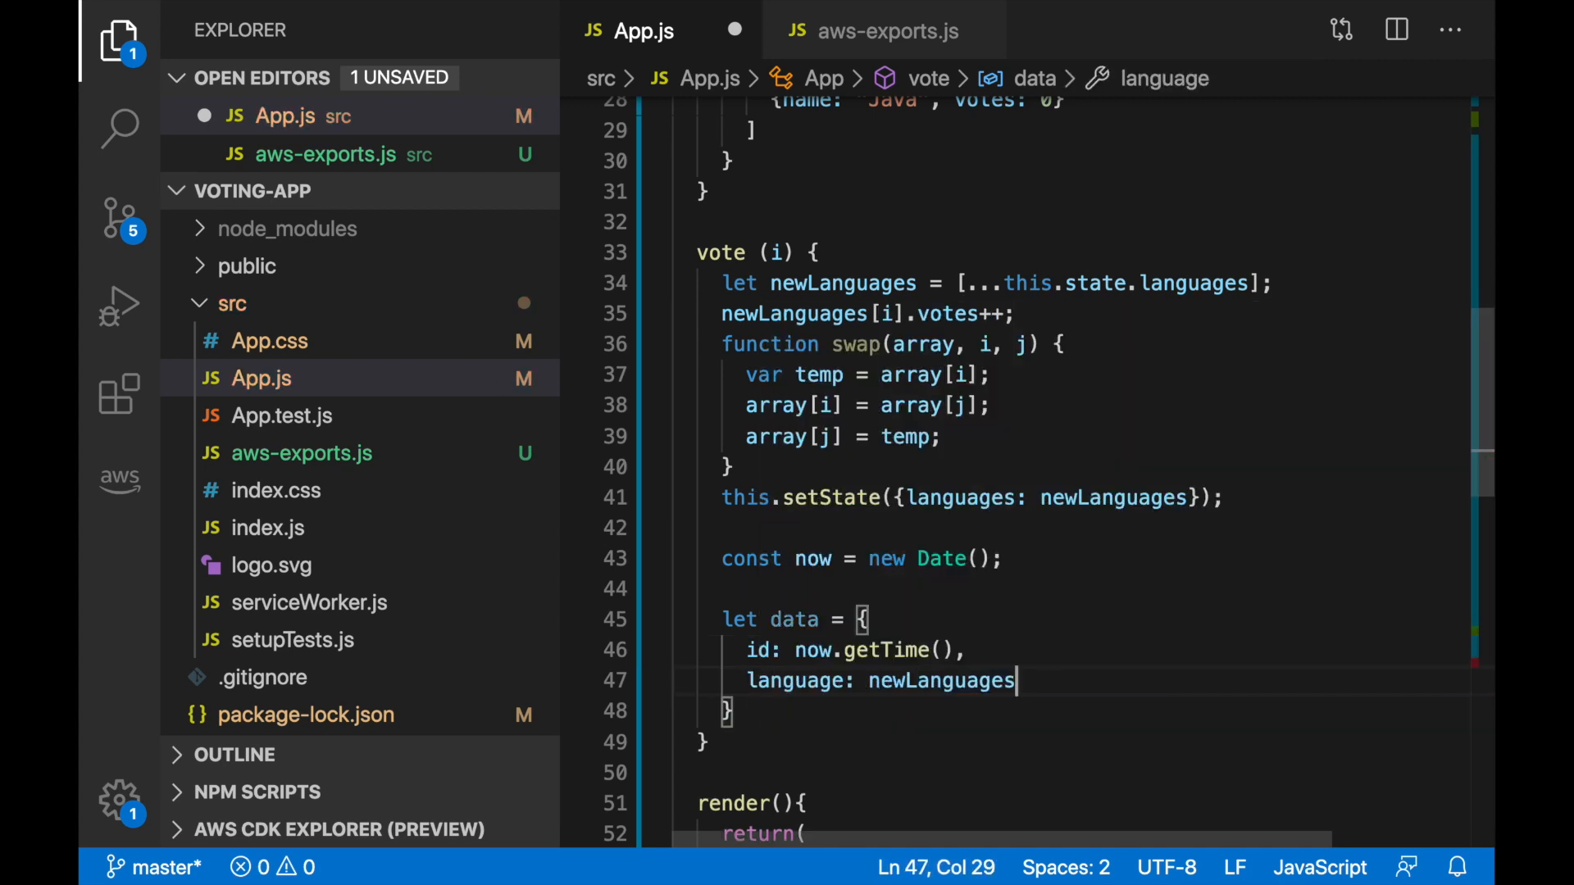
{"action": "type", "text": "[i]"}
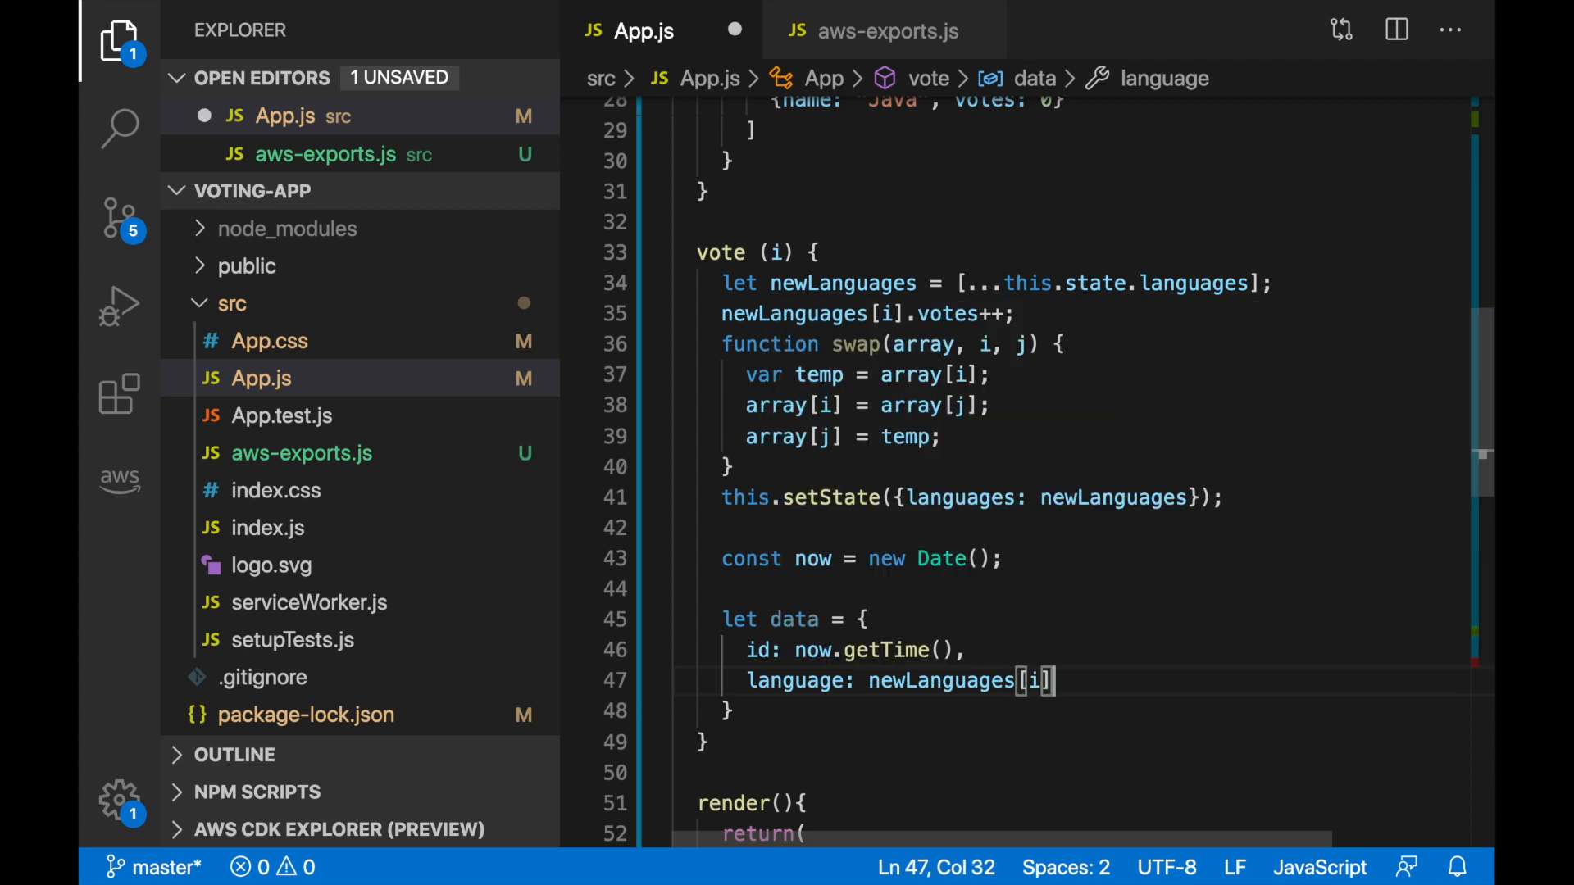
{"action": "type", "text": ".no"}
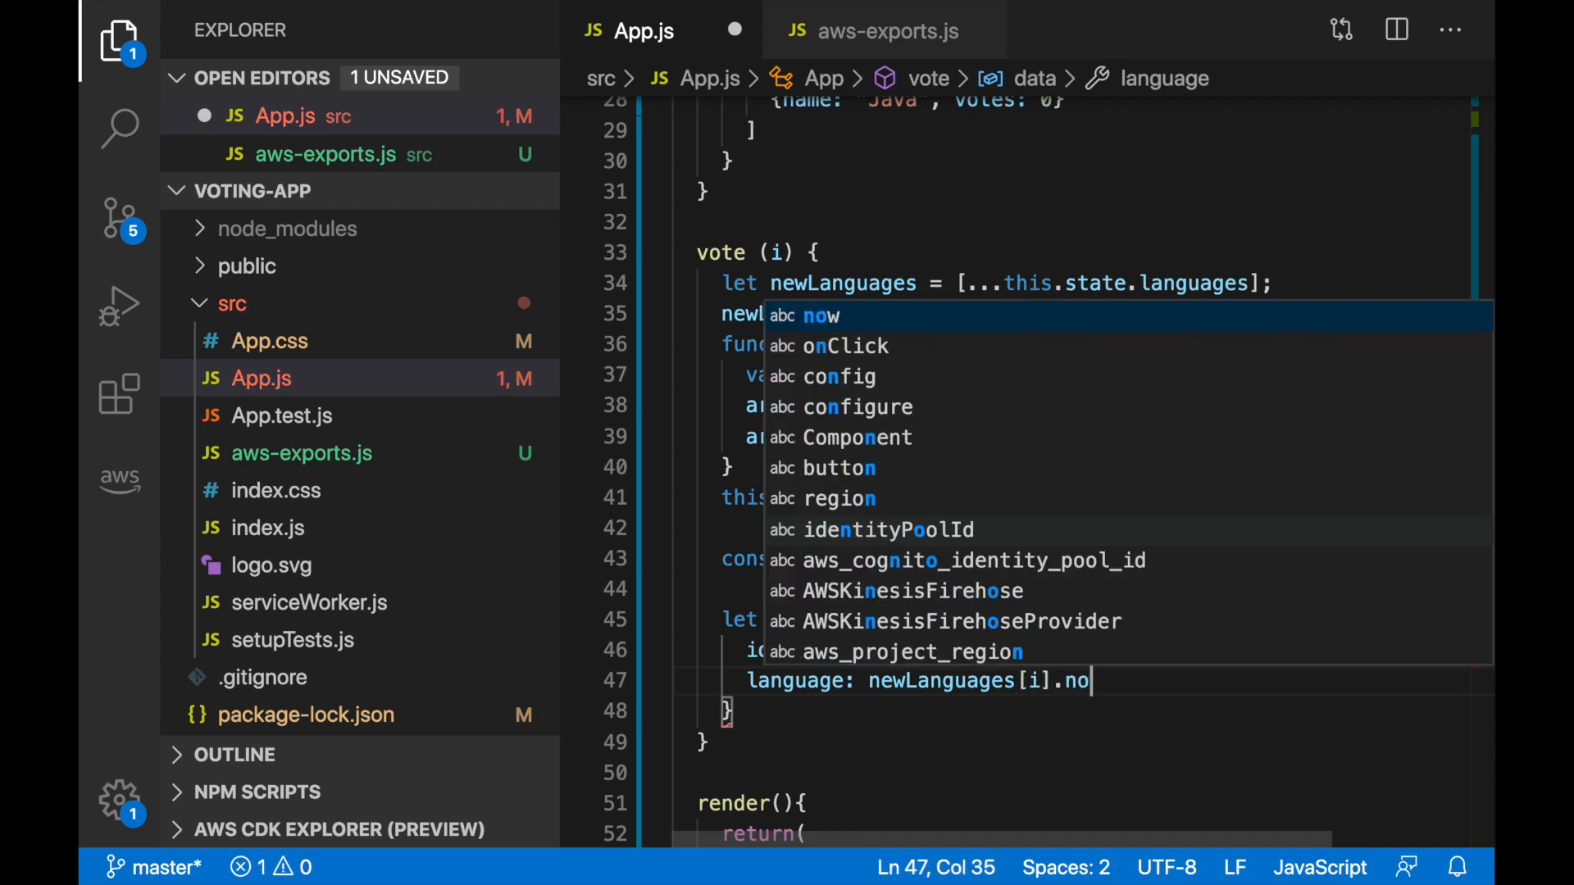
{"action": "type", "text": "name"}
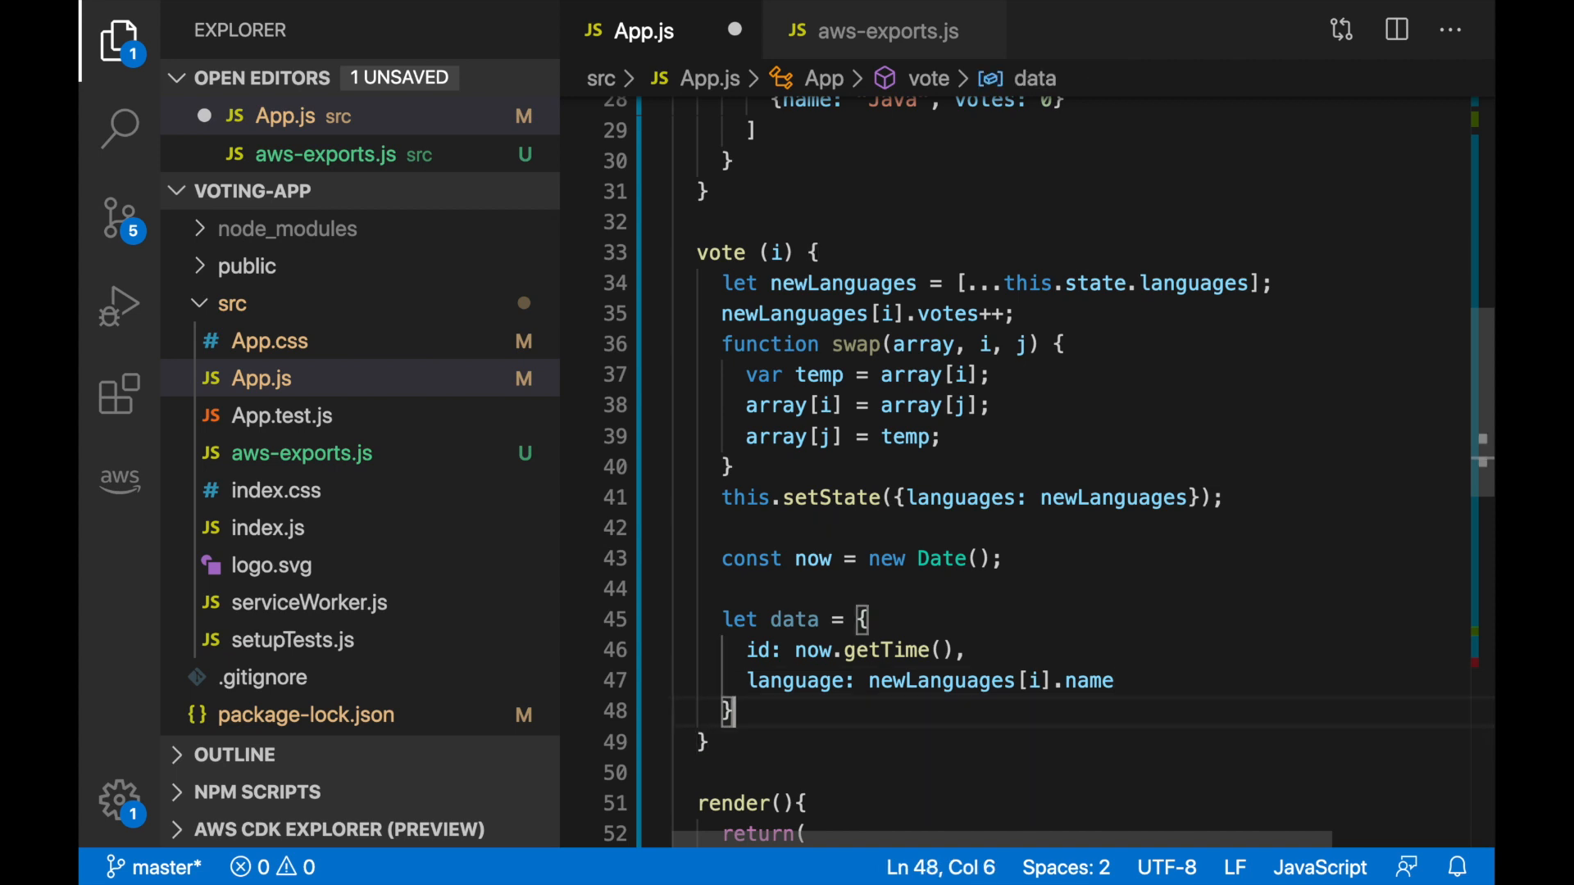
{"action": "type", "text": "Anal"}
{"action": "type", "text": "streamName: config."}
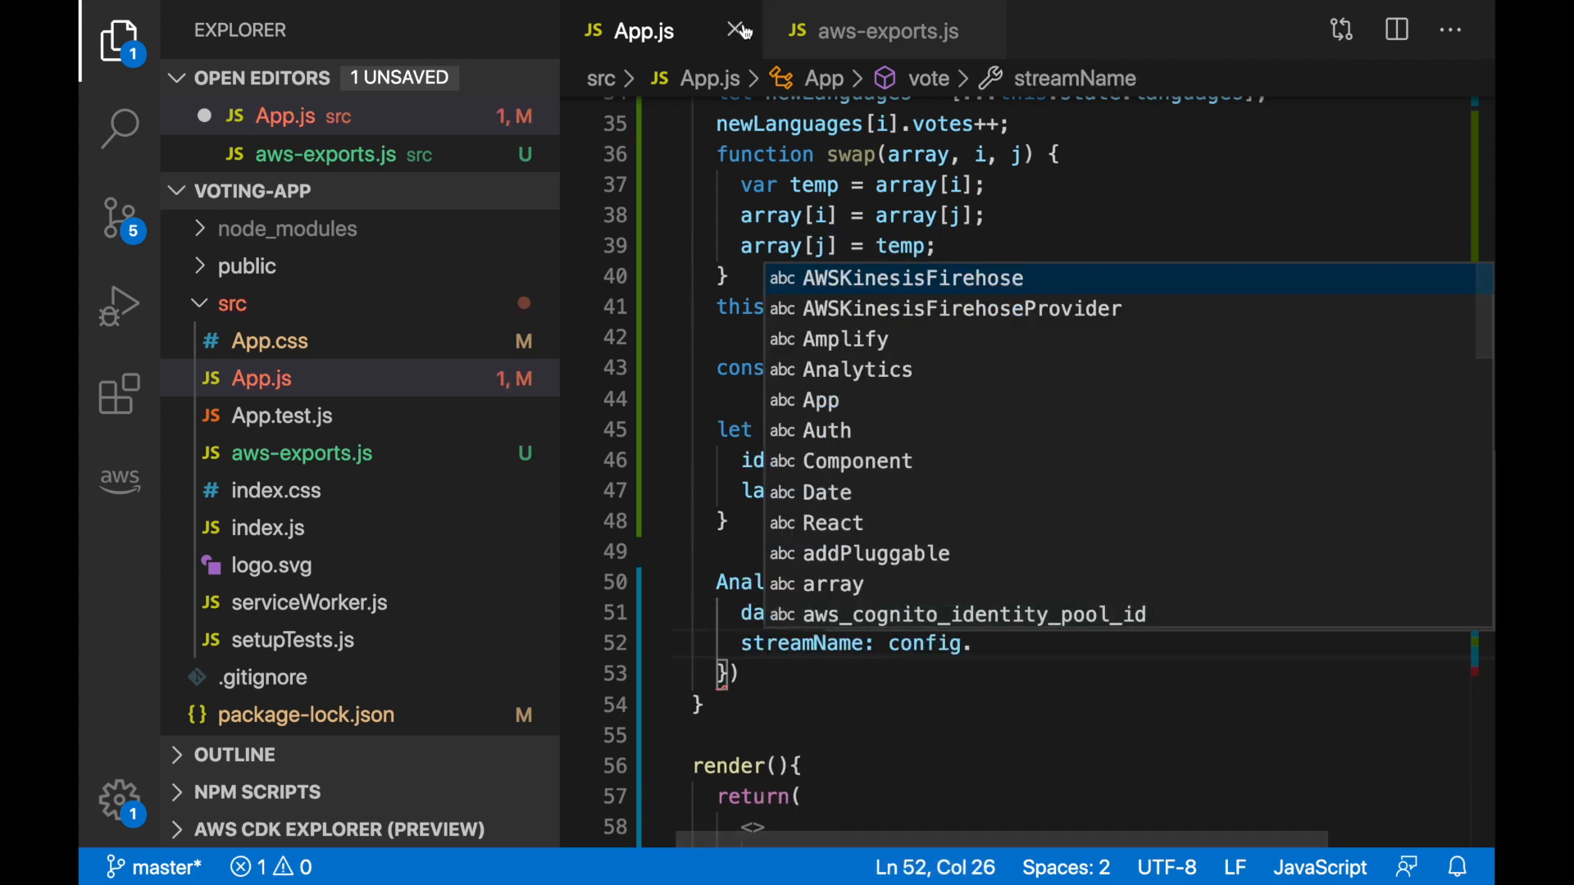
Finish Analytics.record with data, streamName config.aws_firehose_name and the 'AWSKinesisFirehose' provider
{"action": "left_click", "coordinate": [883, 30]}
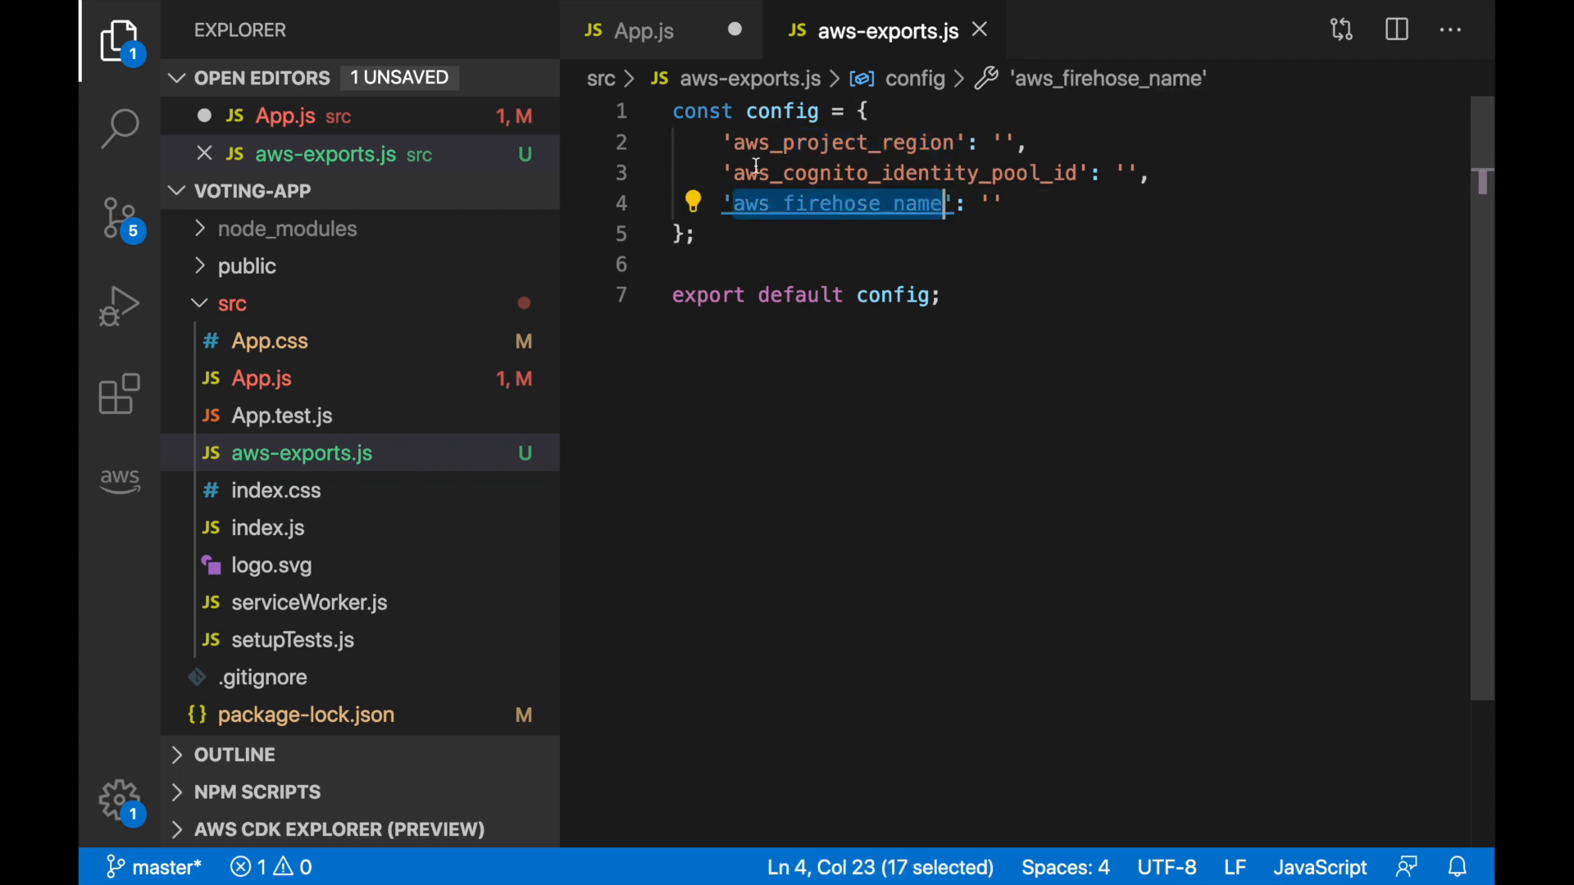
{"action": "left_click", "coordinate": [645, 31]}
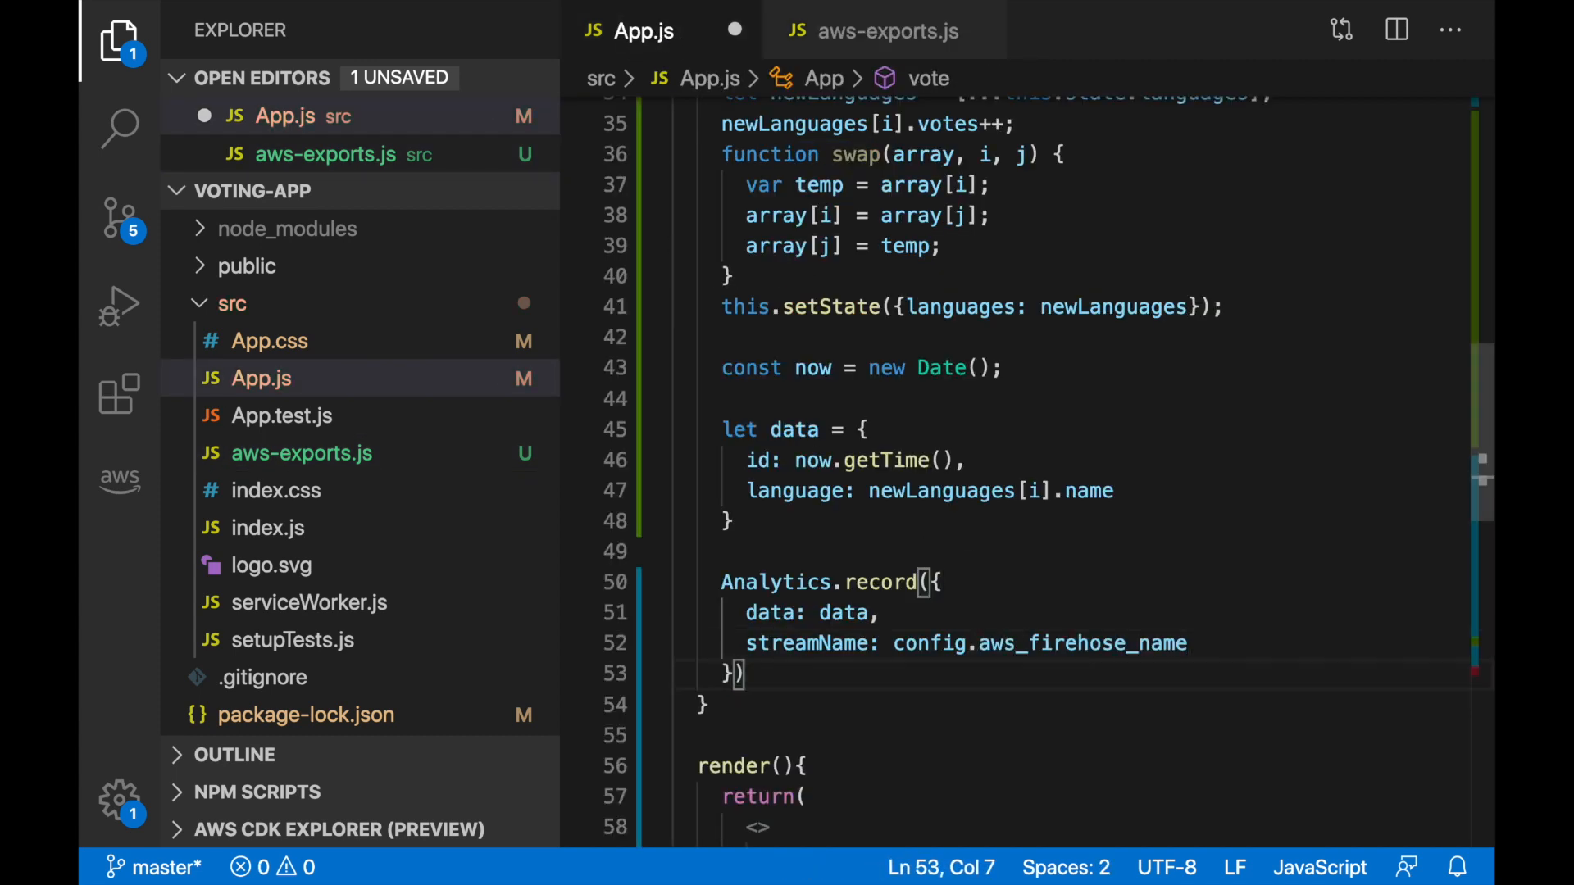
{"action": "type", "text": ", 'AWS '"}
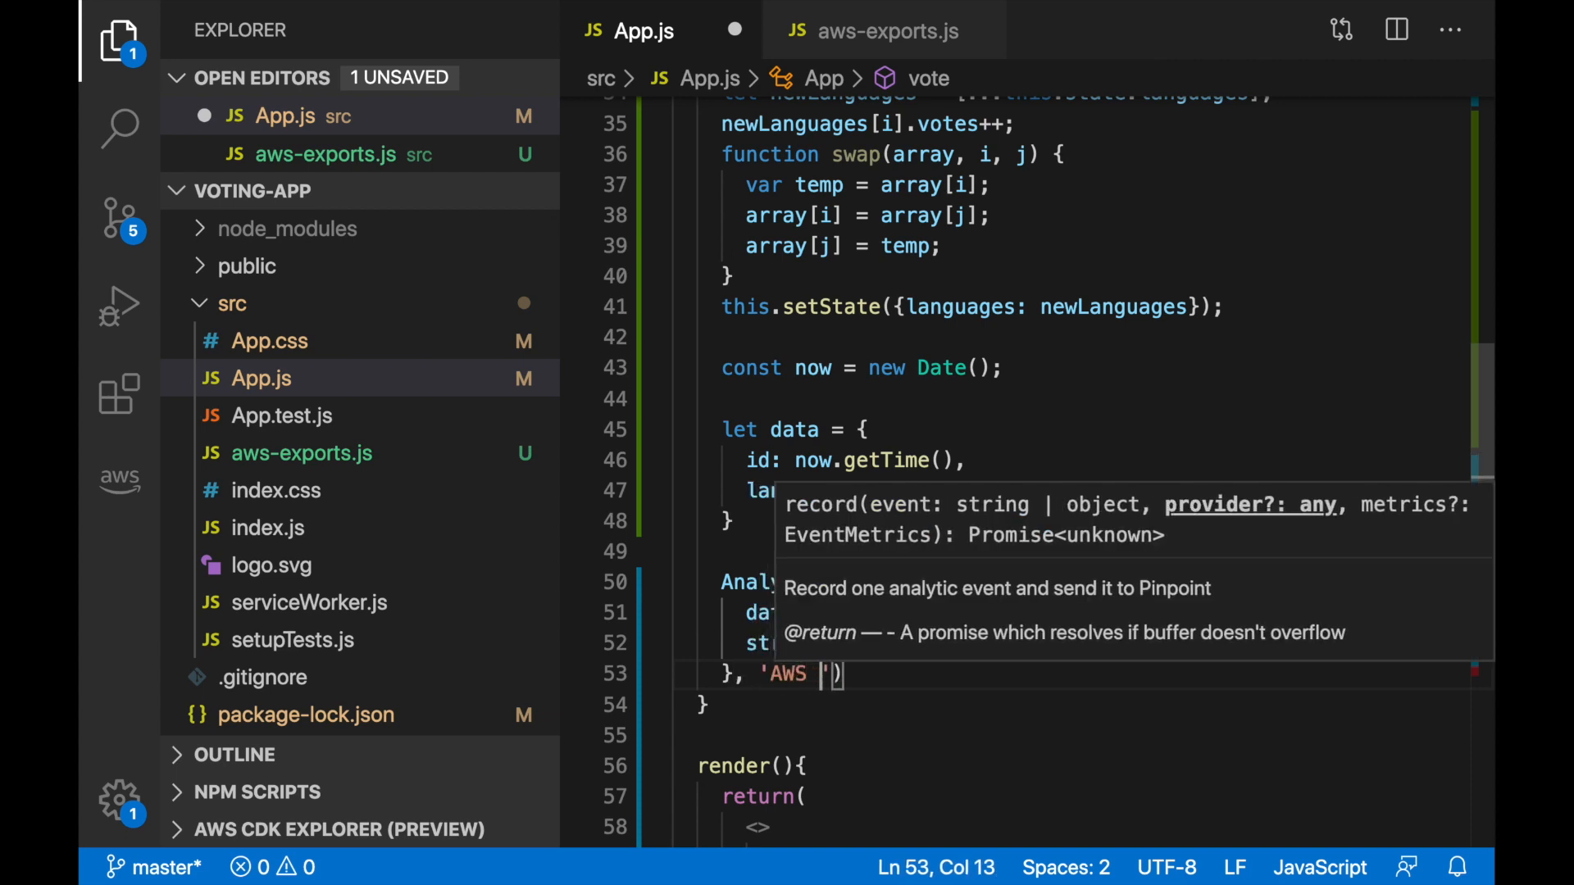
{"action": "type", "text": "Kin"}
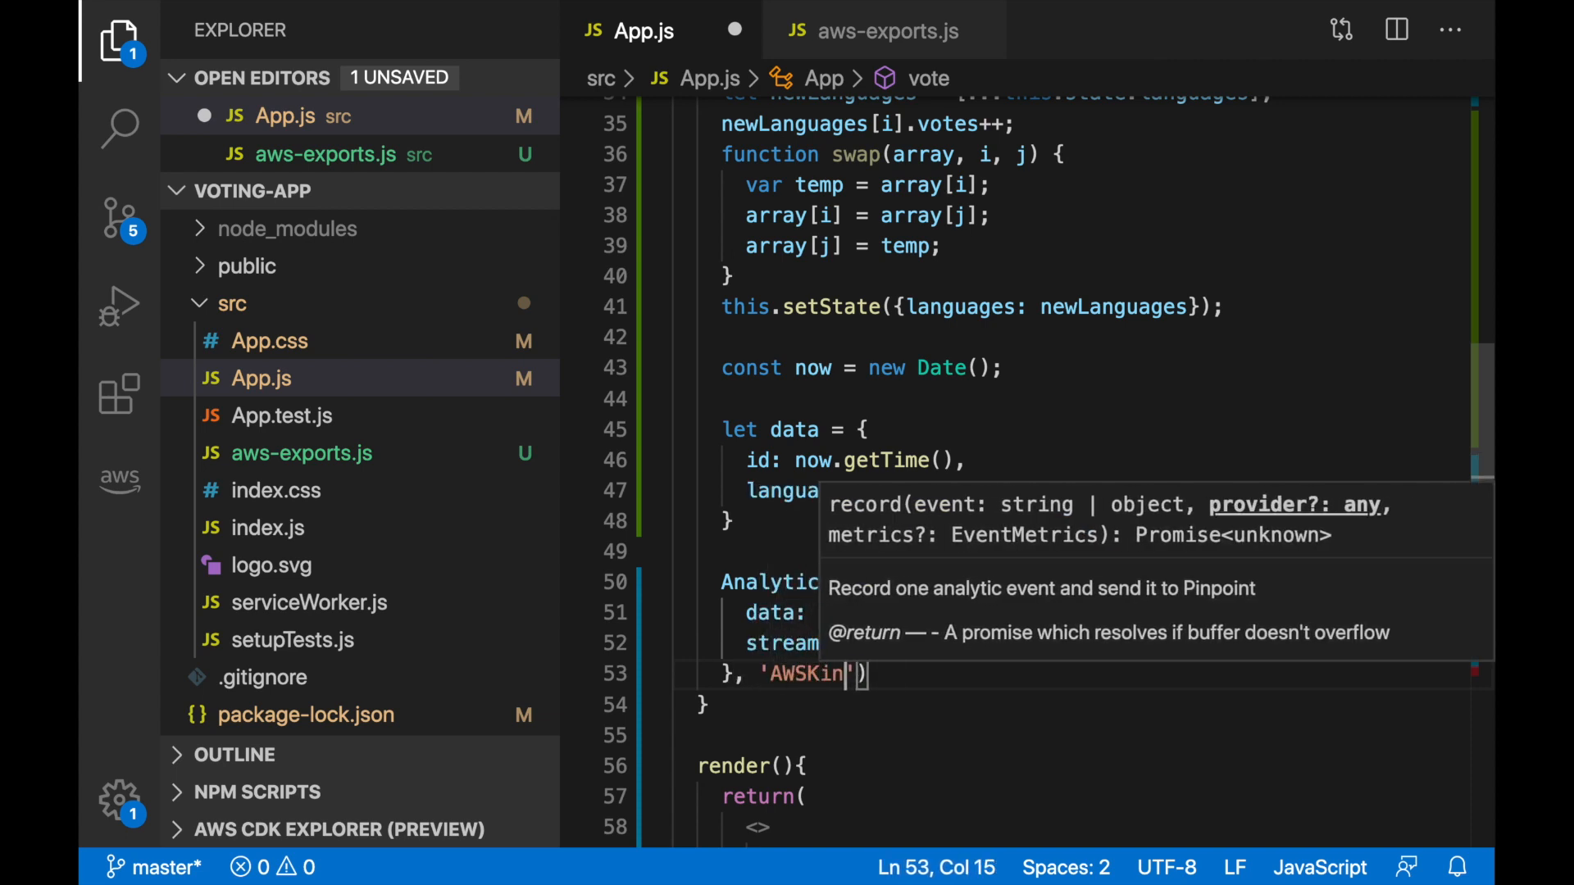
{"action": "type", "text": "esisFirehose"}
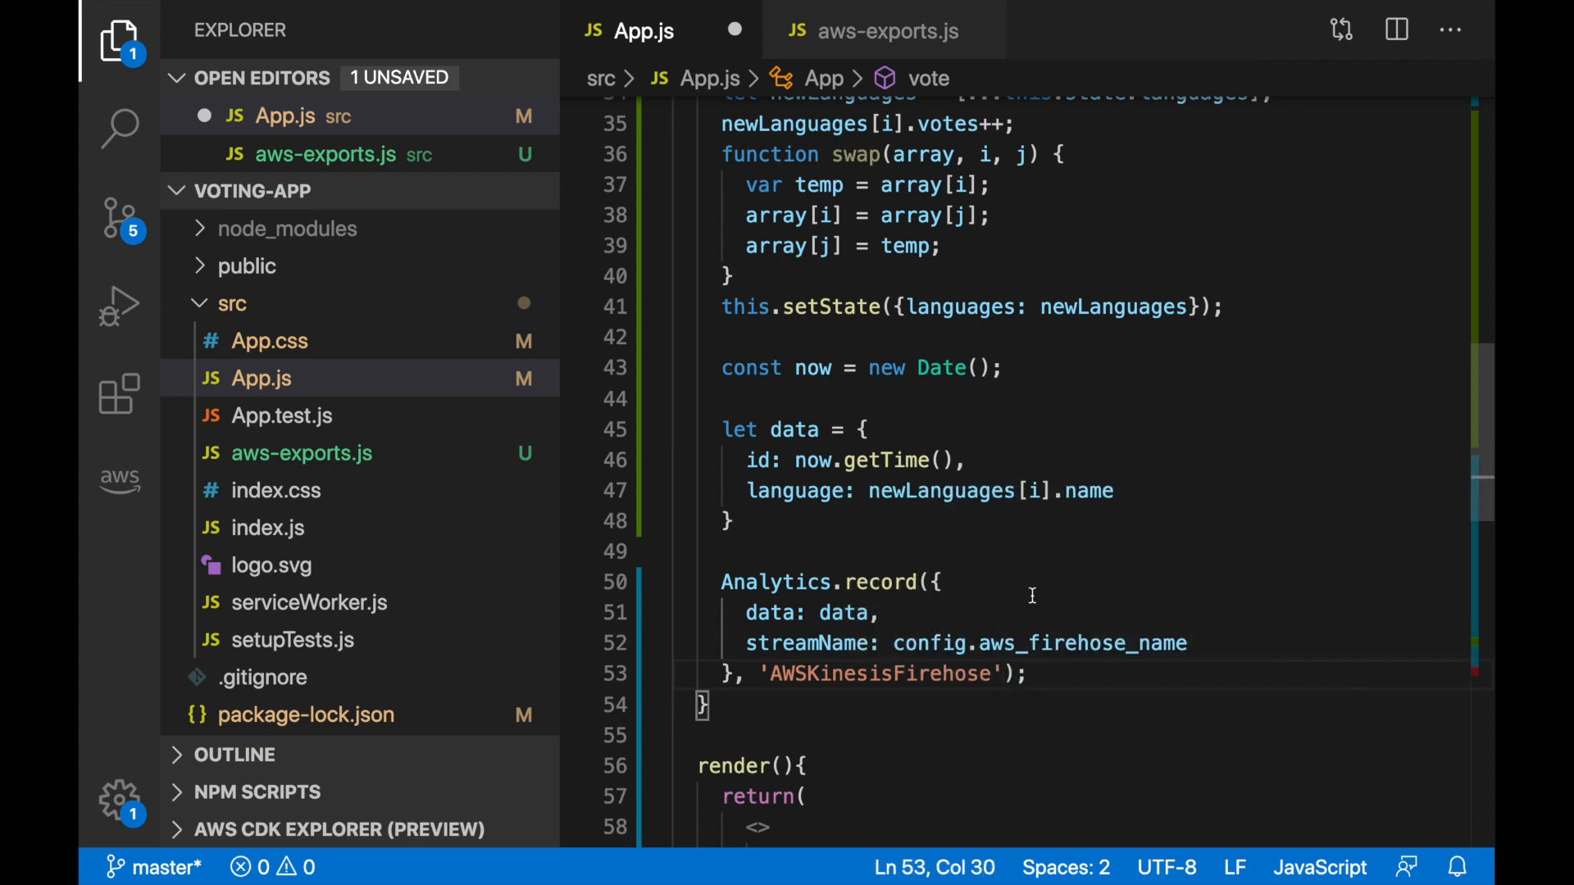
{"action": "left_click_drag", "start_coordinate": [721, 430], "coordinate": [733, 519]}
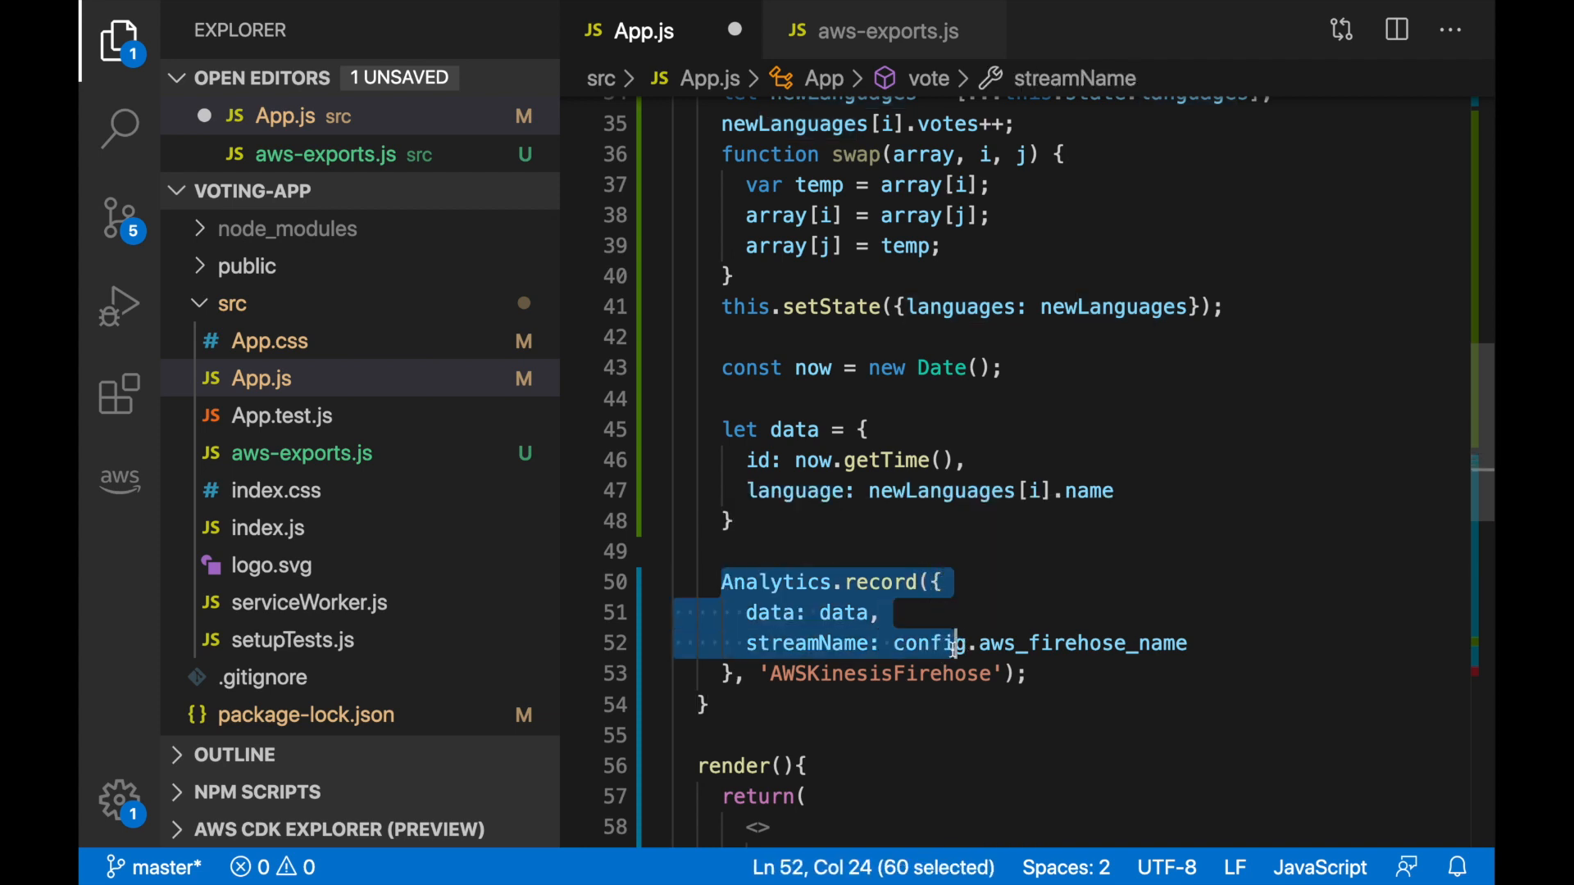
{"action": "double_click", "coordinate": [1082, 643]}
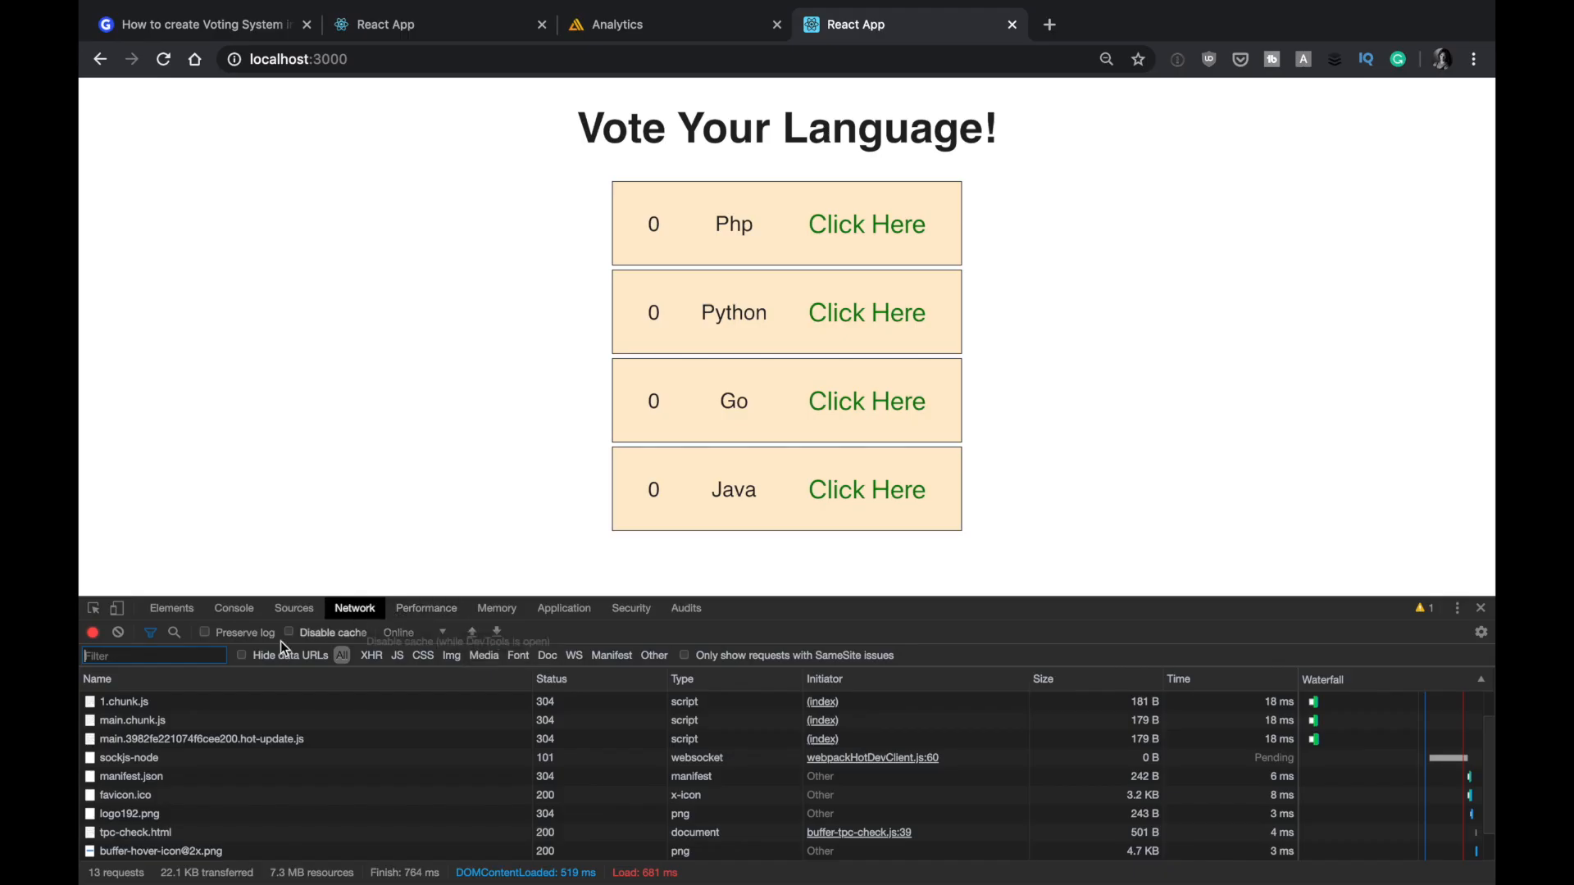
Clear the Network log, cast three Php votes and one Go vote
{"action": "left_click", "coordinate": [117, 632]}
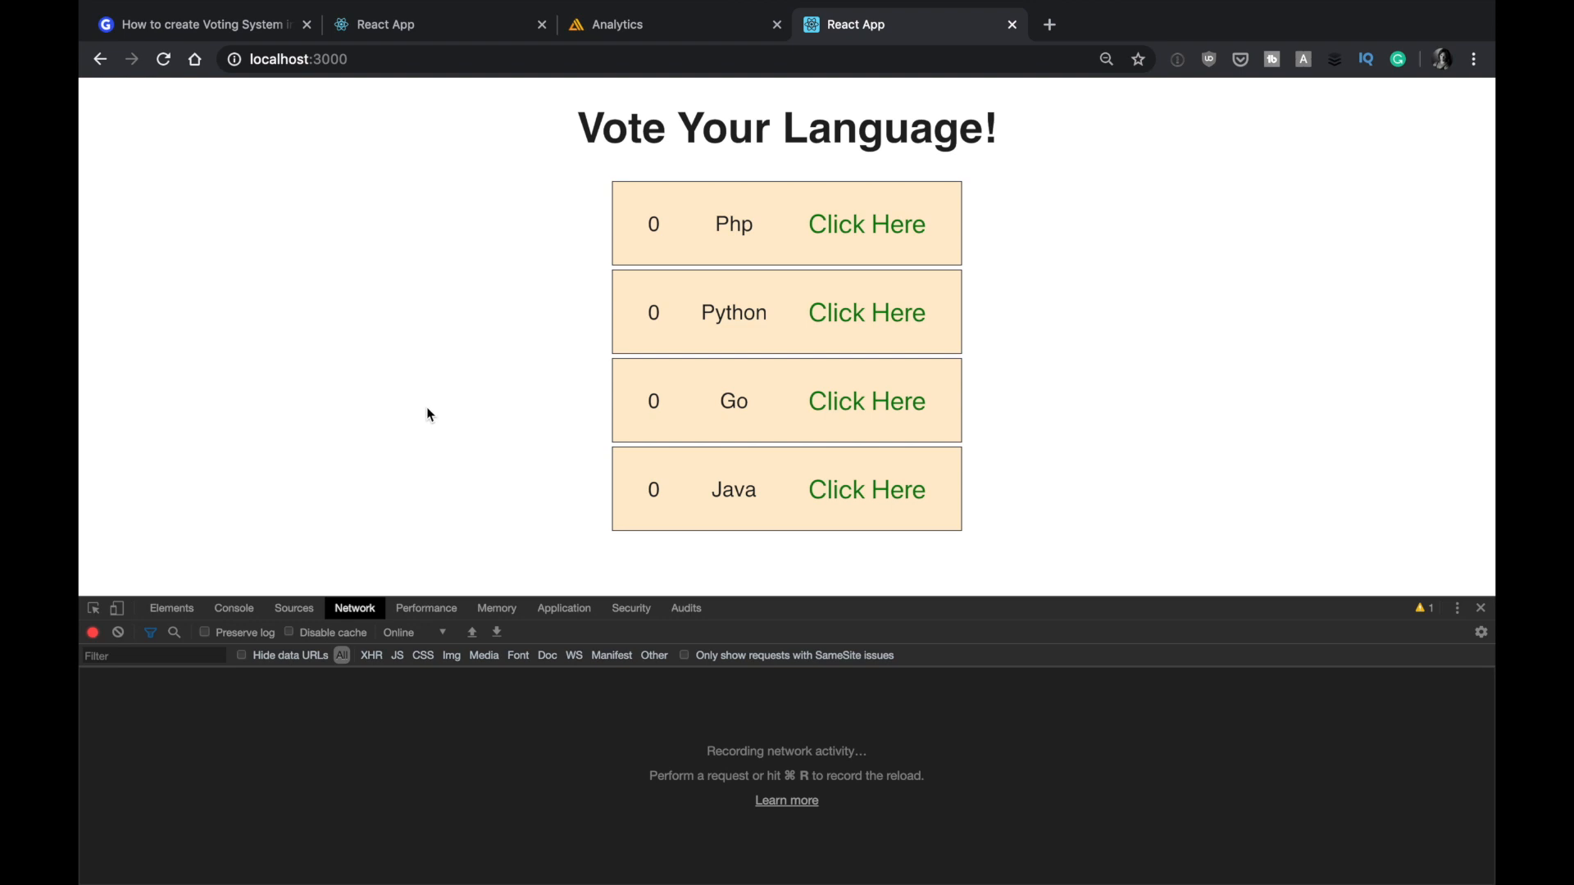
{"action": "mouse_move", "coordinate": [750, 290]}
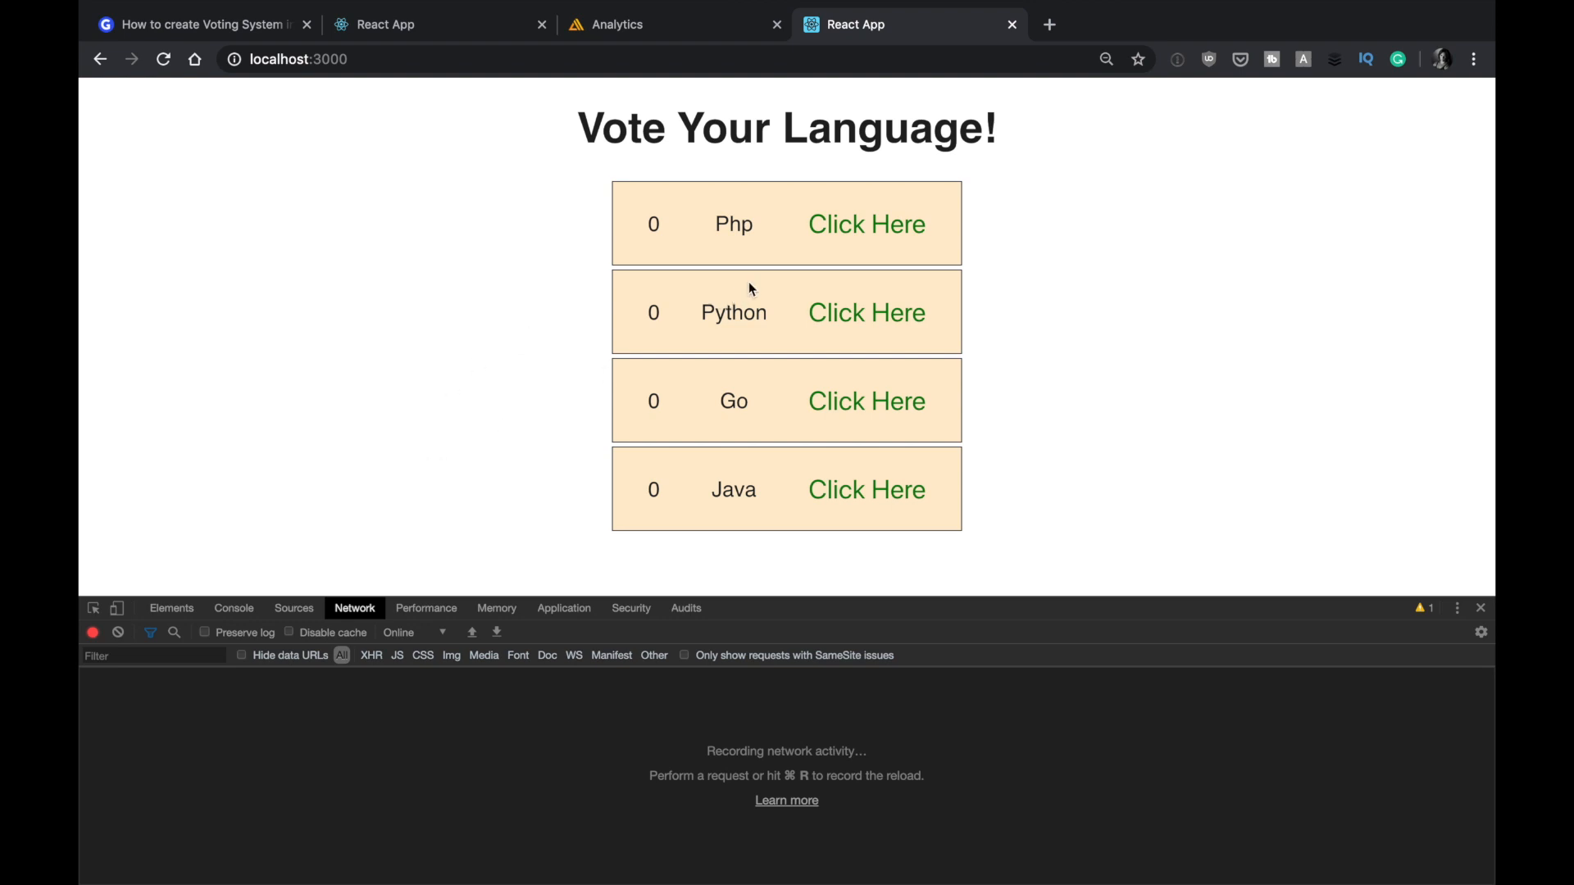
{"action": "mouse_move", "coordinate": [398, 656]}
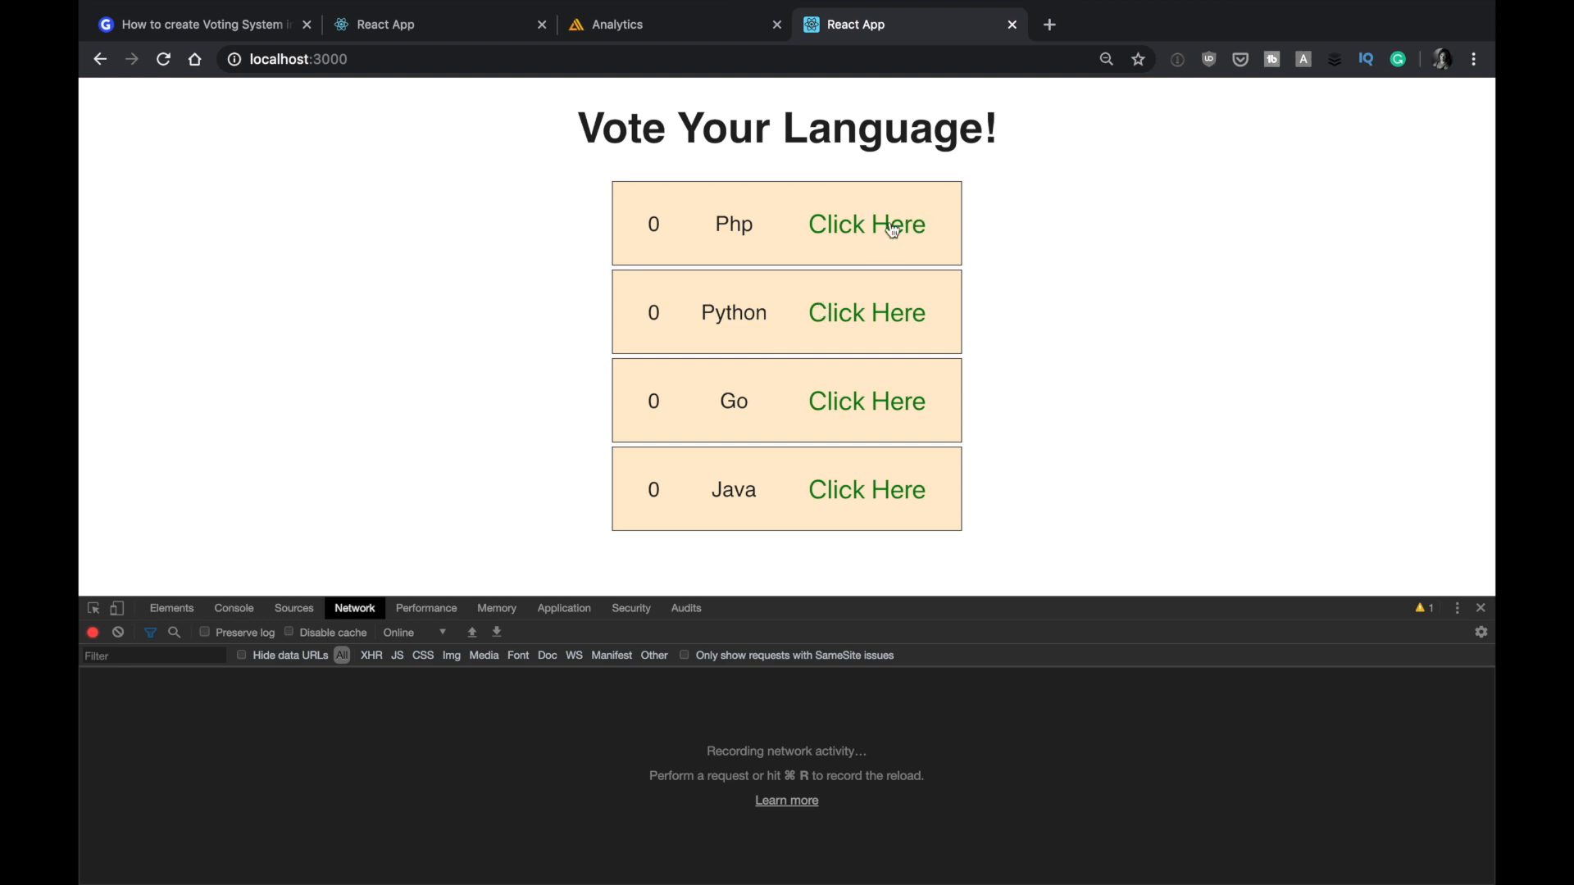
{"action": "left_click", "coordinate": [866, 224]}
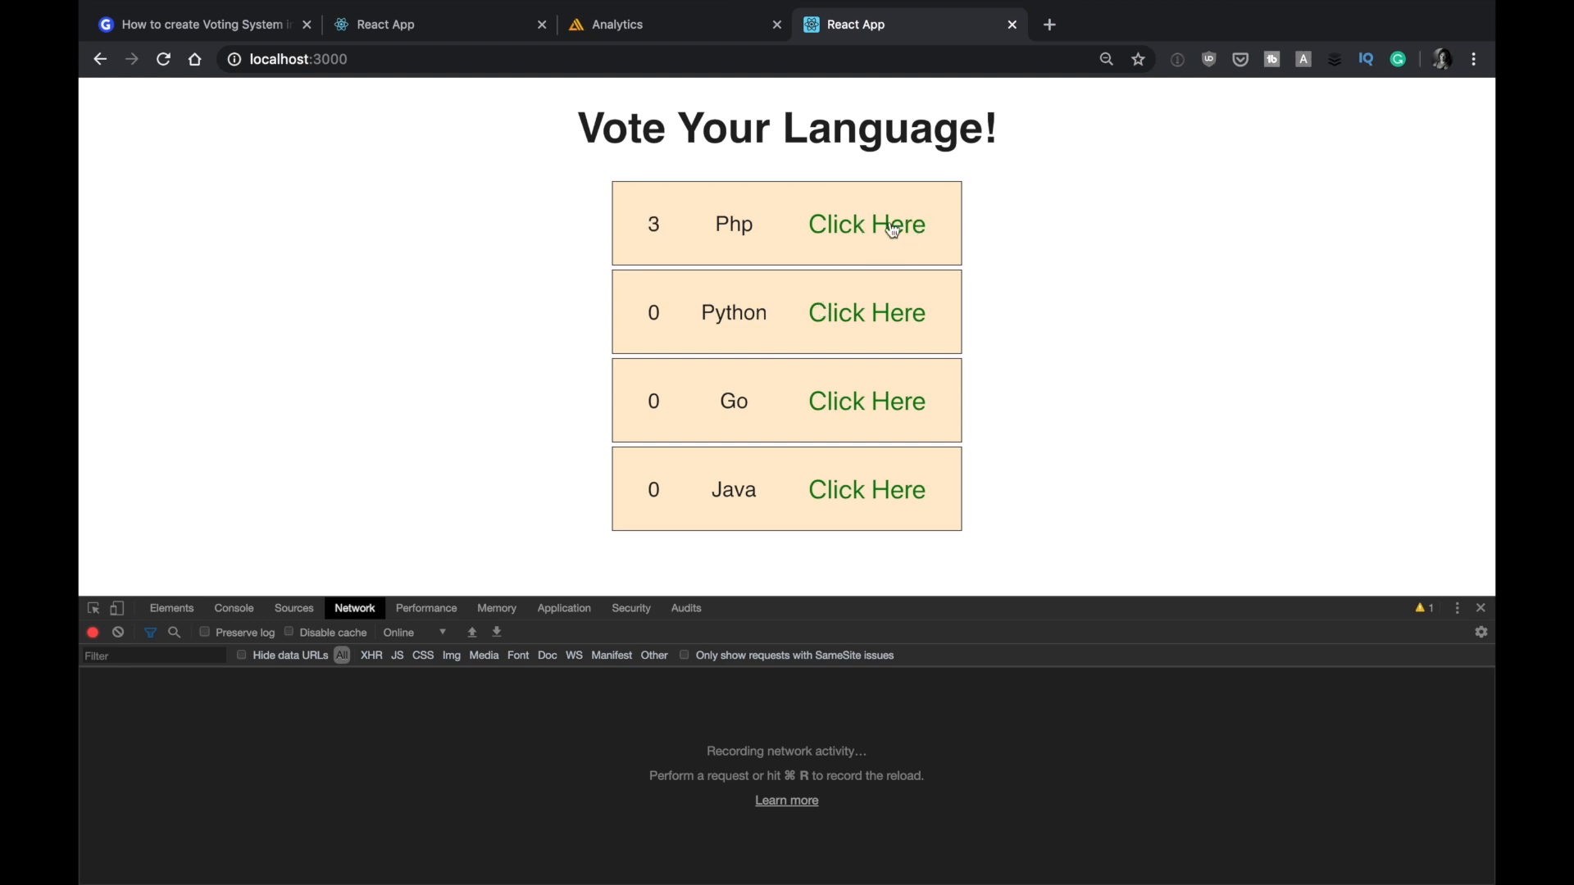
{"action": "mouse_move", "coordinate": [837, 432]}
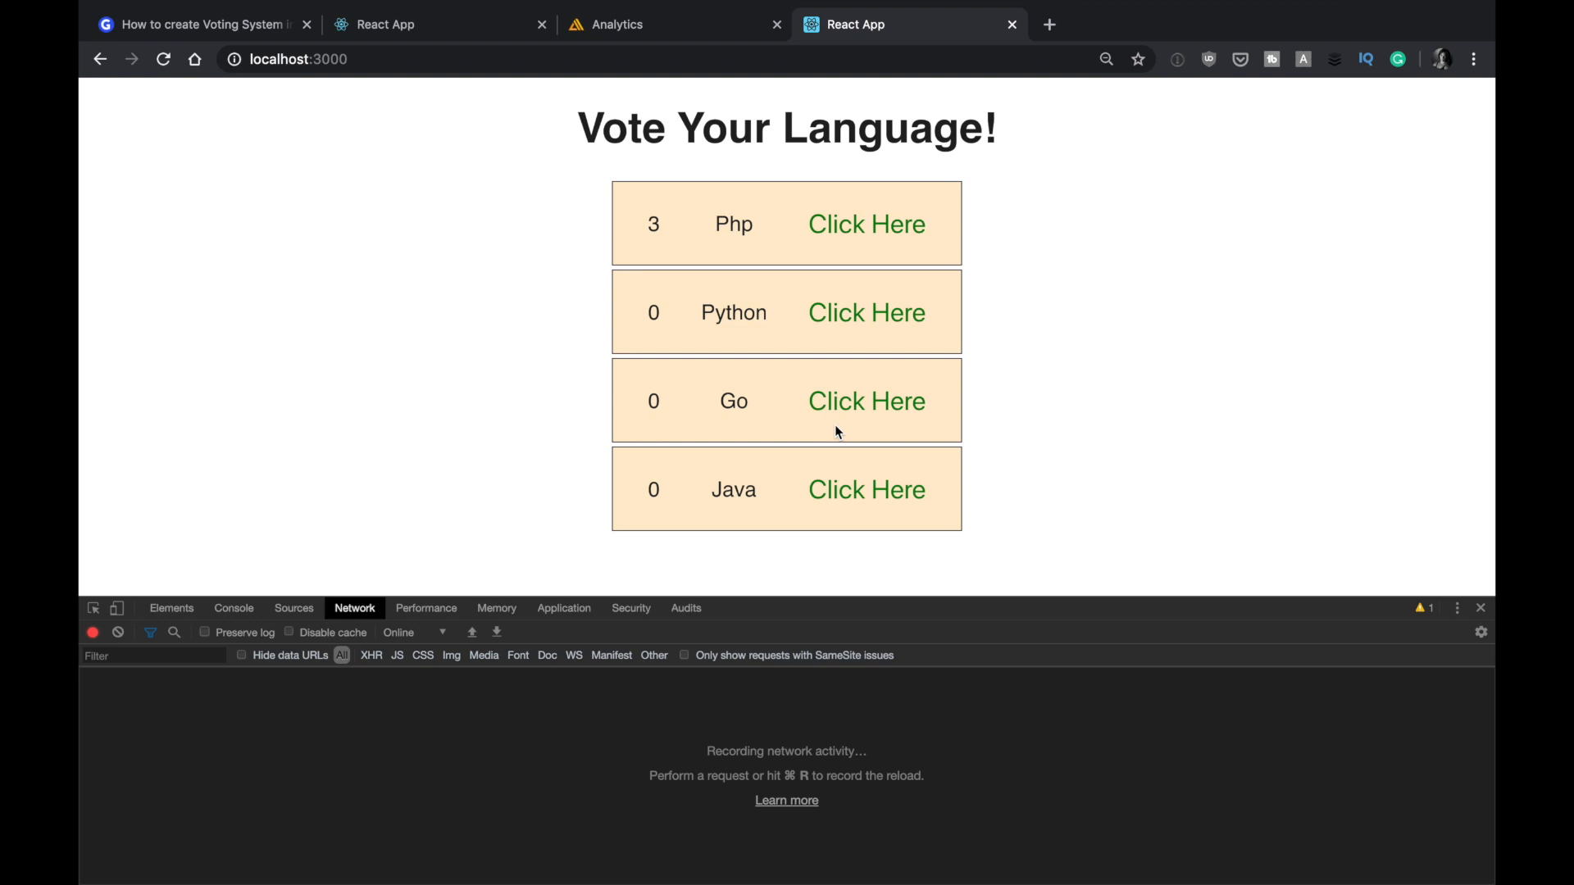
{"action": "mouse_move", "coordinate": [407, 689]}
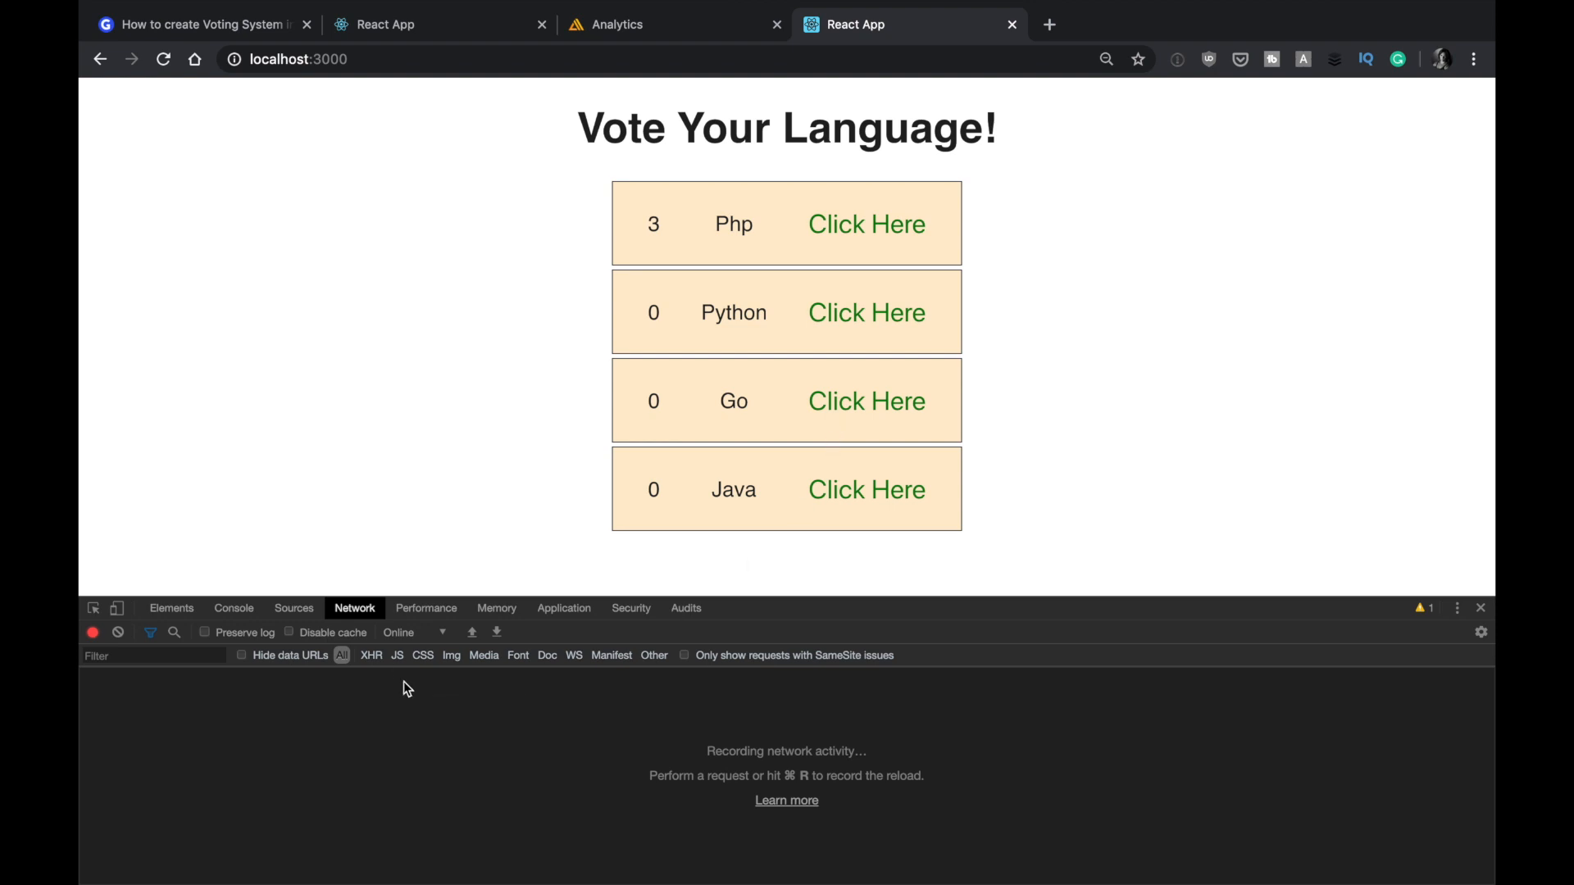
{"action": "left_click", "coordinate": [233, 608]}
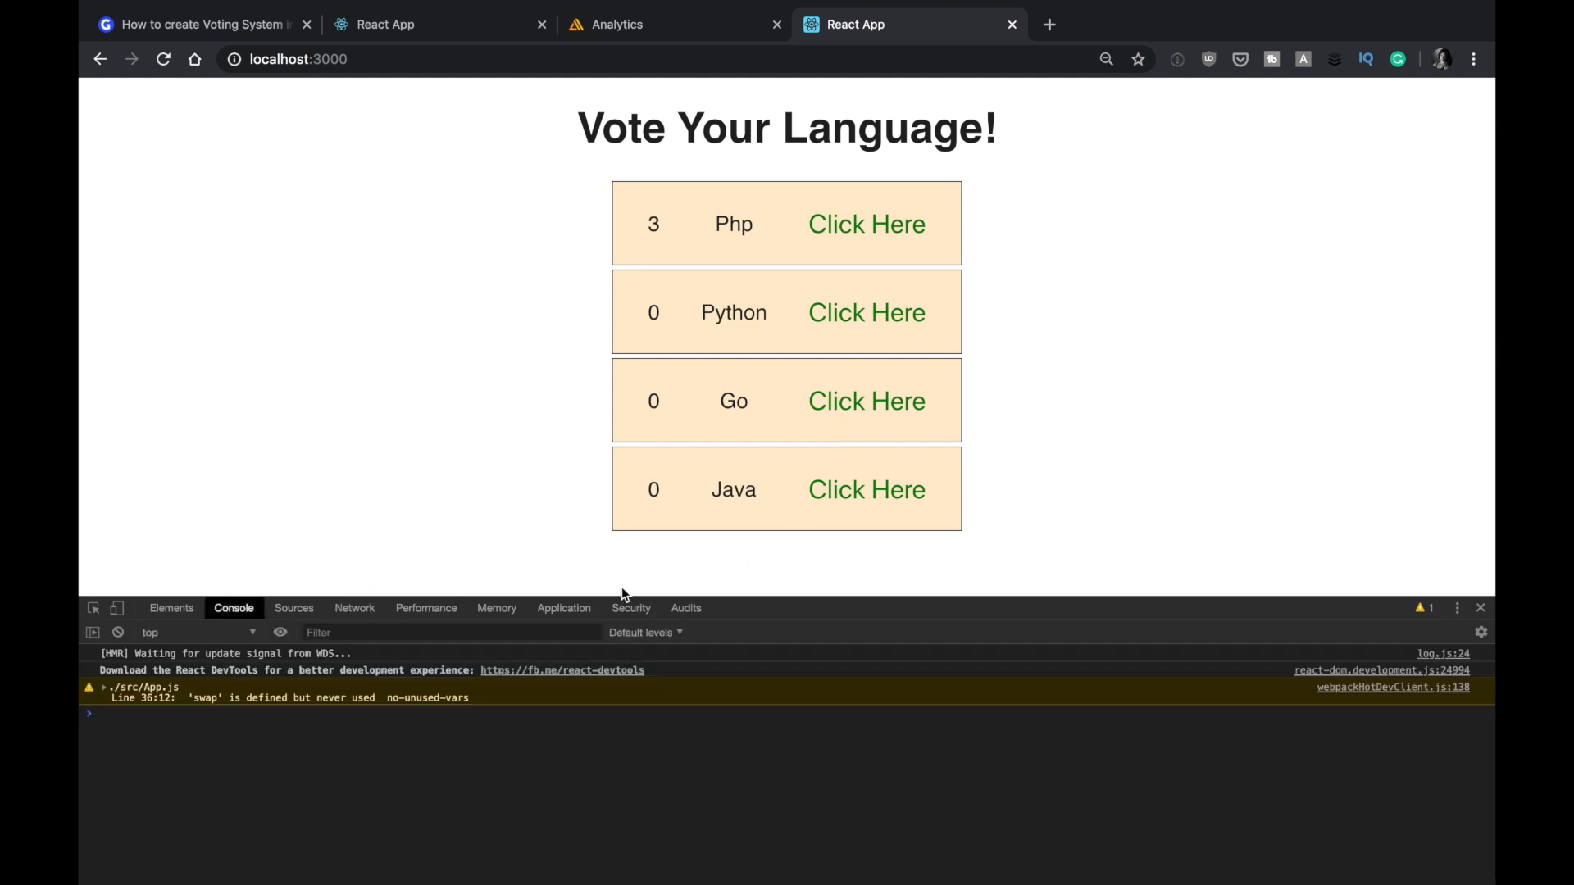
{"action": "left_click", "coordinate": [866, 401]}
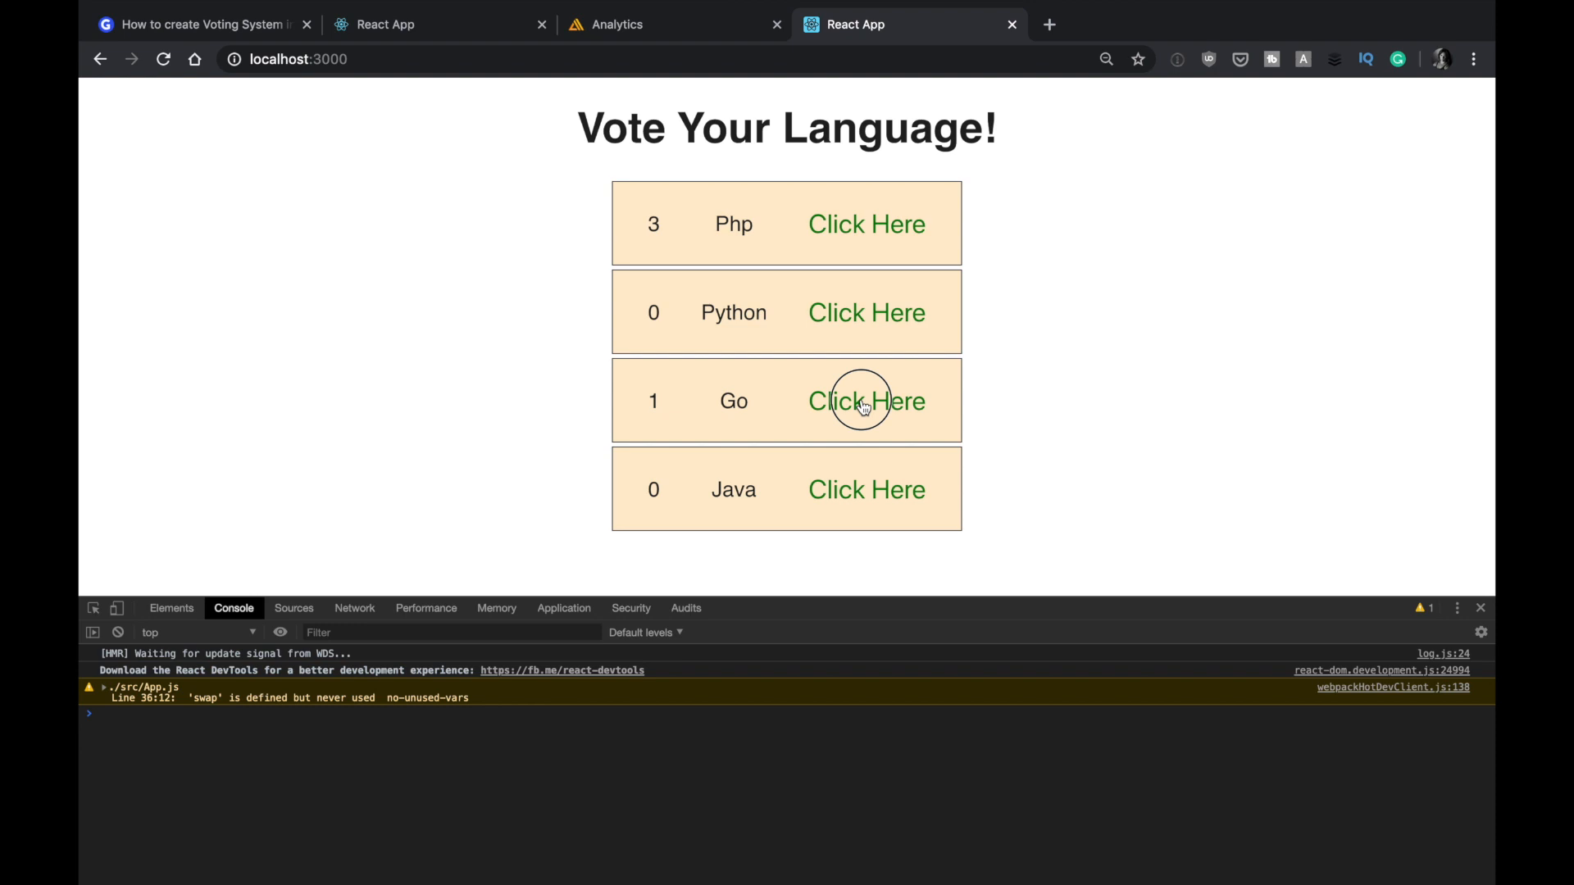
{"action": "left_click", "coordinate": [865, 401]}
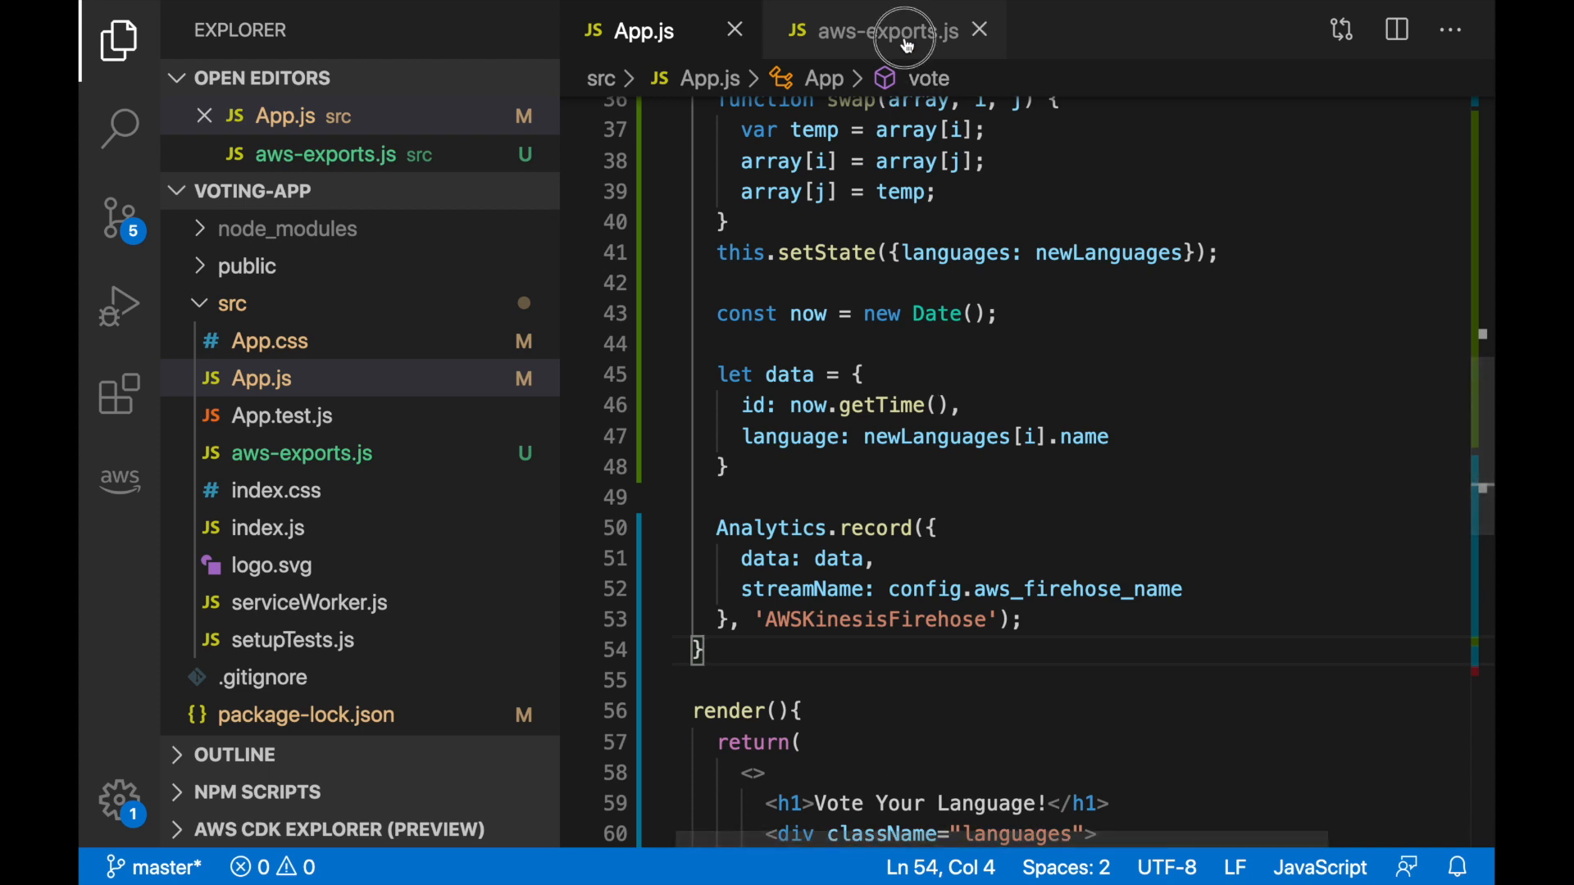
{"action": "left_click", "coordinate": [881, 30]}
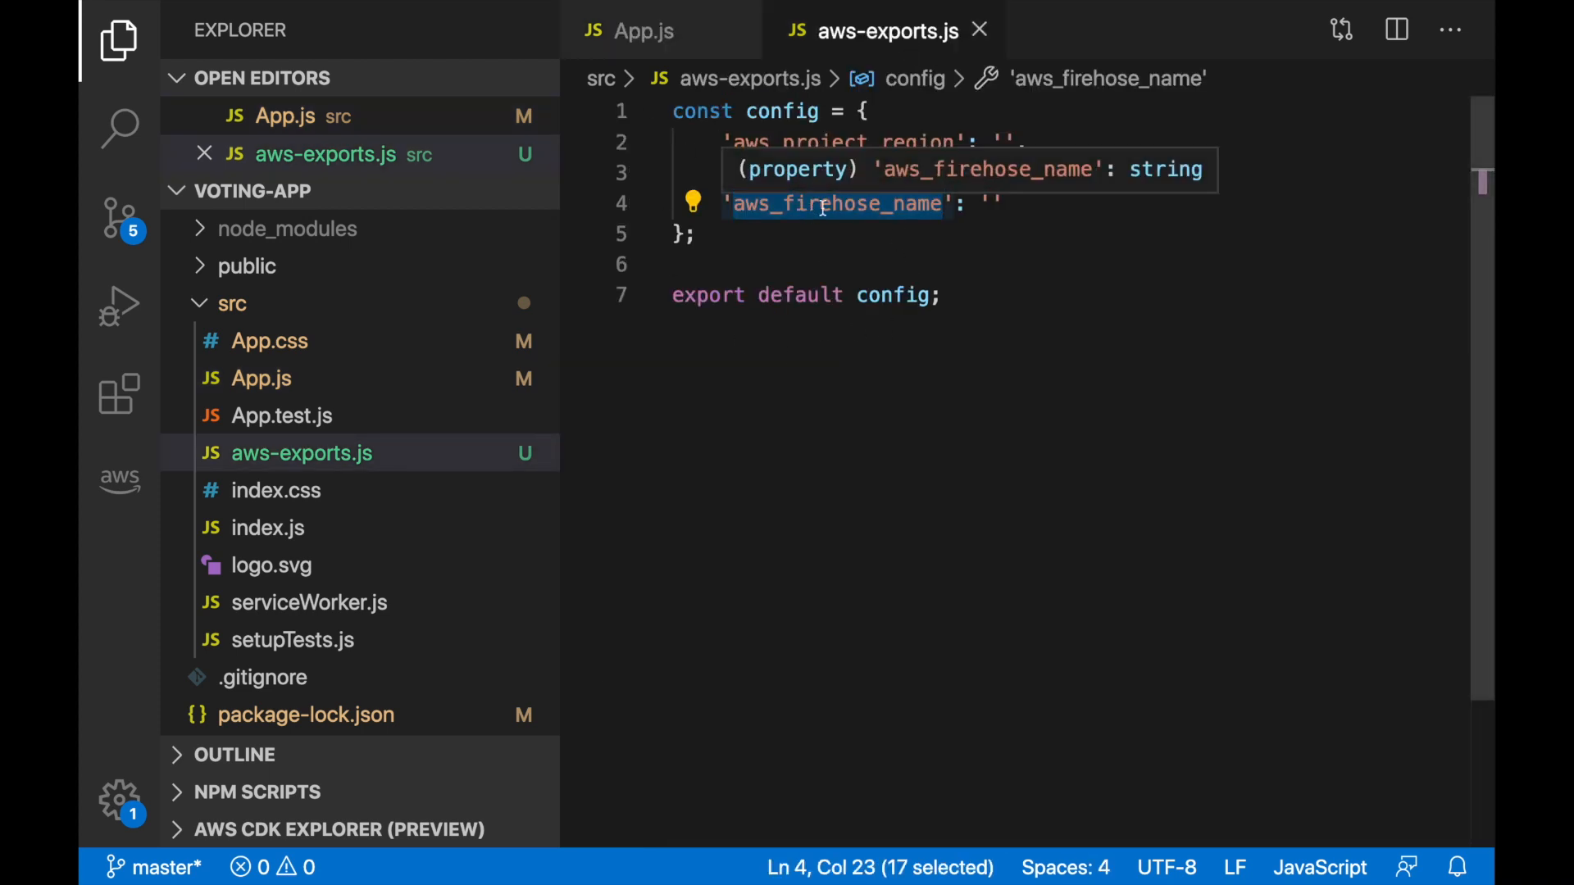
{"action": "mouse_move", "coordinate": [844, 345]}
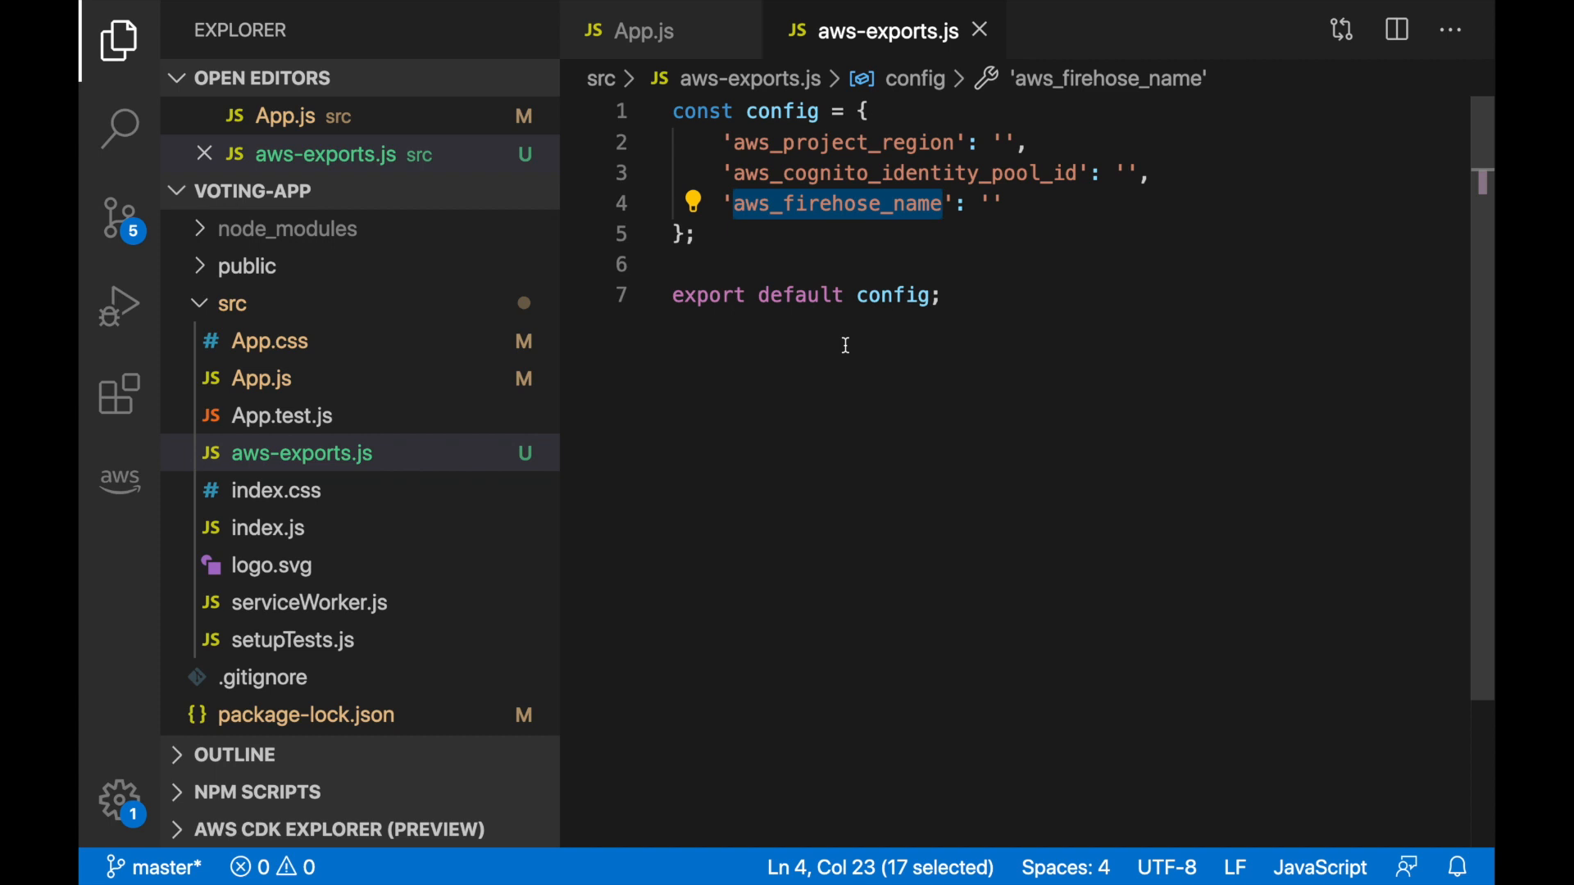